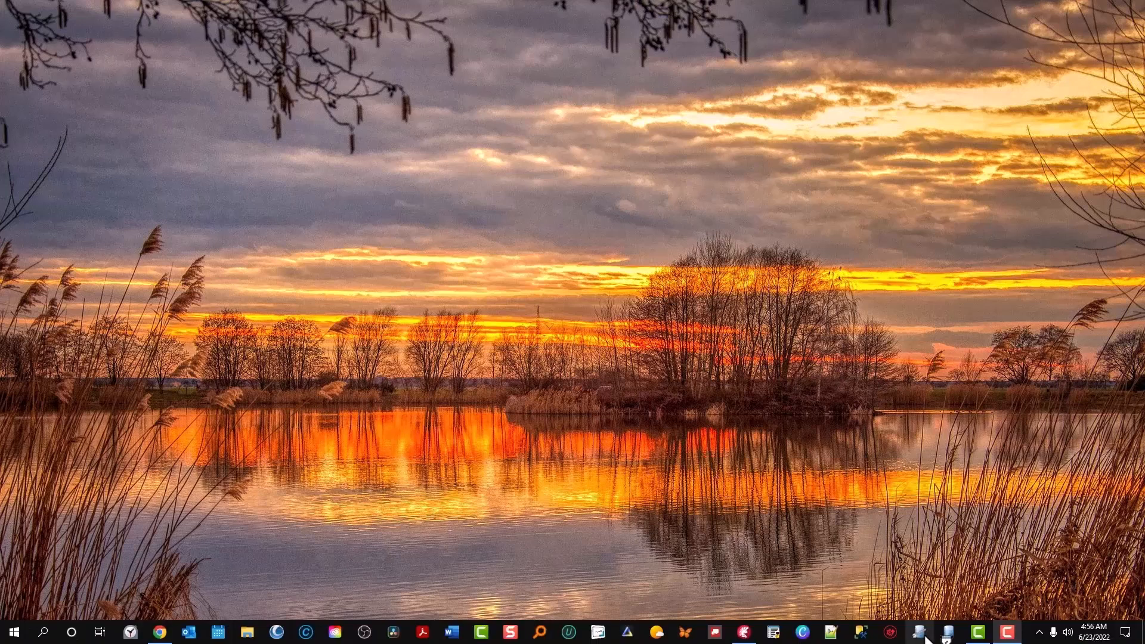
Launch NexusDB Enterprise Manager and select the Internal Server in the servers tree
left_click(922, 632)
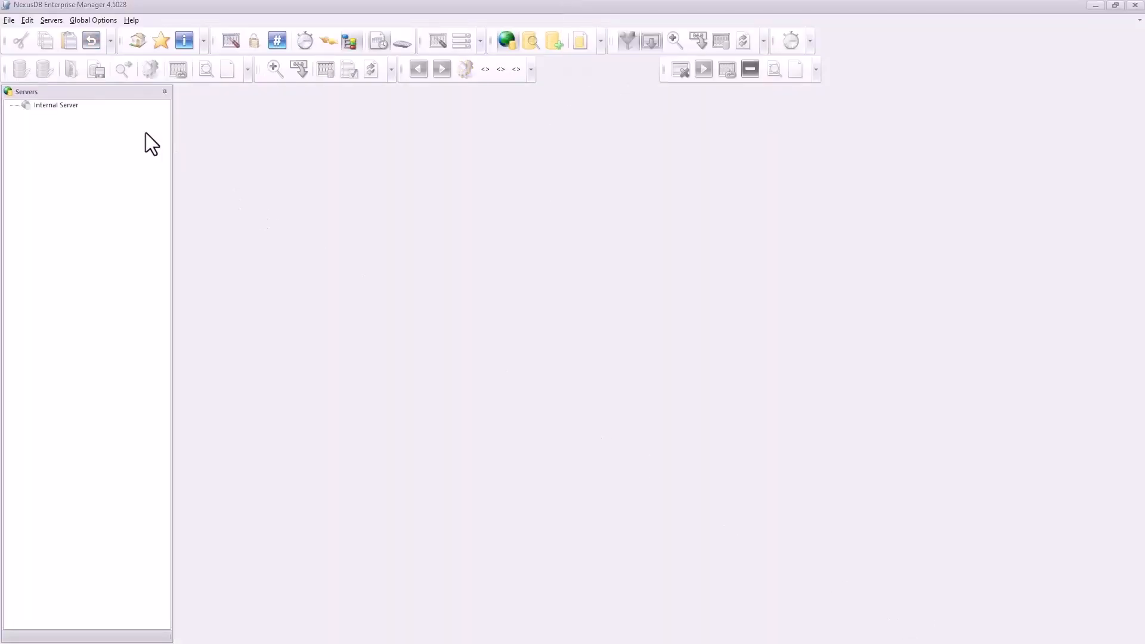
mouse_move(87, 551)
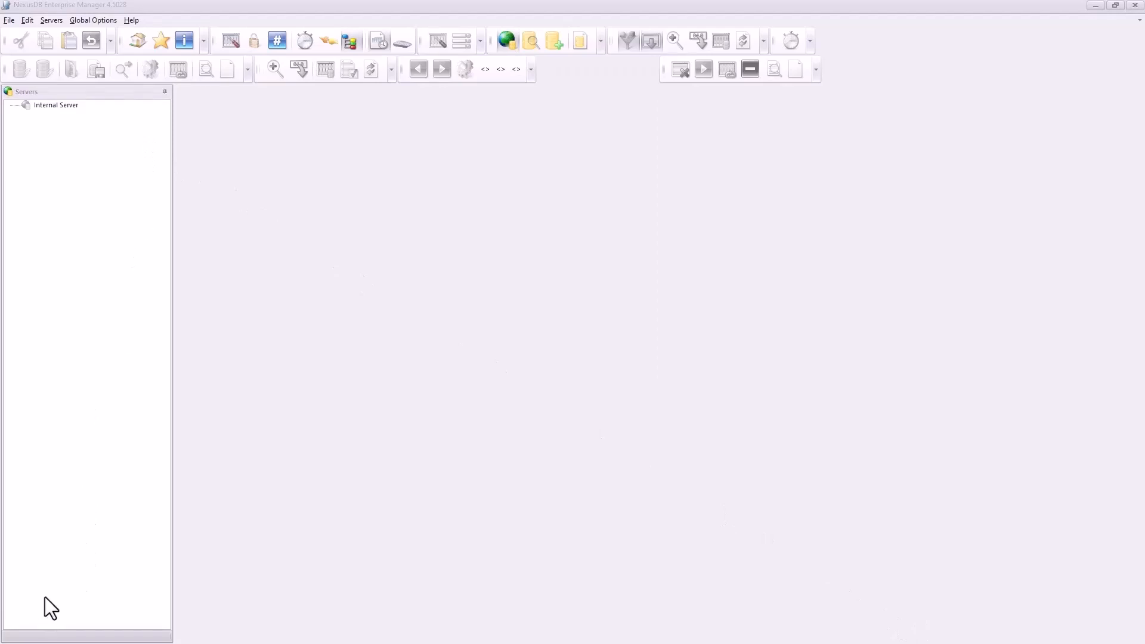
left_click(56, 105)
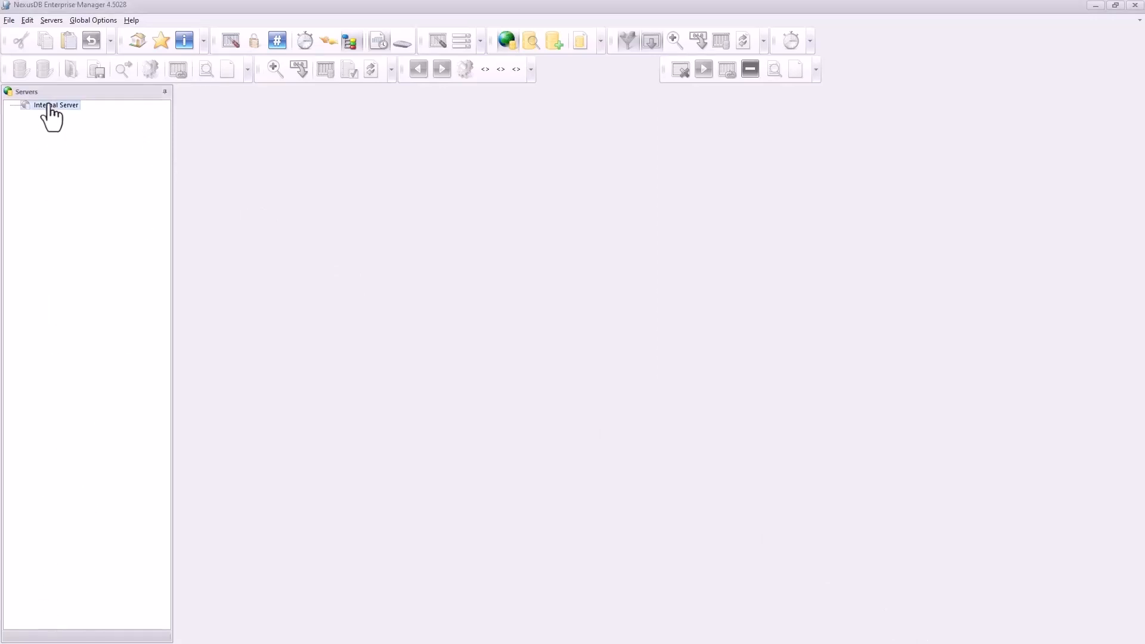
Add a database alias 'Tutorial' on the Internal Server pointing to d:\NexusDB Data
right_click(56, 105)
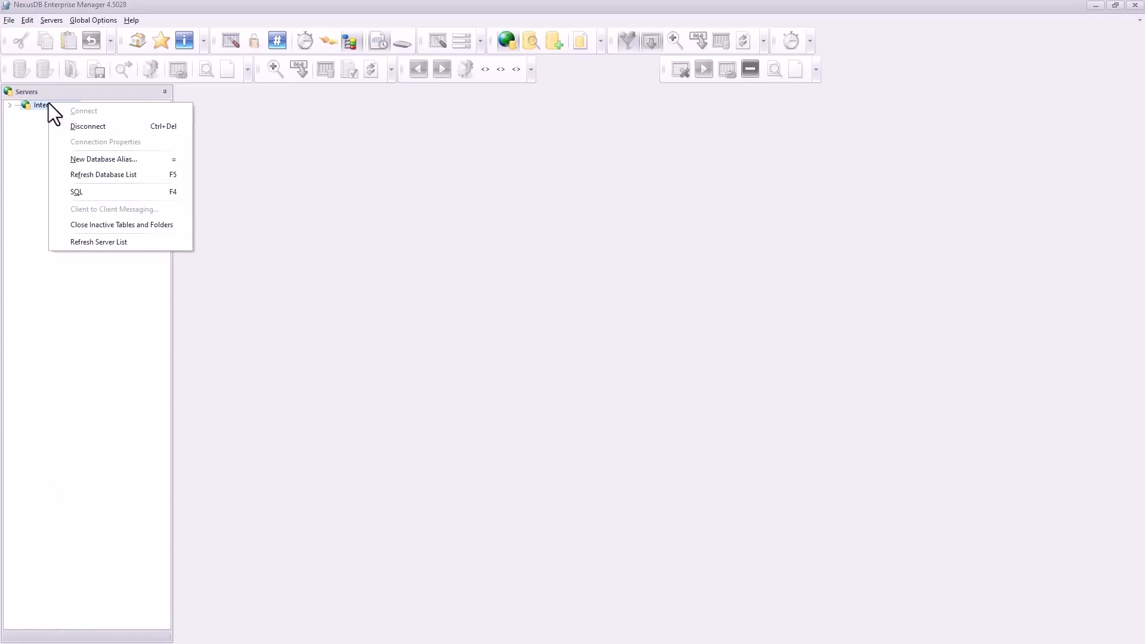
mouse_move(87, 159)
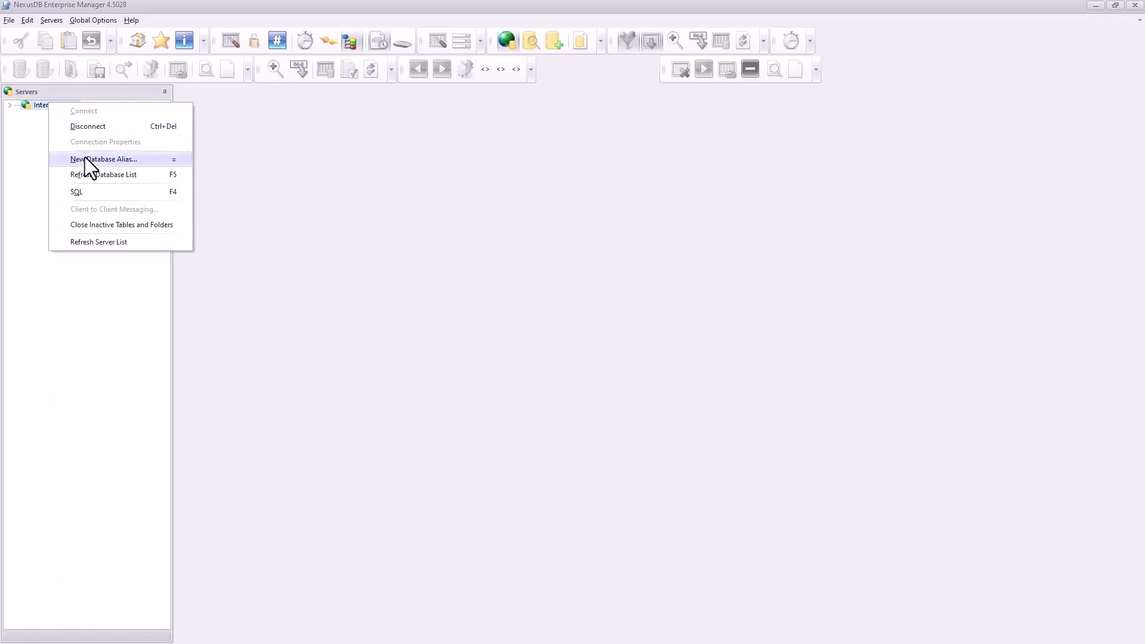
left_click(105, 159)
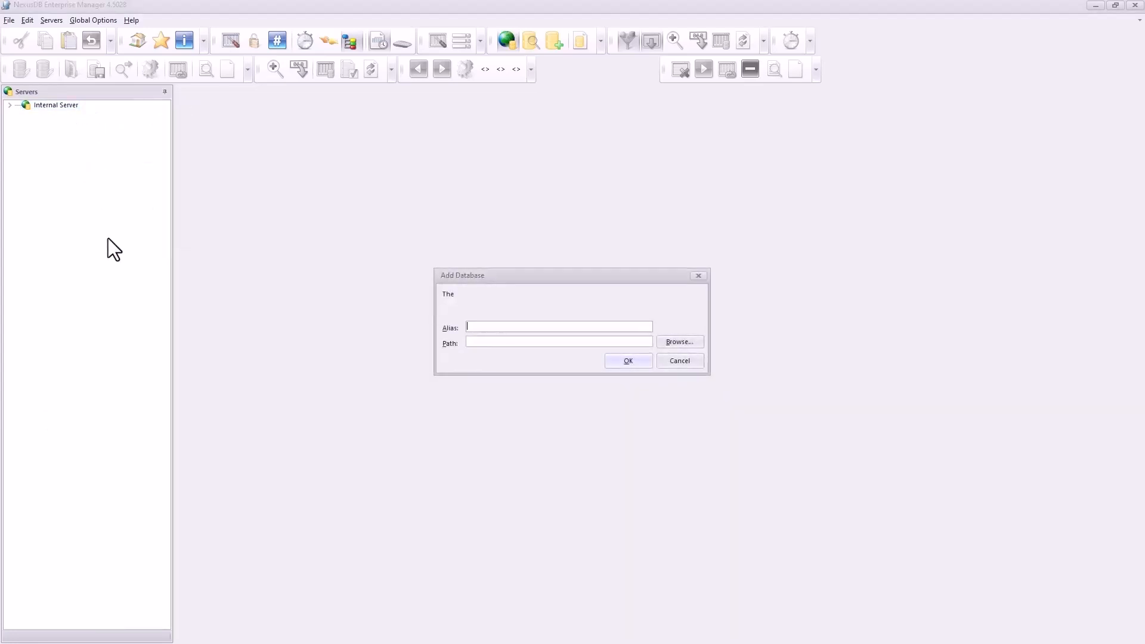
type("T")
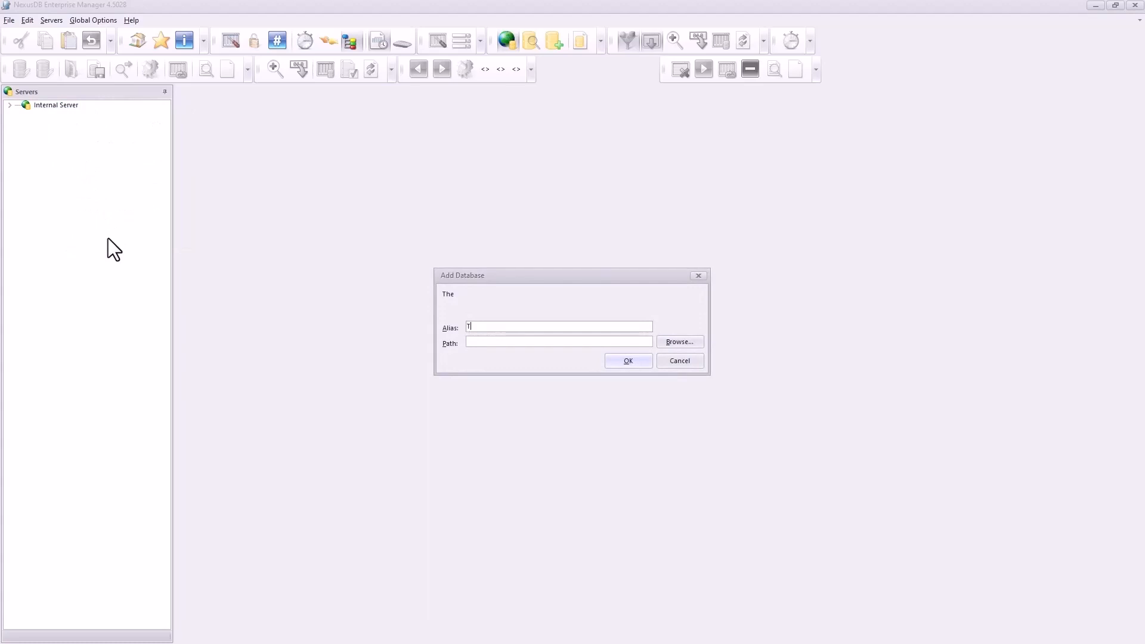
type("ut")
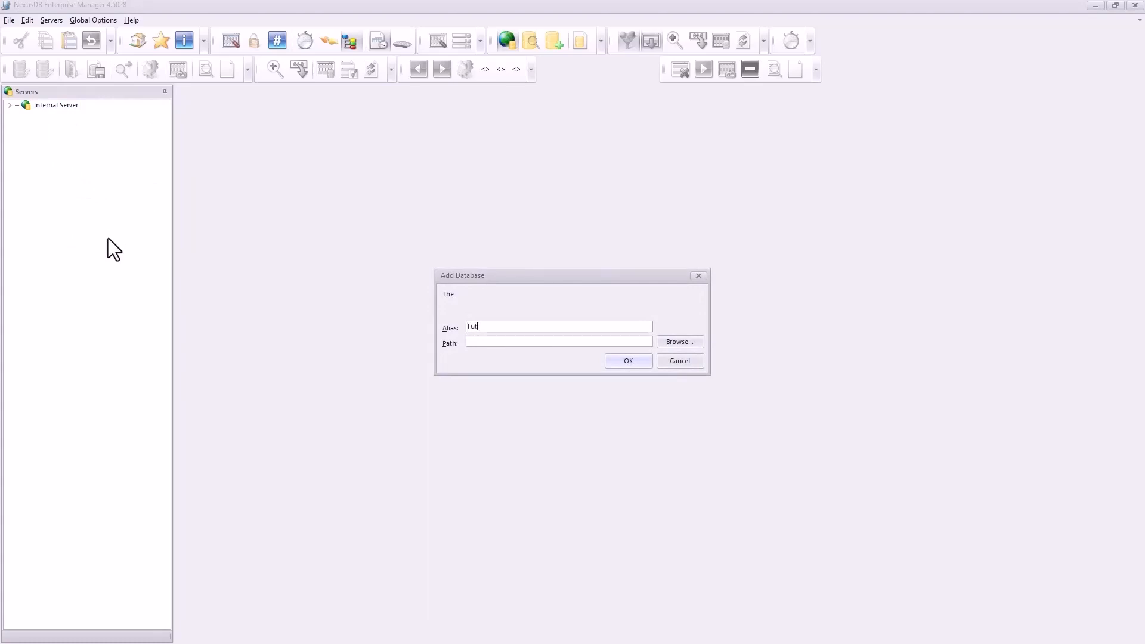
type("orial")
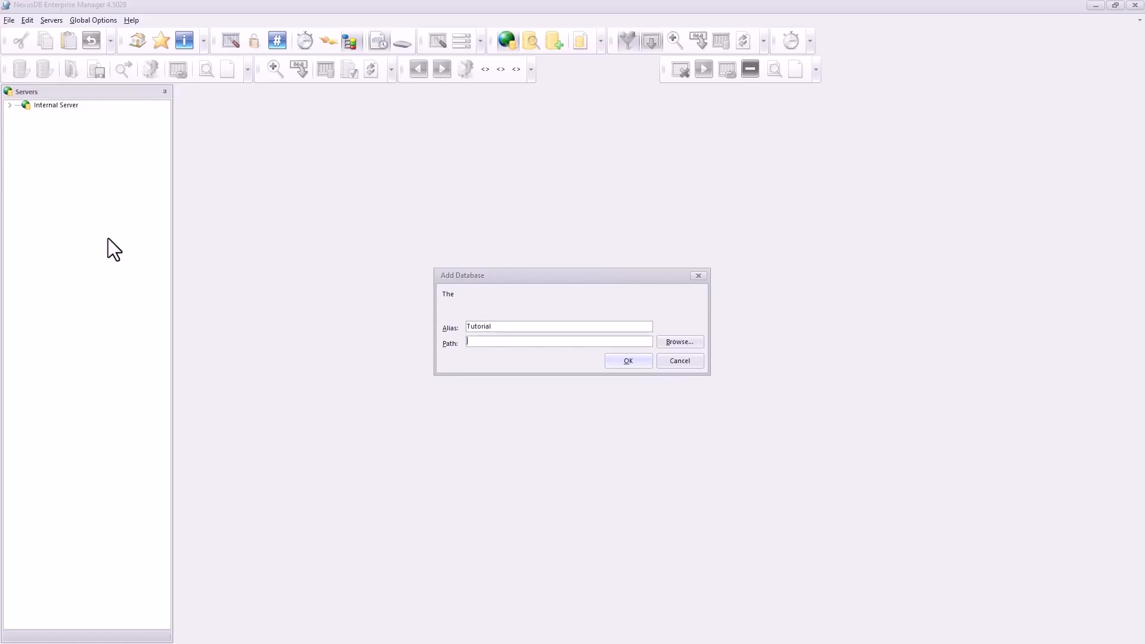
type("d:\\")
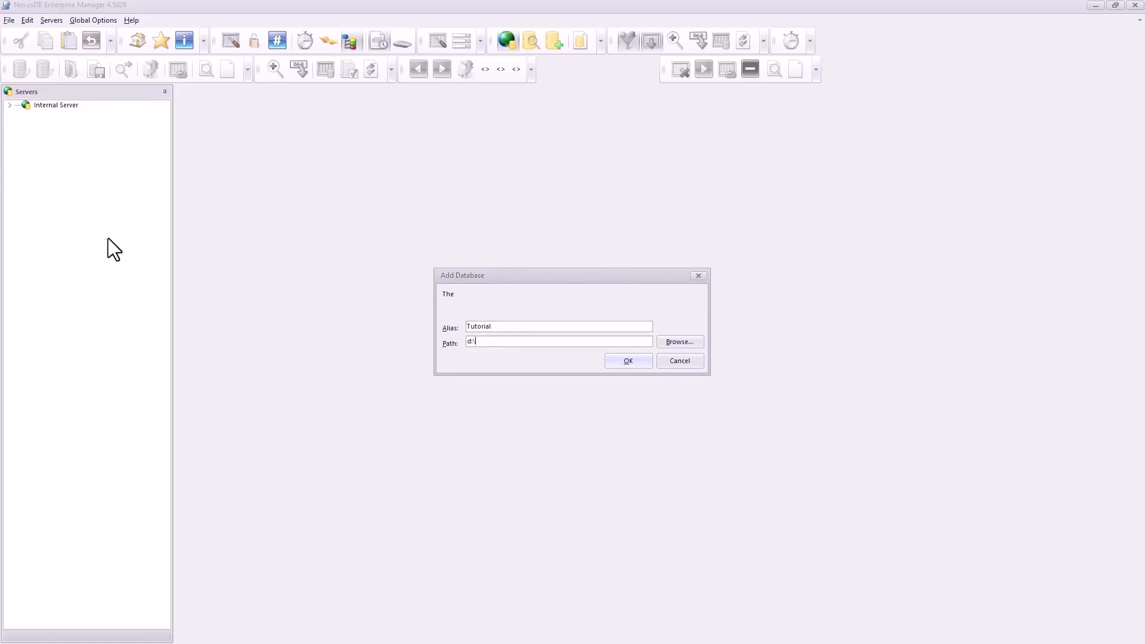
type("NexusDB")
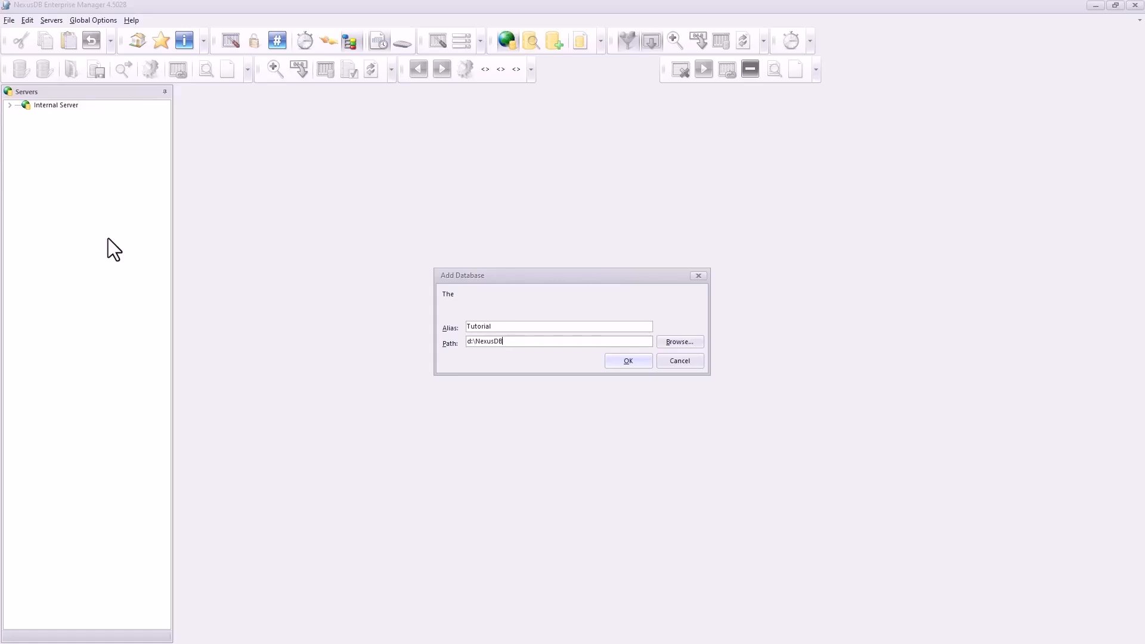
type("Data")
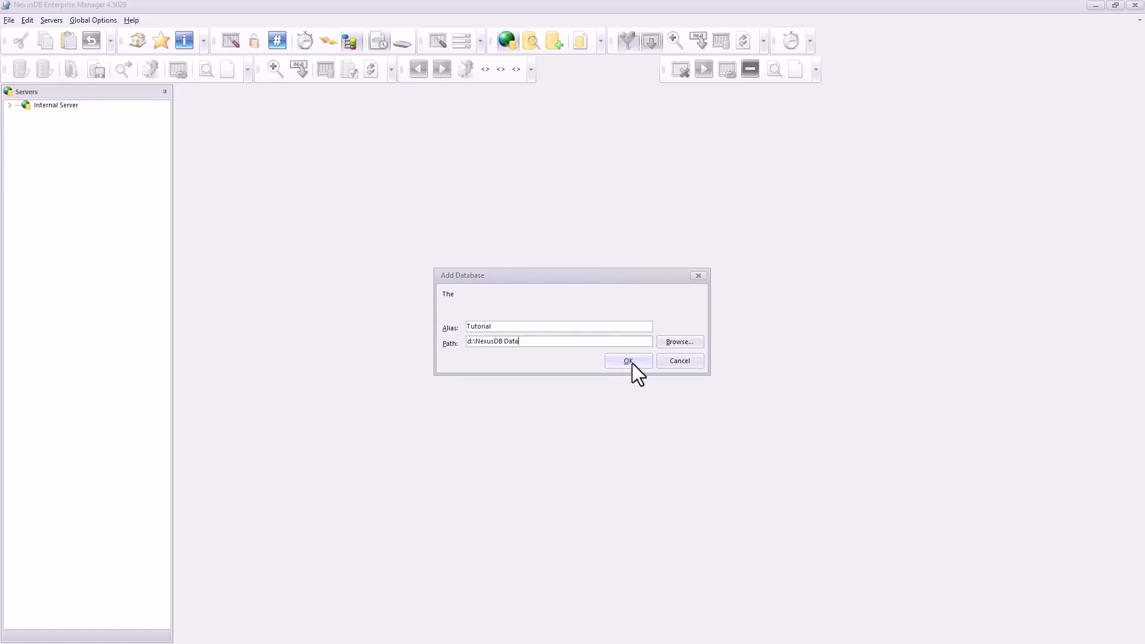
left_click(626, 360)
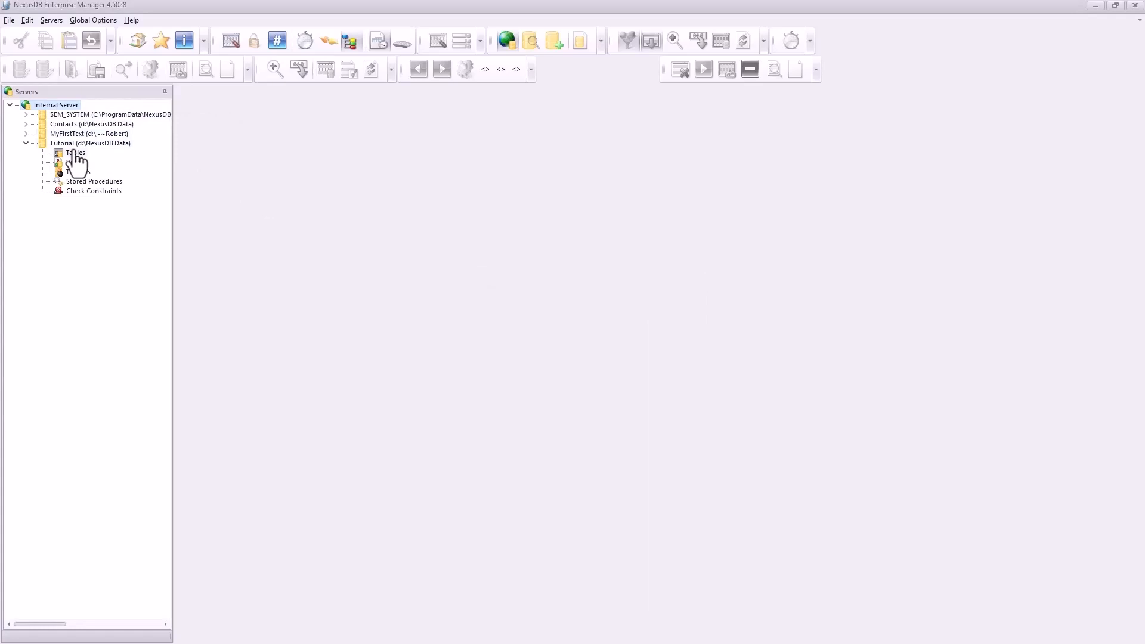
Start a new table in the Tutorial database and name it tblContacts
right_click(72, 154)
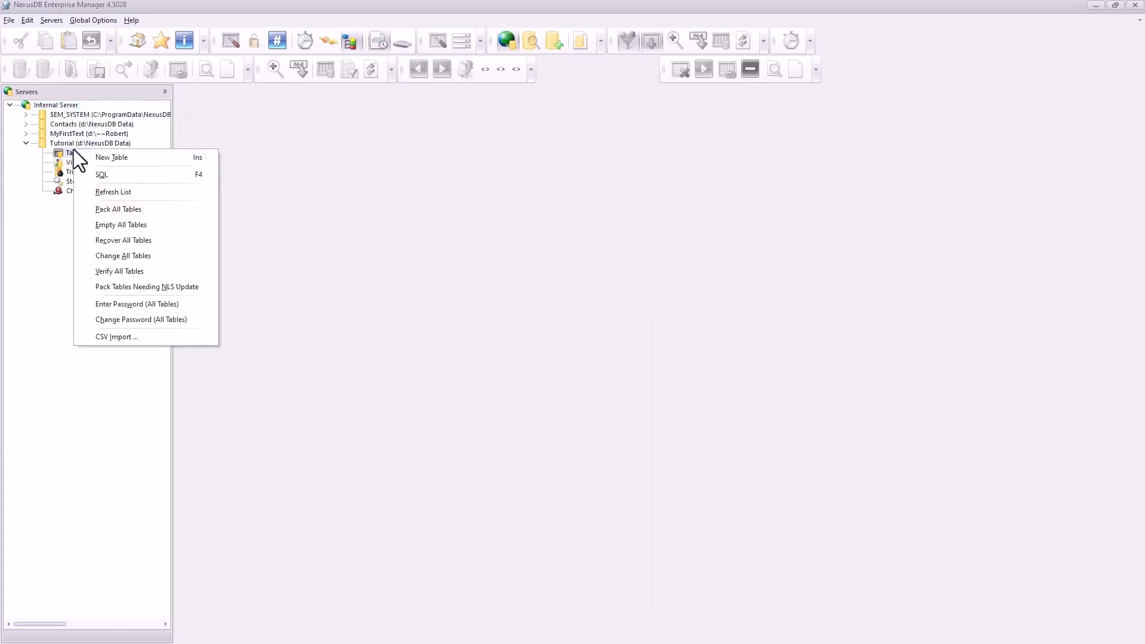
left_click(111, 157)
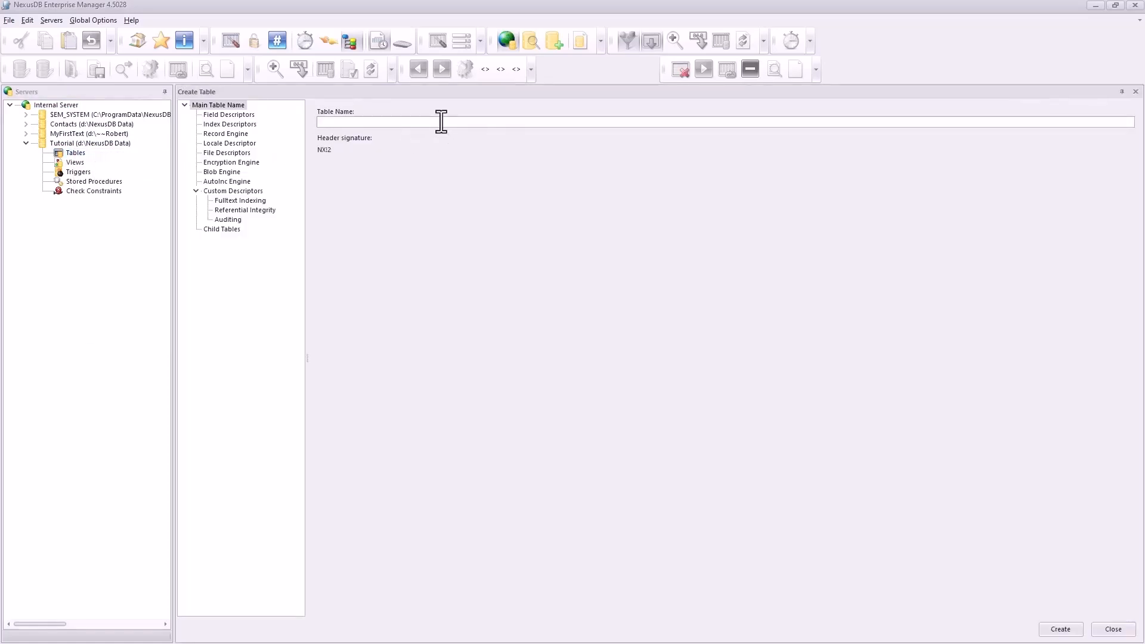
type("t")
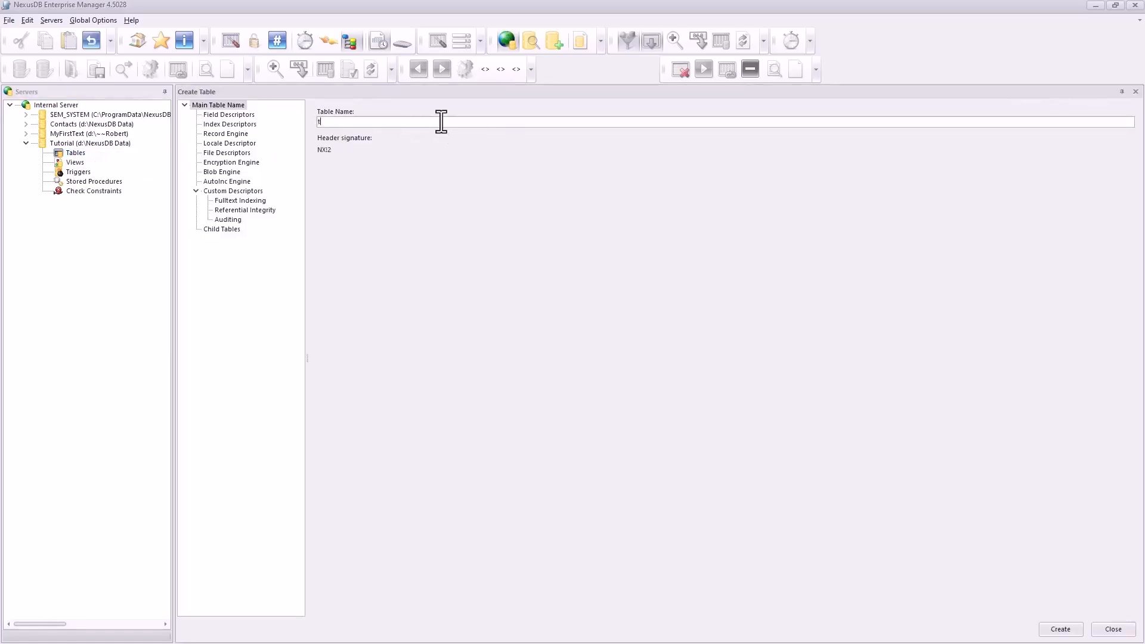
type("blCont")
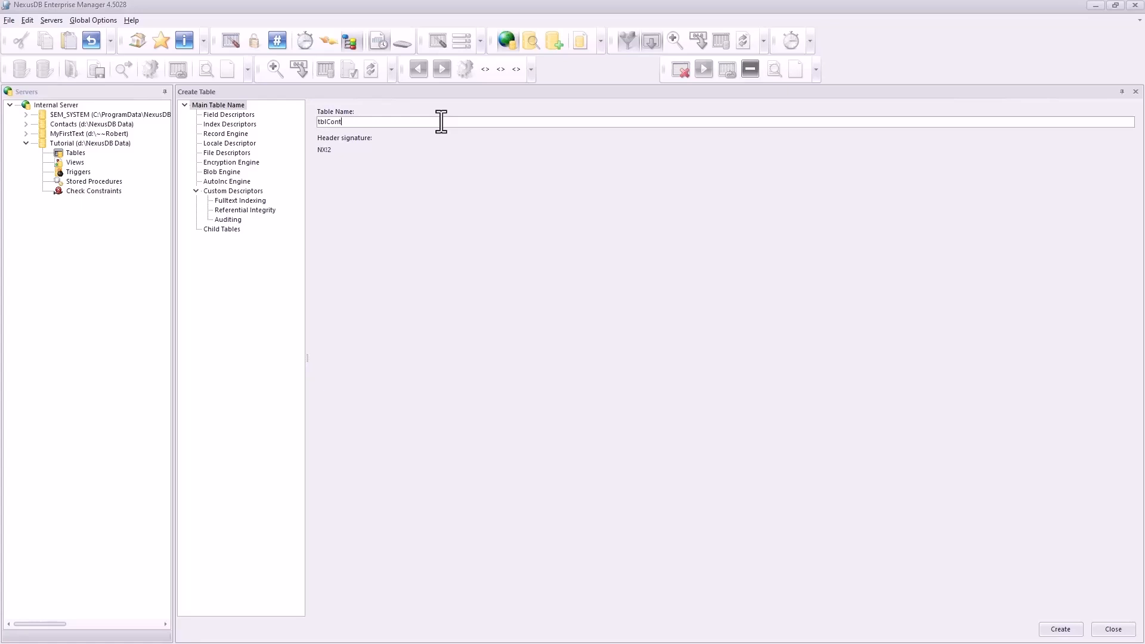
type("acts")
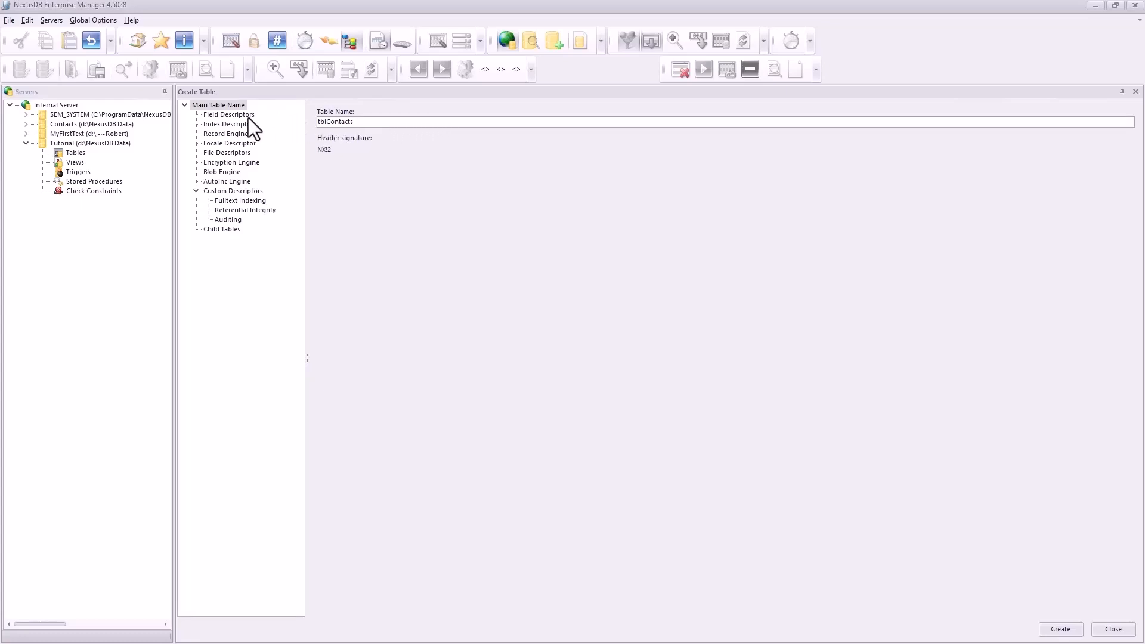
Add a required AutoInc field named ID as the table's first field
left_click(229, 115)
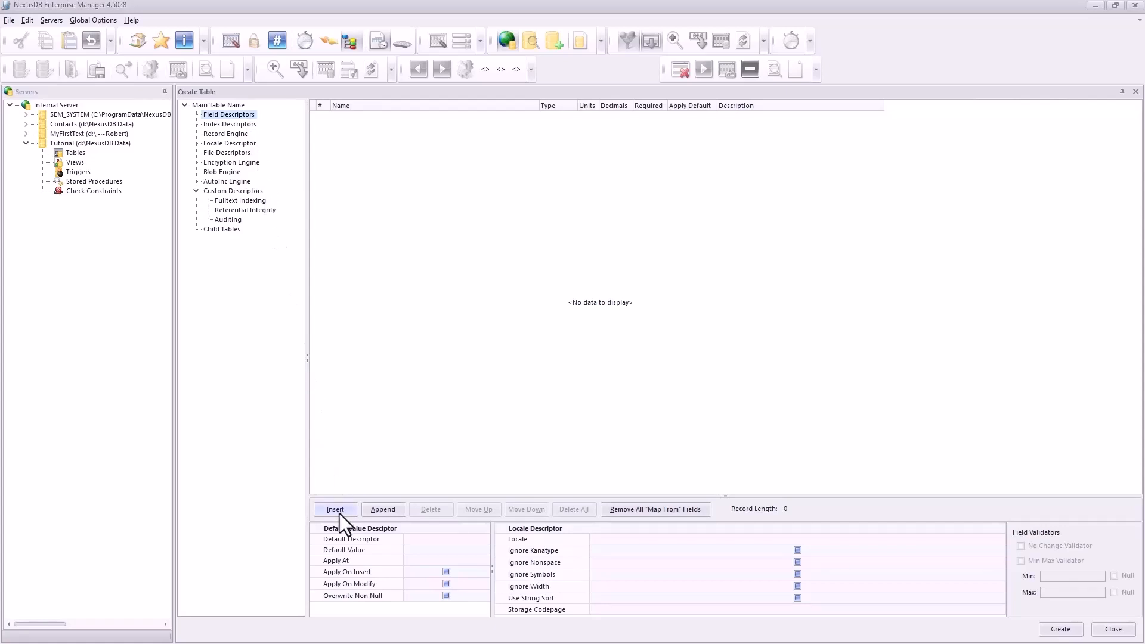
left_click(335, 510)
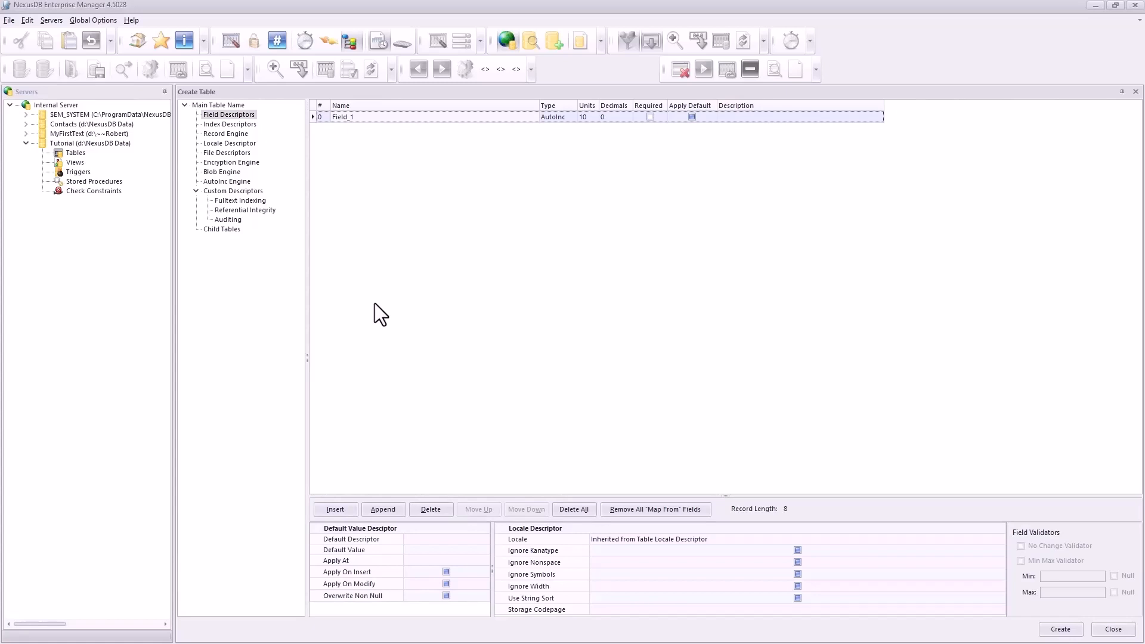
type("ID")
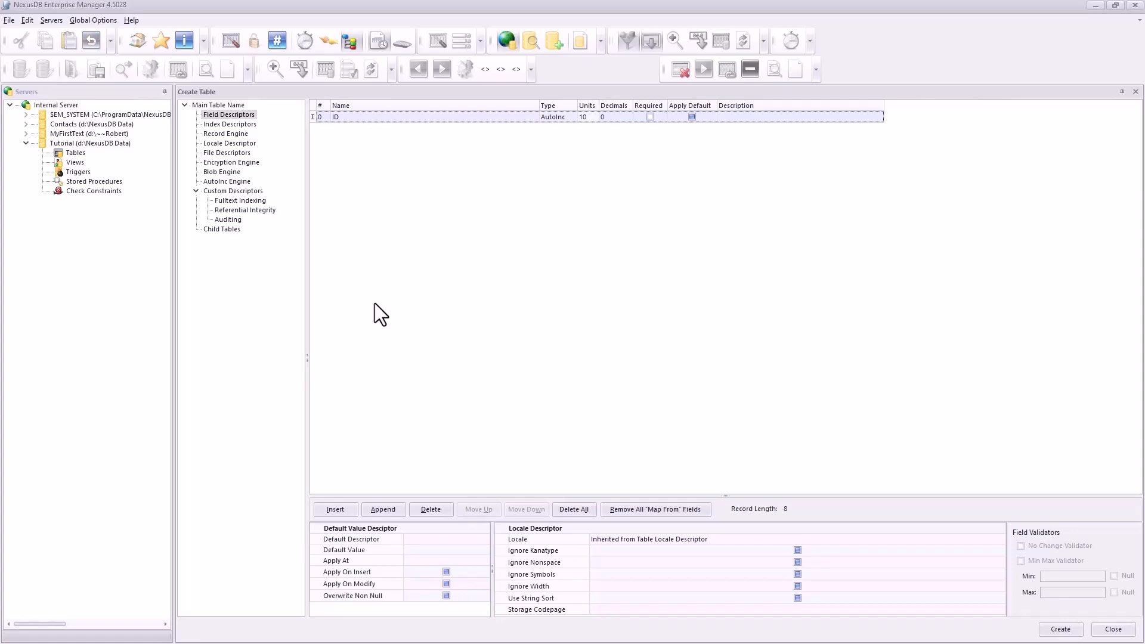
left_click(650, 117)
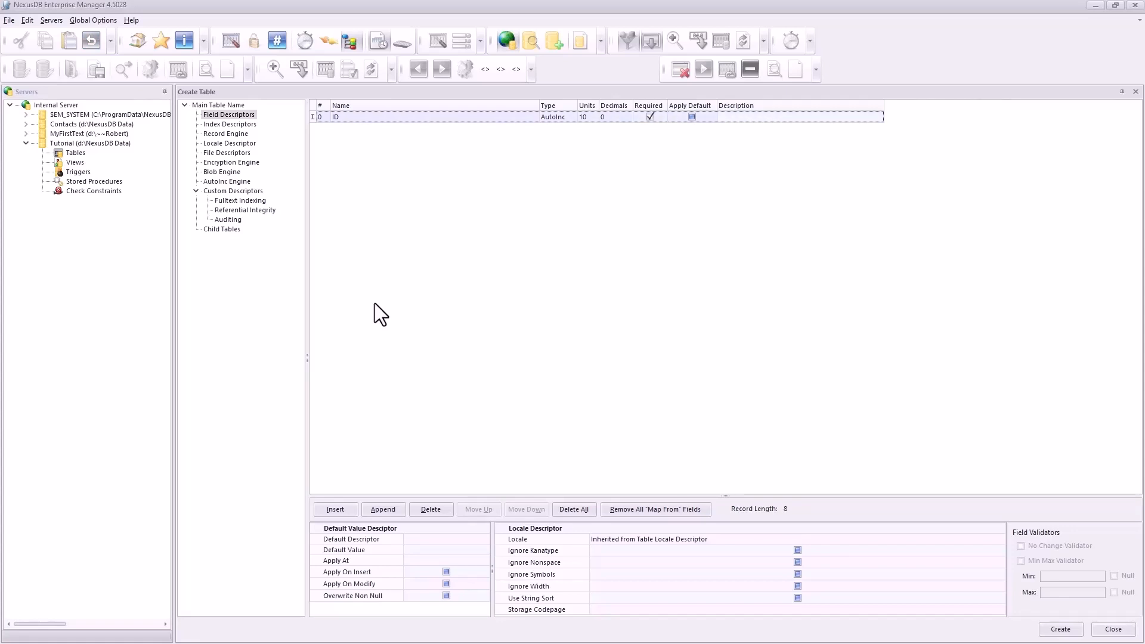
Add a required ShortString(25) field named FNAME and keep ID required
left_click(383, 509)
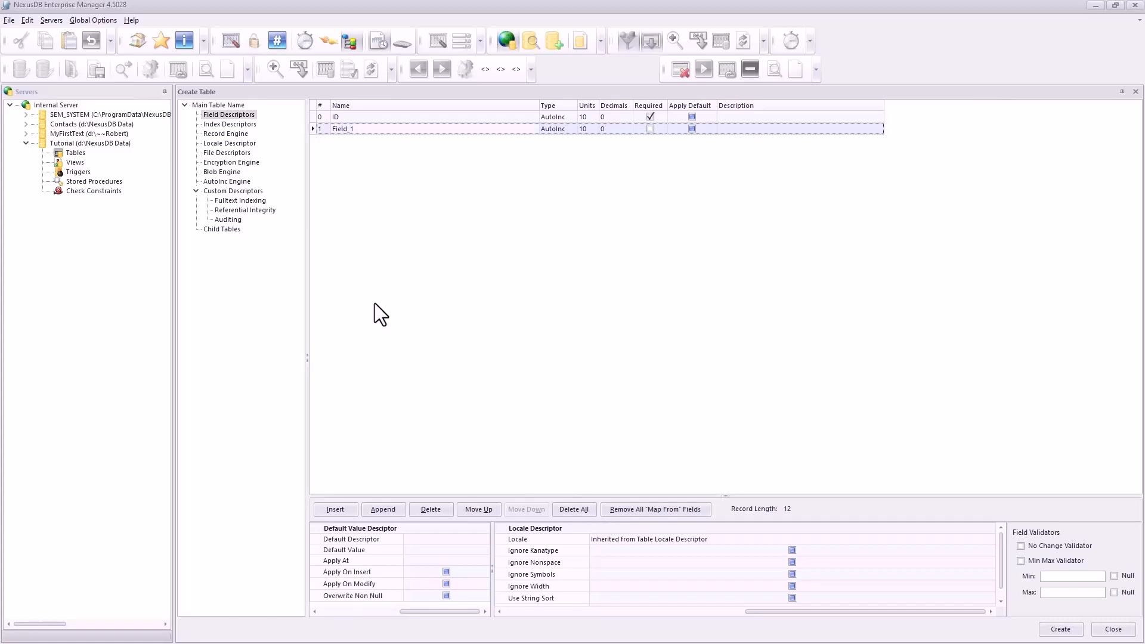
type("FNAME")
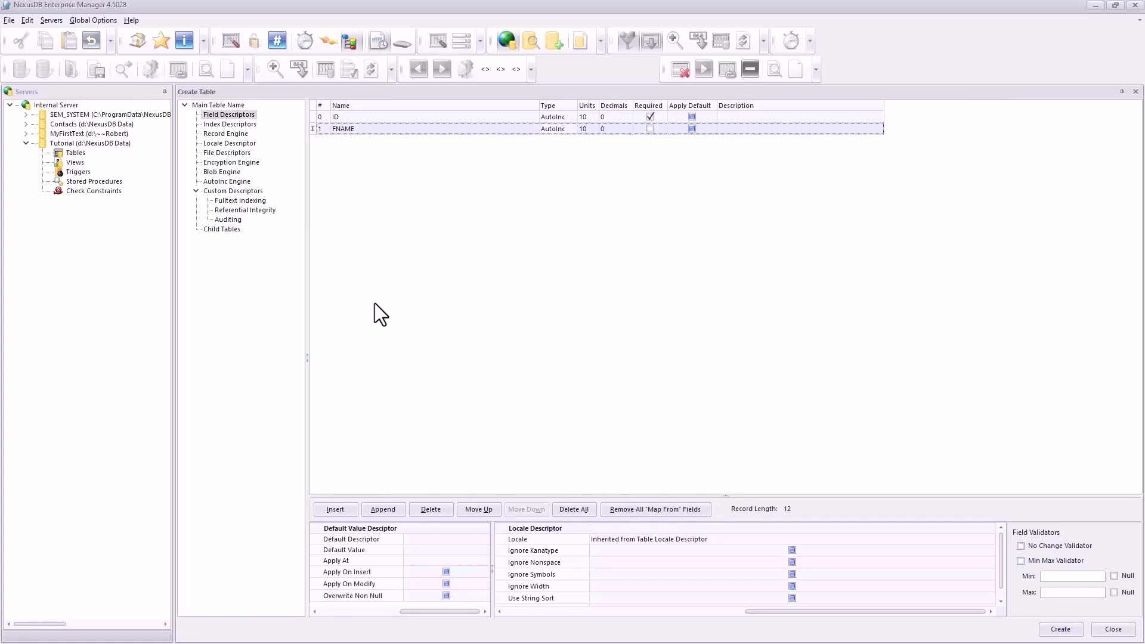
left_click(572, 129)
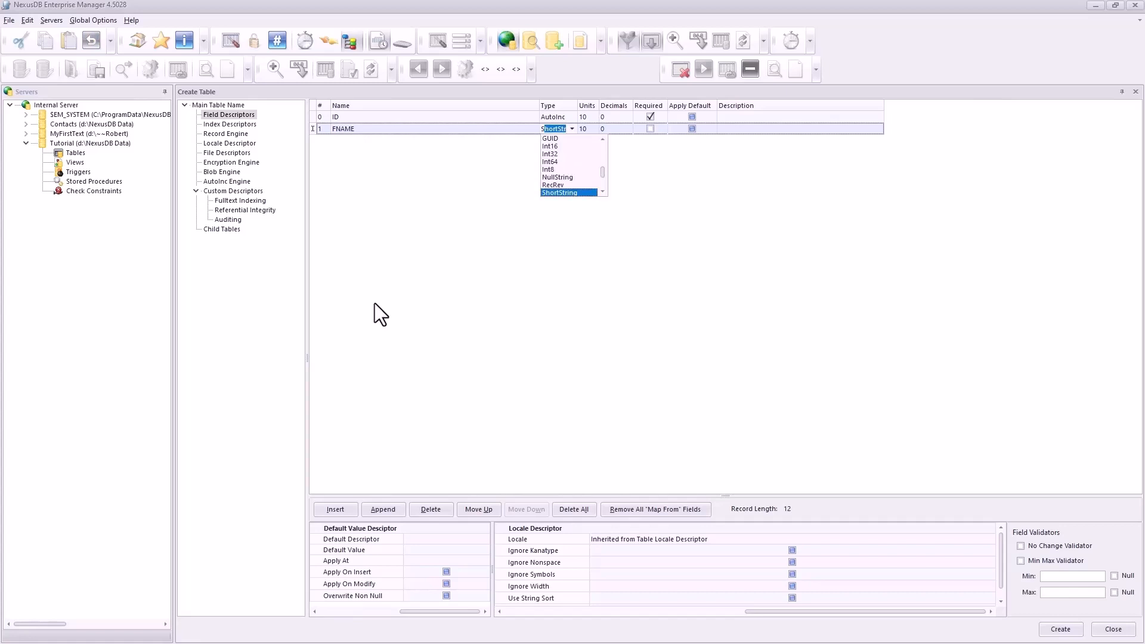
left_click(558, 192)
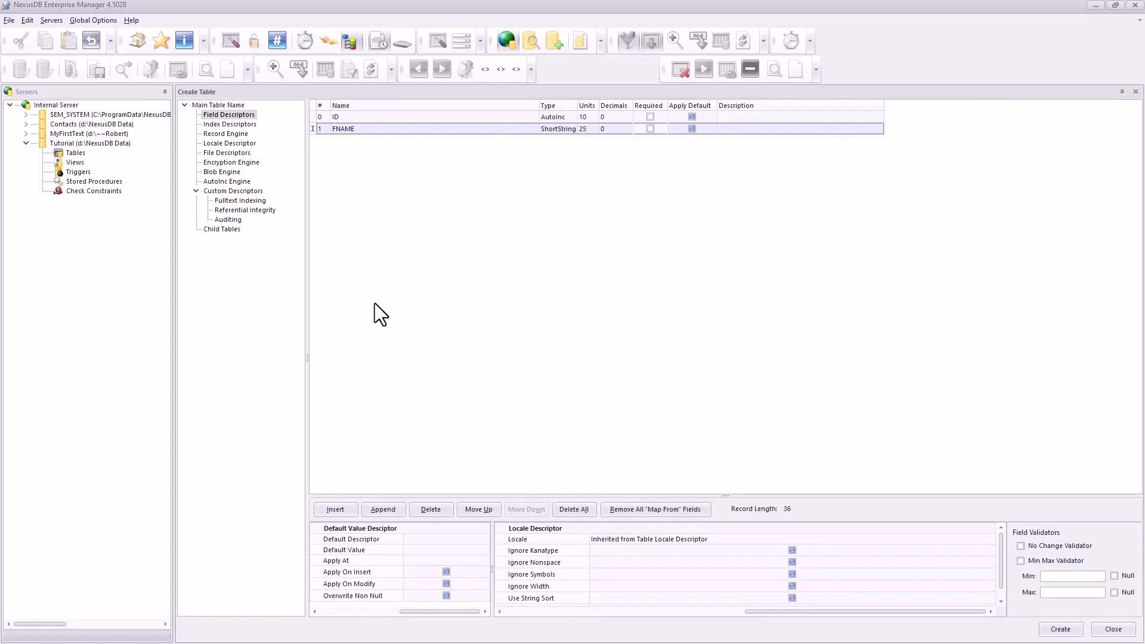
left_click(649, 129)
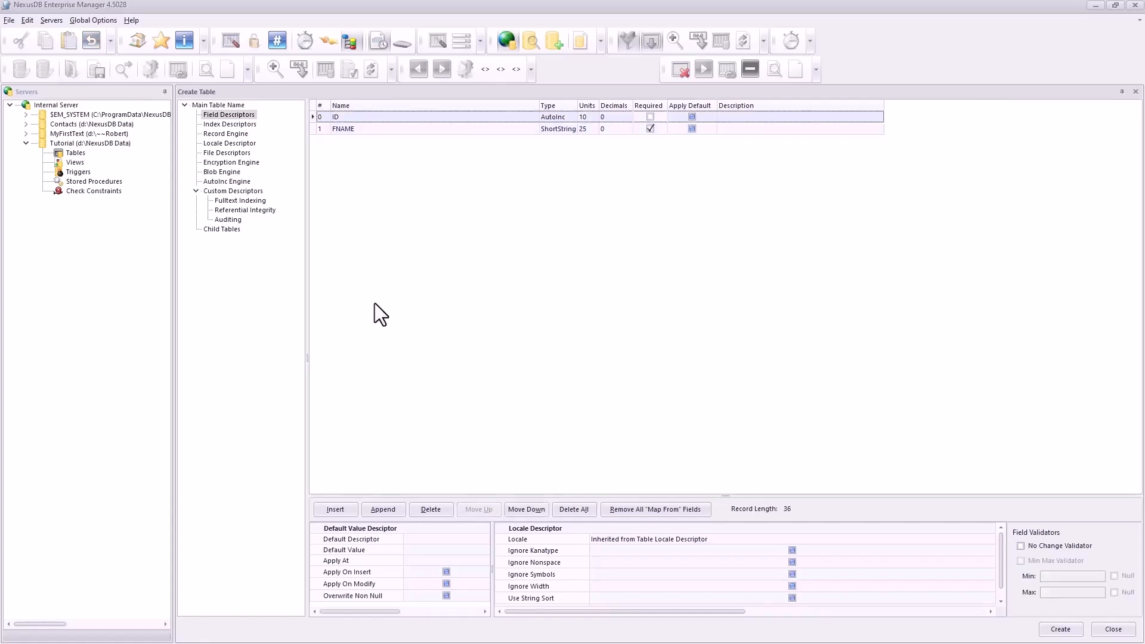
left_click(649, 117)
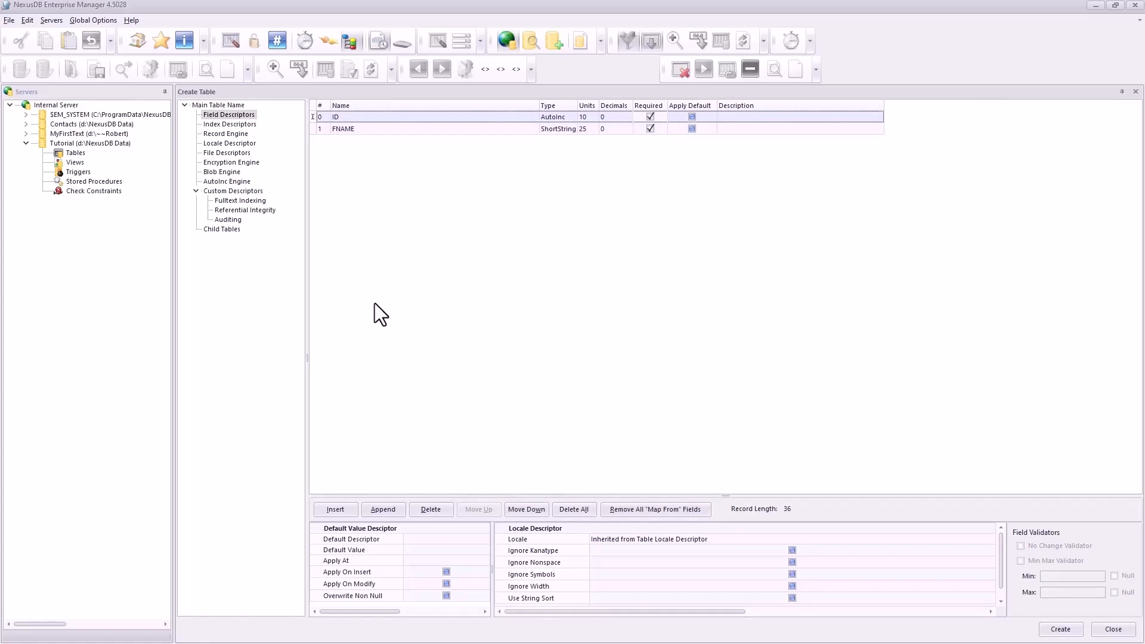
left_click(383, 509)
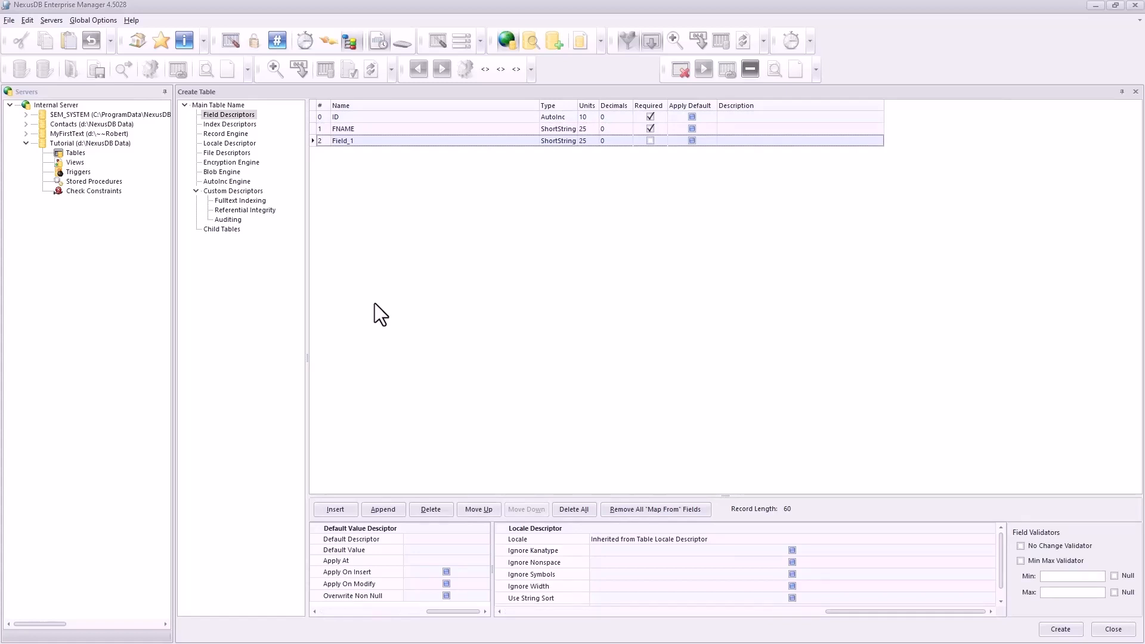
Add an optional MNAME field and a required LNAME ShortString(25) field
type("MN")
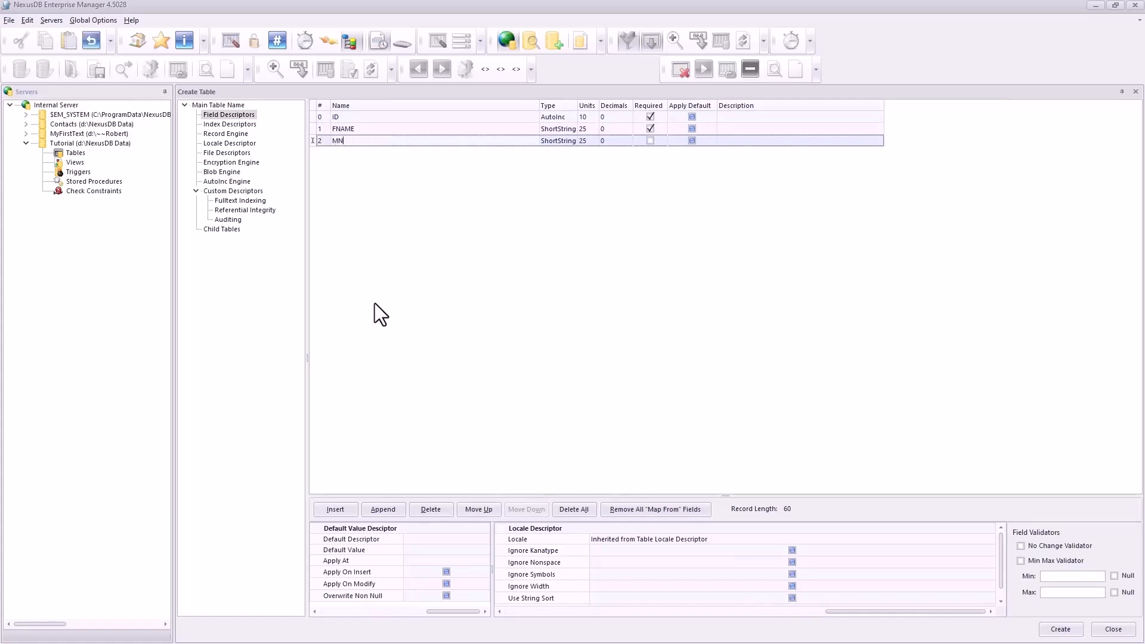
type("AMER")
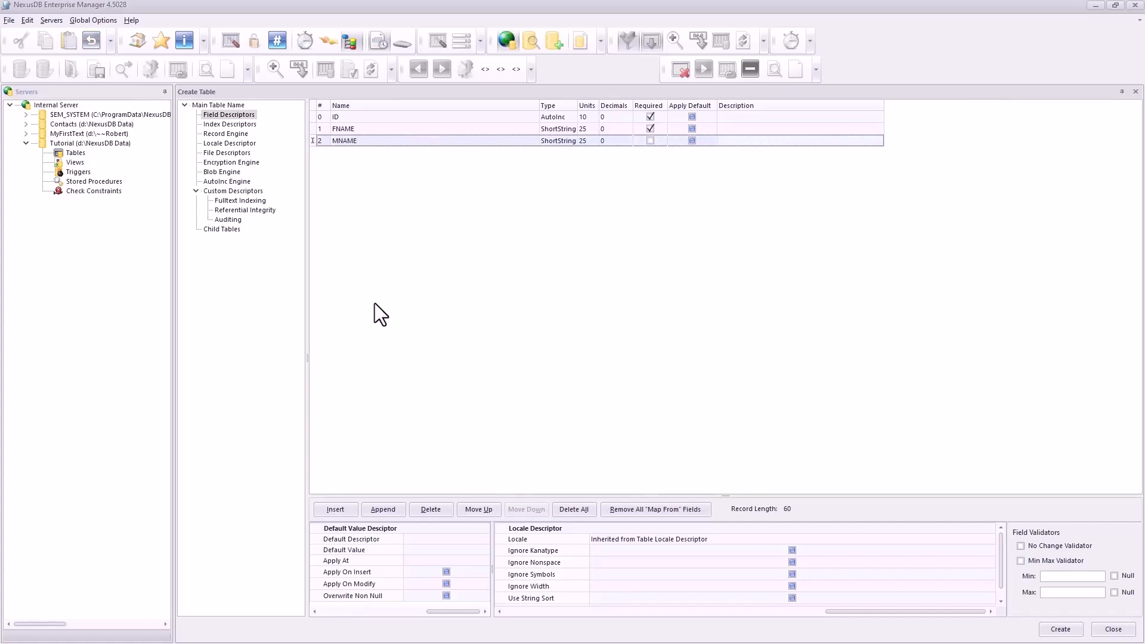
left_click(383, 510)
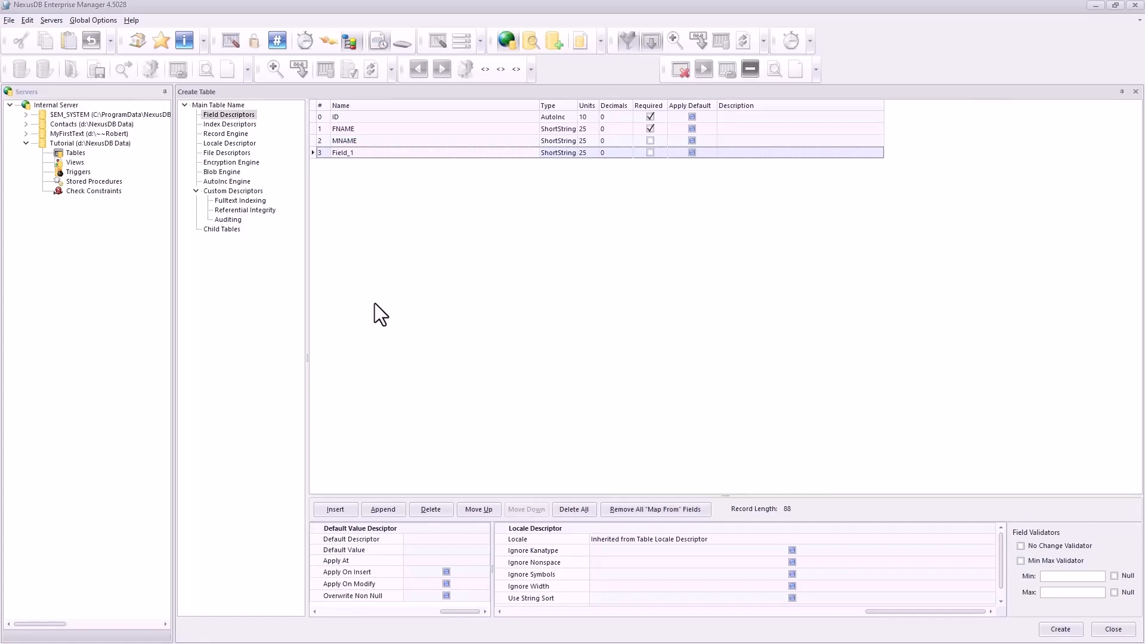
type("LNAME")
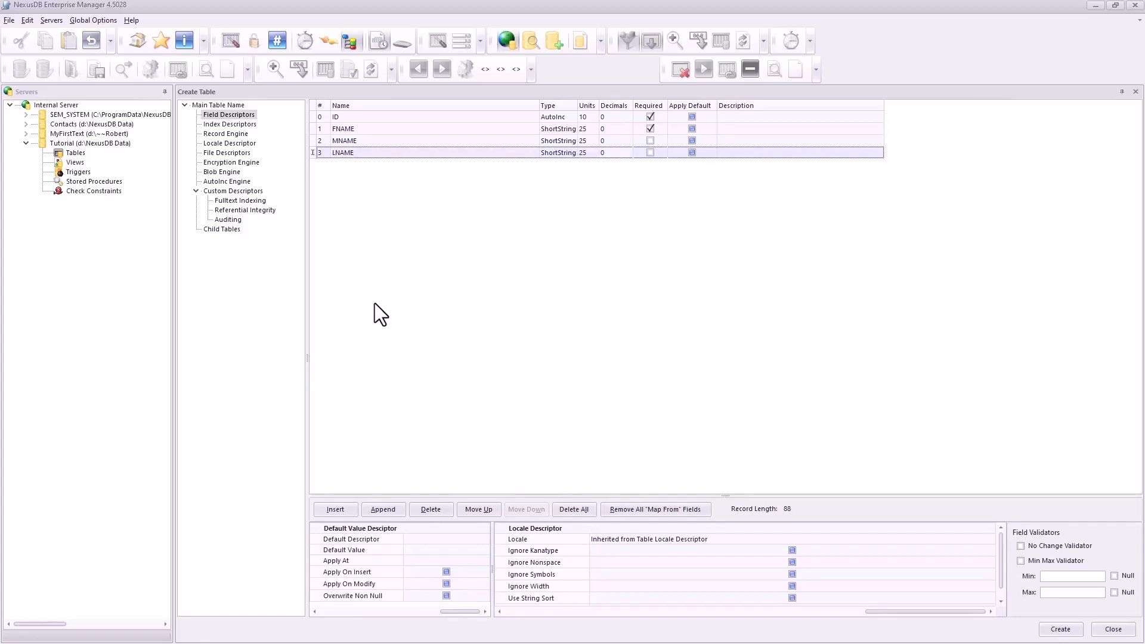
left_click(649, 153)
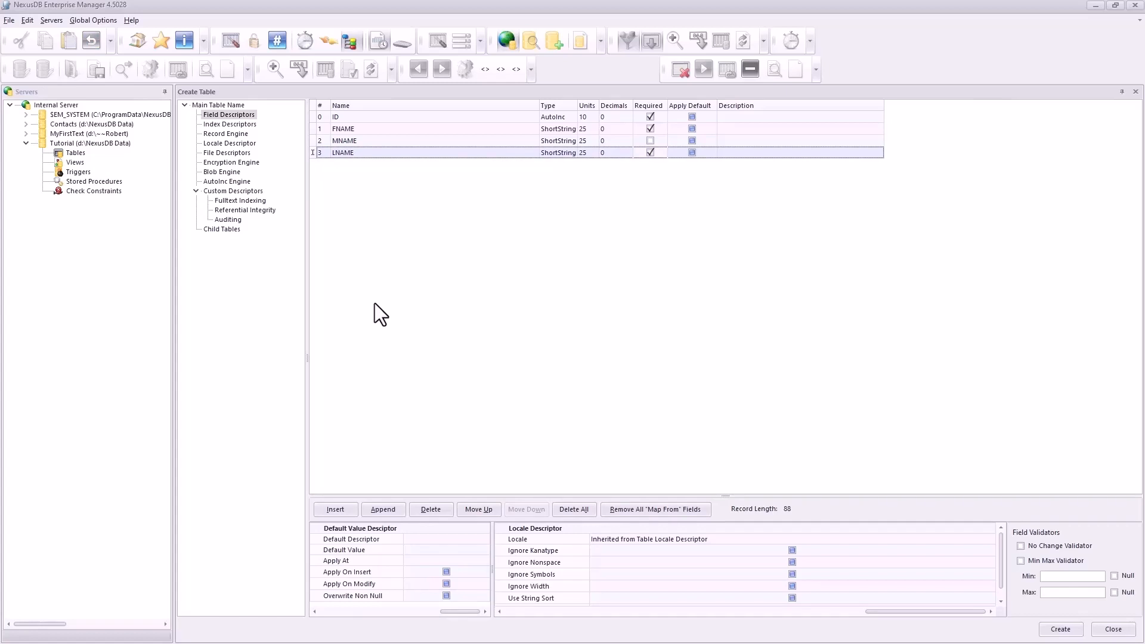
left_click(383, 509)
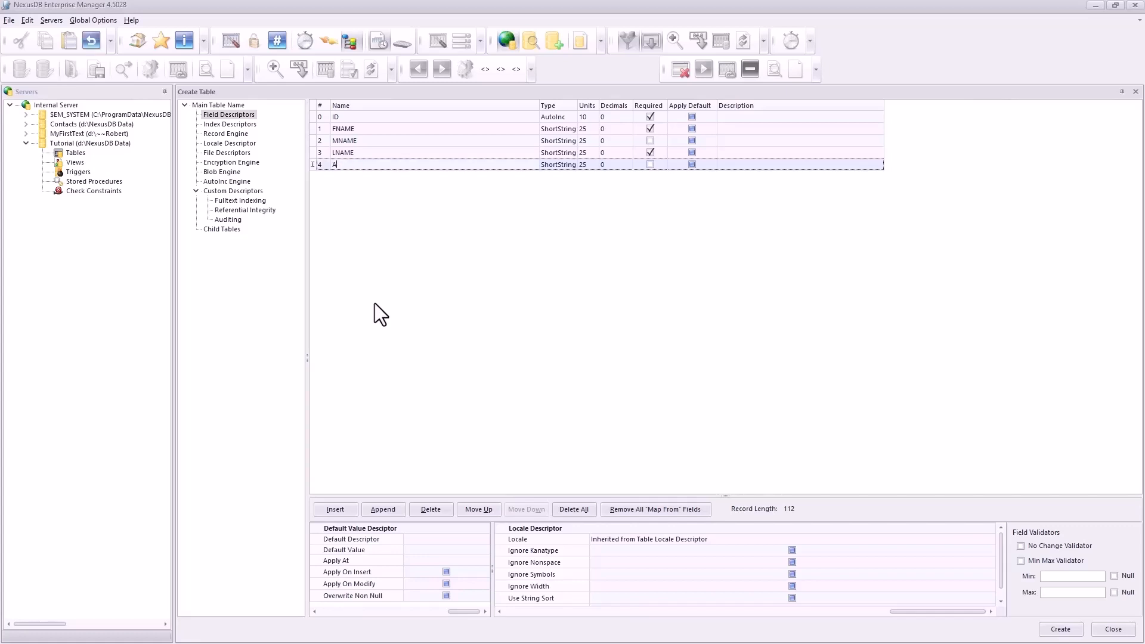
Add ADDRESS1, ADDRESS2, CITY and STATE fields, and untick Required on ID
type("DDRESS1")
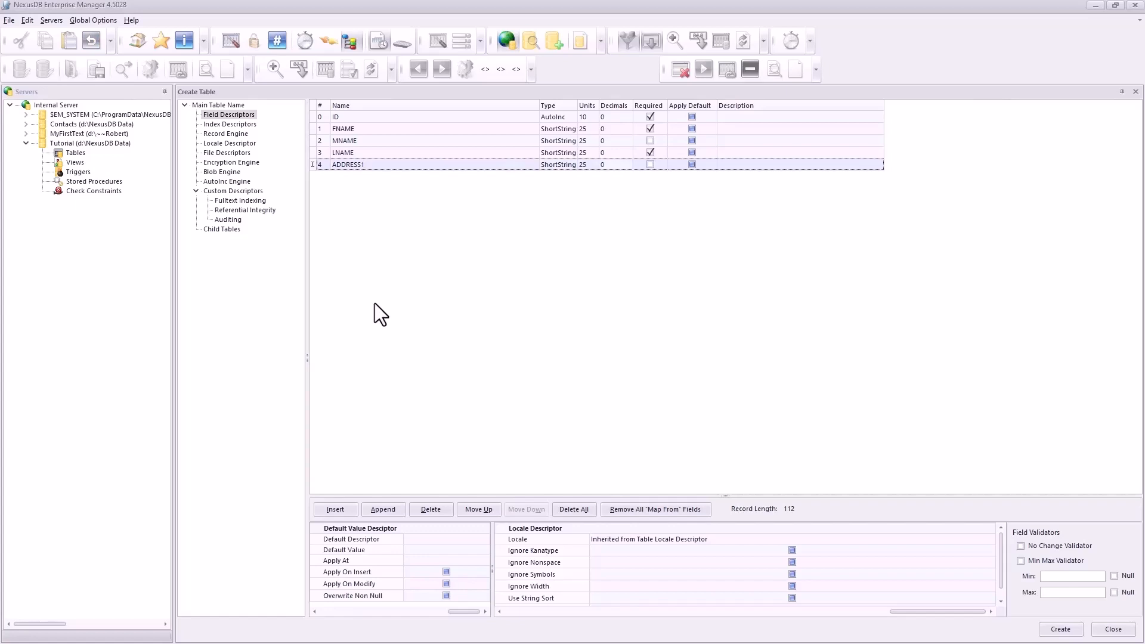
left_click(383, 509)
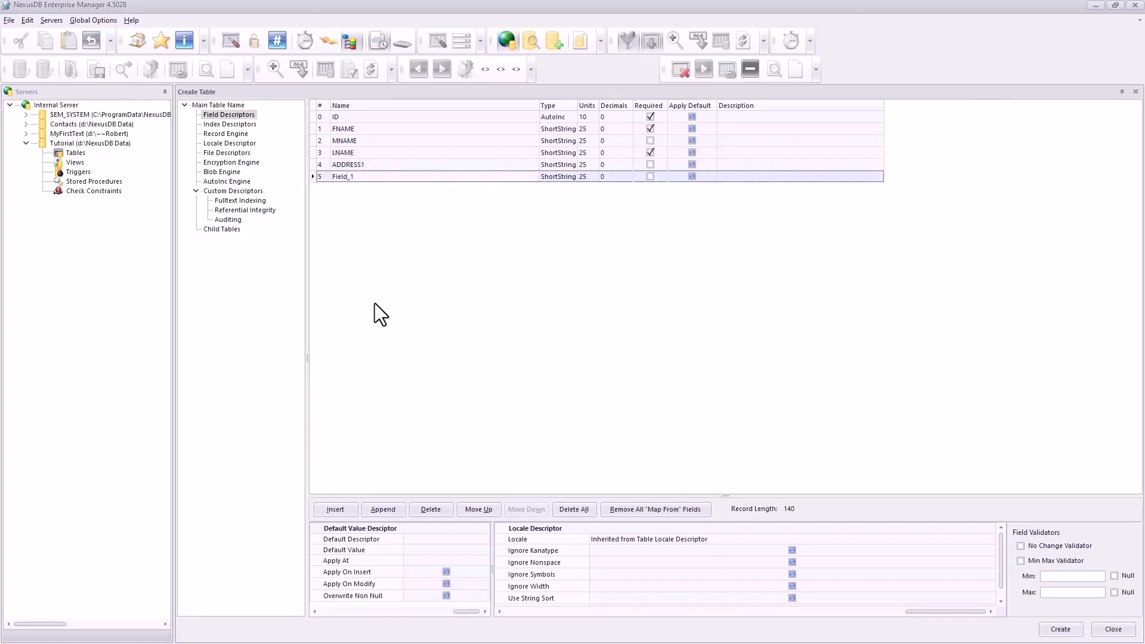
type("ADDRES")
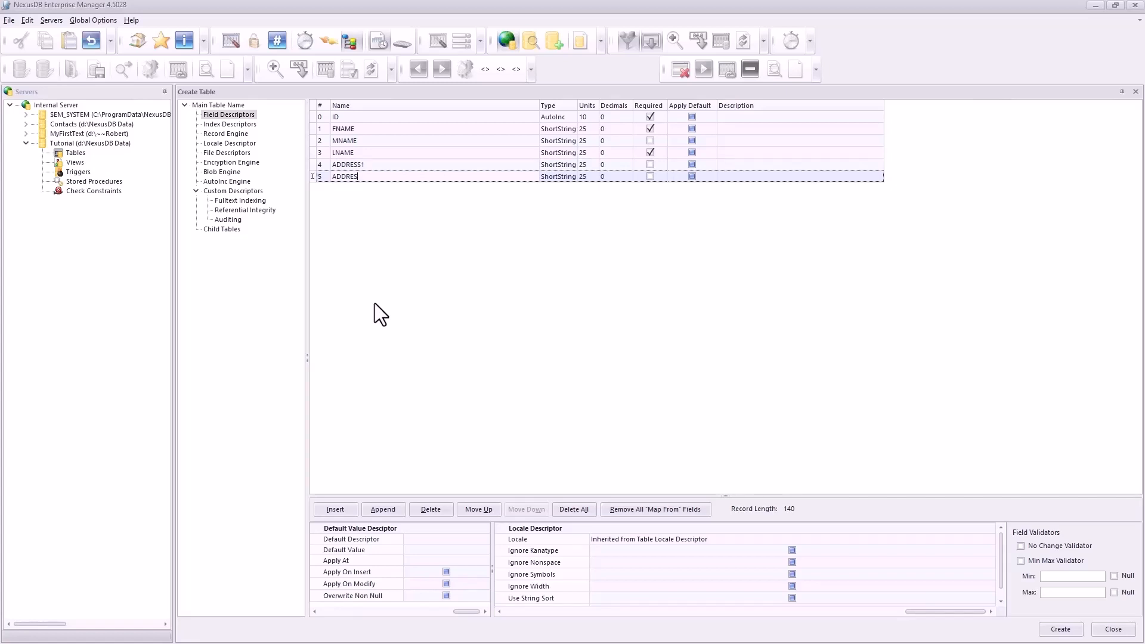
type("2")
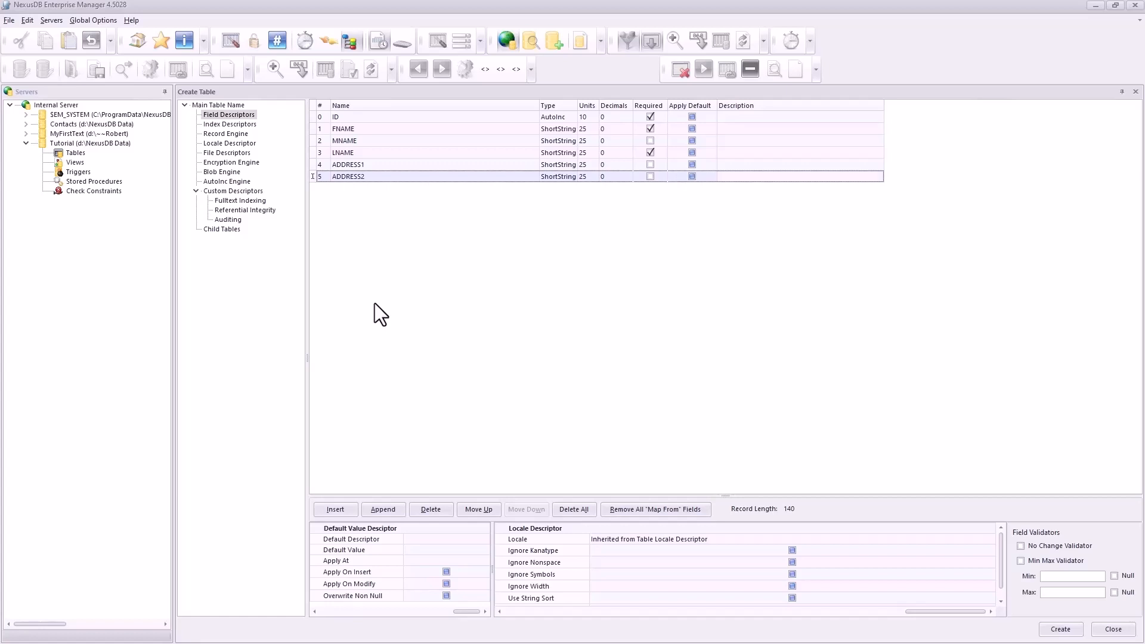
left_click(383, 510)
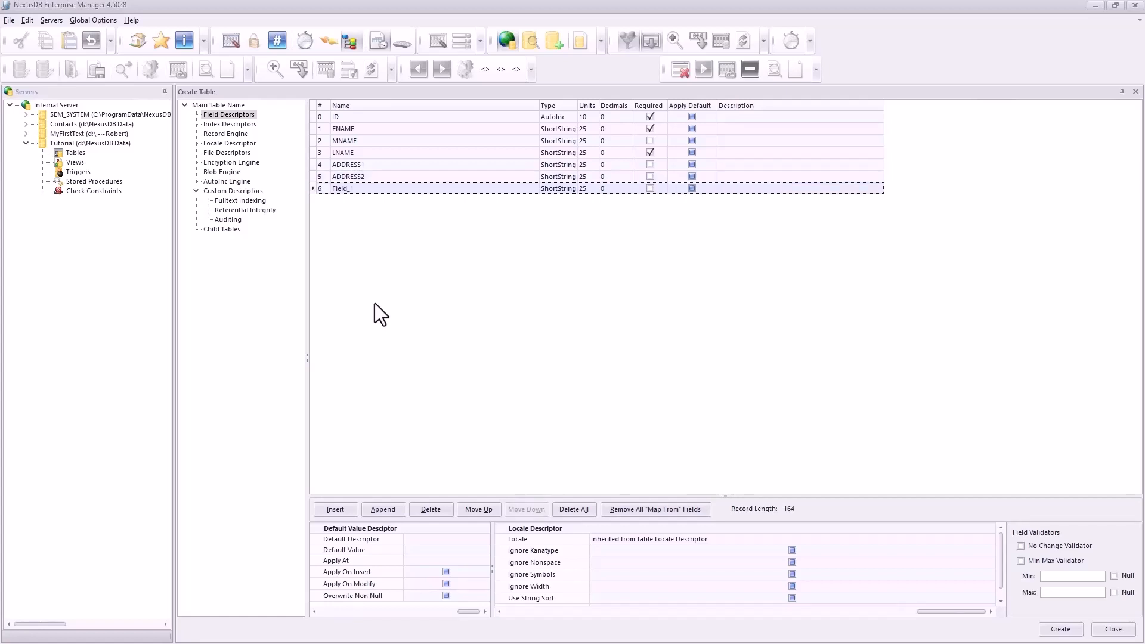
type("CITY")
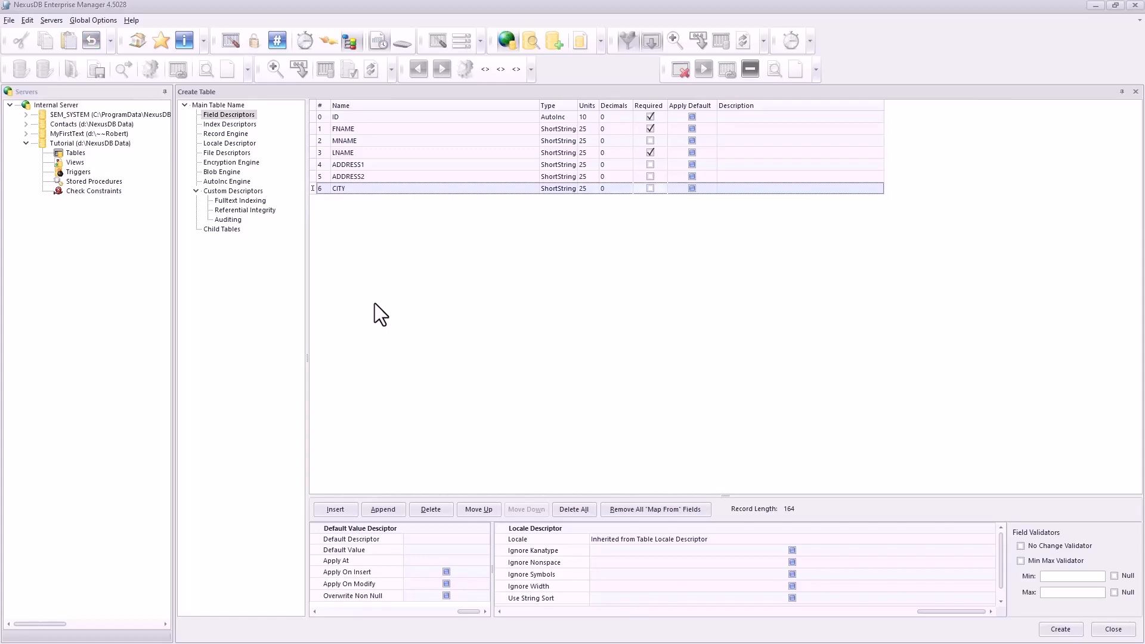
left_click(383, 510)
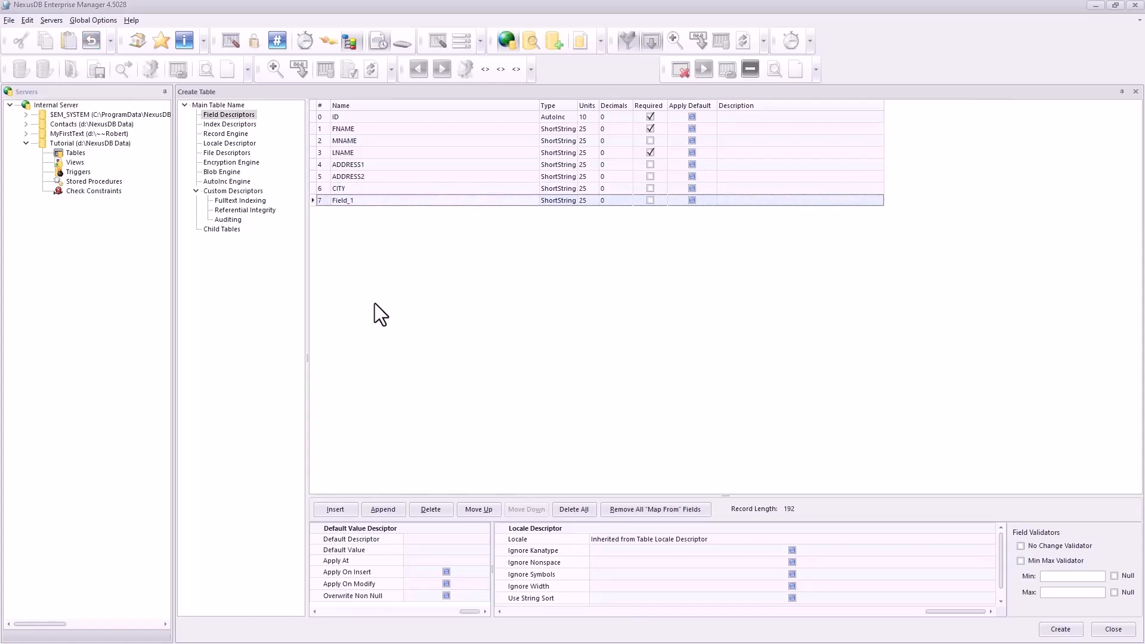
type("STATE")
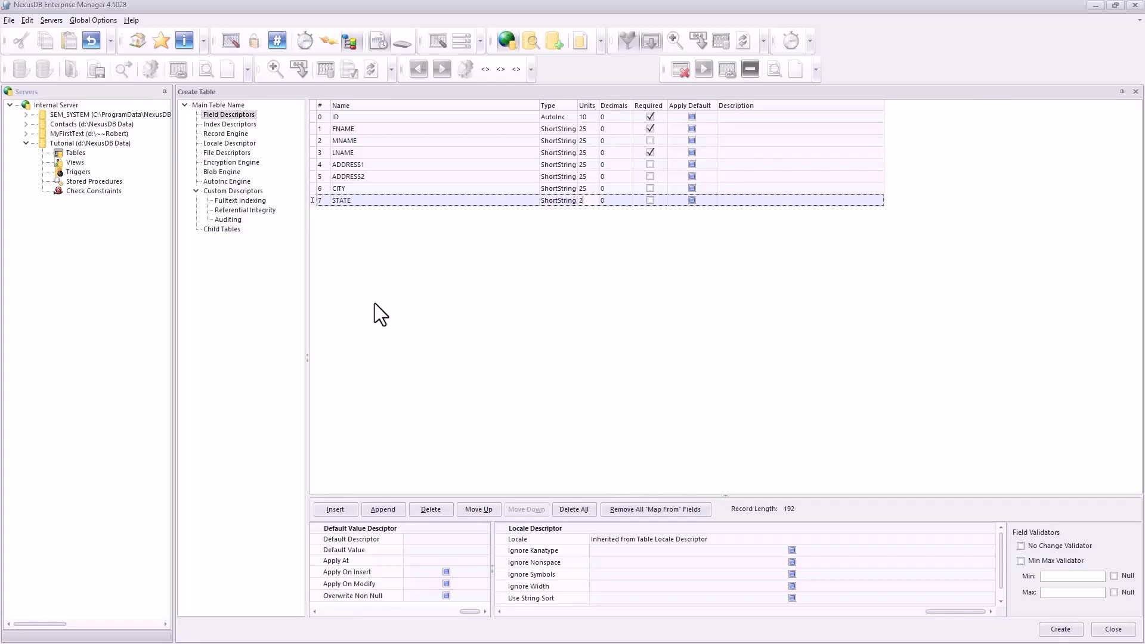
left_click(649, 117)
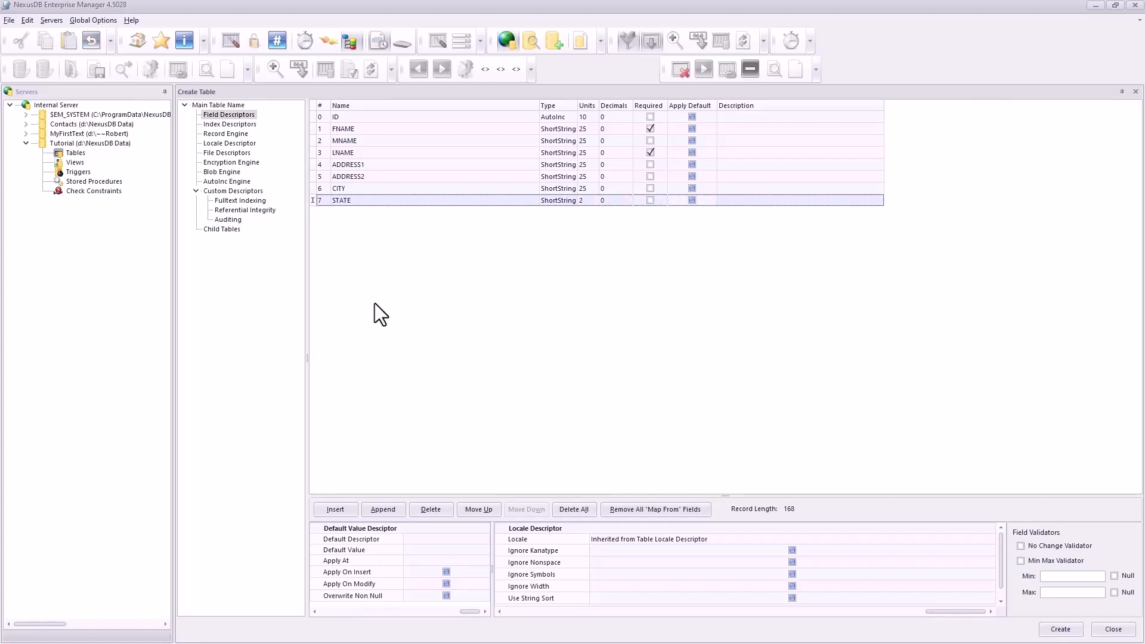
Add ZIP, PHONE (14 units) and EMAIL fields to tblContacts
left_click(383, 510)
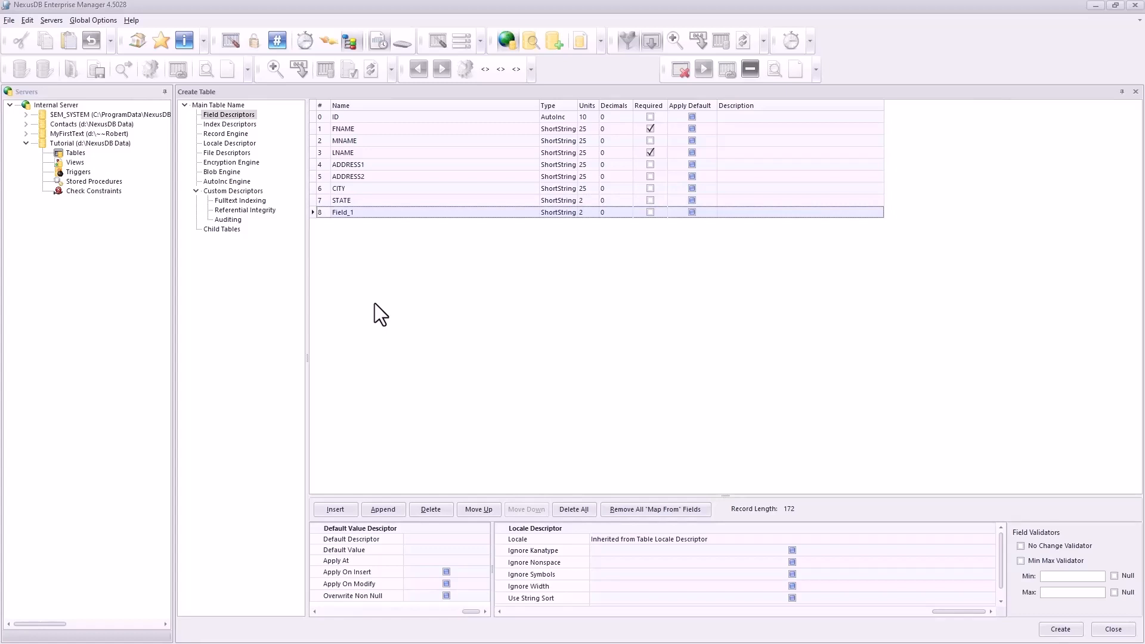
type("ZIP")
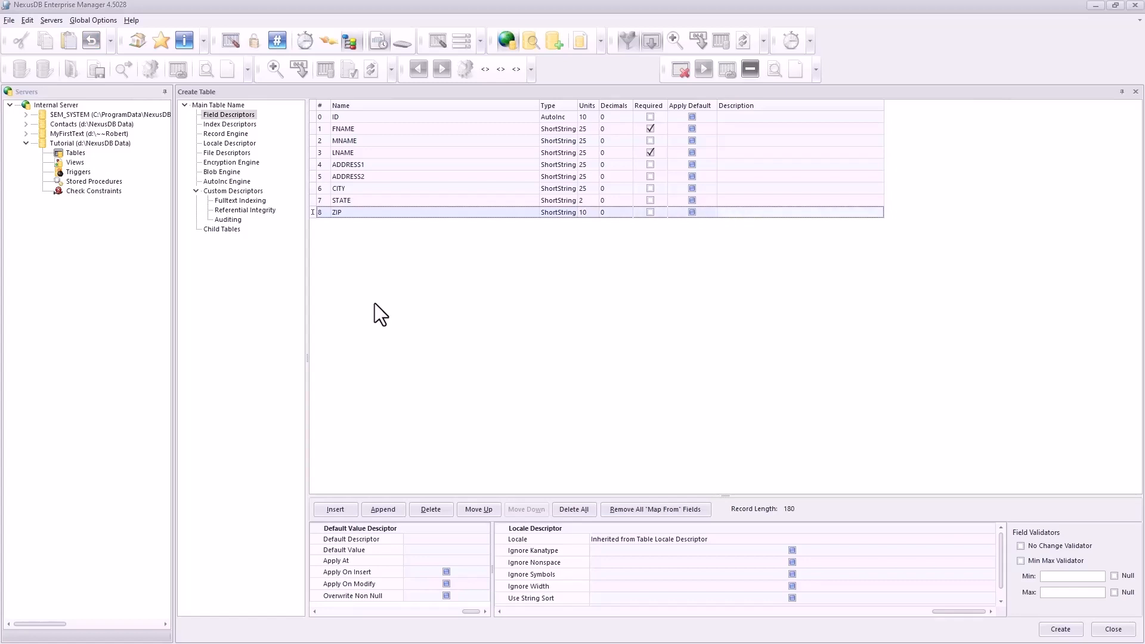
left_click(383, 510)
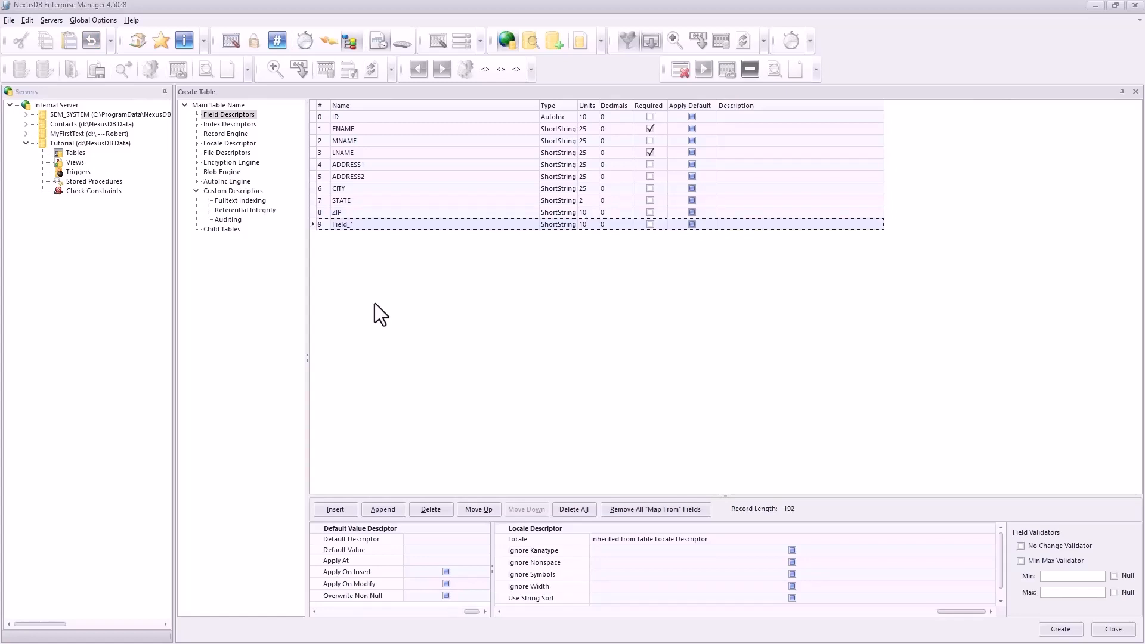
type("PHONE")
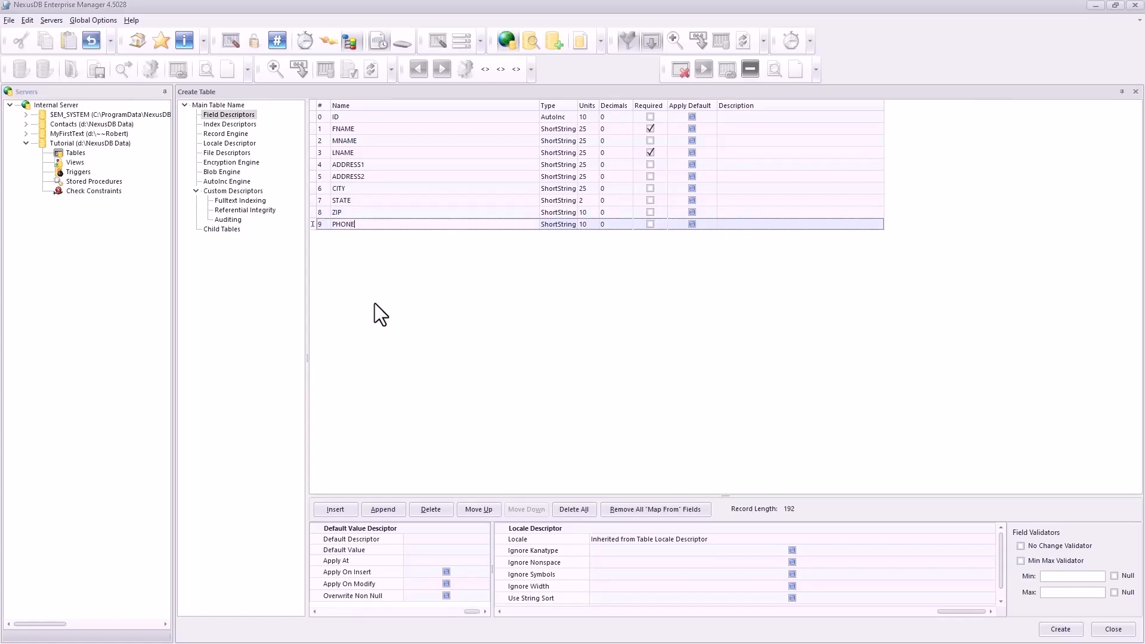
type("1")
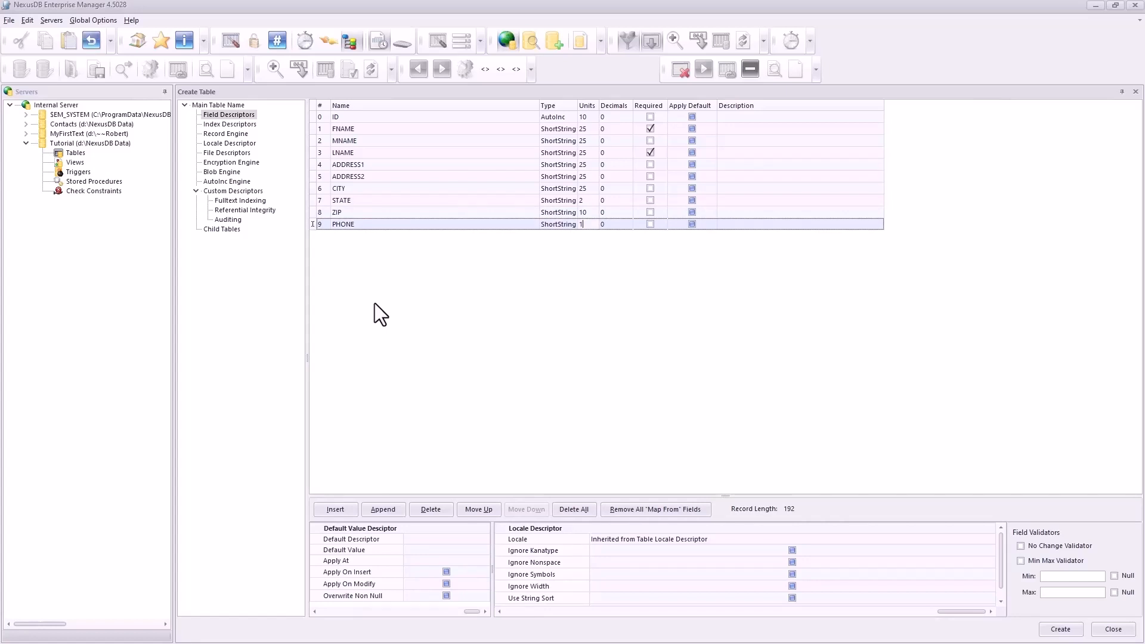
type("4")
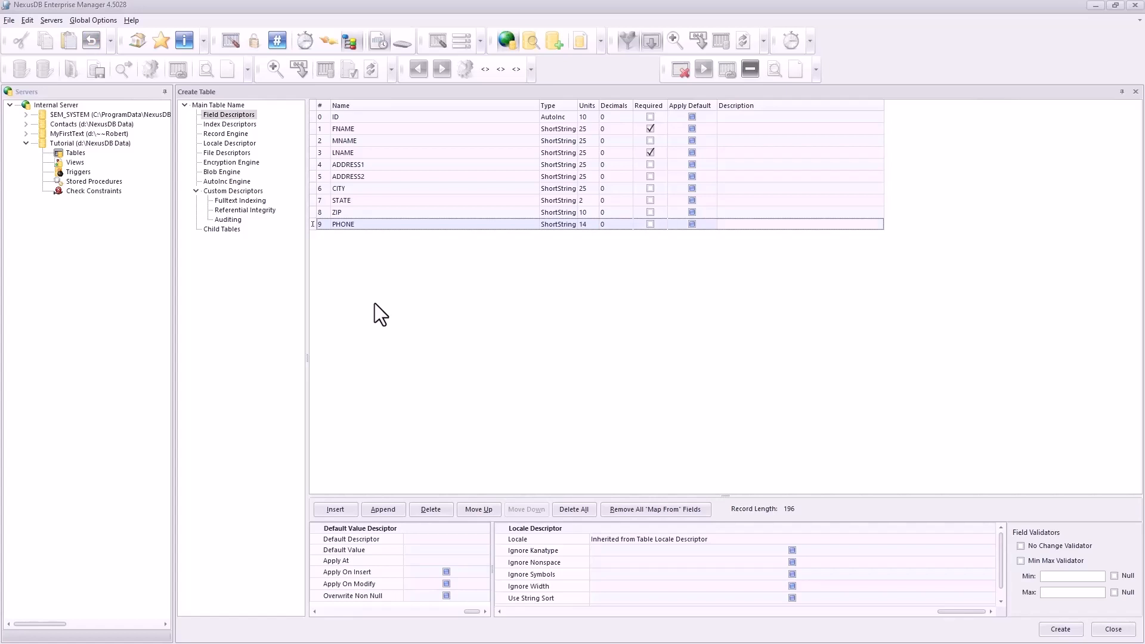
left_click(383, 510)
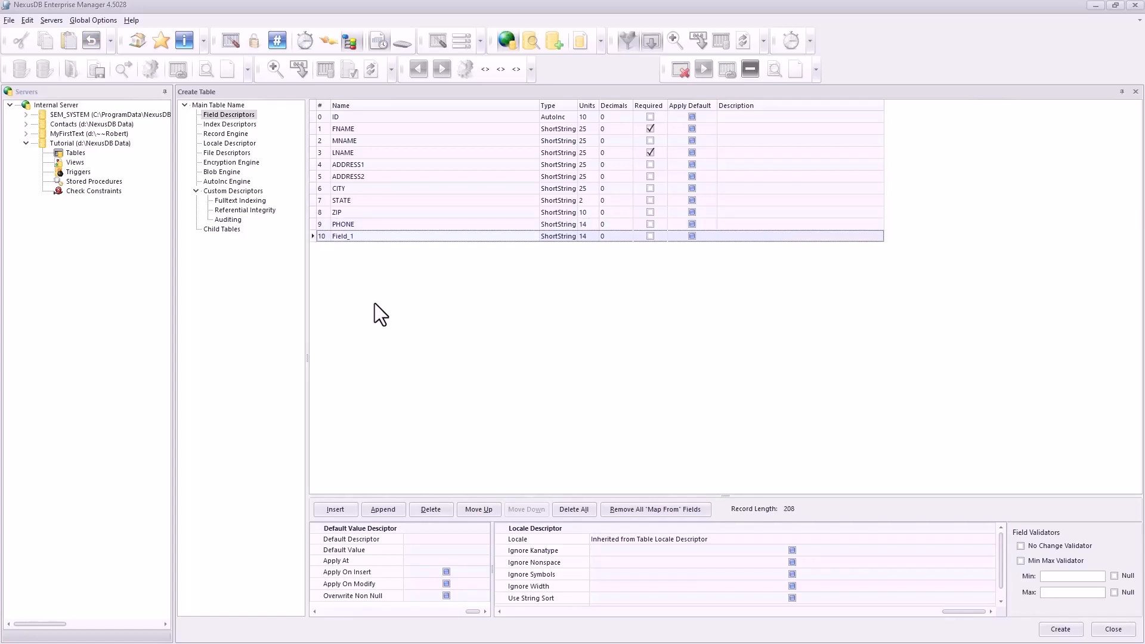
type("EMAIL")
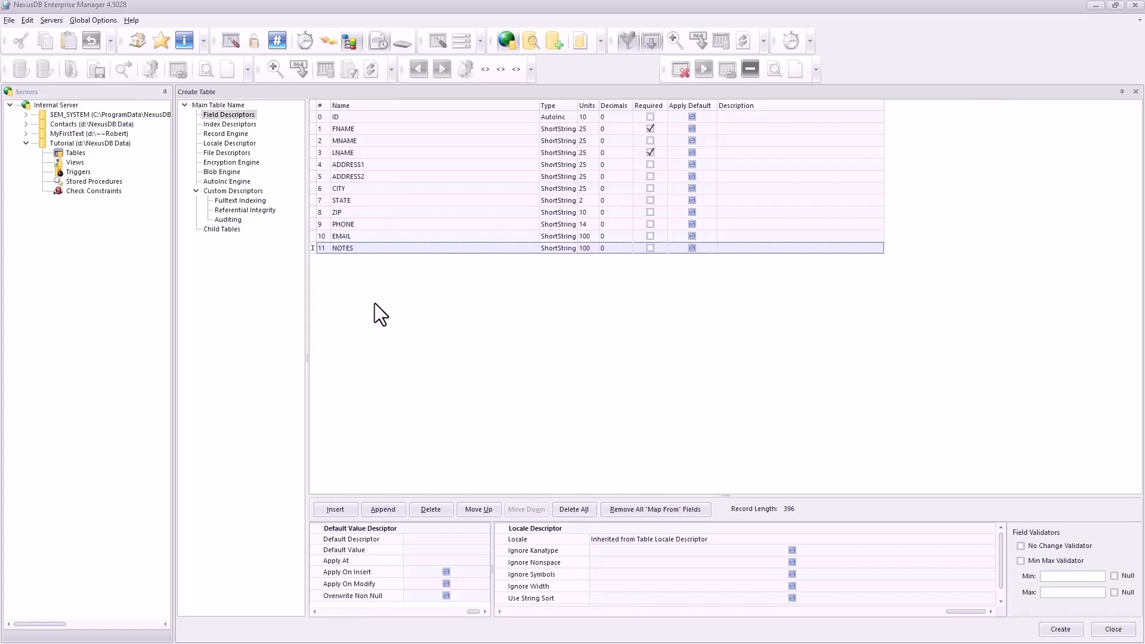
Change the NOTES field type to BLOB Memo after first picking Wide Char by mistake
left_click(572, 249)
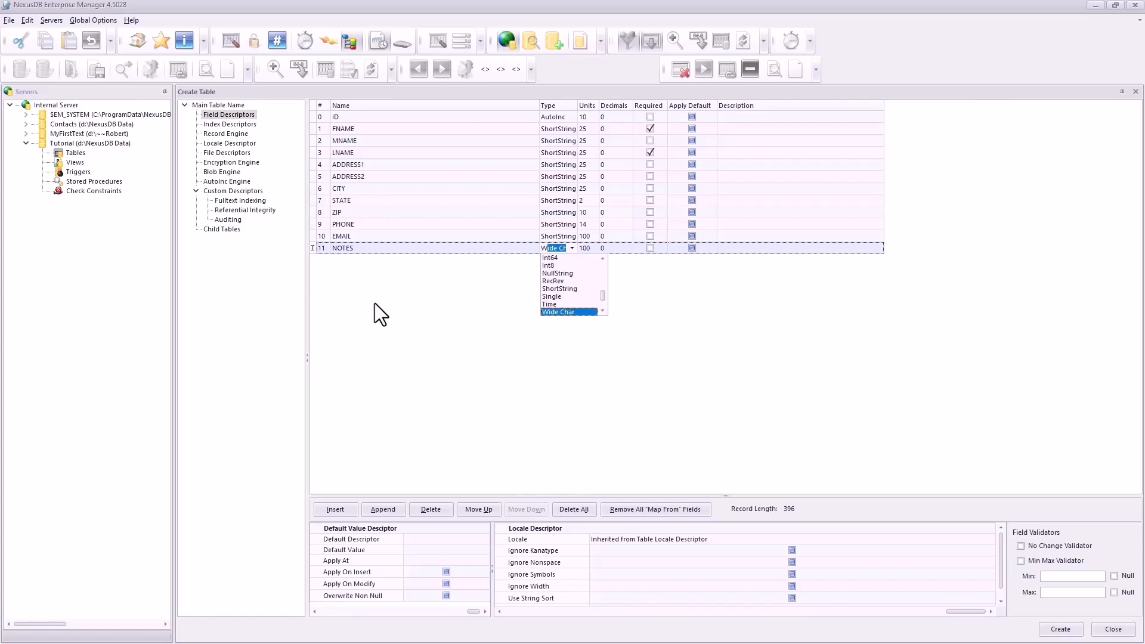
left_click(557, 312)
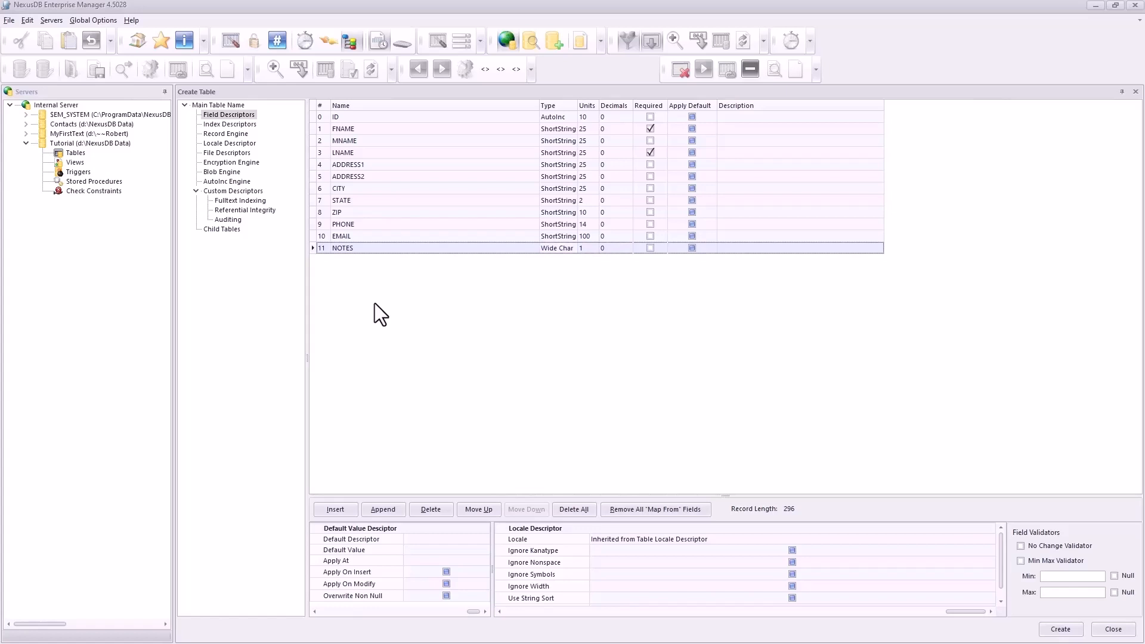
mouse_move(387, 312)
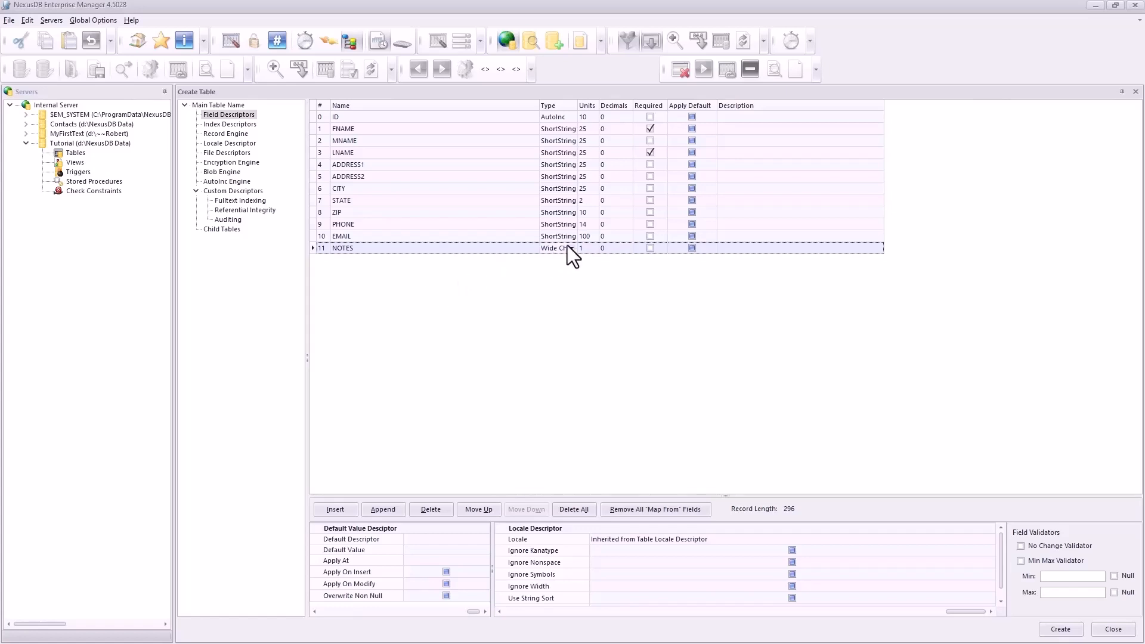
left_click(577, 248)
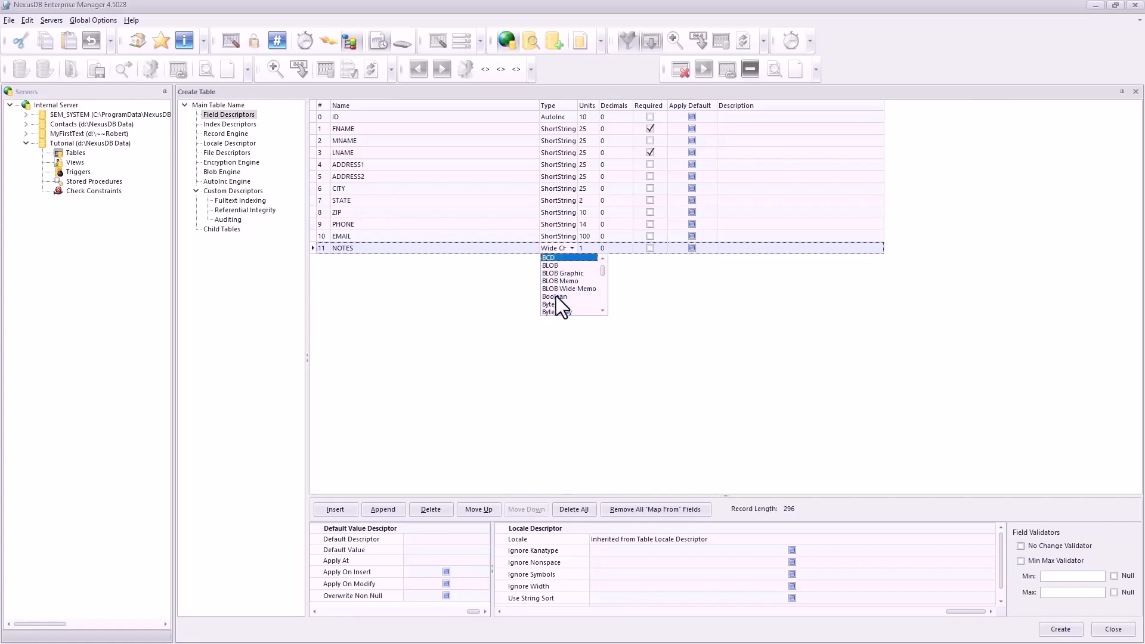
mouse_move(561, 281)
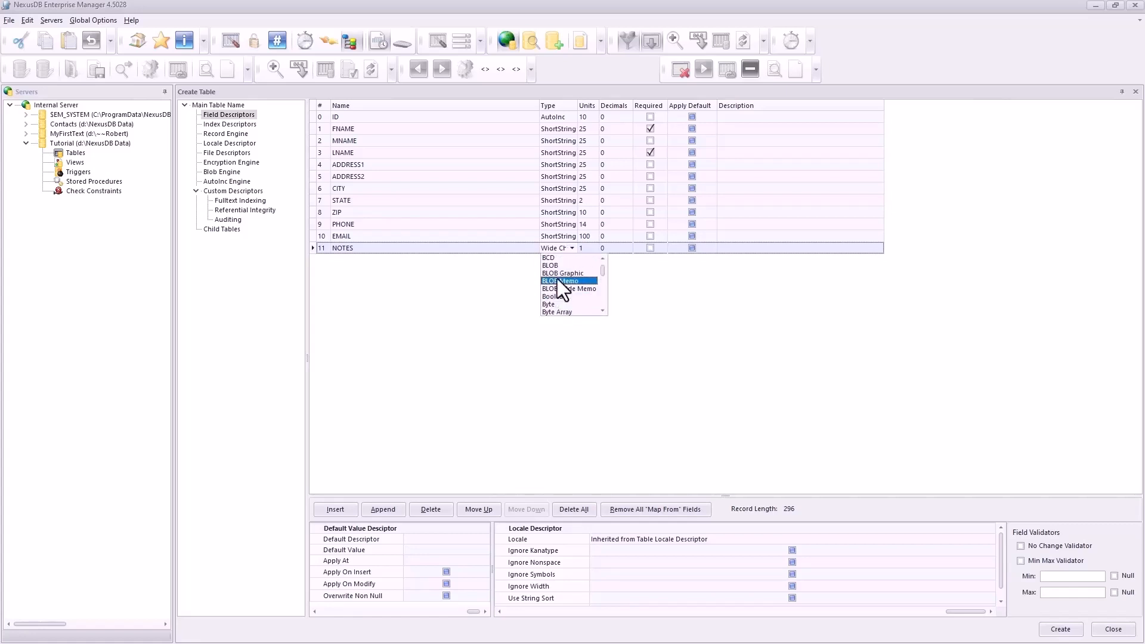
left_click(564, 280)
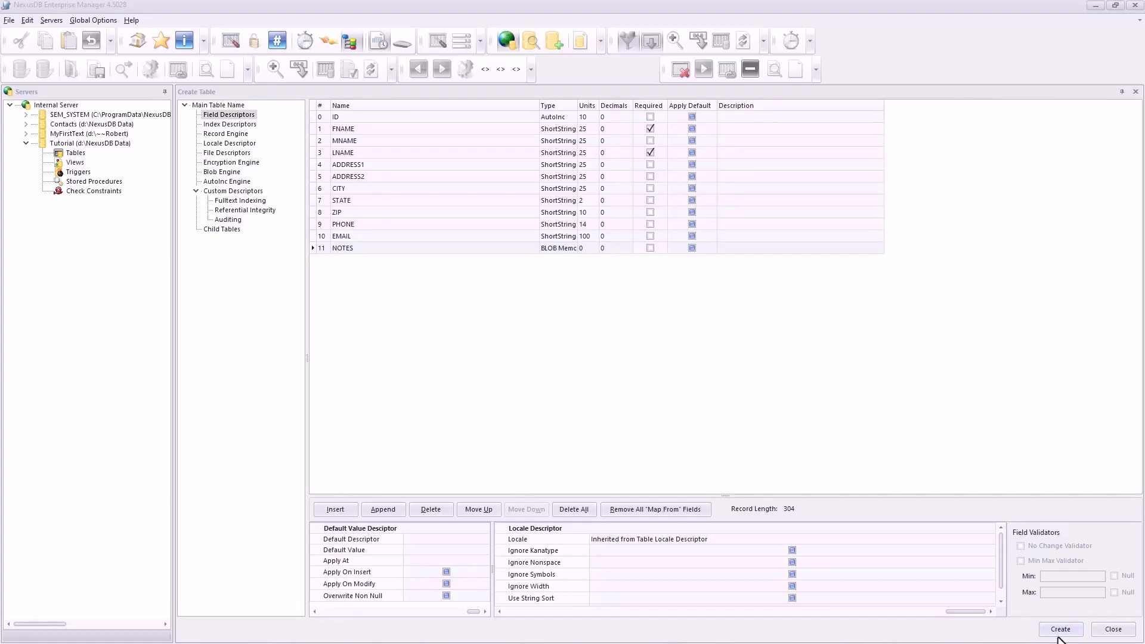
mouse_move(613, 366)
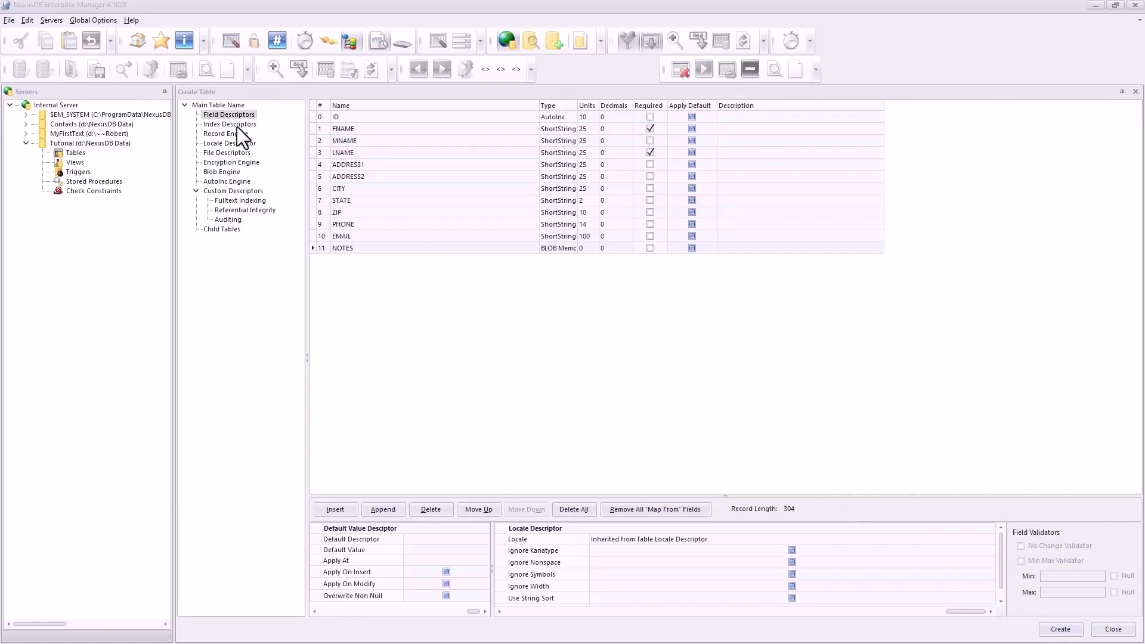
In Index Descriptors, append a new index named idxFullName keyed on LNAME
left_click(229, 124)
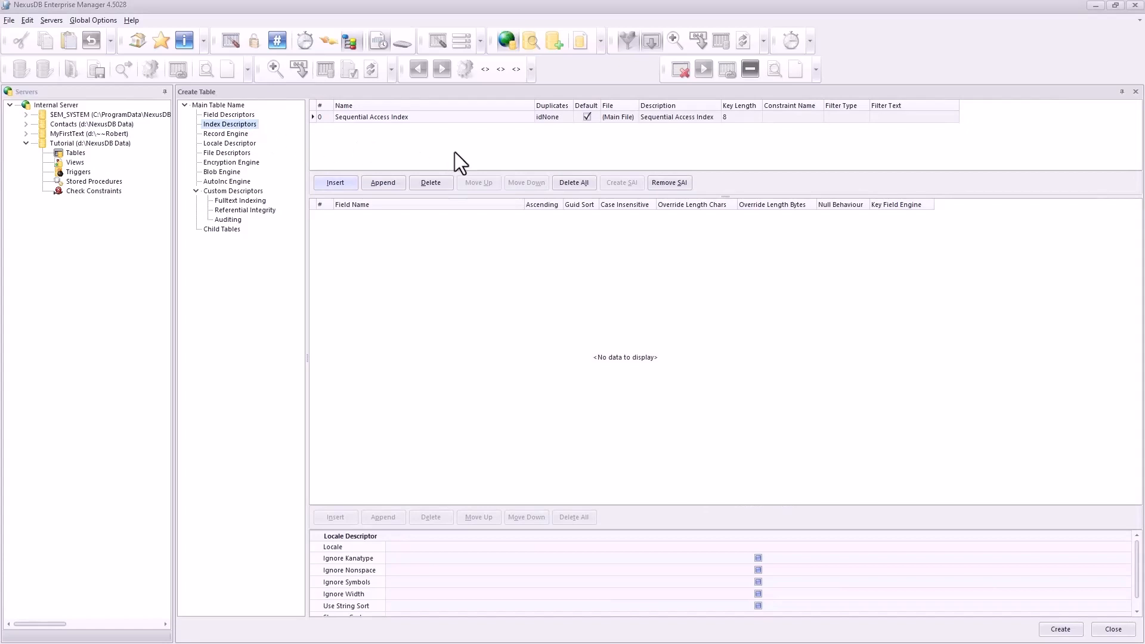
mouse_move(487, 163)
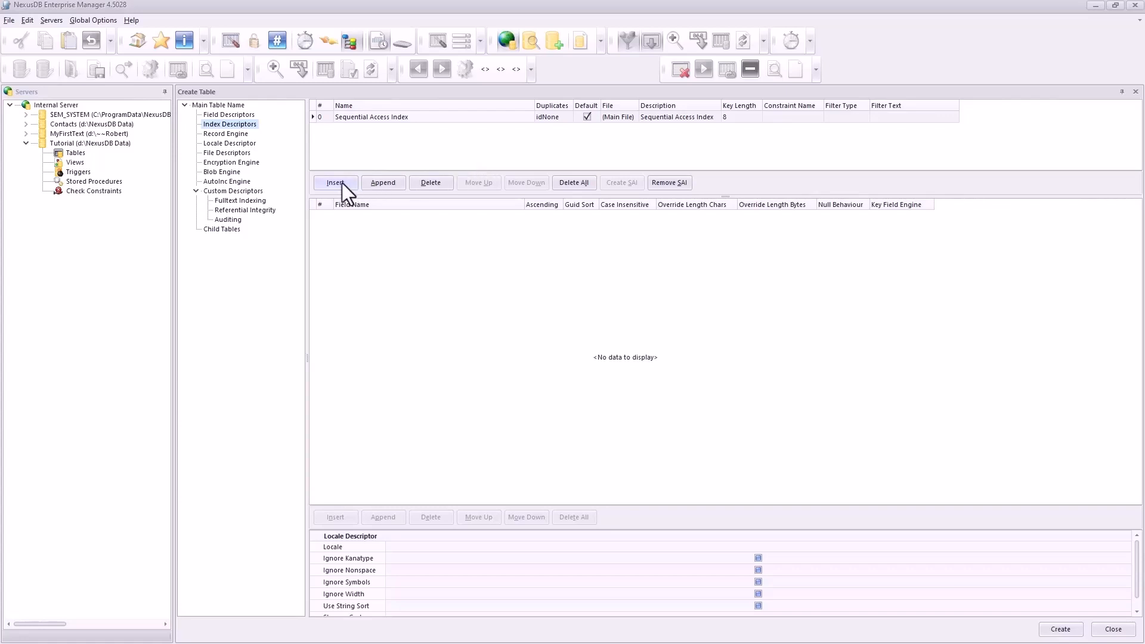
left_click(336, 182)
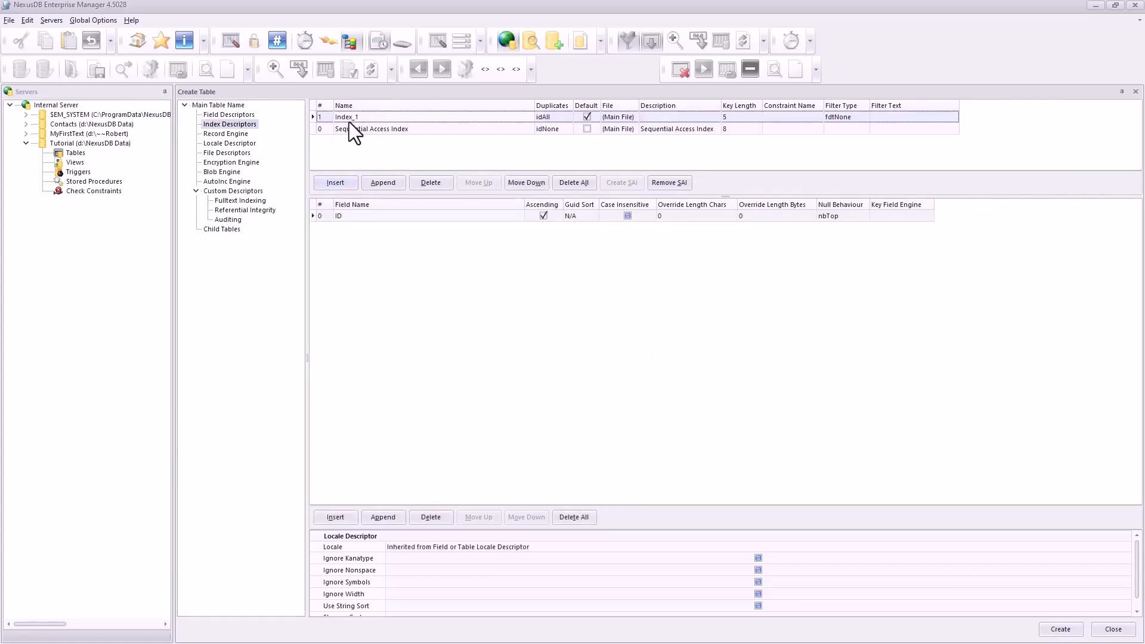
type("idx")
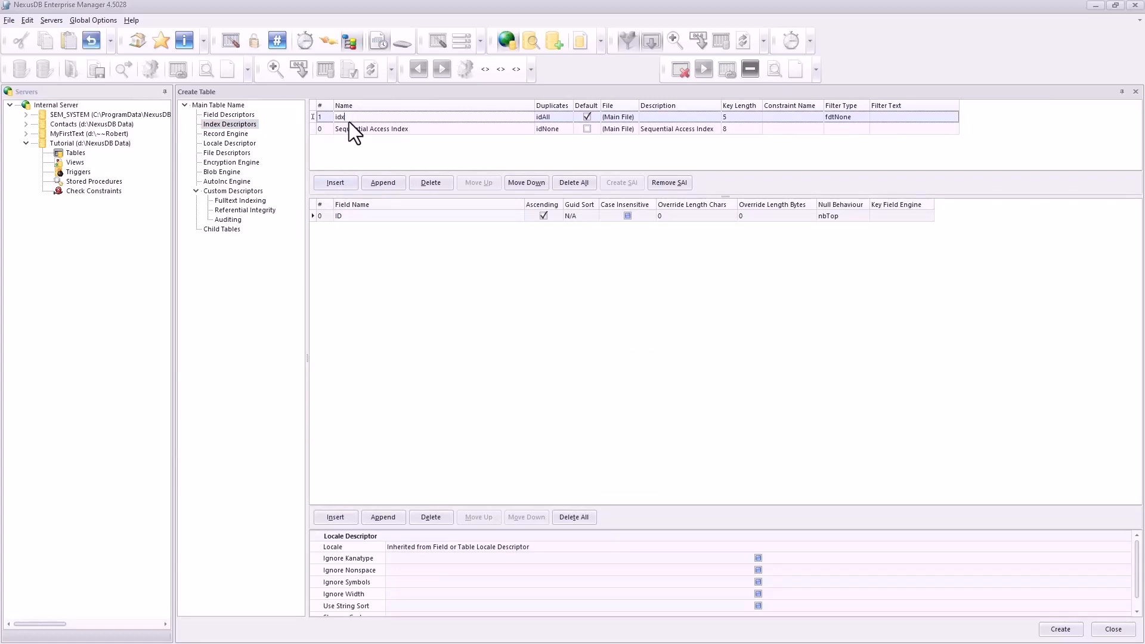
type("FullName")
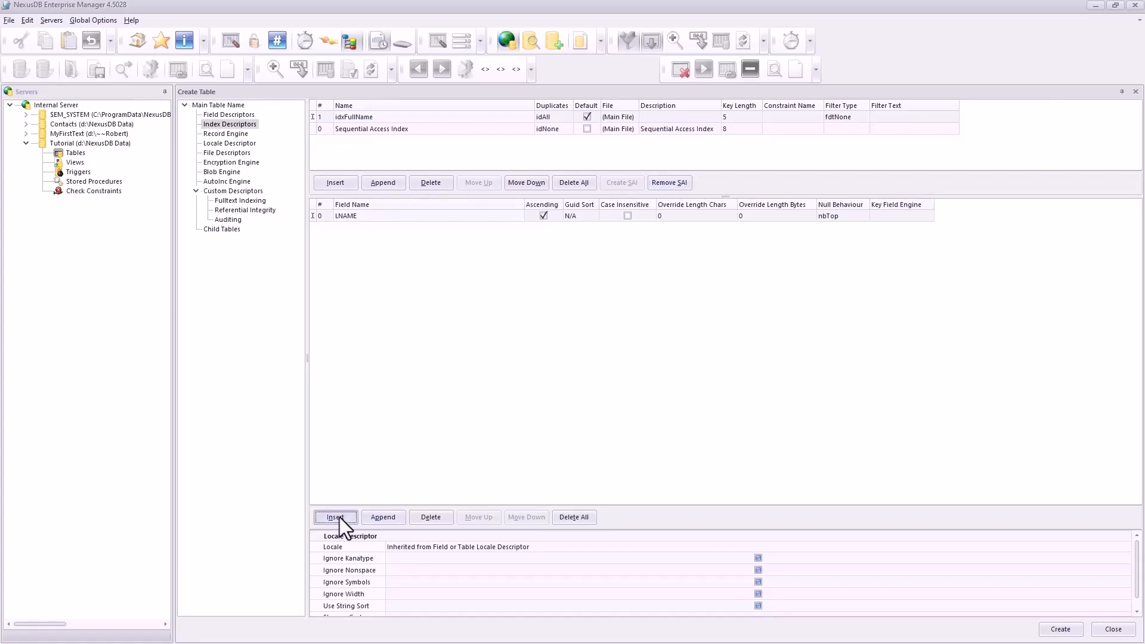
Insert FNAME and MNAME as additional key fields of idxFullName
left_click(335, 516)
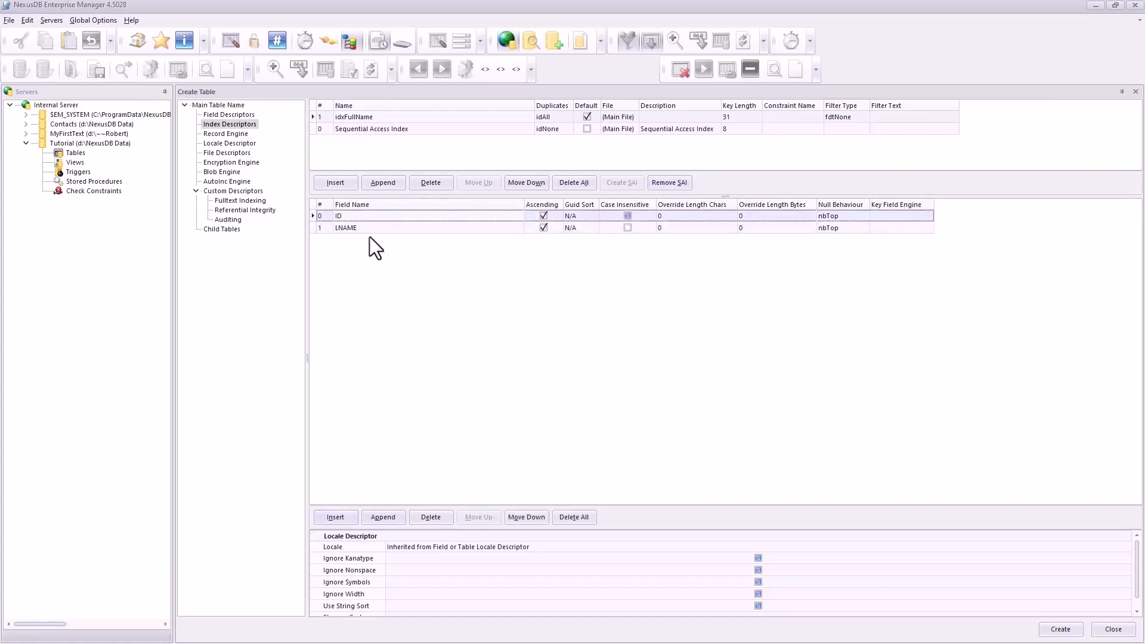
left_click(424, 216)
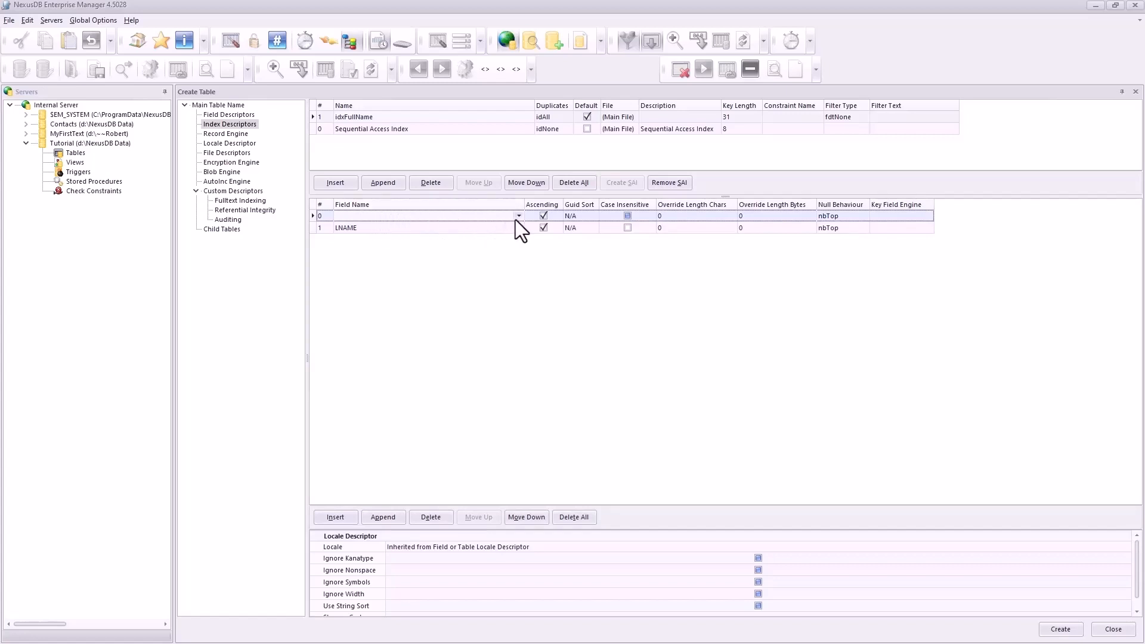
left_click(519, 216)
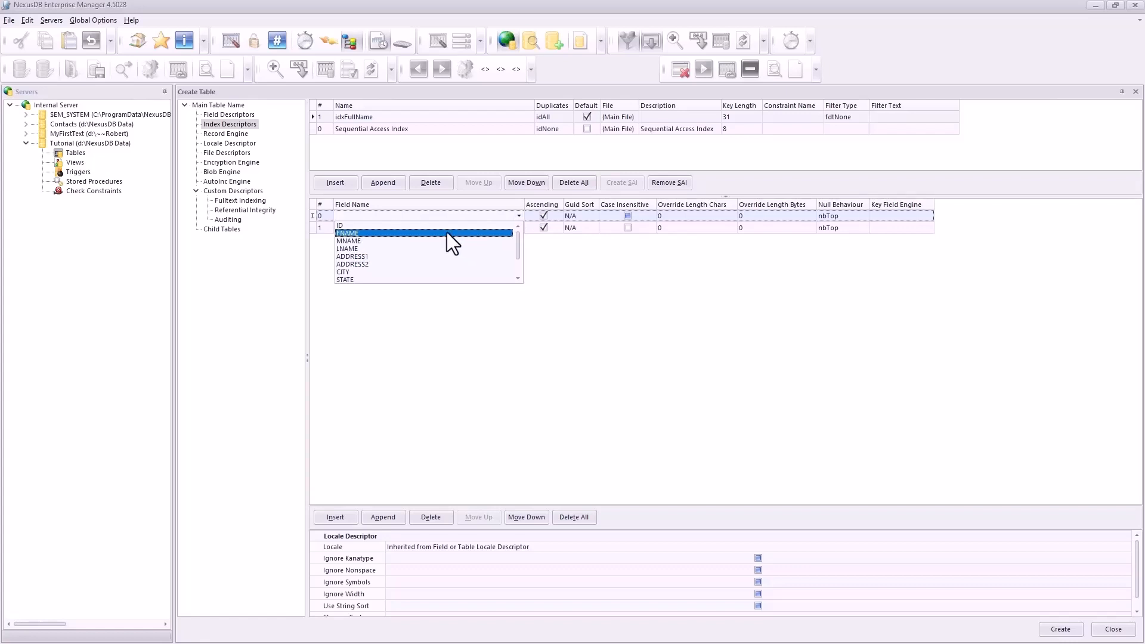
left_click(347, 233)
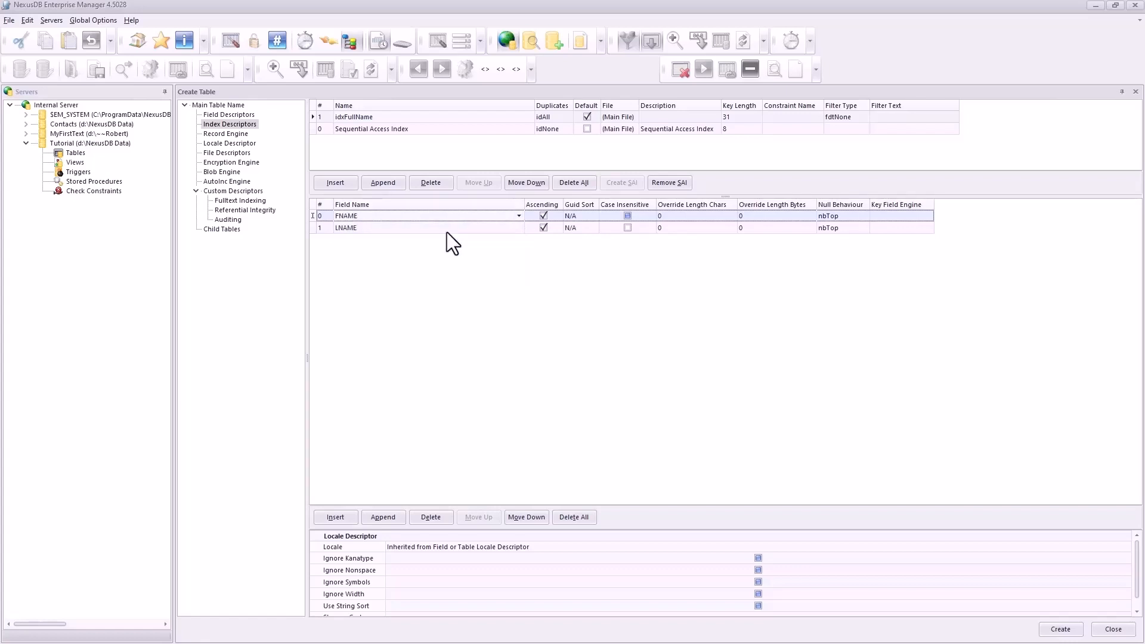
left_click(336, 517)
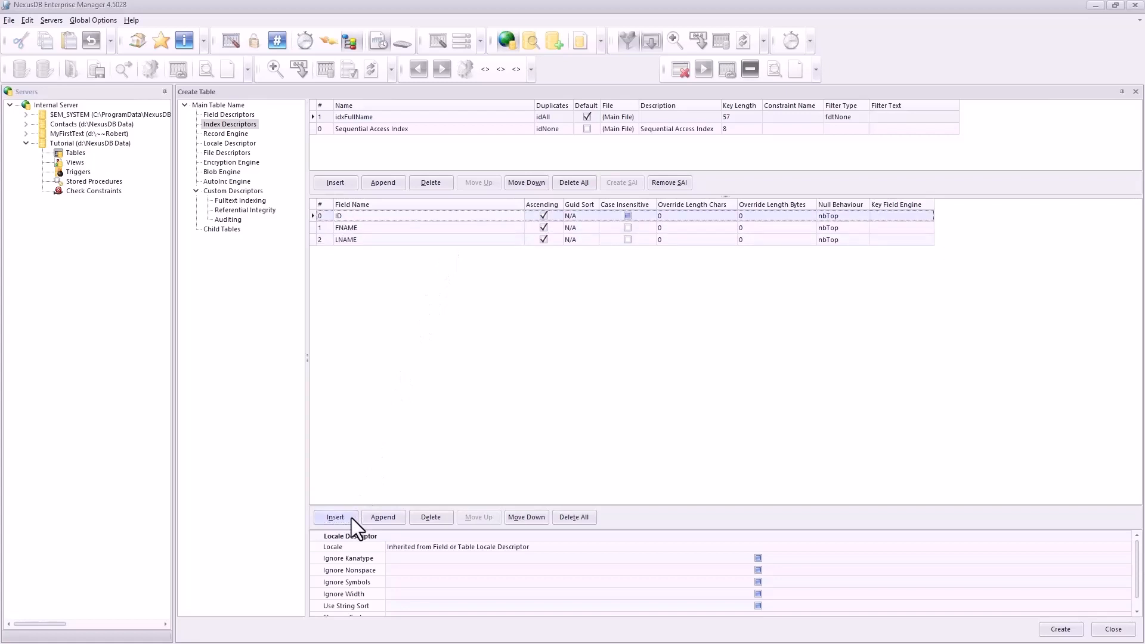
mouse_move(496, 230)
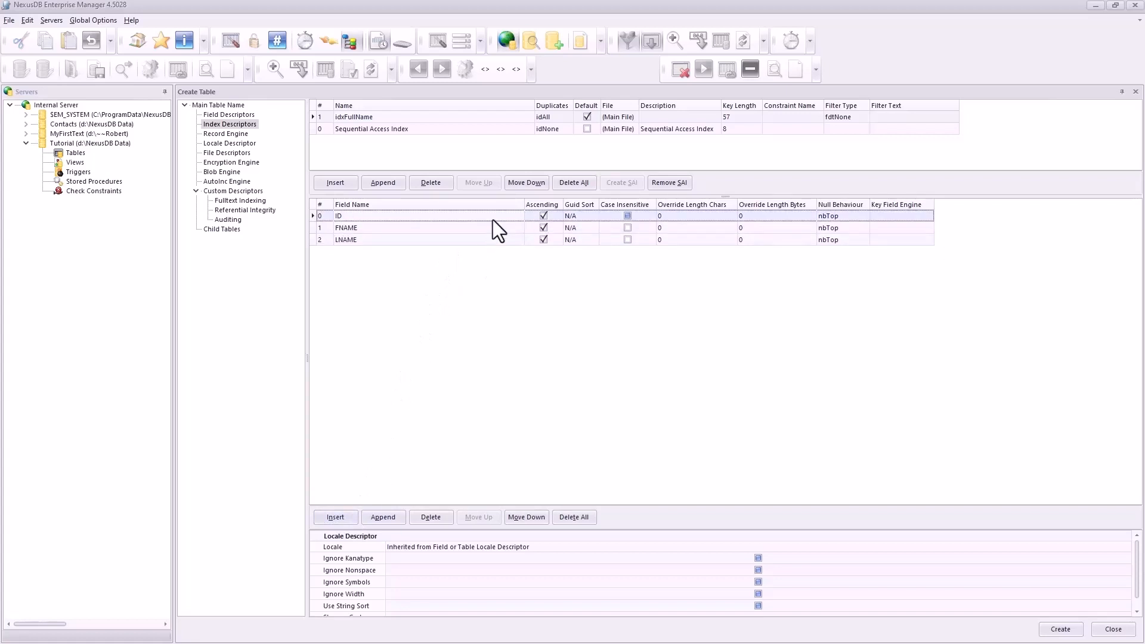
left_click(518, 216)
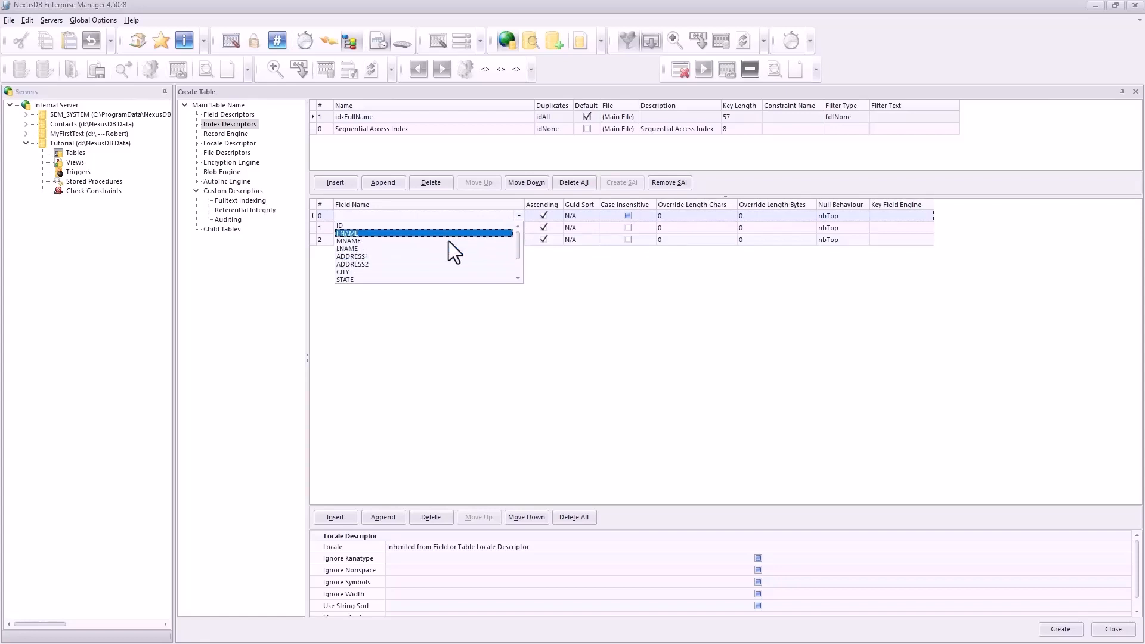
left_click(348, 241)
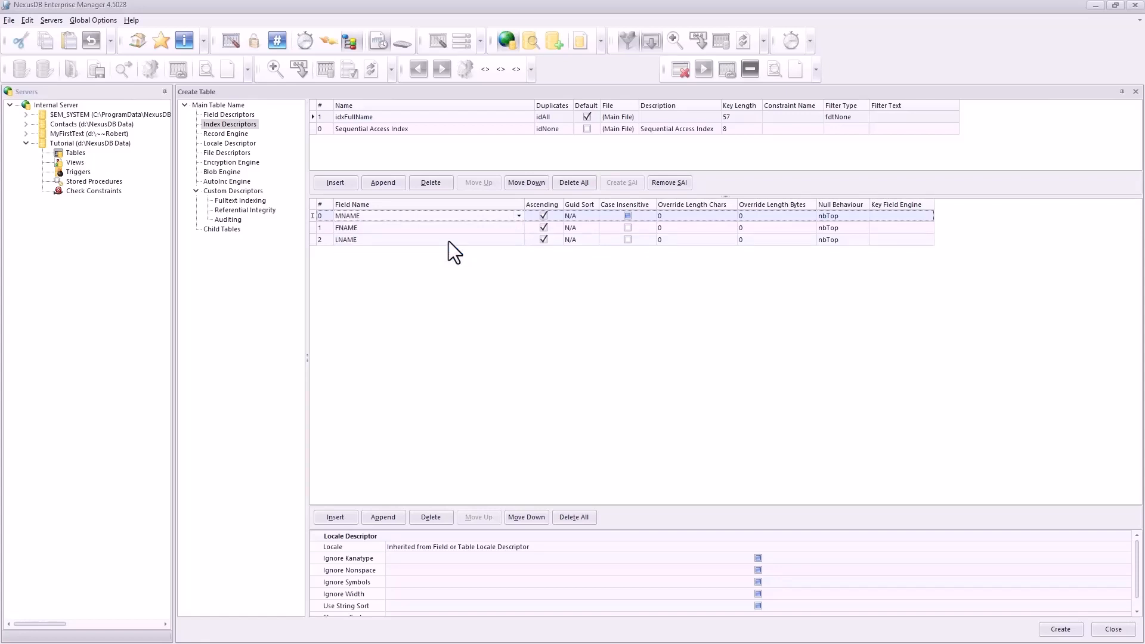
mouse_move(494, 487)
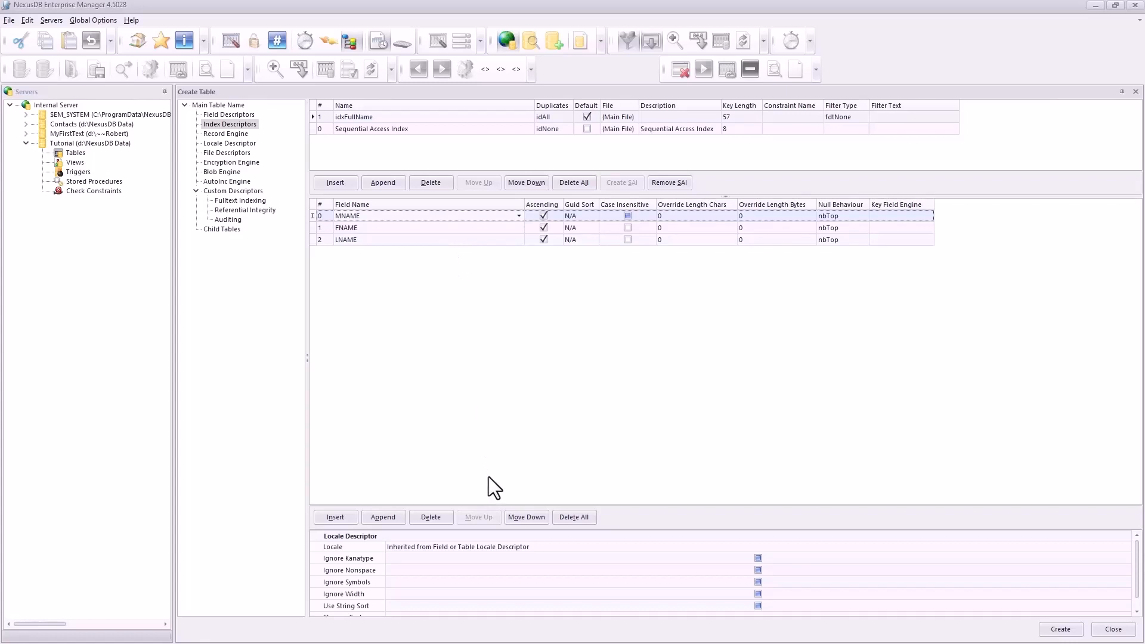
mouse_move(435, 258)
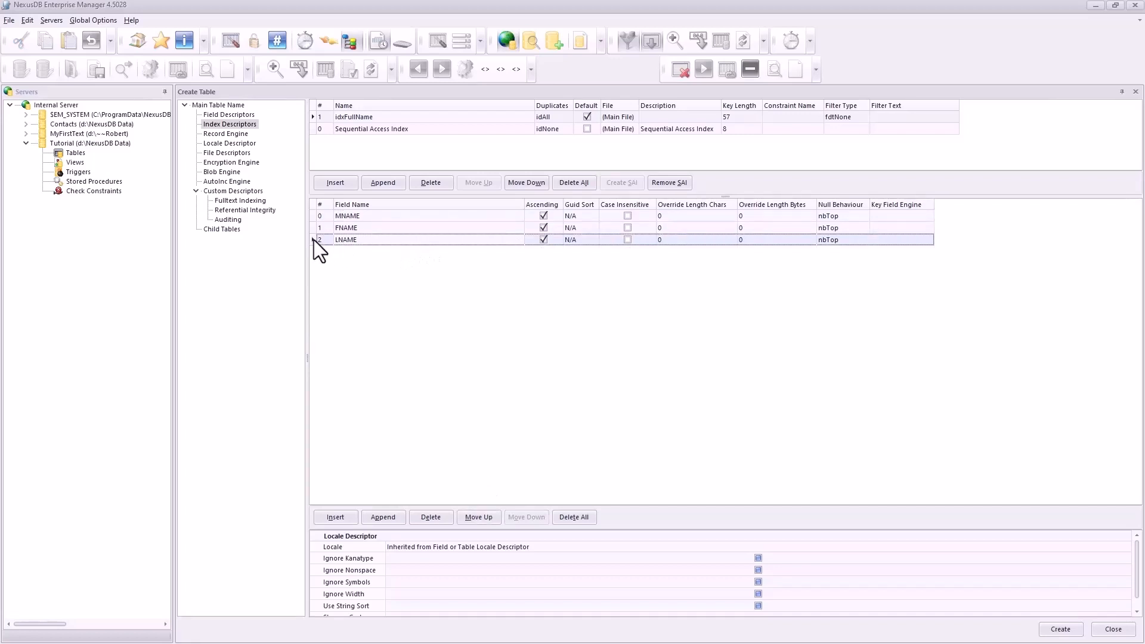
Reorder the index keys to LNAME, FNAME, then MNAME using Move Up
left_click(478, 517)
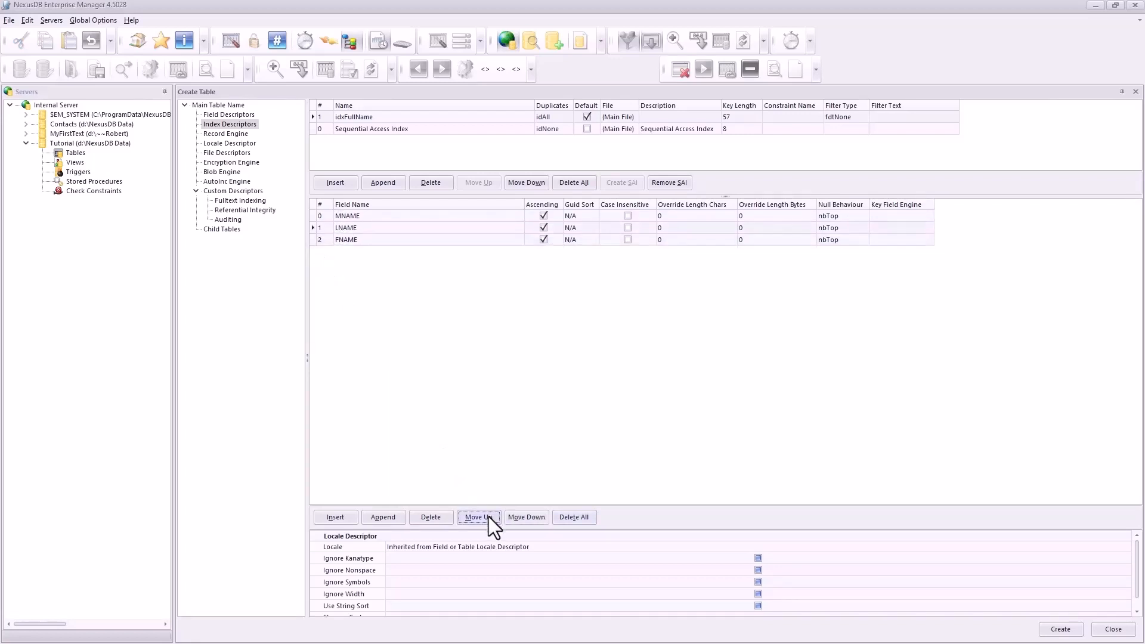
left_click(479, 517)
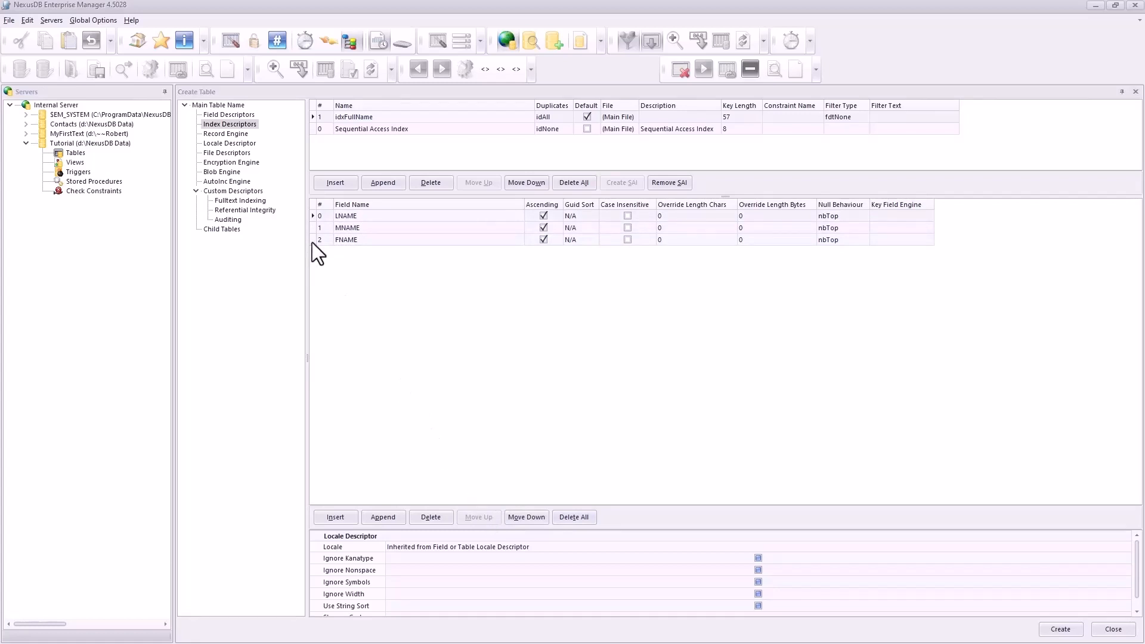
left_click(365, 240)
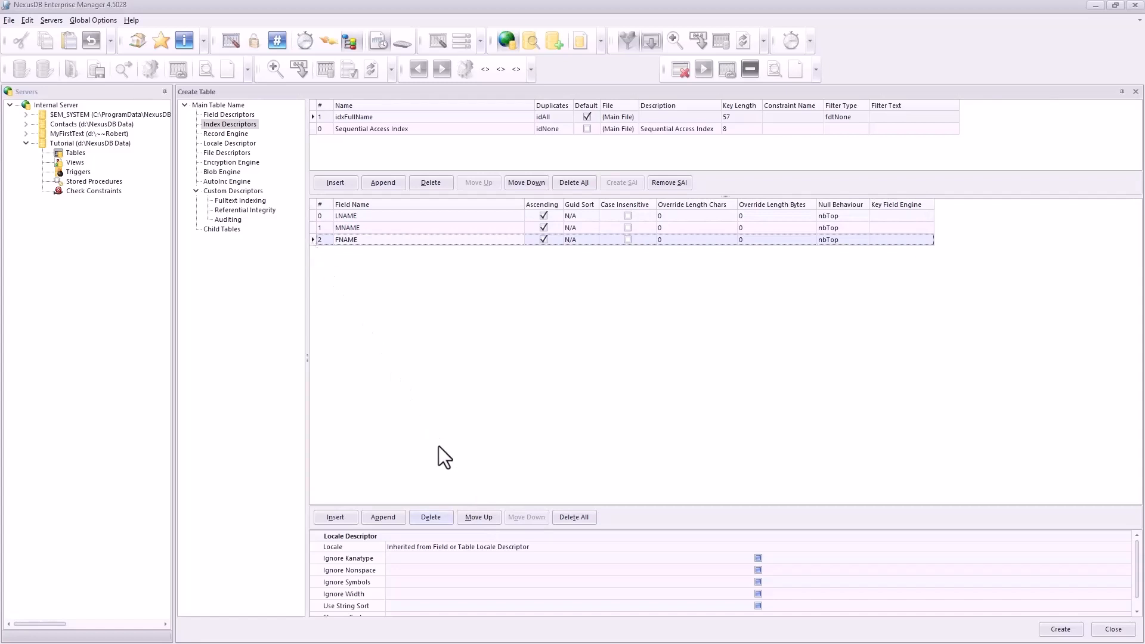
left_click(478, 516)
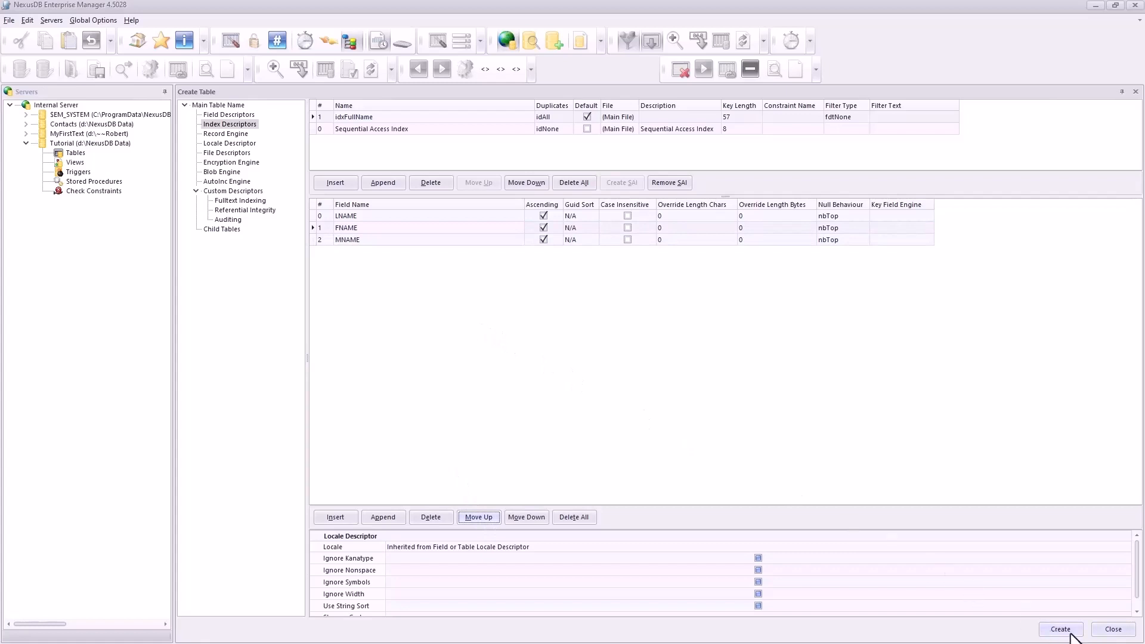
Create tblContacts and confirm it appears under Tables in the Tutorial database
left_click(1059, 628)
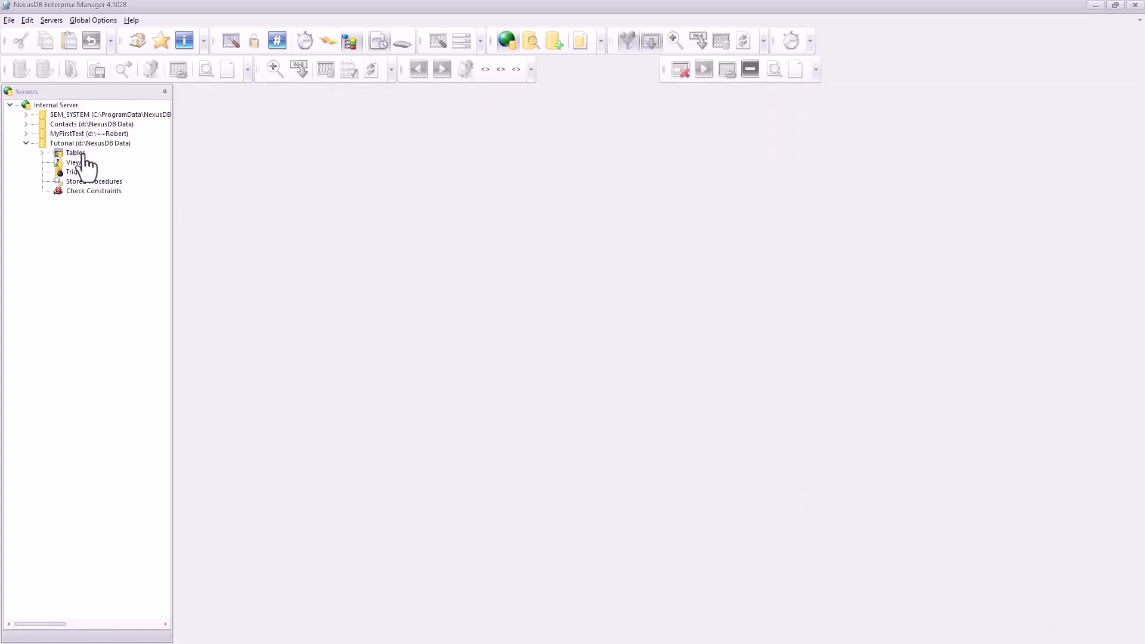
left_click(43, 152)
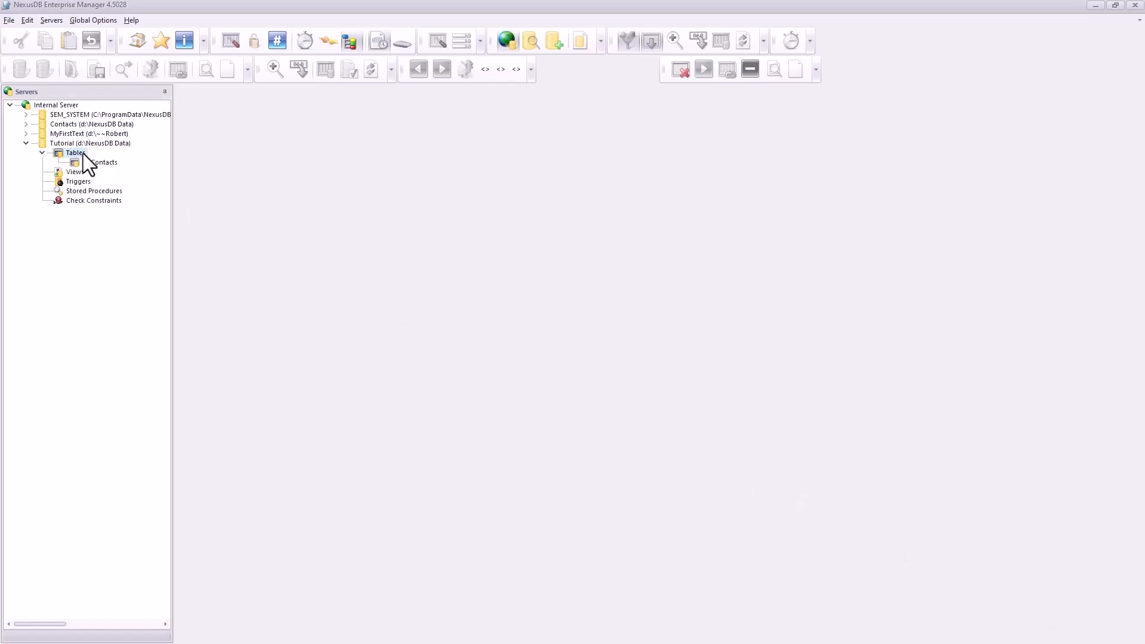
left_click(100, 161)
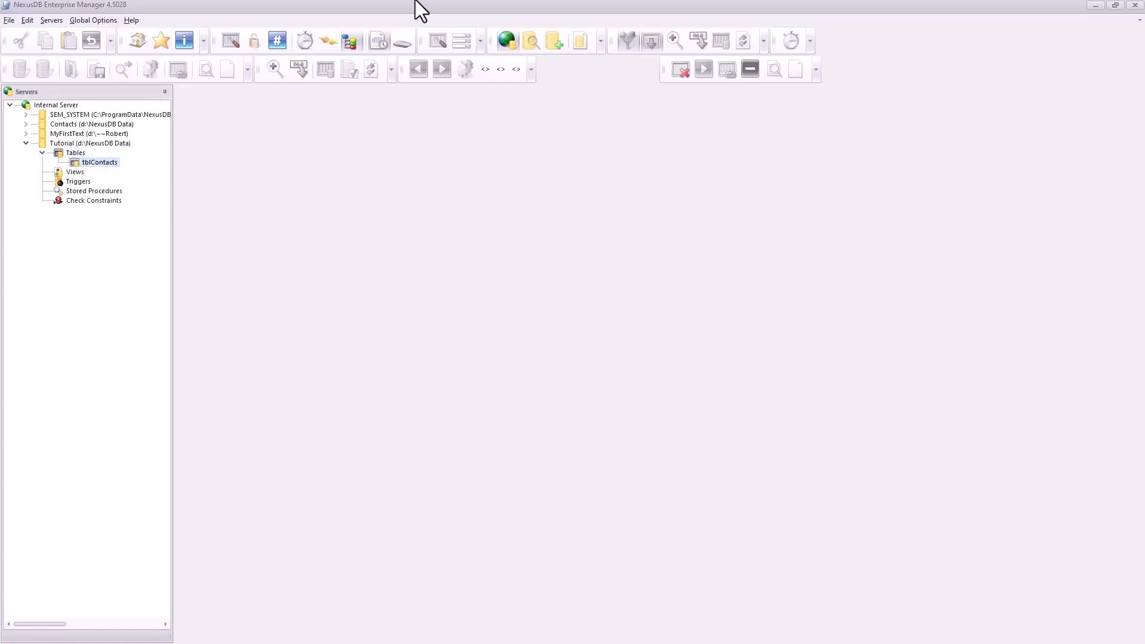
mouse_move(525, 11)
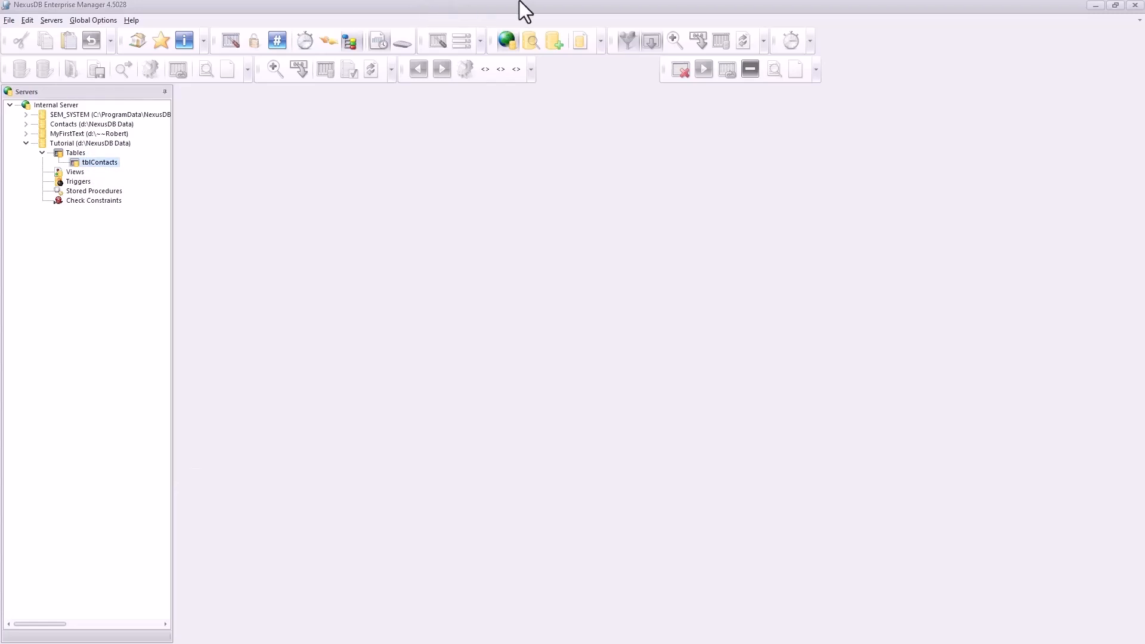
mouse_move(1105, 14)
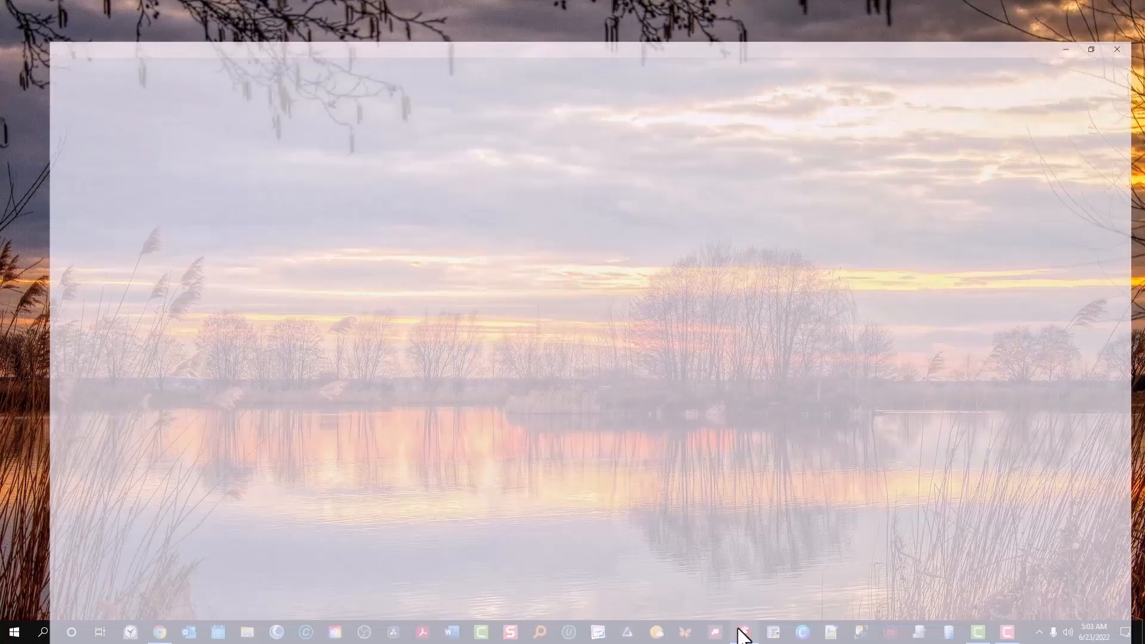
Start a new Windows VCL application from the Delphi Welcome Page, giving blank Form3
left_click(745, 633)
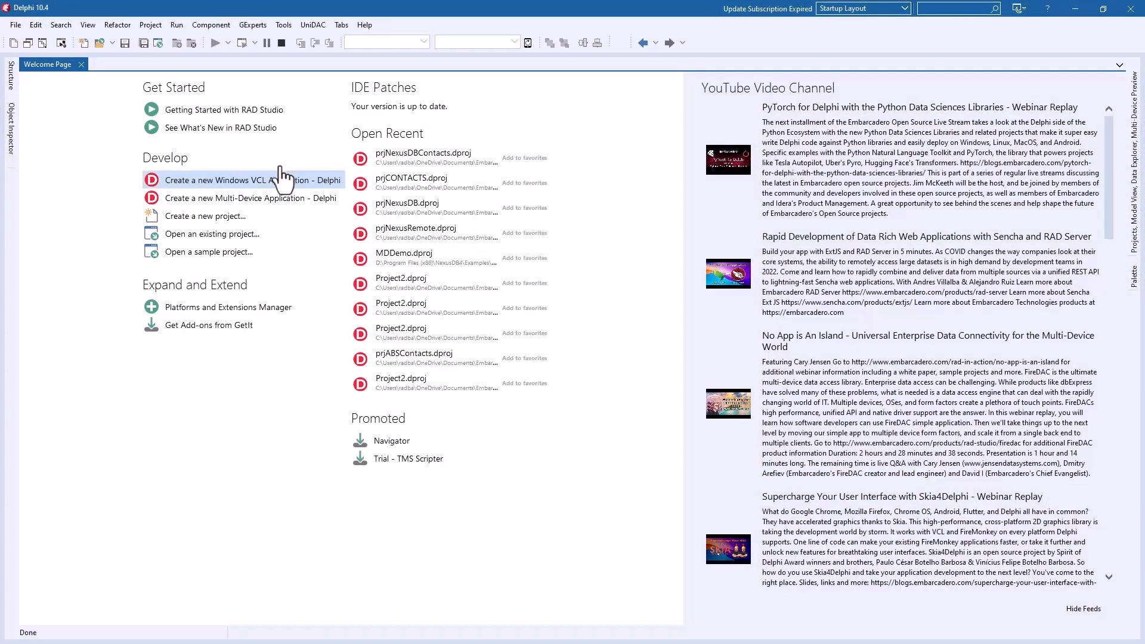
mouse_move(281, 186)
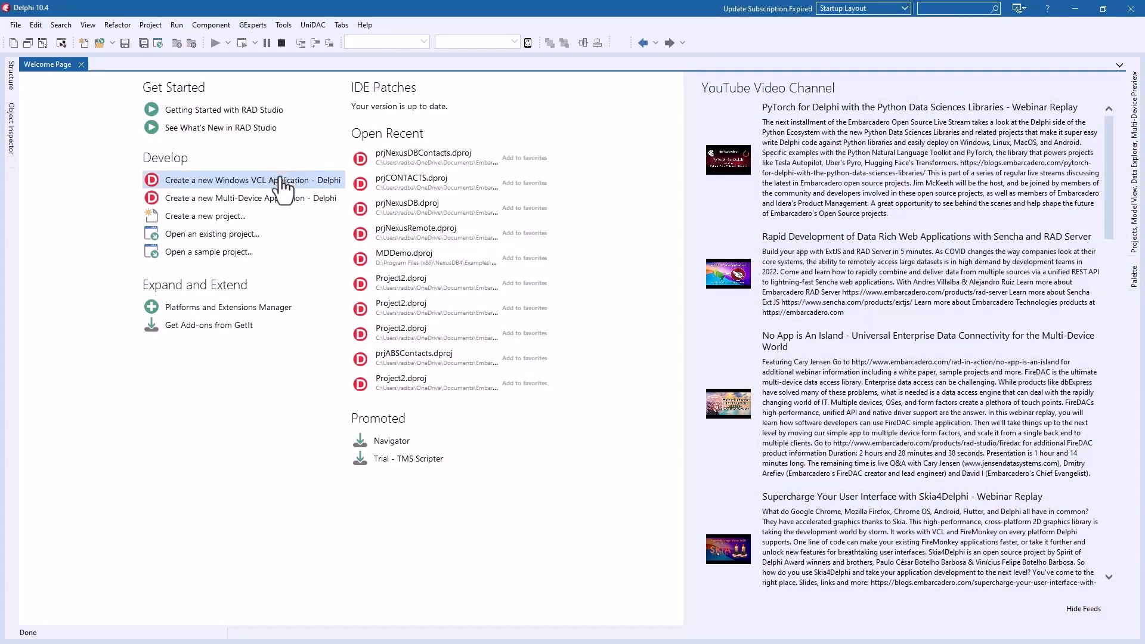
left_click(252, 181)
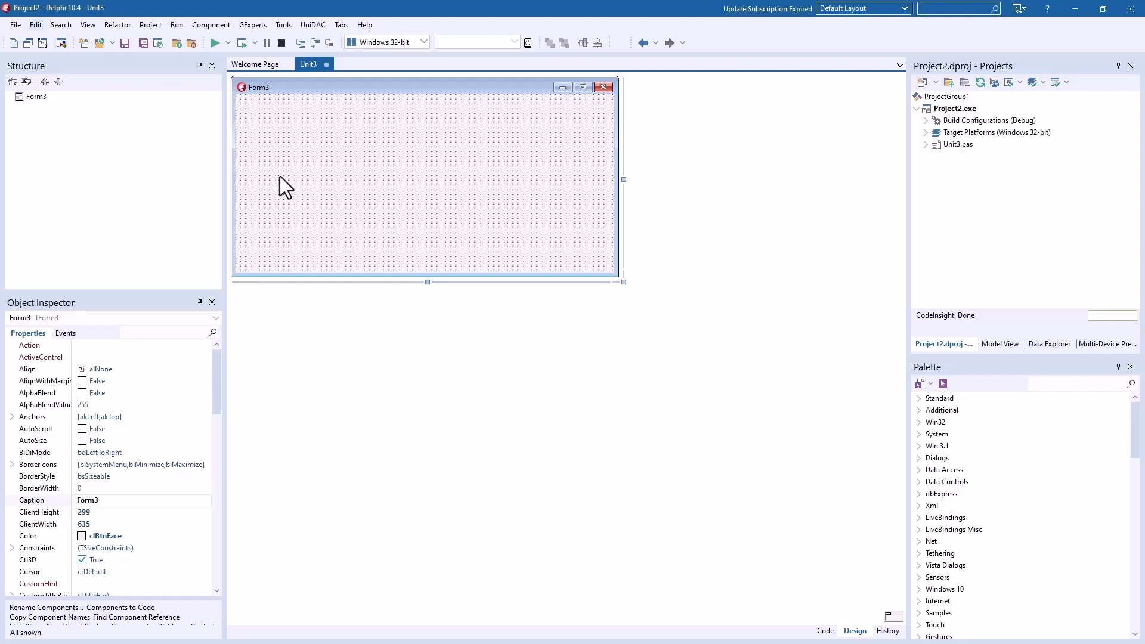
mouse_move(16, 29)
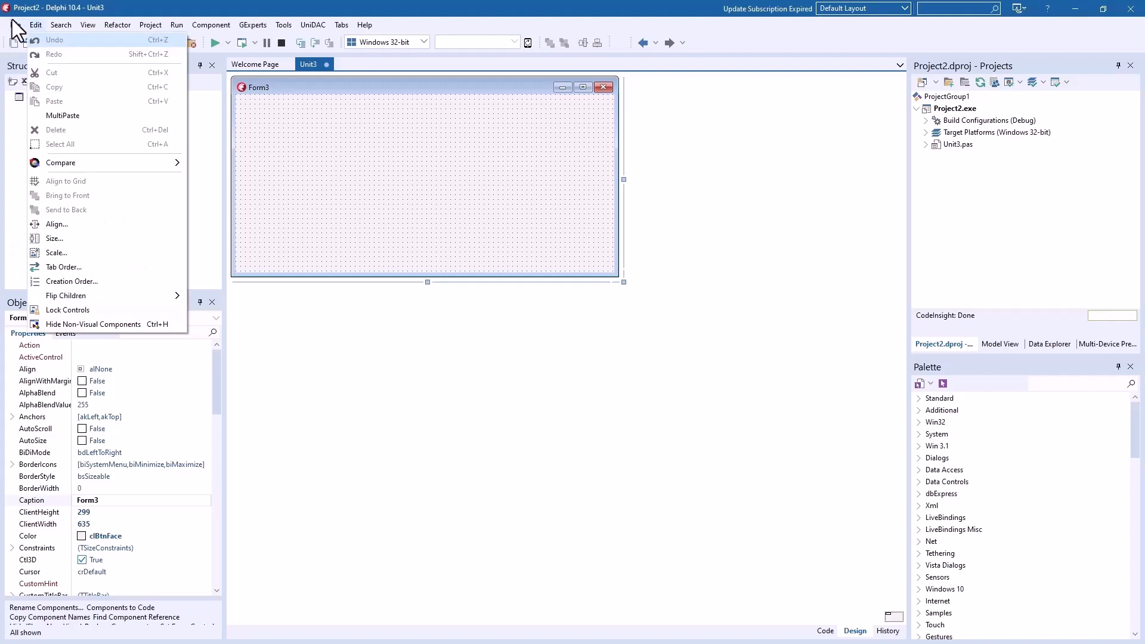
Add a Data Module (DataModule4 in Unit4) from the Database category of New Items
left_click(14, 24)
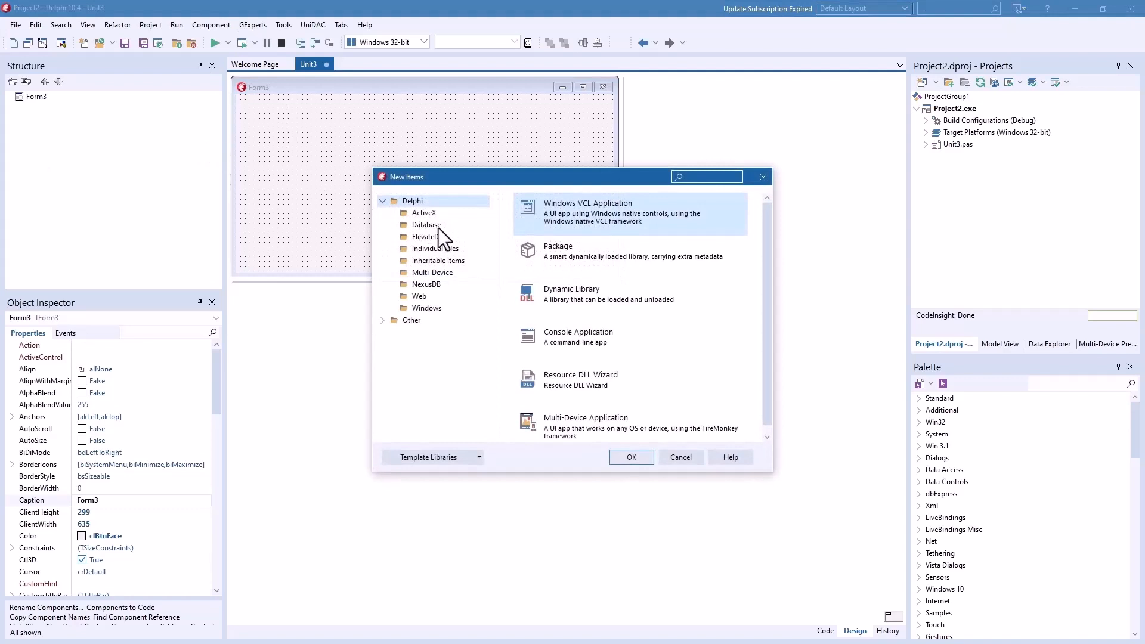
left_click(427, 225)
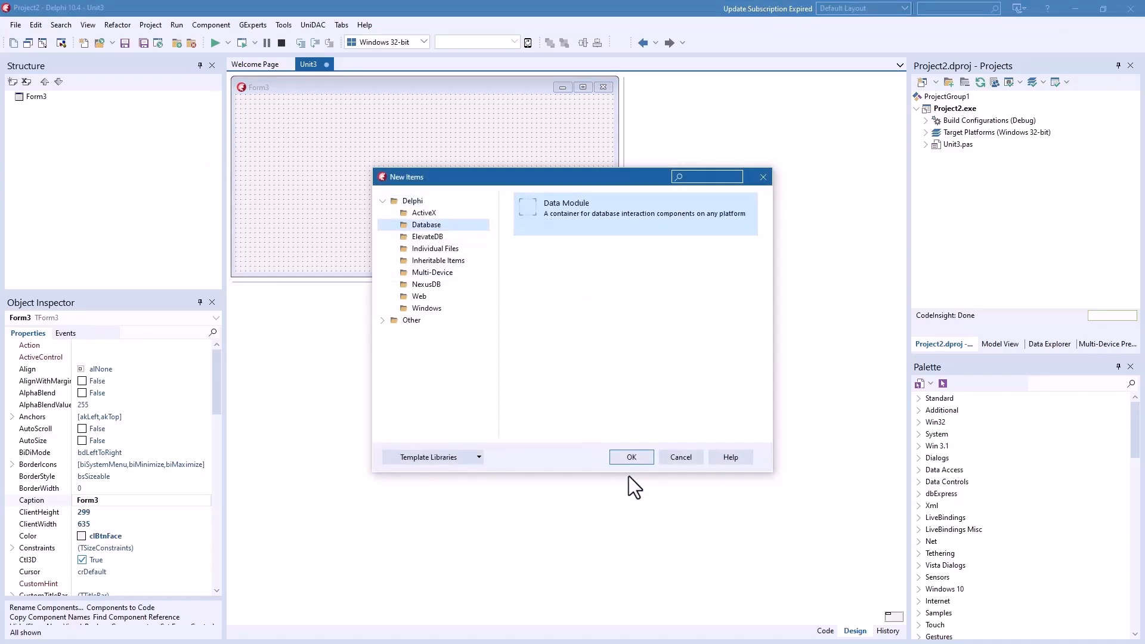
left_click(630, 457)
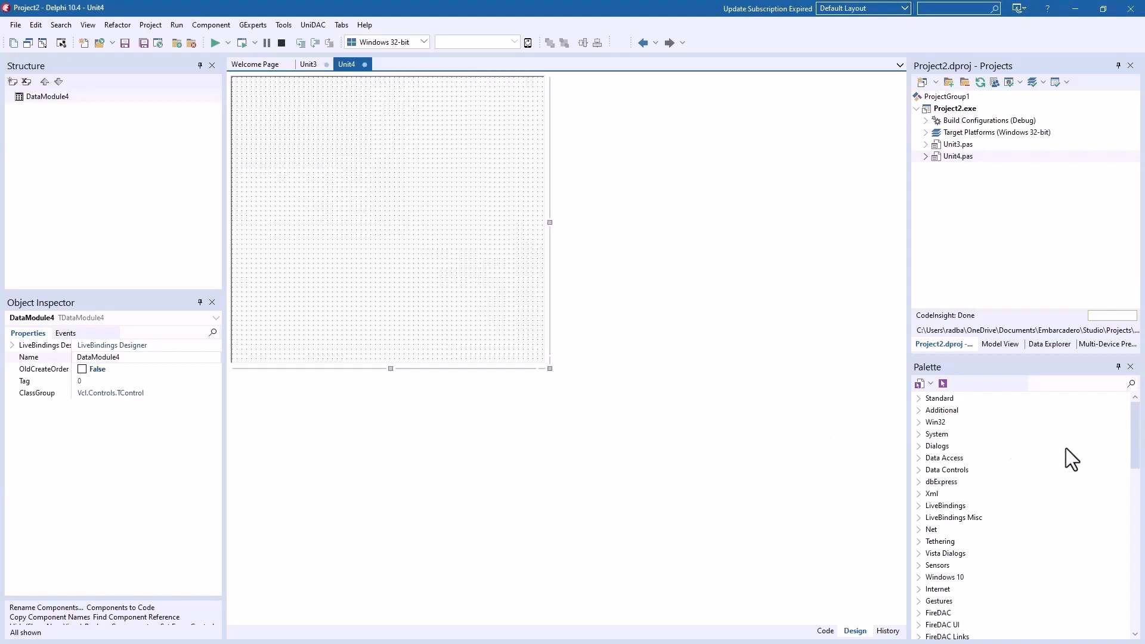
Add TnxServerEngine, TnxSession, TnxDatabase and TnxTable to DataModule4 and spread them apart
scroll("down", 3)
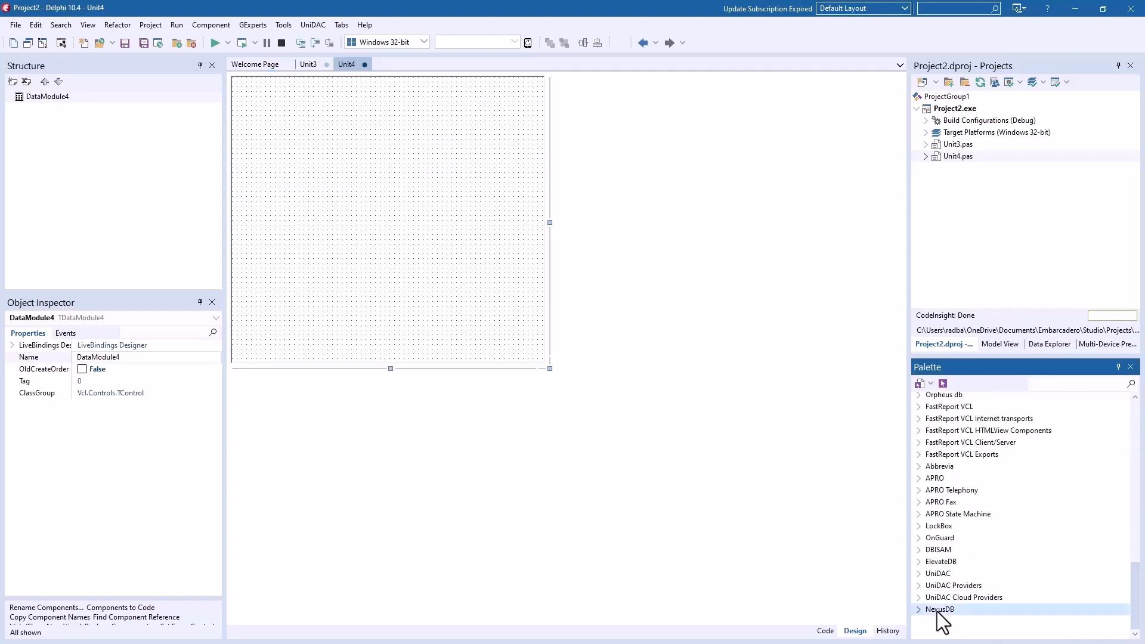
left_click(942, 610)
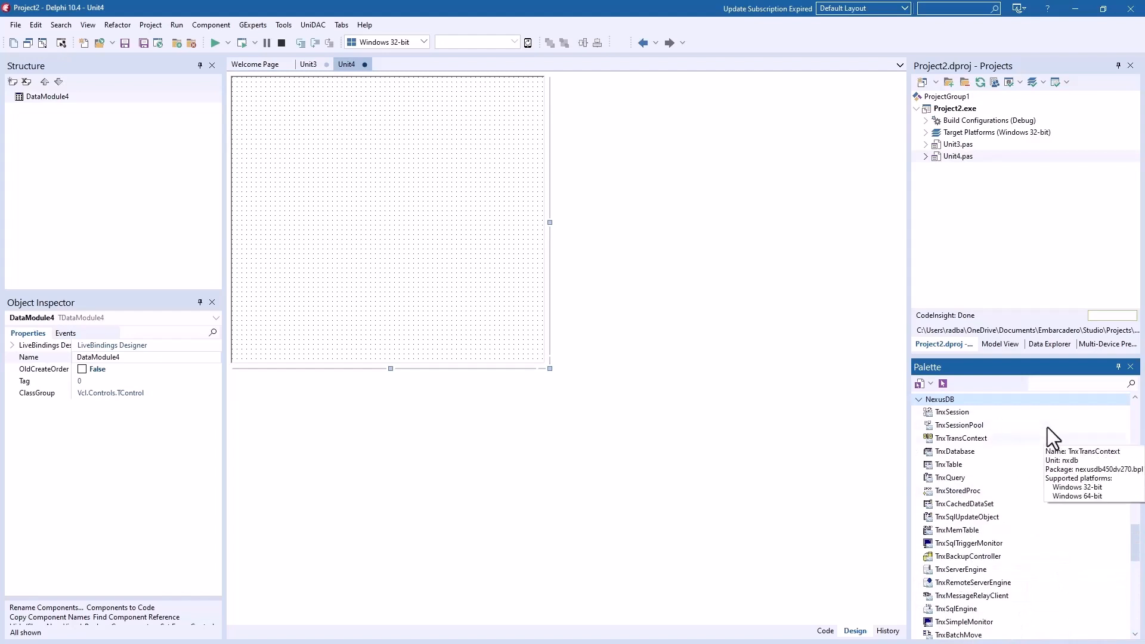
mouse_move(976, 577)
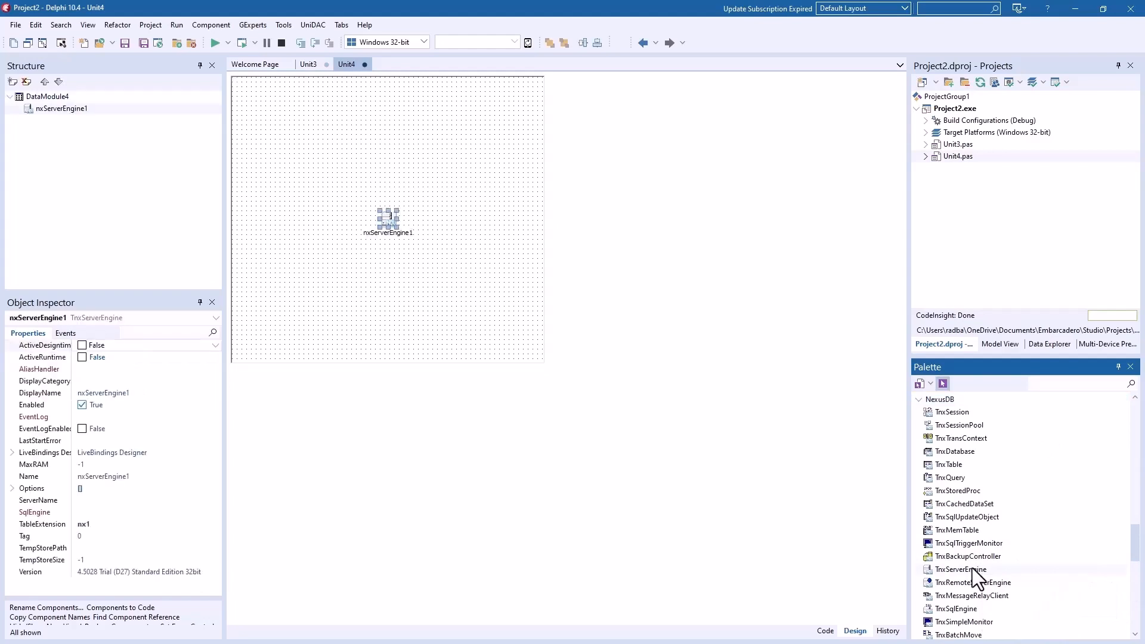
mouse_move(962, 570)
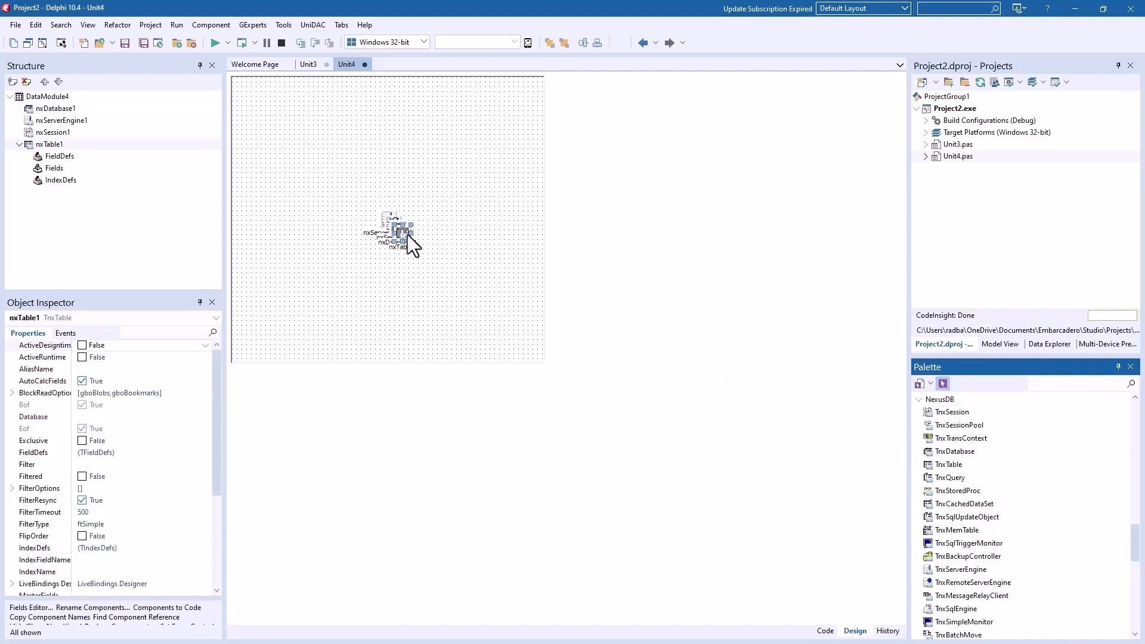
left_click_drag(402, 237, 479, 223)
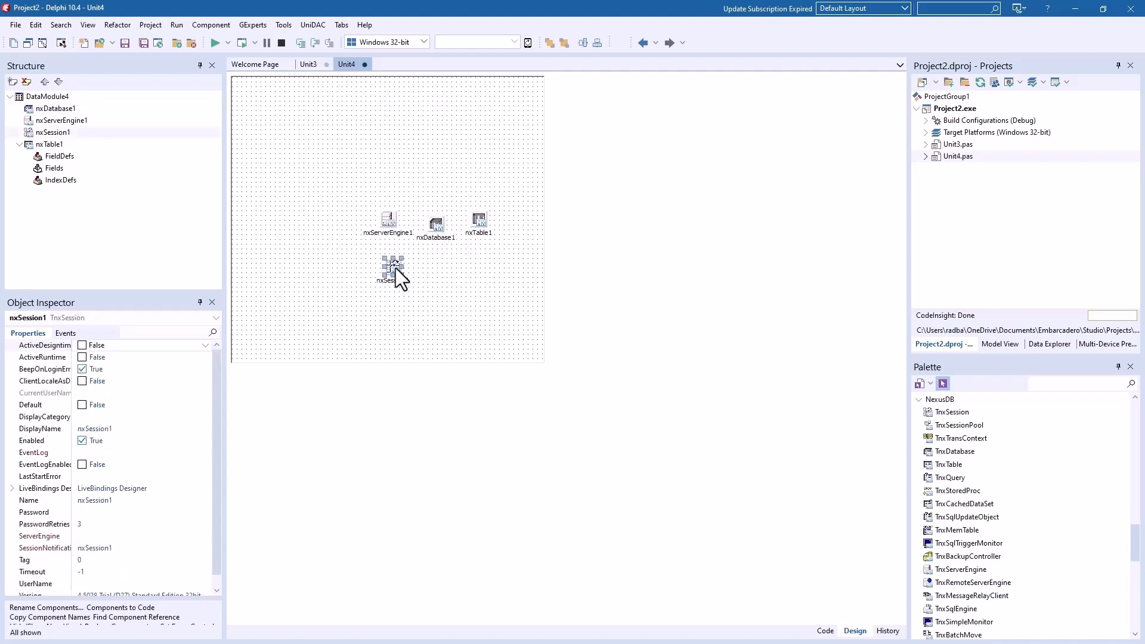
Make nxServerEngine1 active at design time and move it to the start of the row
left_click(388, 220)
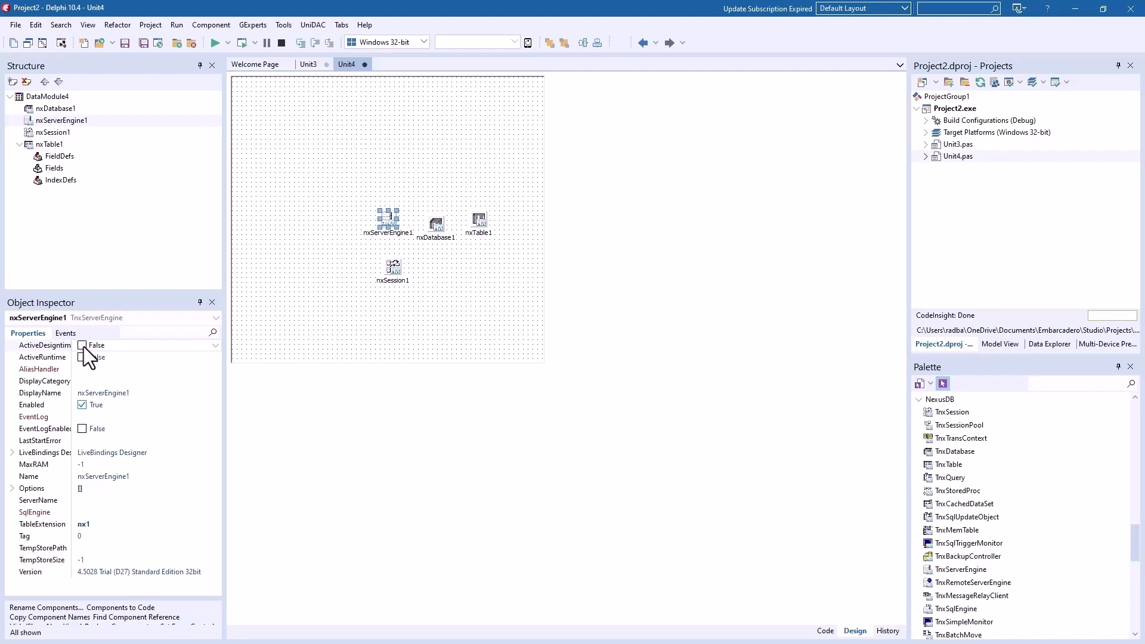
left_click(82, 345)
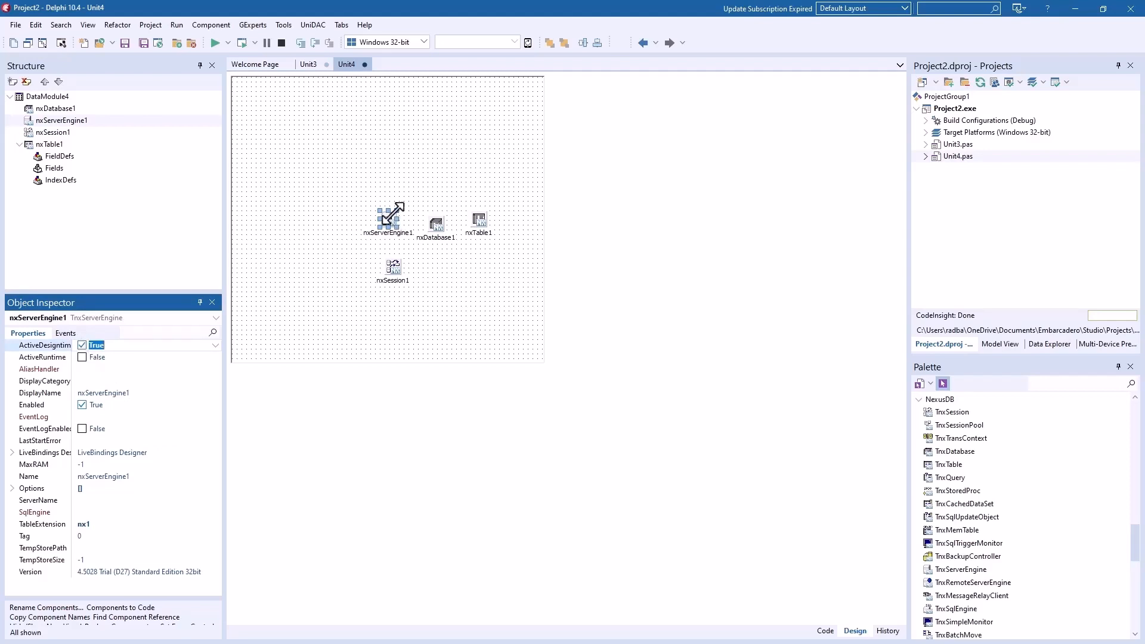
left_click_drag(391, 219, 330, 224)
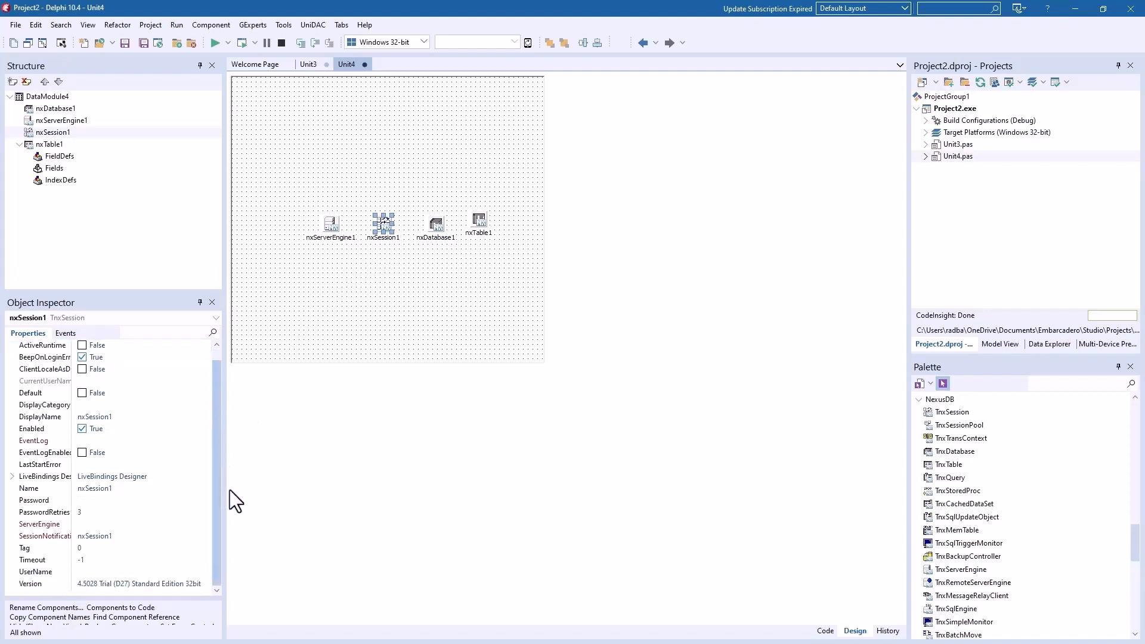
mouse_move(184, 527)
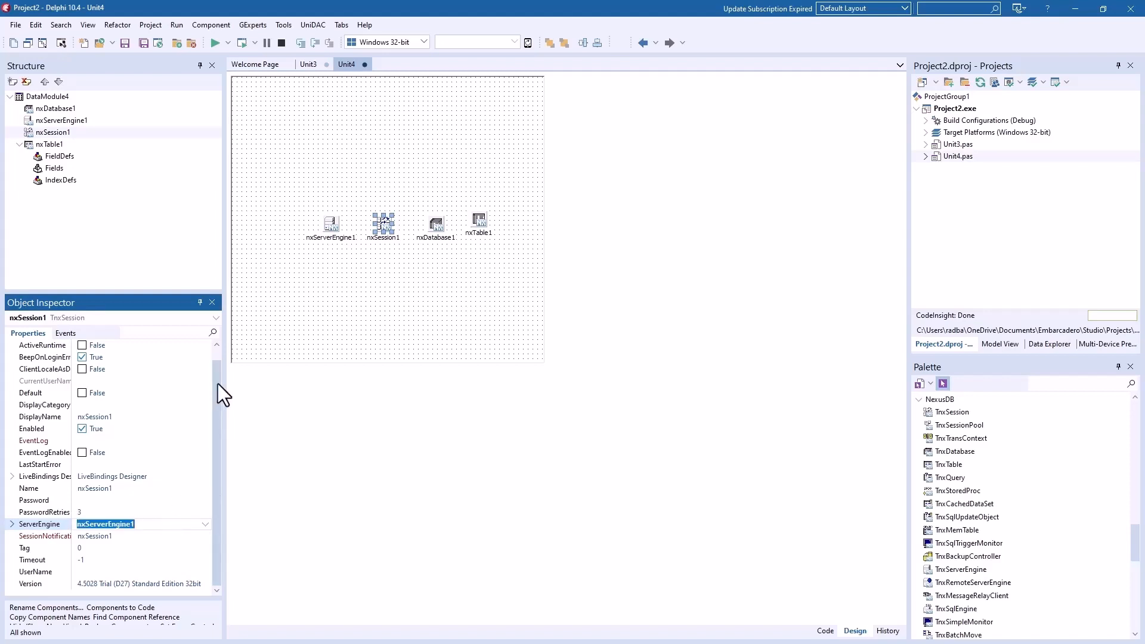
mouse_move(224, 367)
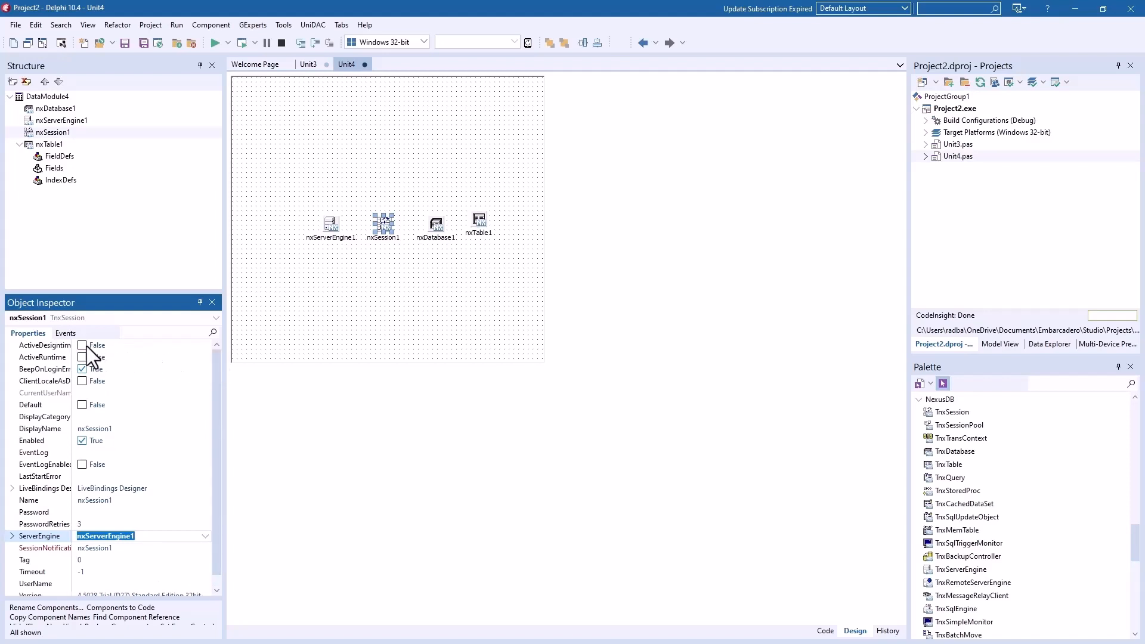
Link nxSession1 to nxServerEngine1 and make it active at design time
left_click(82, 345)
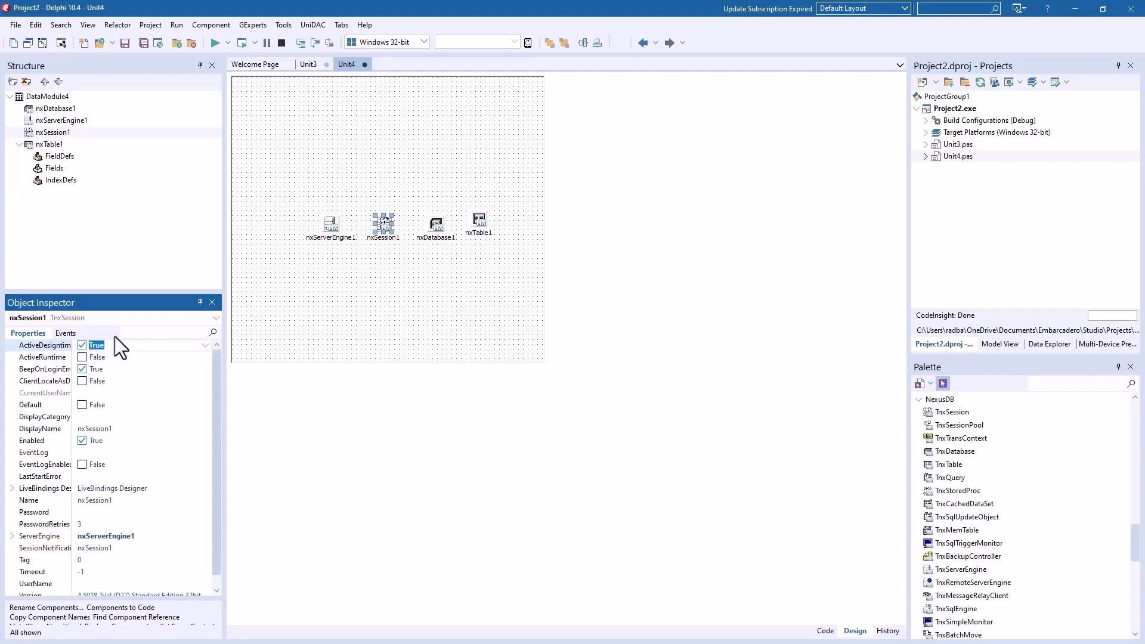
left_click(436, 225)
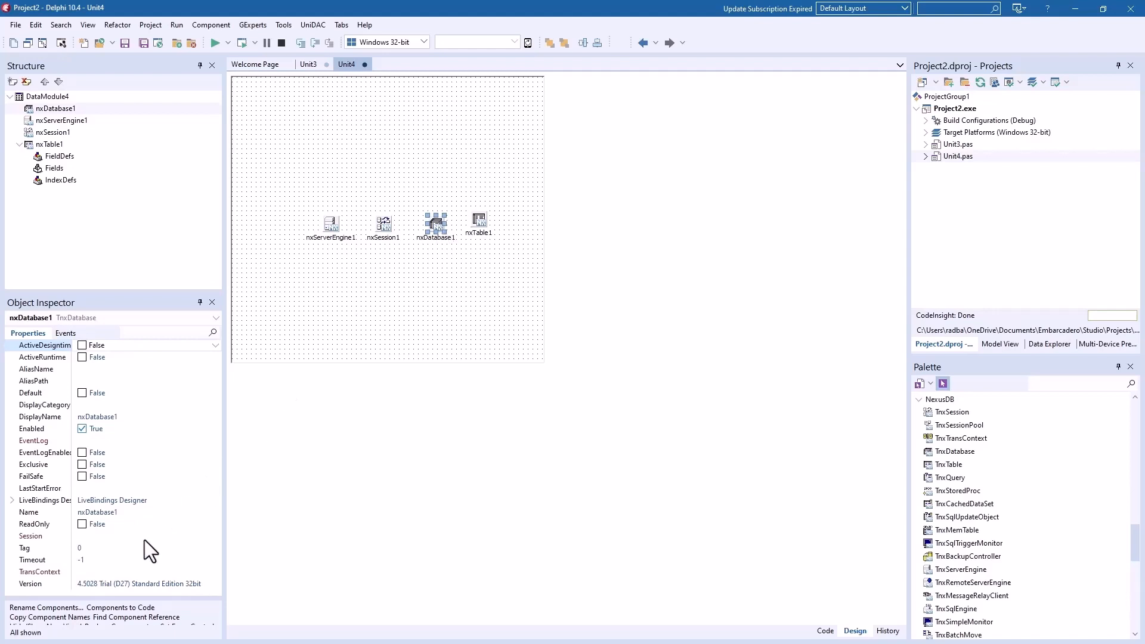
Give nxDatabase1 session nxSession1, alias path d:\NexusDB Data, and activate it at design time
left_click(109, 536)
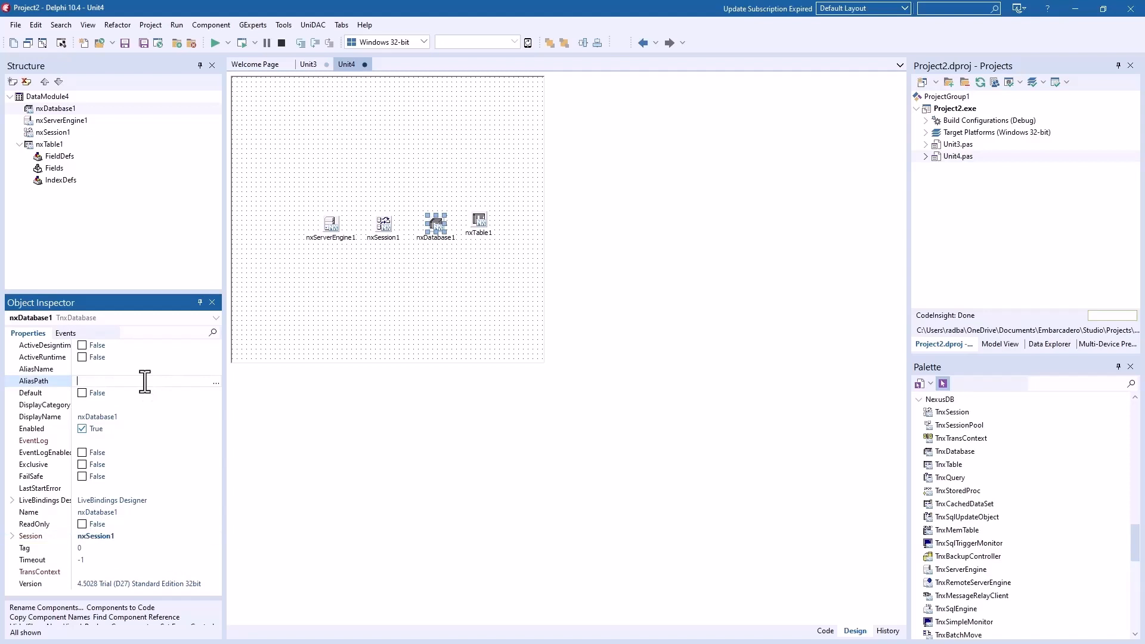
type("d:\\NexusDB Data")
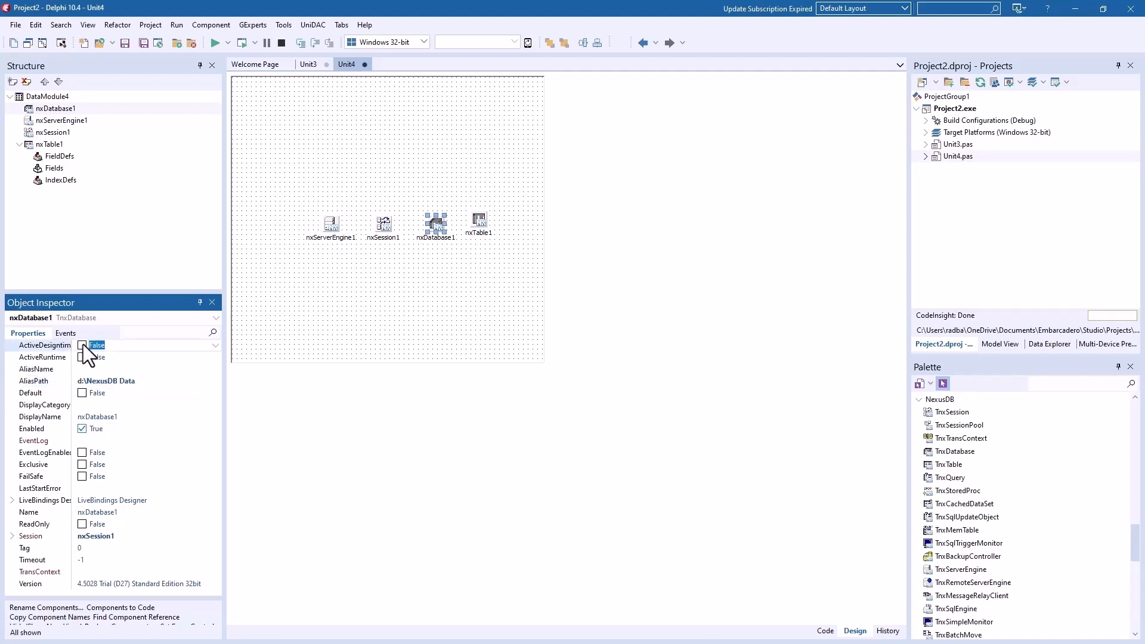
left_click(82, 345)
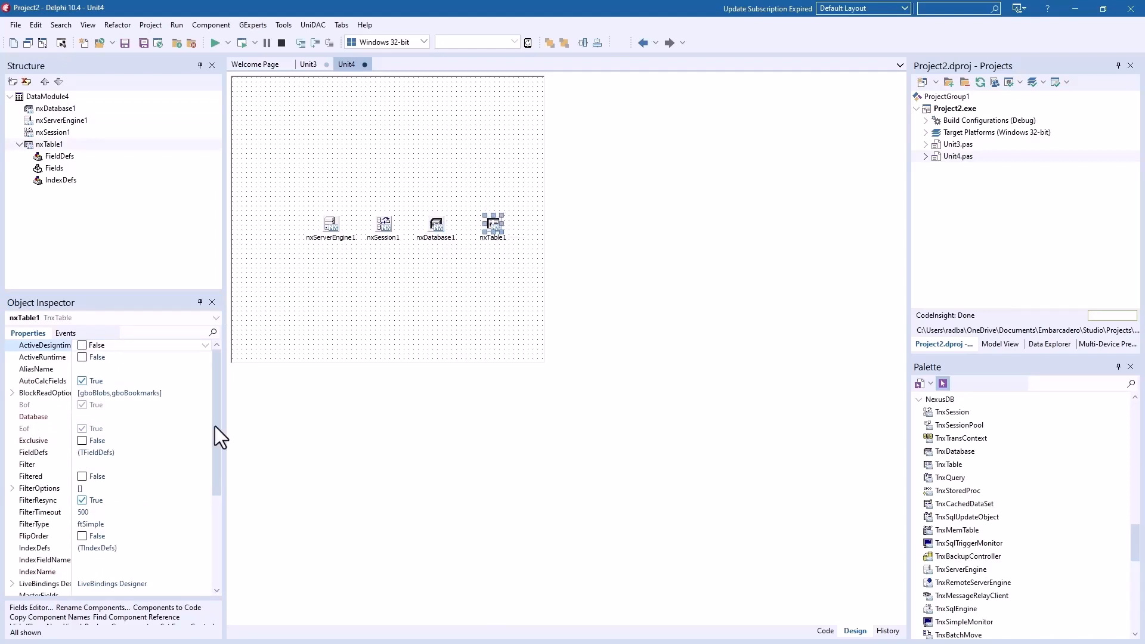
Link nxTable1 to nxDatabase1 after an activation attempt raises an unknown database error
scroll("down", 3)
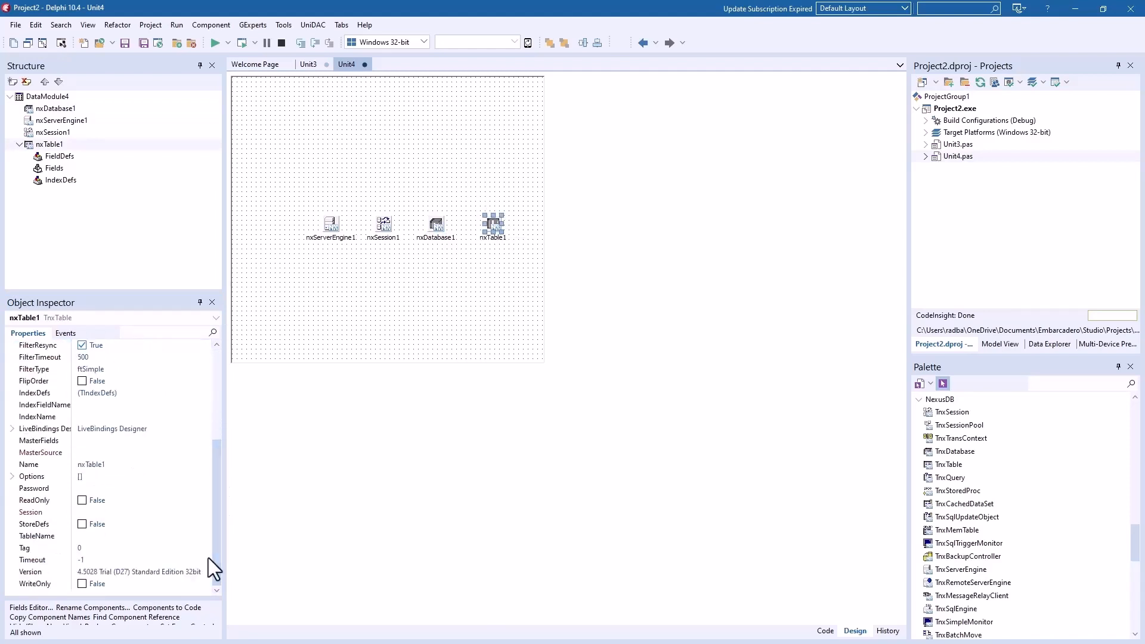
mouse_move(139, 512)
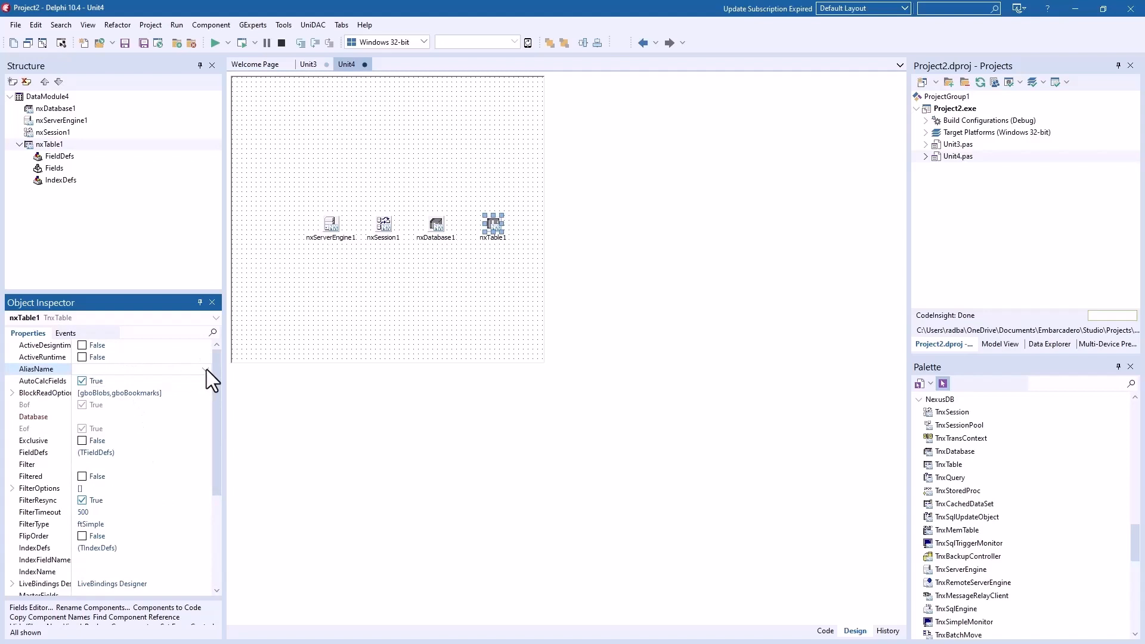
type("Tutorial")
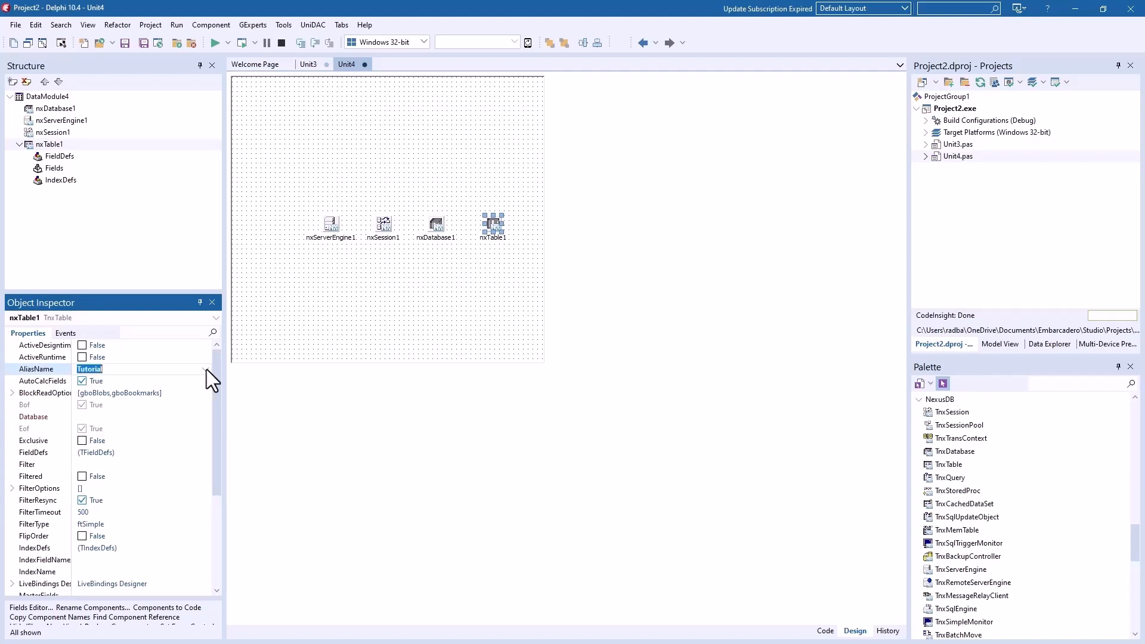
mouse_move(219, 468)
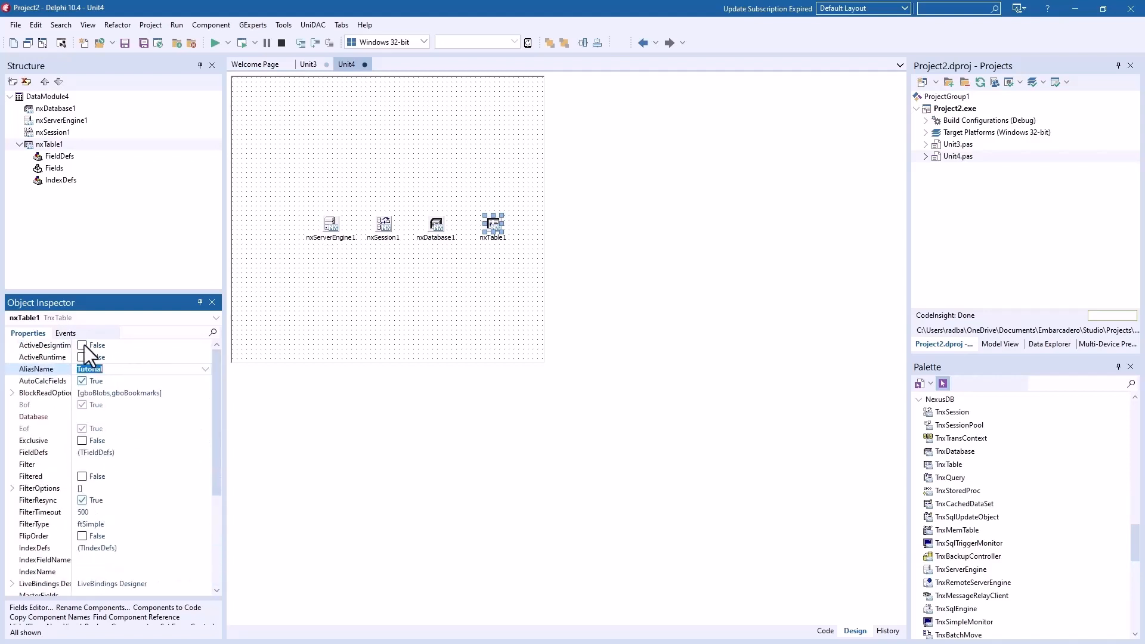
left_click(83, 345)
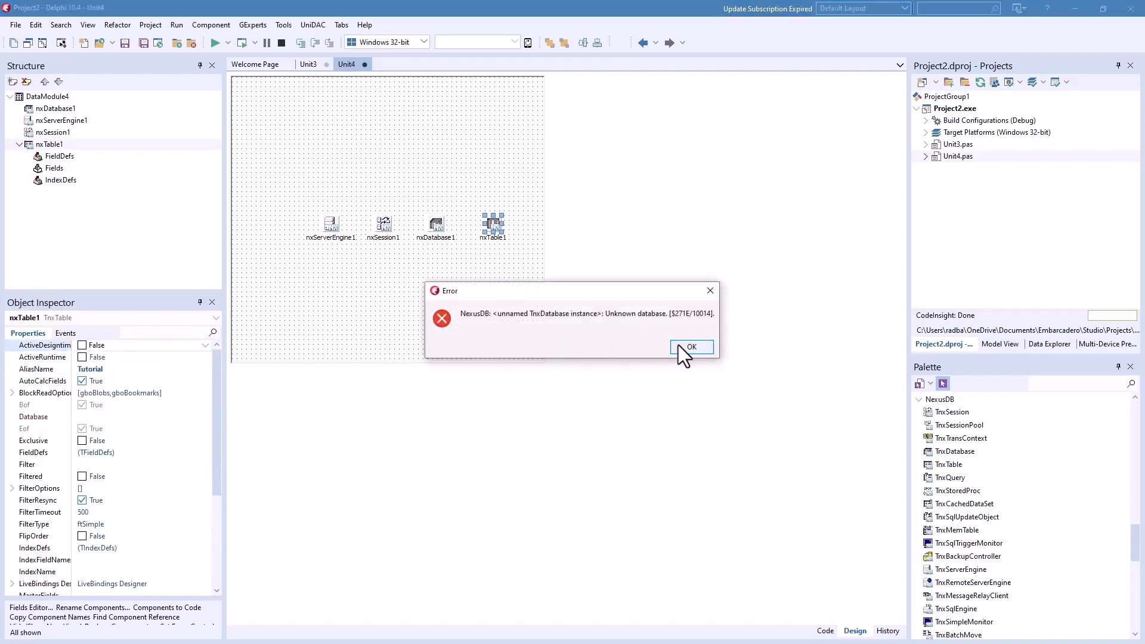
left_click(691, 346)
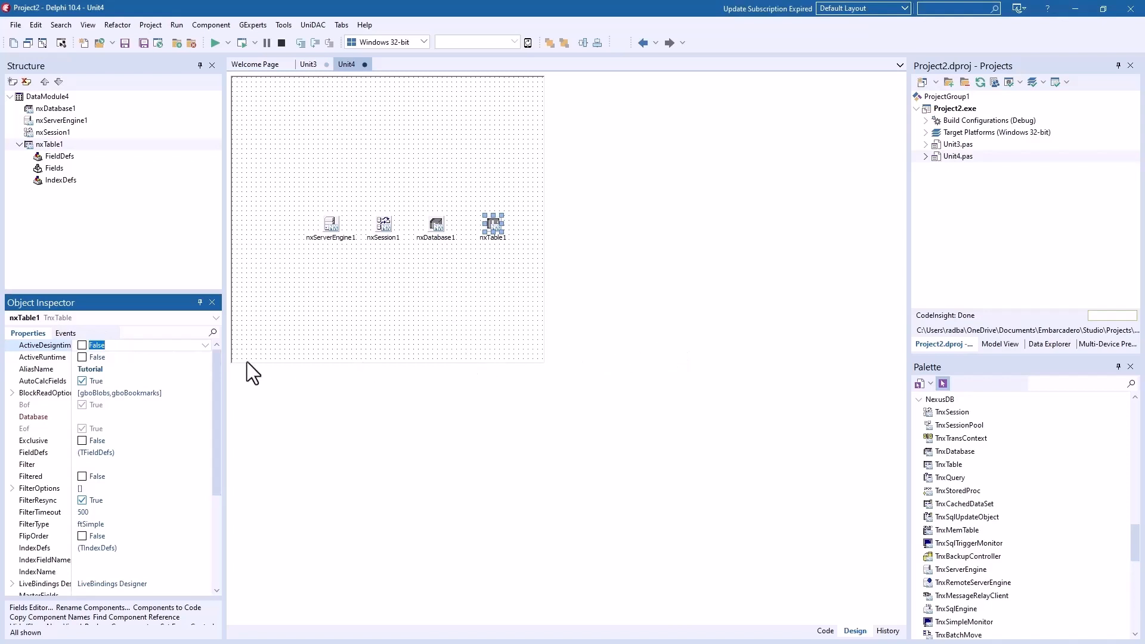
mouse_move(136, 376)
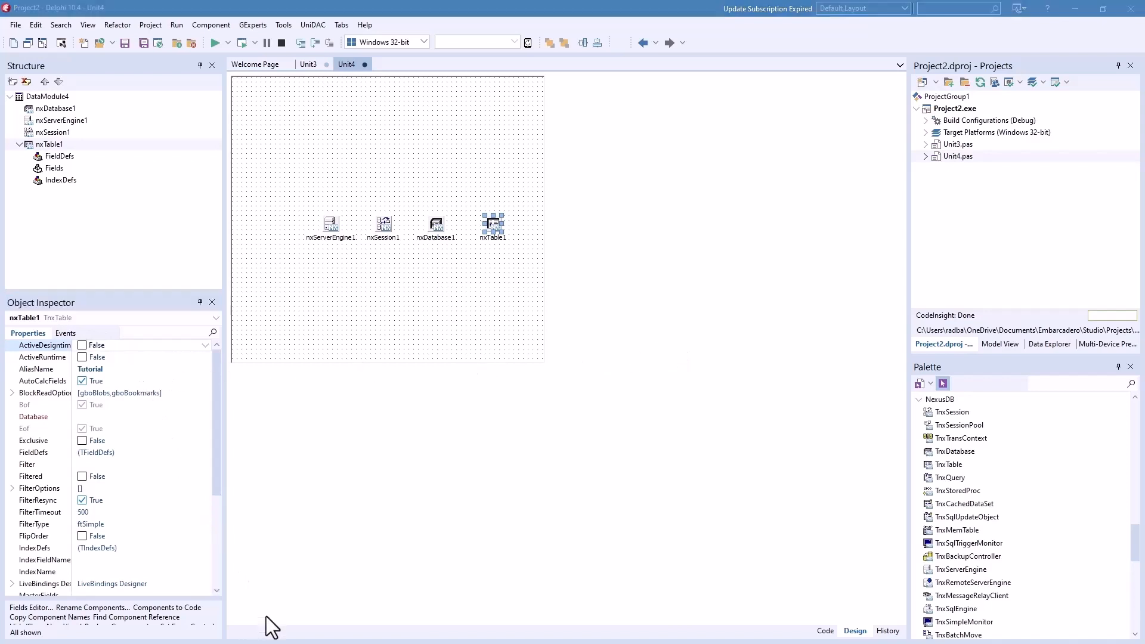
mouse_move(190, 500)
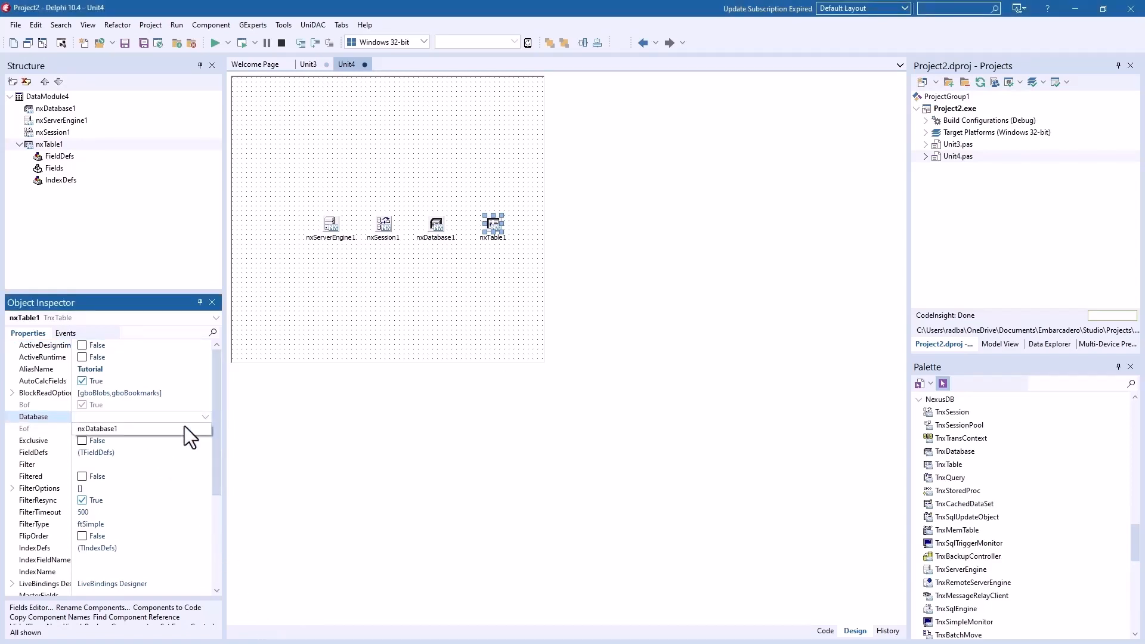
left_click(99, 429)
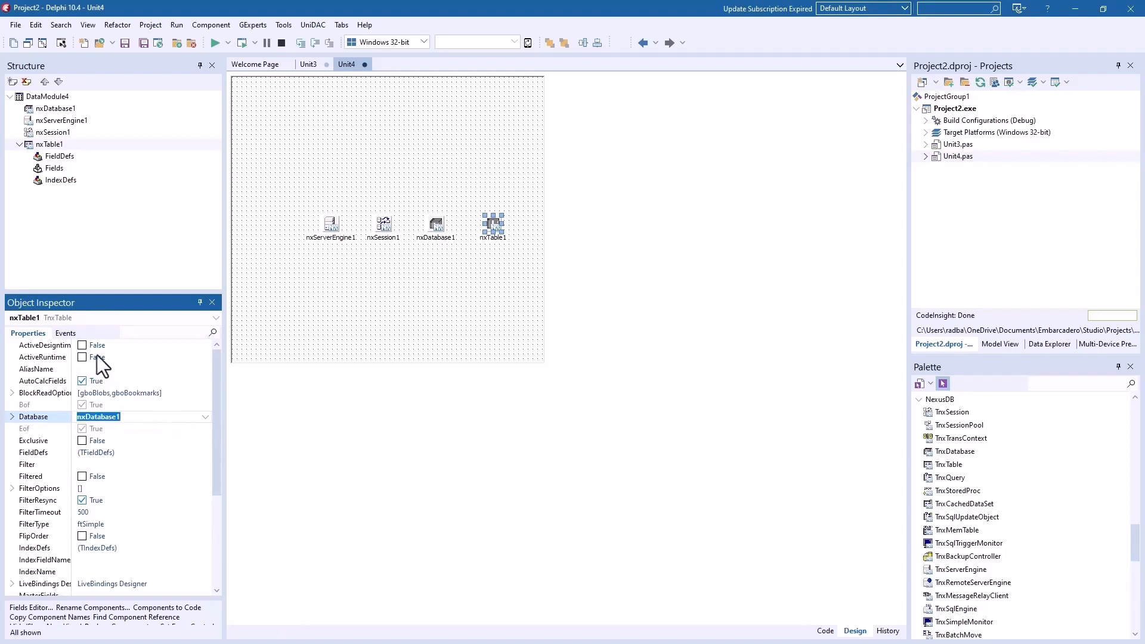
Set nxTable1's TableName to tblContacts and make it active at design time
left_click(99, 345)
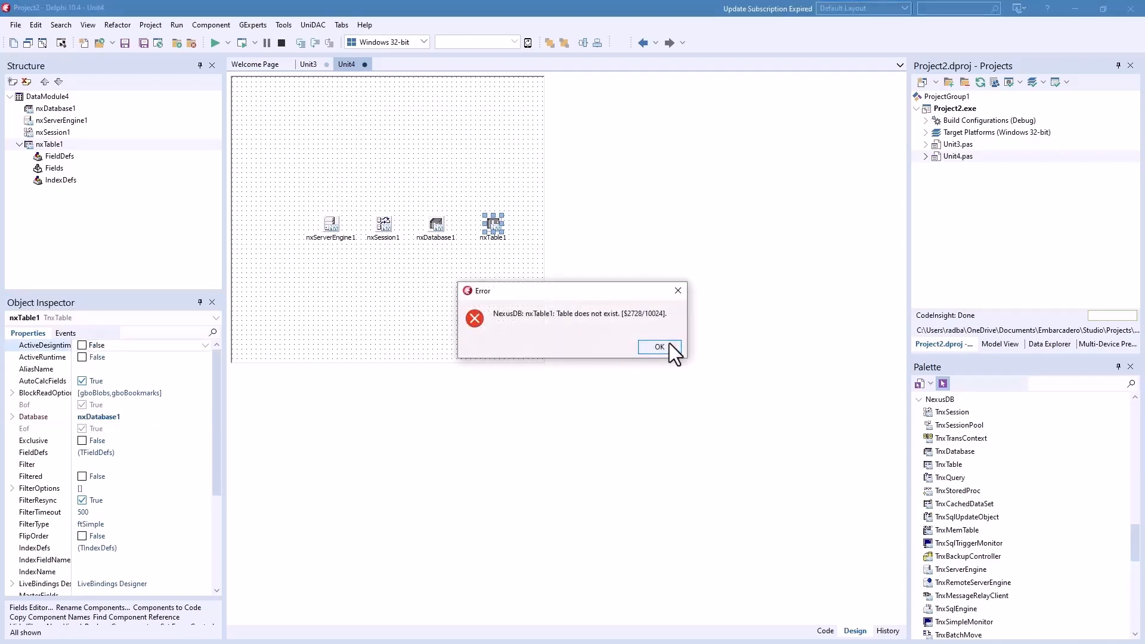
left_click(658, 346)
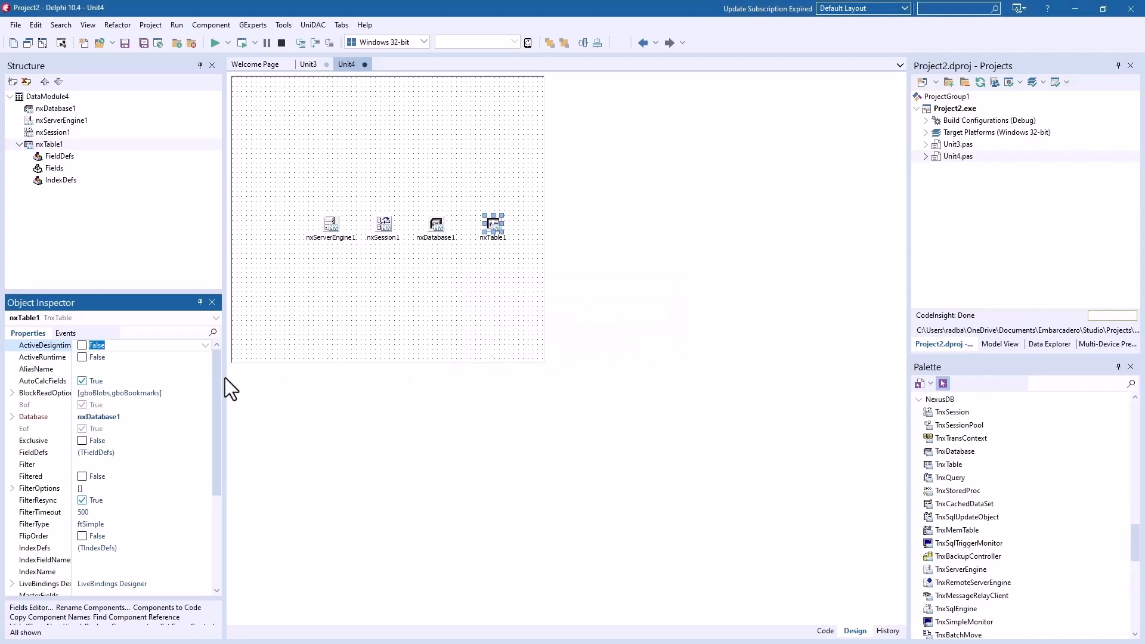
scroll("down", 3)
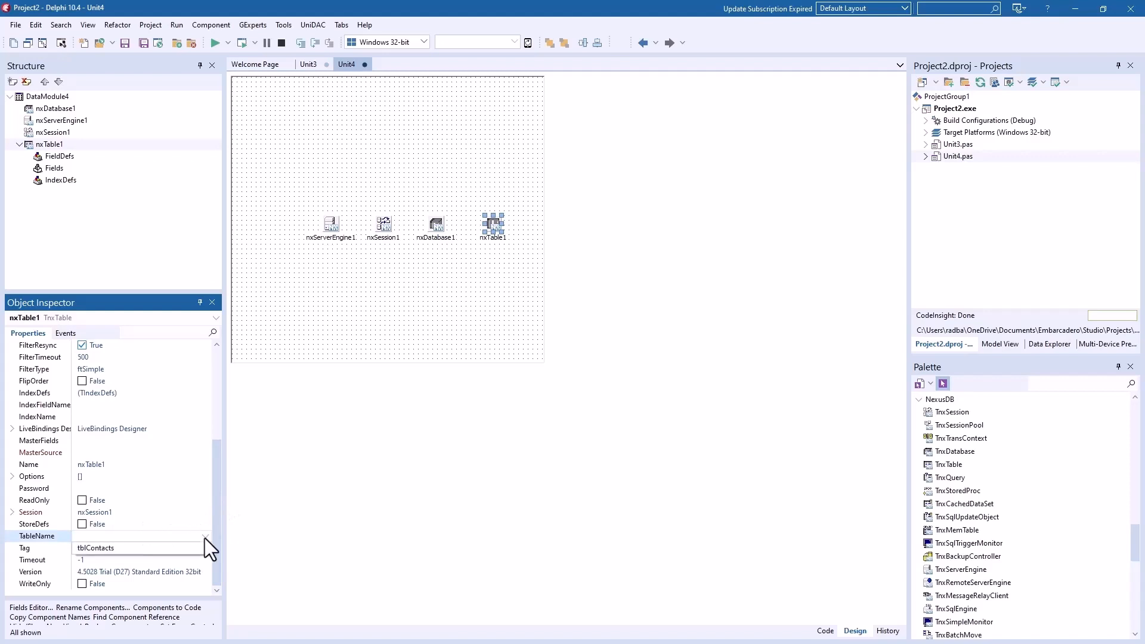
left_click(131, 536)
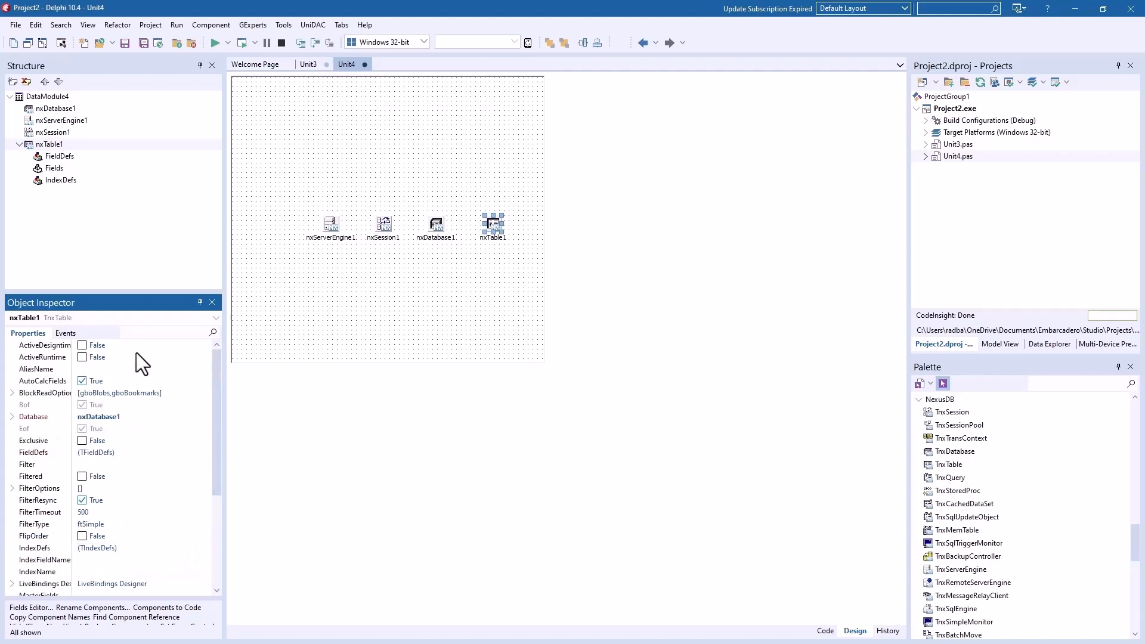
left_click(95, 345)
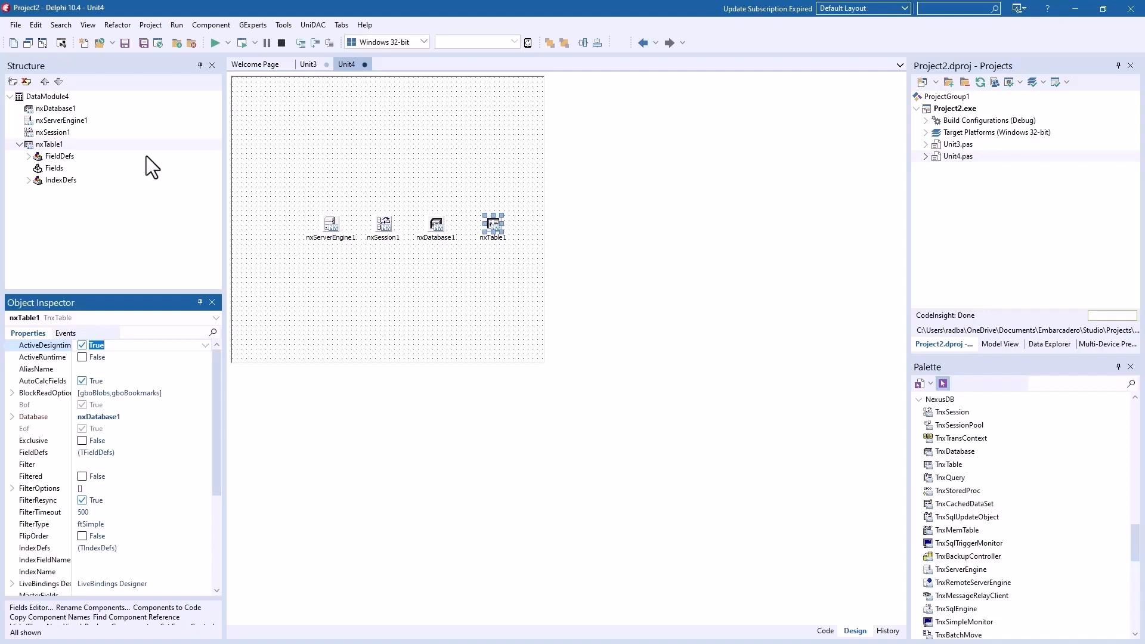
mouse_move(343, 145)
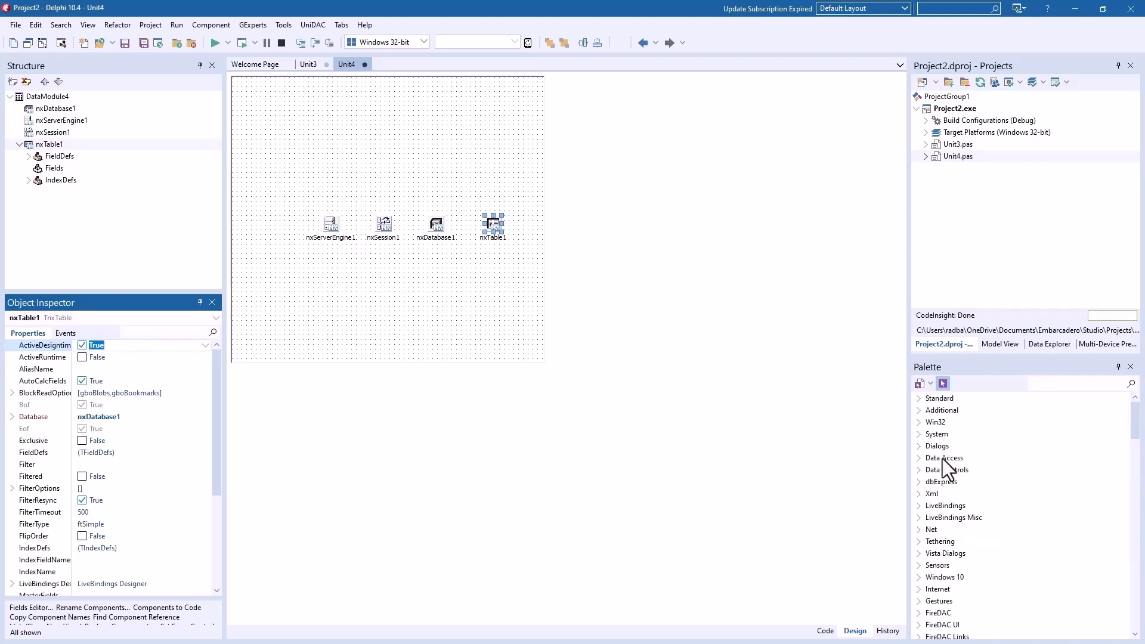
Add DataSource1 from Data Access to the data module with its DataSet set to nxTable1
left_click(943, 458)
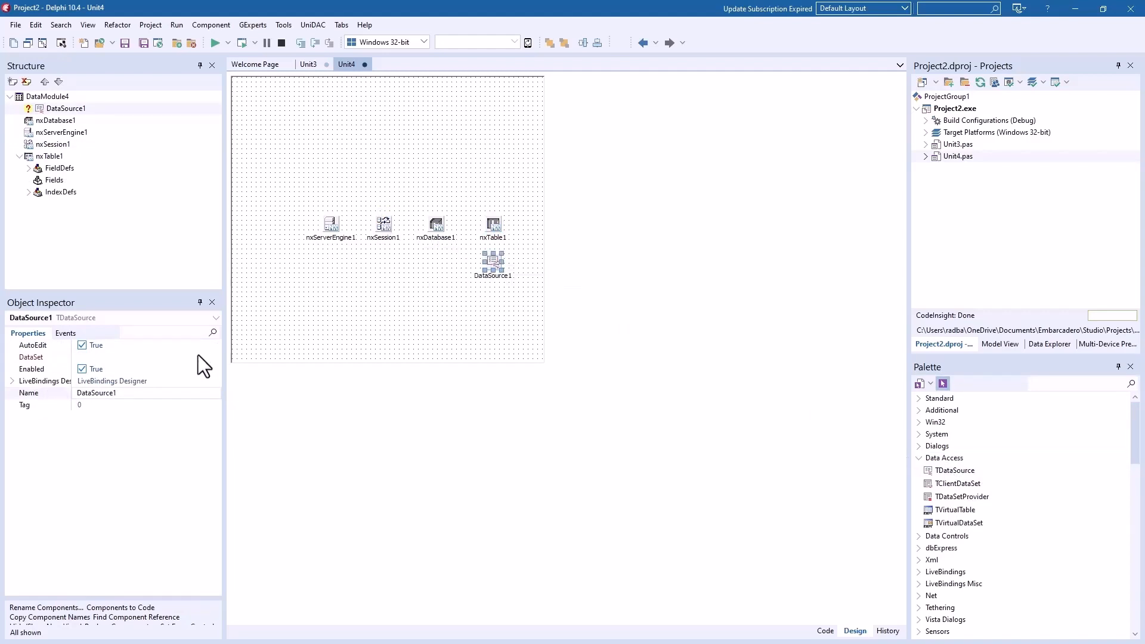
left_click(139, 357)
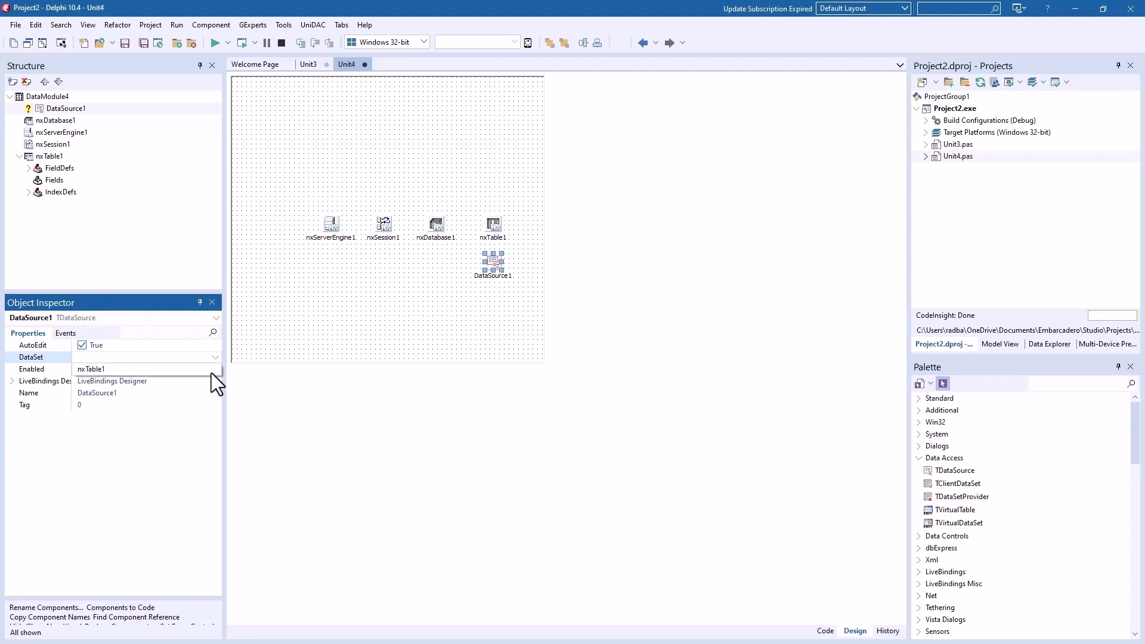
left_click(91, 369)
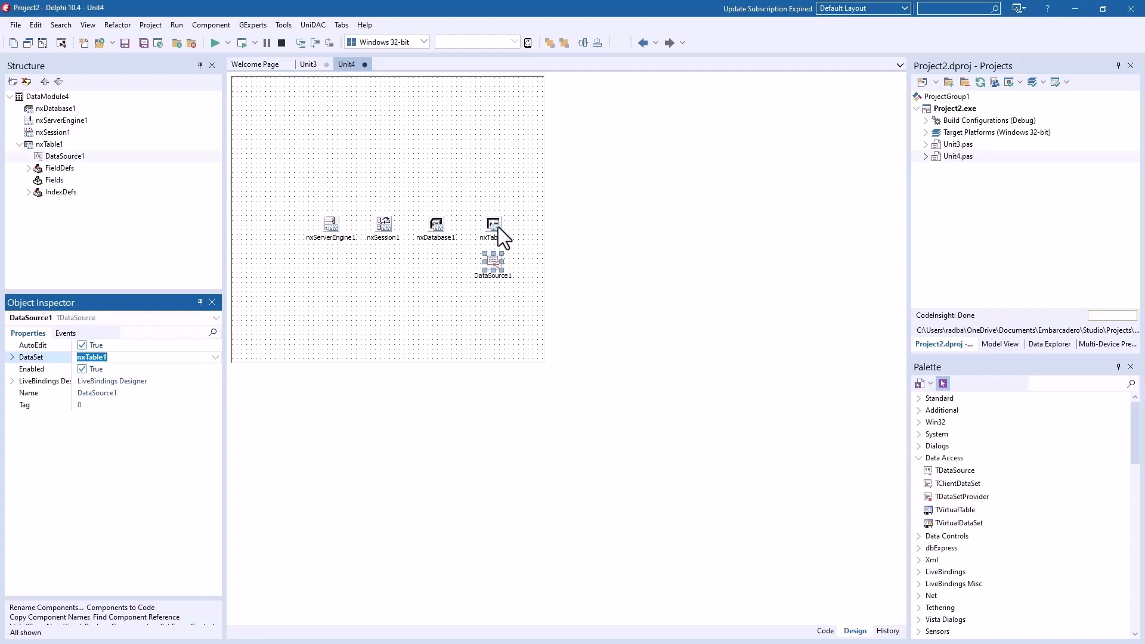
left_click(492, 226)
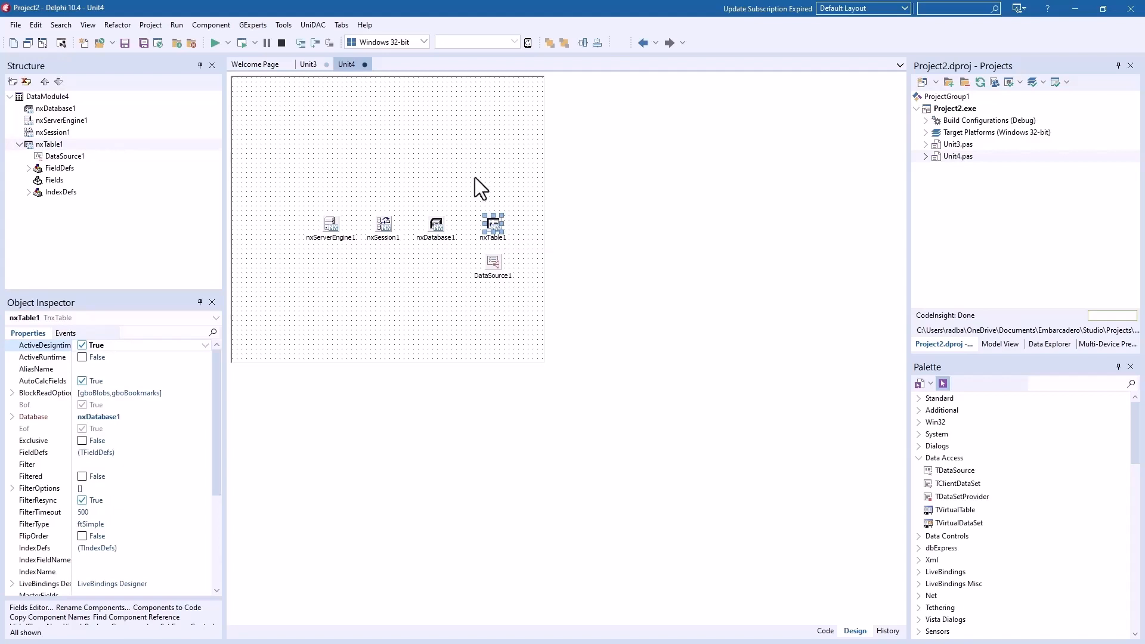
left_click(307, 65)
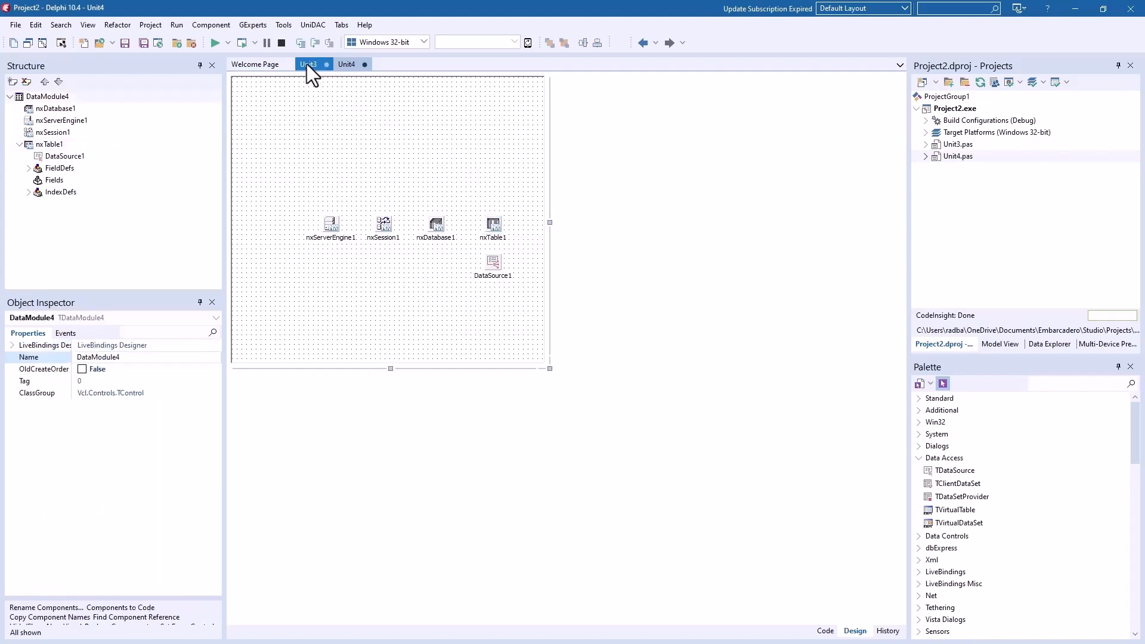
Stretch Form3 taller to ClientHeight 649, then return to the DataModule4 designer
left_click(308, 64)
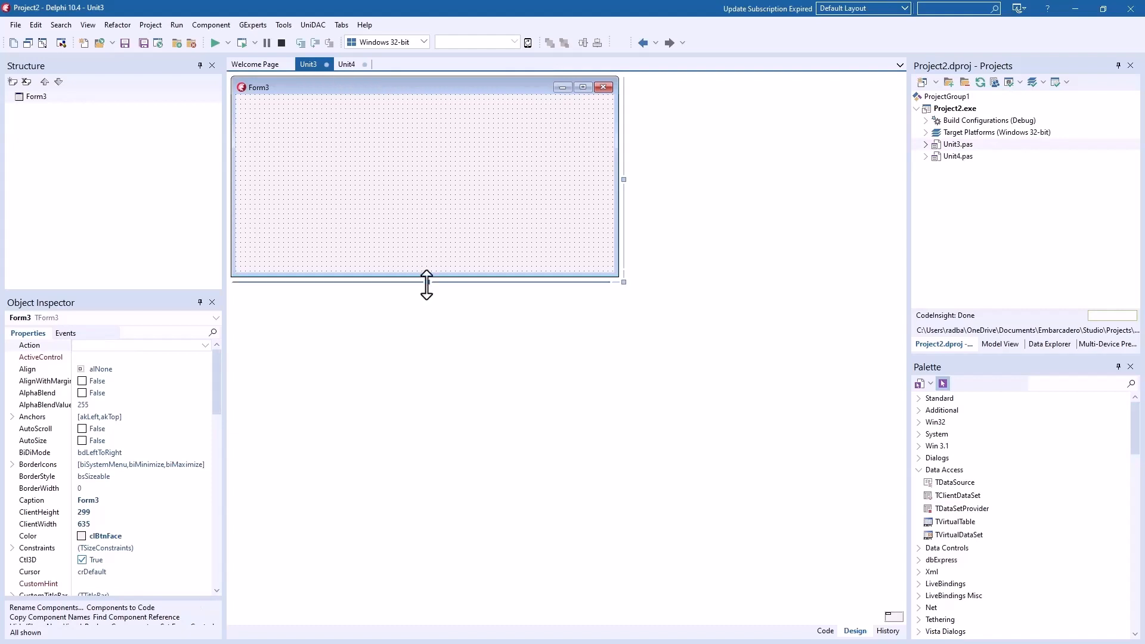
left_click_drag(427, 286, 436, 464)
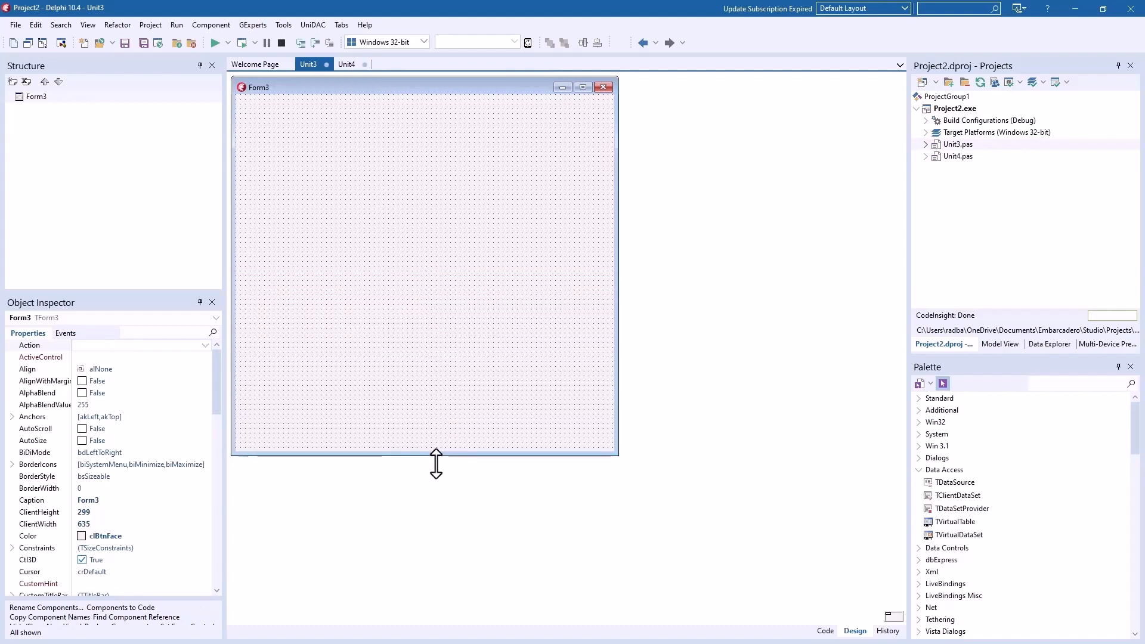
left_click_drag(437, 464, 437, 490)
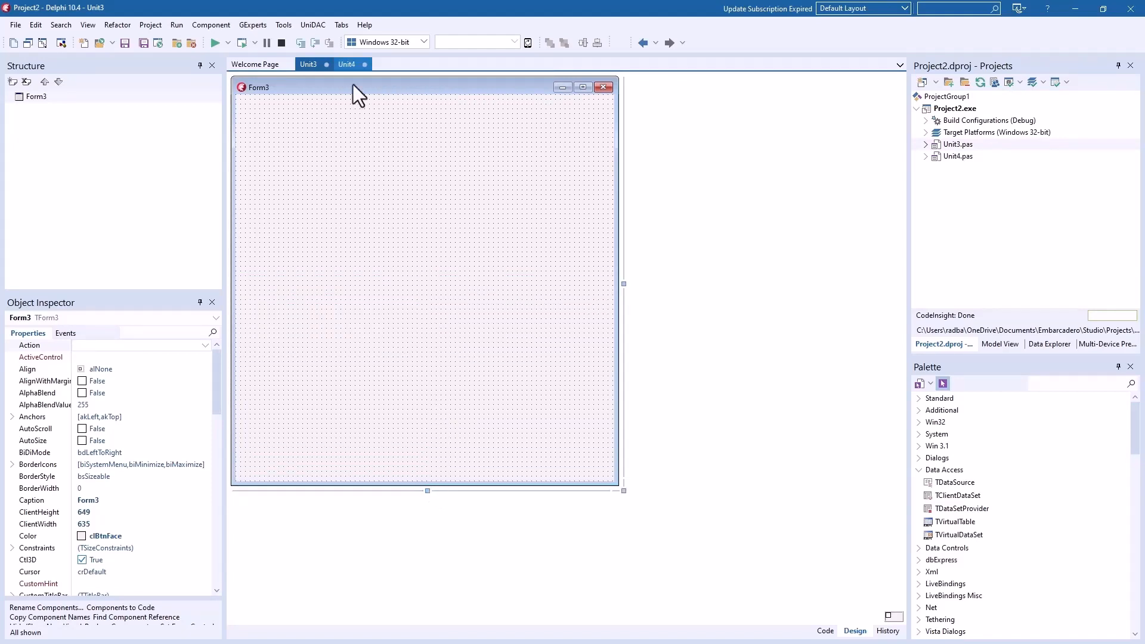
left_click(346, 64)
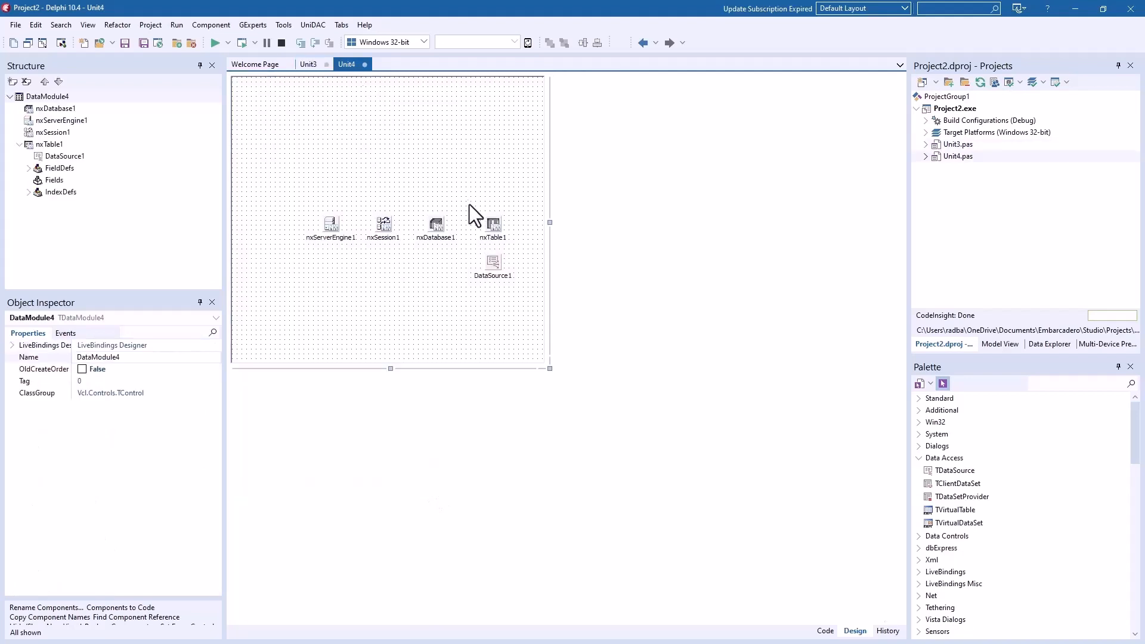
Show nxTable1's Fields Editor beside Form3 and select every field from FNAME through NOTES
left_click(494, 223)
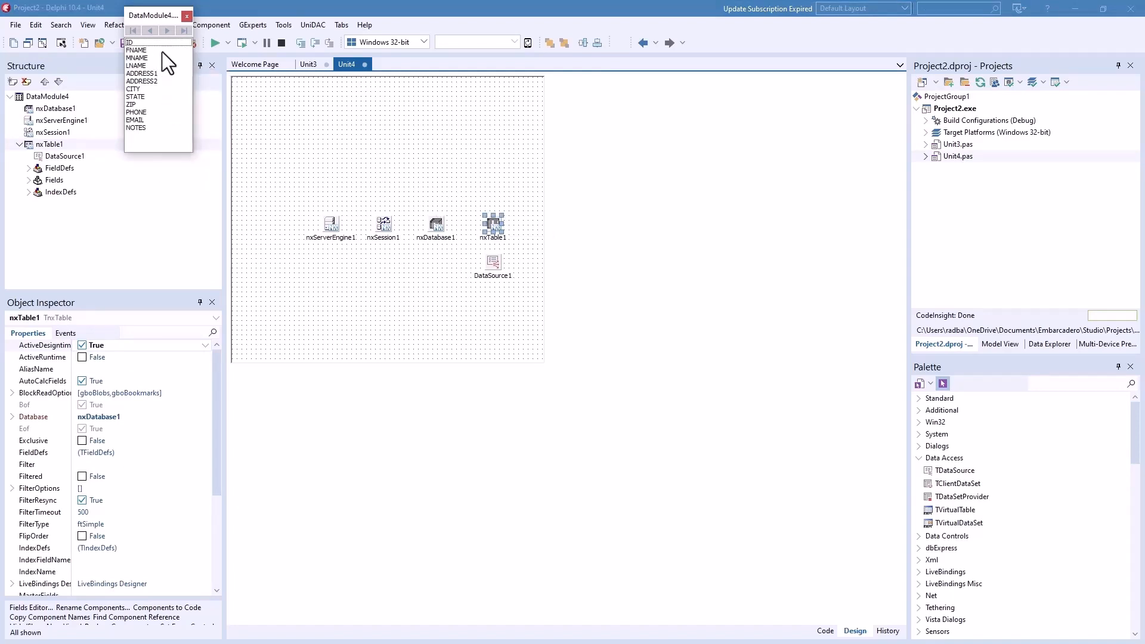
left_click(136, 50)
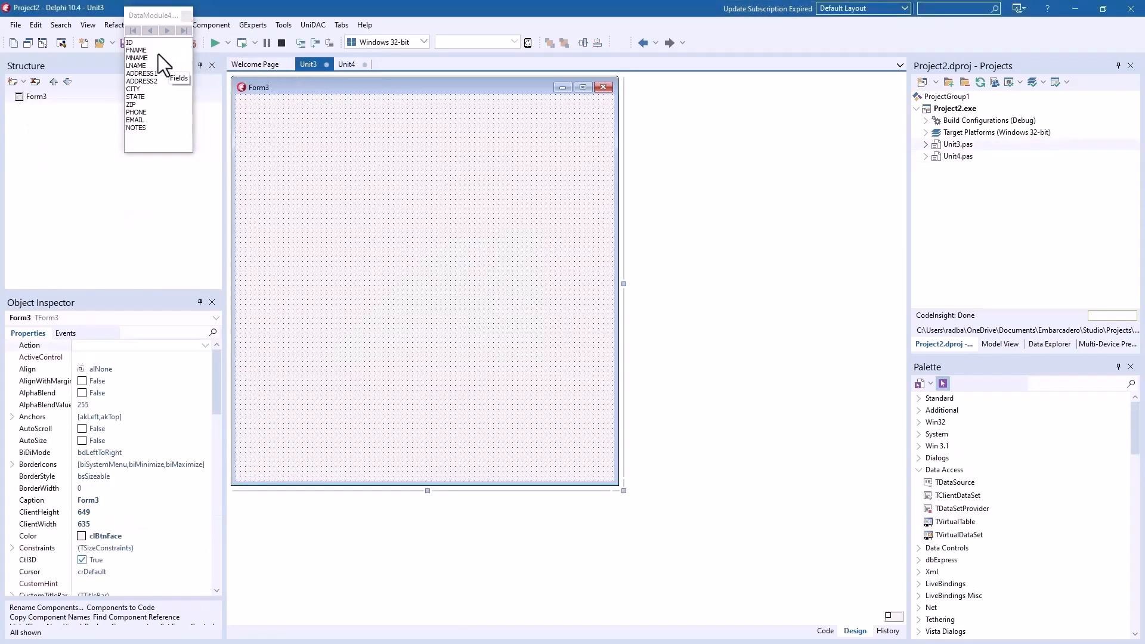
left_click(136, 50)
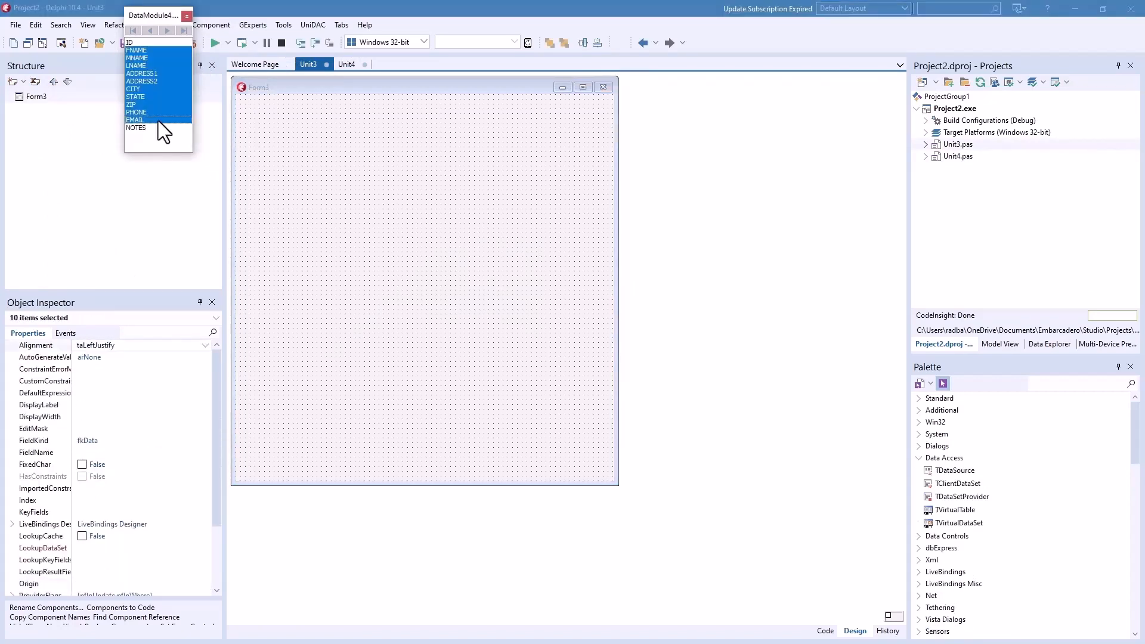
left_click(136, 128)
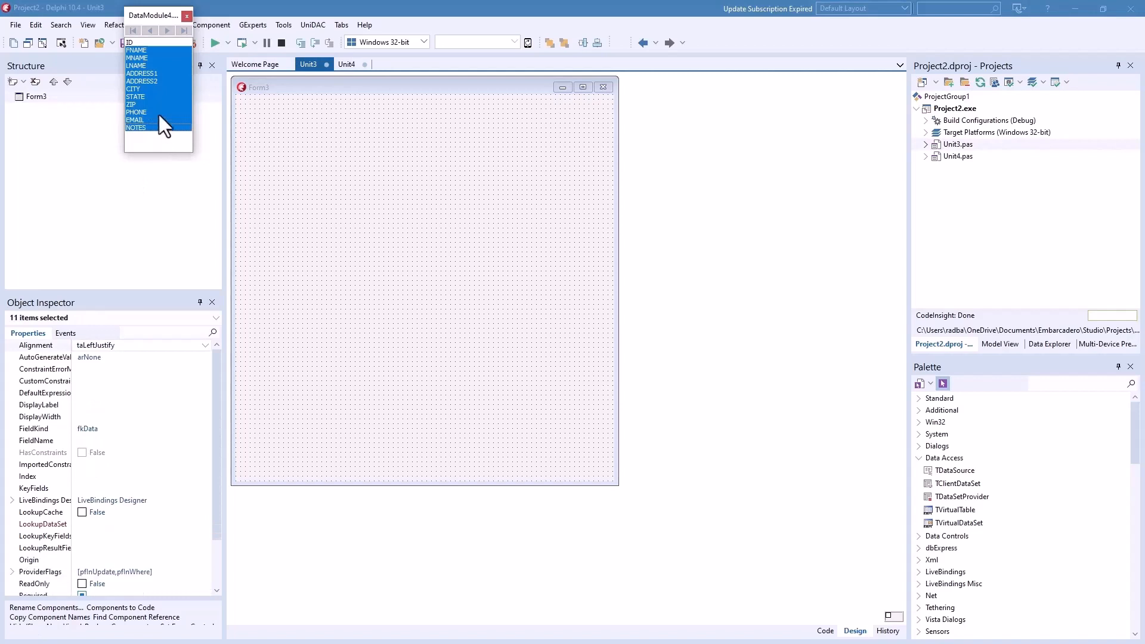
mouse_move(158, 61)
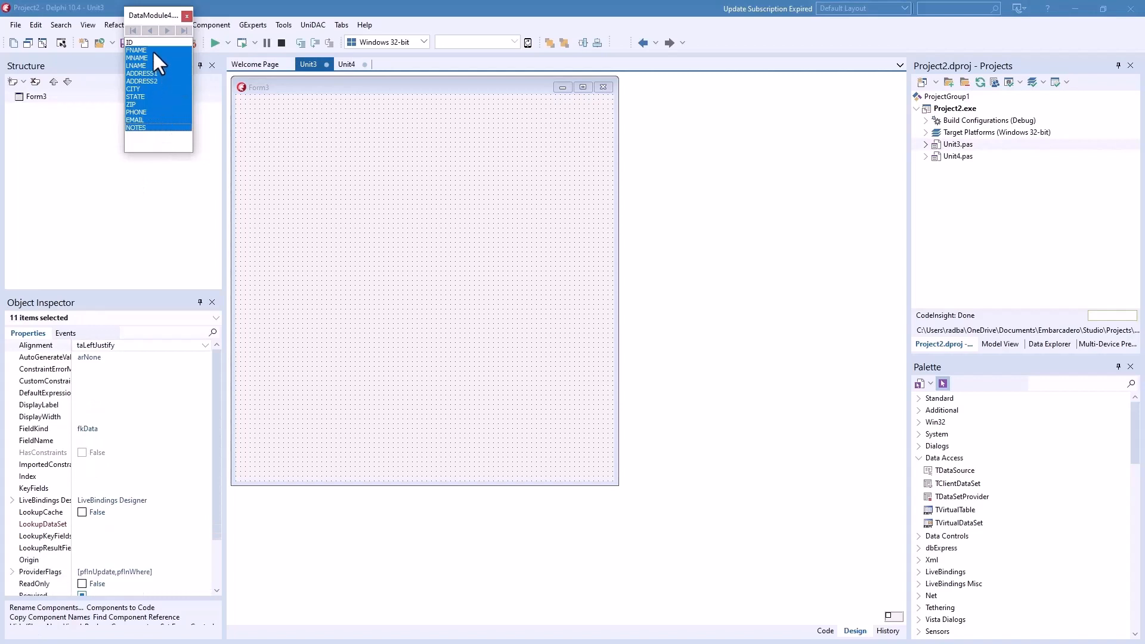
mouse_move(247, 139)
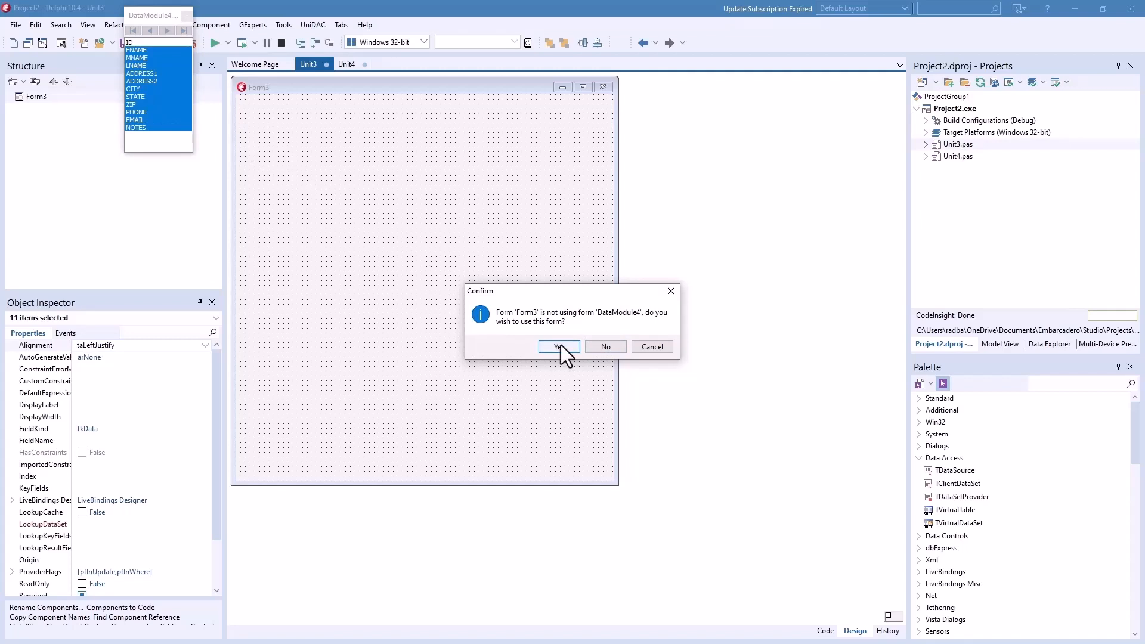
Drop the selected fields onto Form3 as labelled data-aware controls, adding DataModule4 to its uses clause
left_click(557, 346)
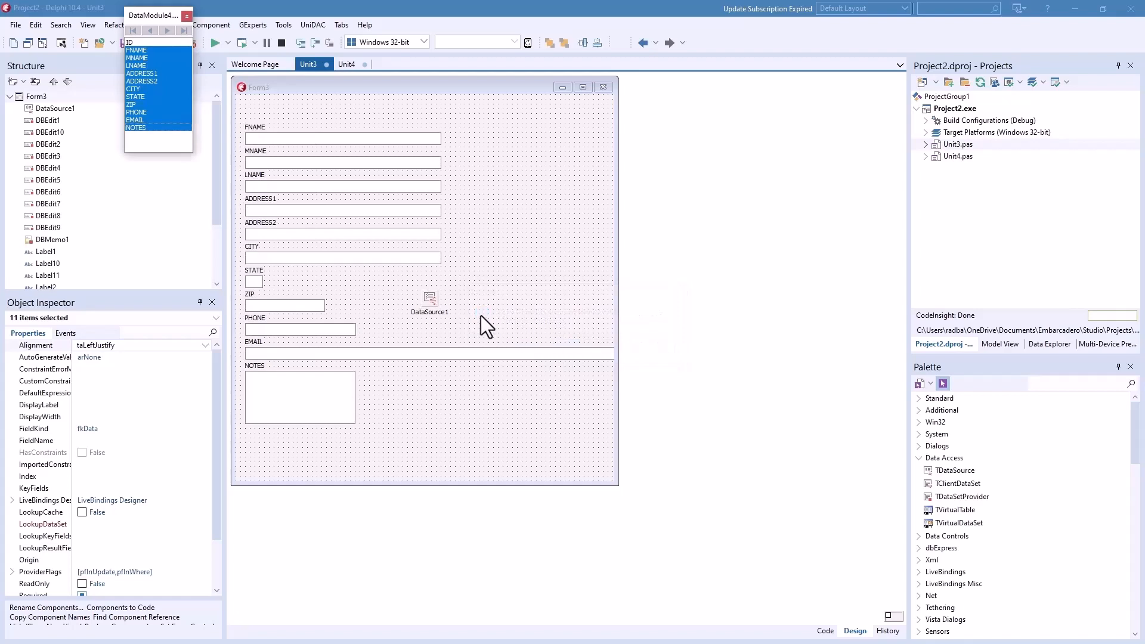
left_click(429, 298)
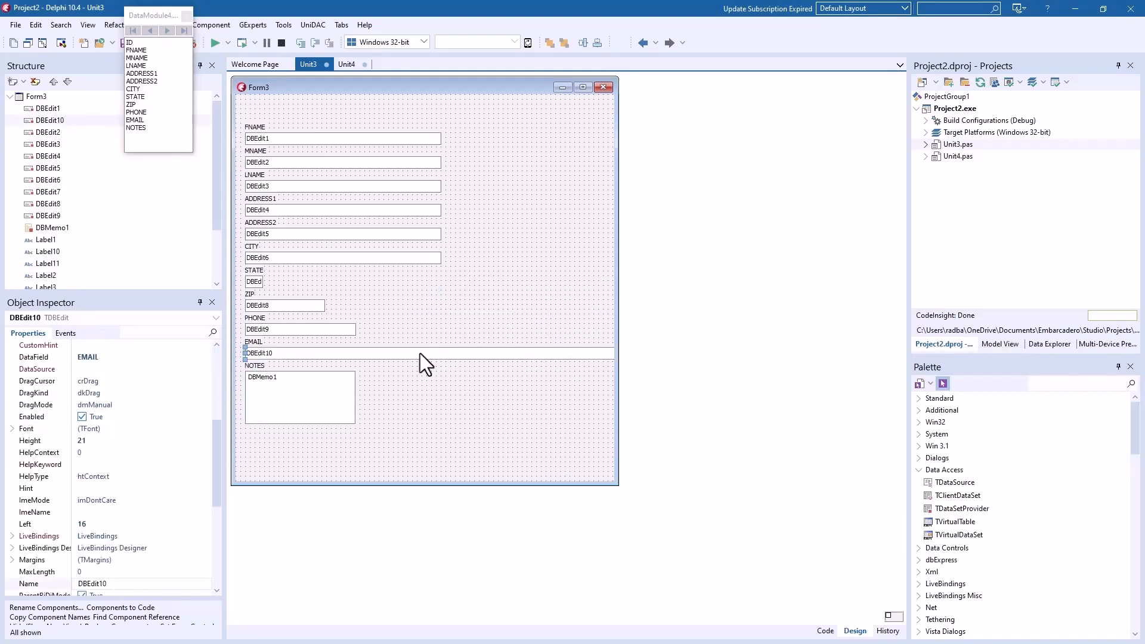
mouse_move(424, 365)
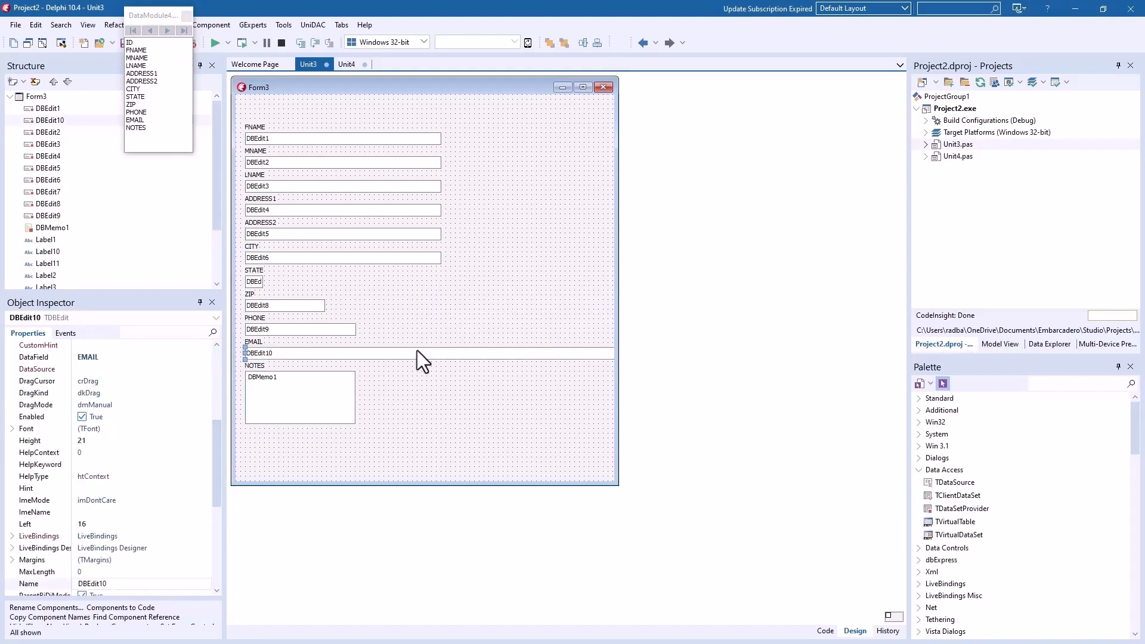
mouse_move(333, 271)
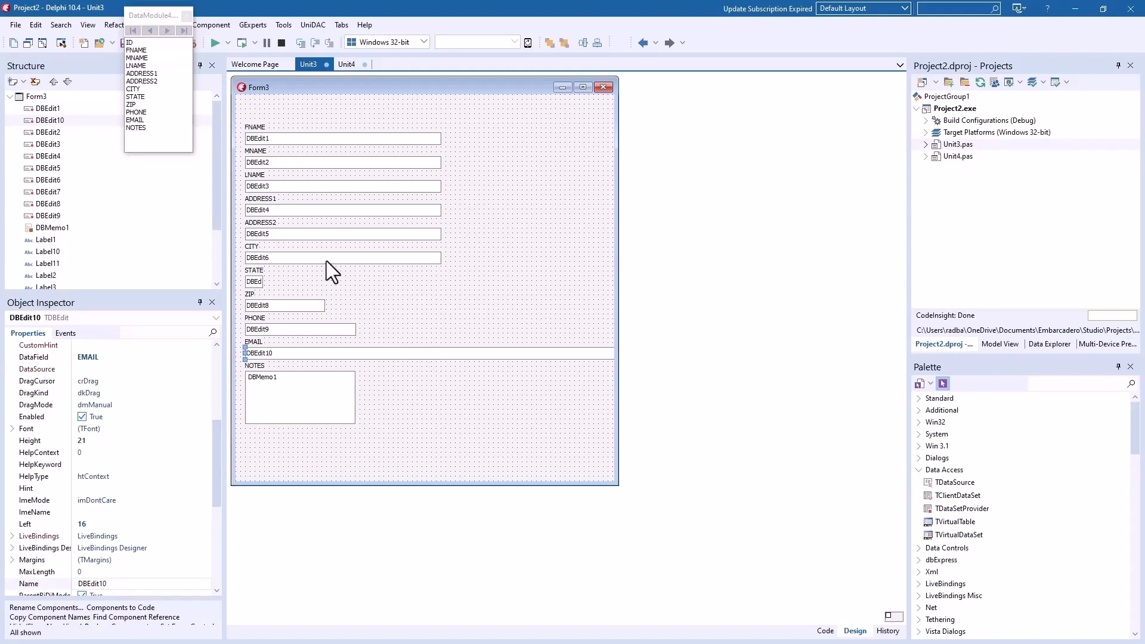
mouse_move(331, 269)
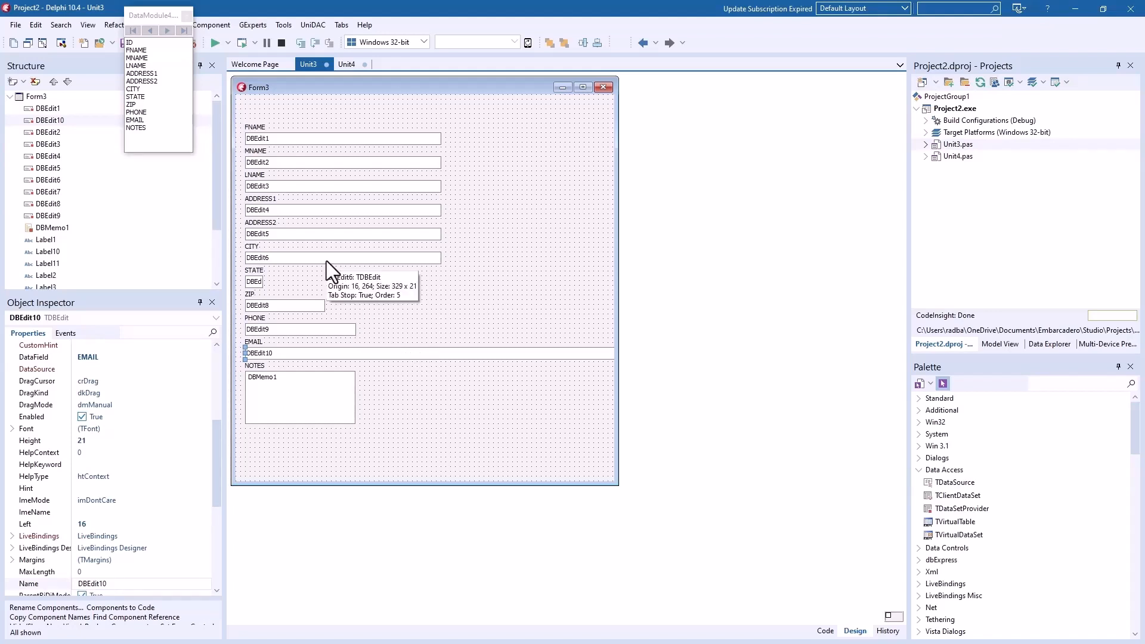
mouse_move(218, 472)
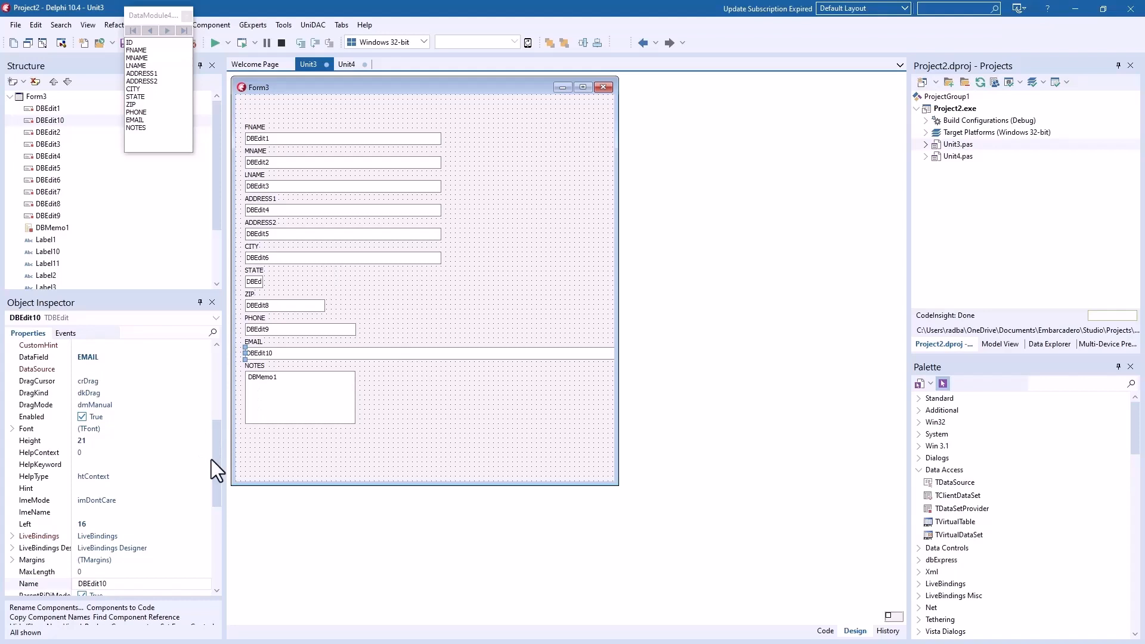
Set the EMAIL edit's Width to 329, then widen the NOTES memo to line up with the fields
scroll("down", 3)
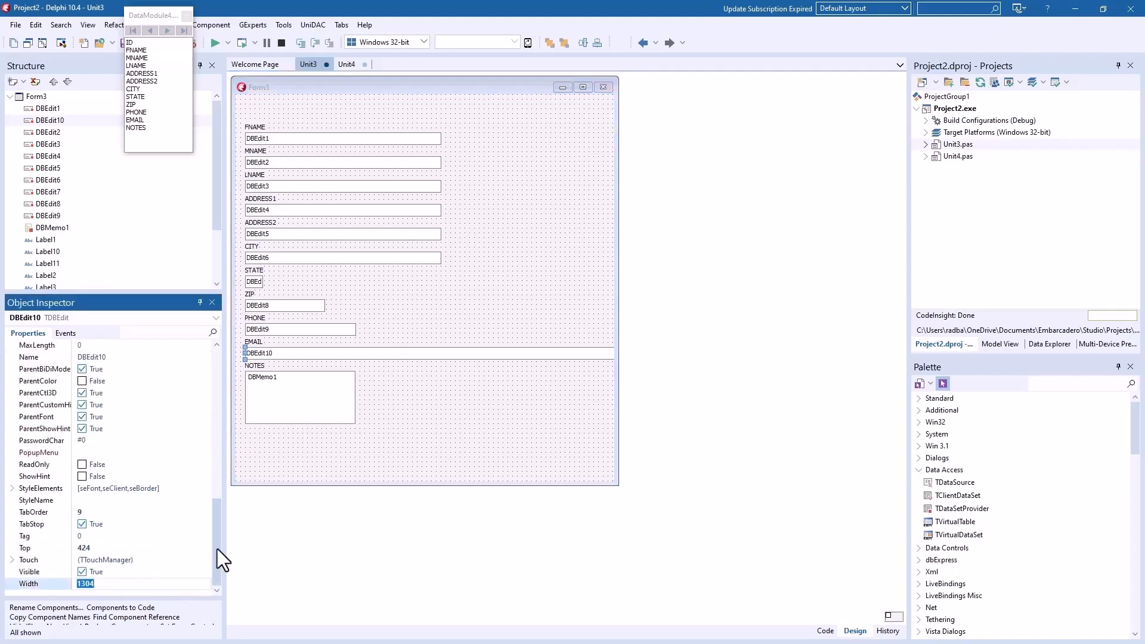
type("329")
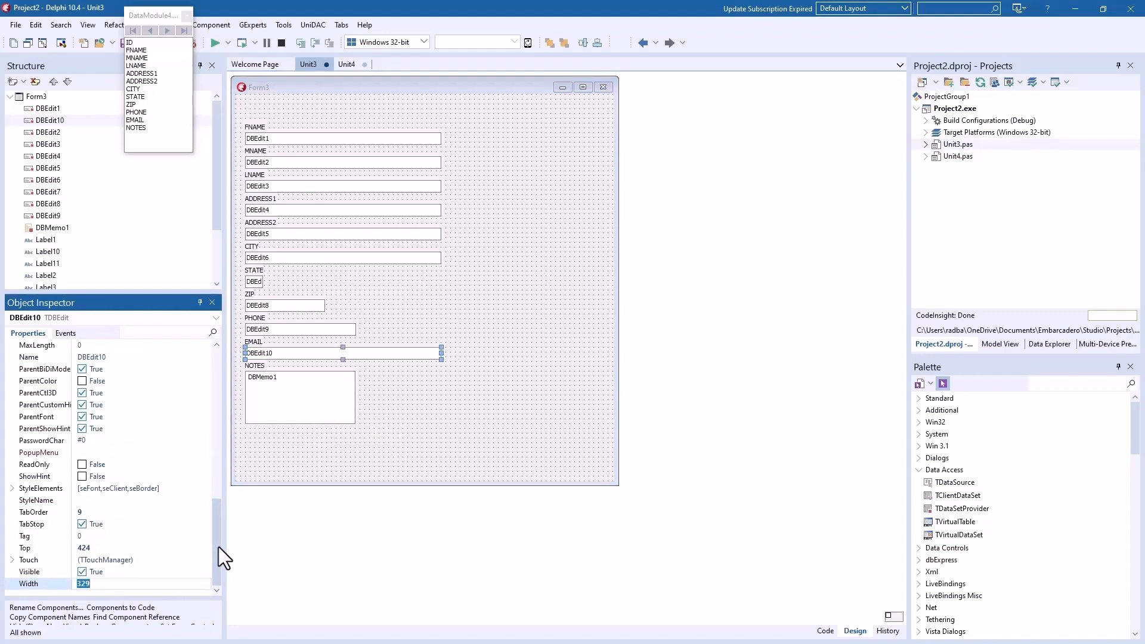
left_click(299, 398)
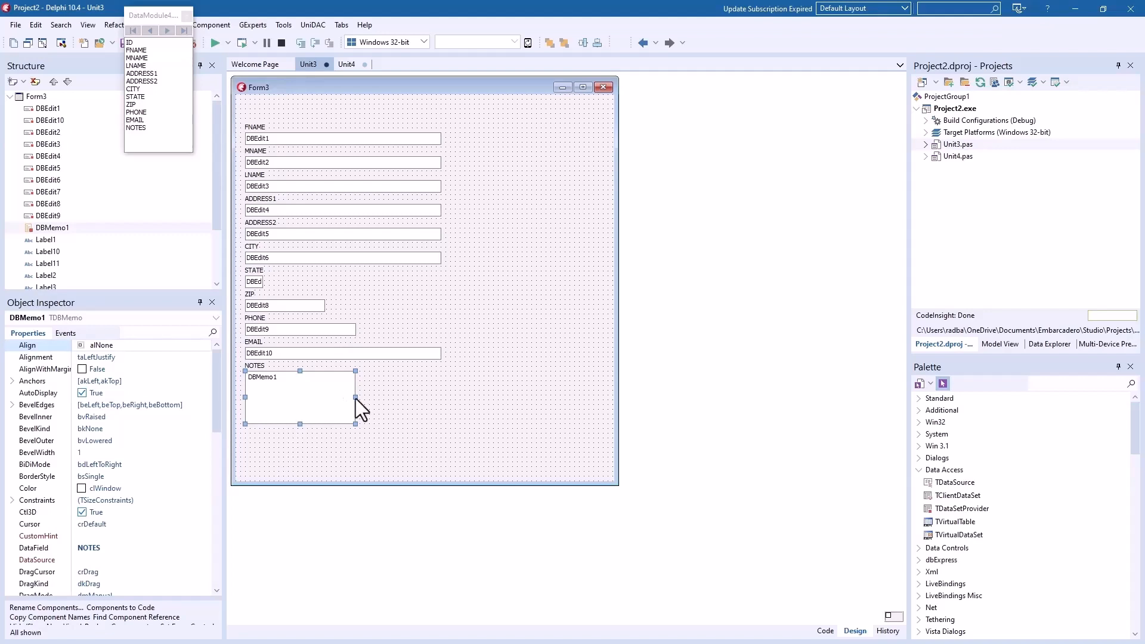
left_click_drag(356, 402, 438, 402)
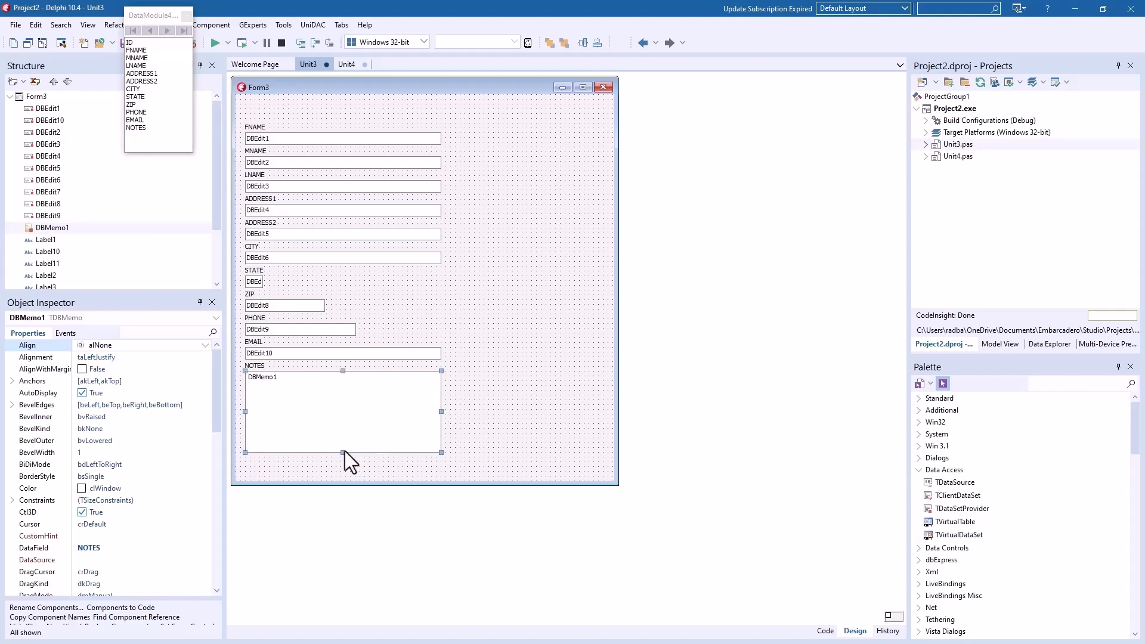
mouse_move(949, 495)
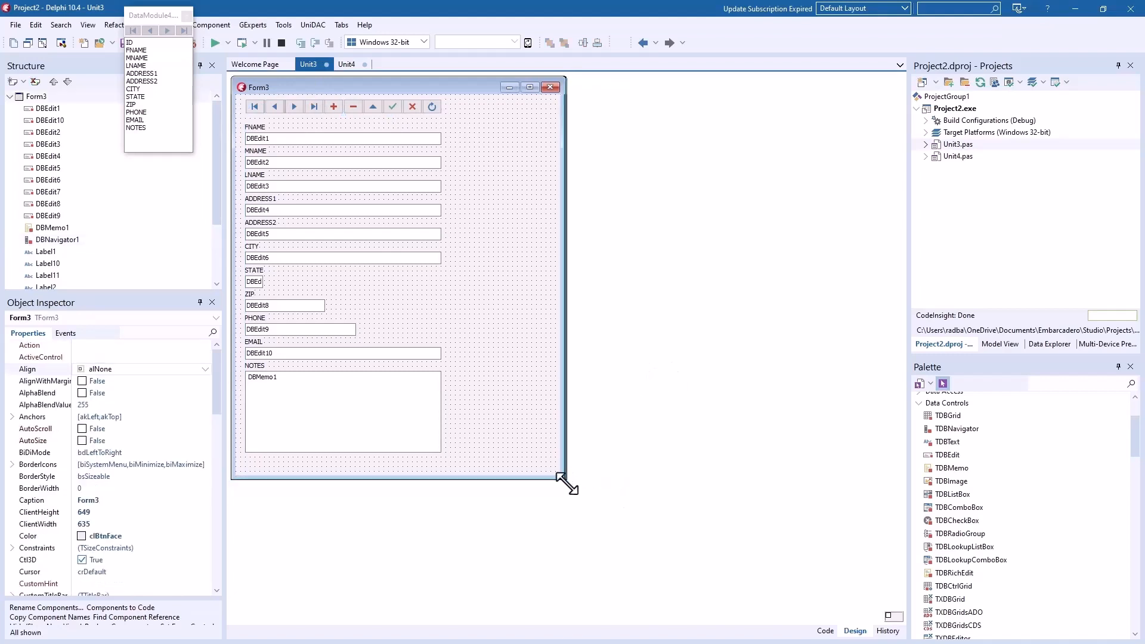
Shrink Form3 around its fields and select the new DBNavigator1 bar at the top
left_click_drag(568, 484, 464, 473)
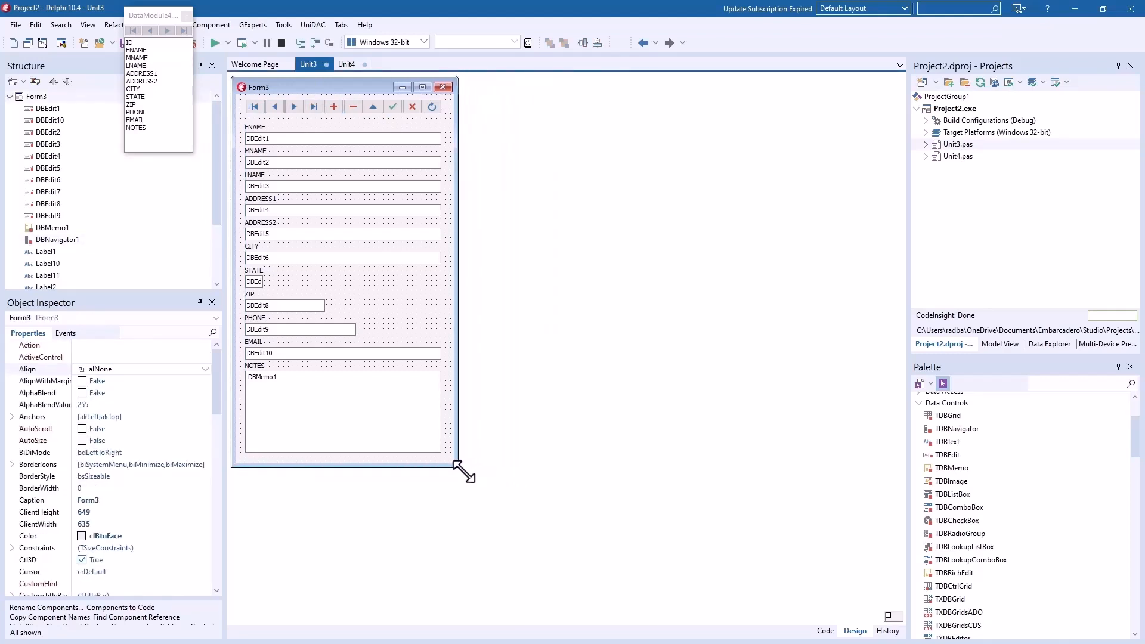
left_click_drag(466, 473, 464, 473)
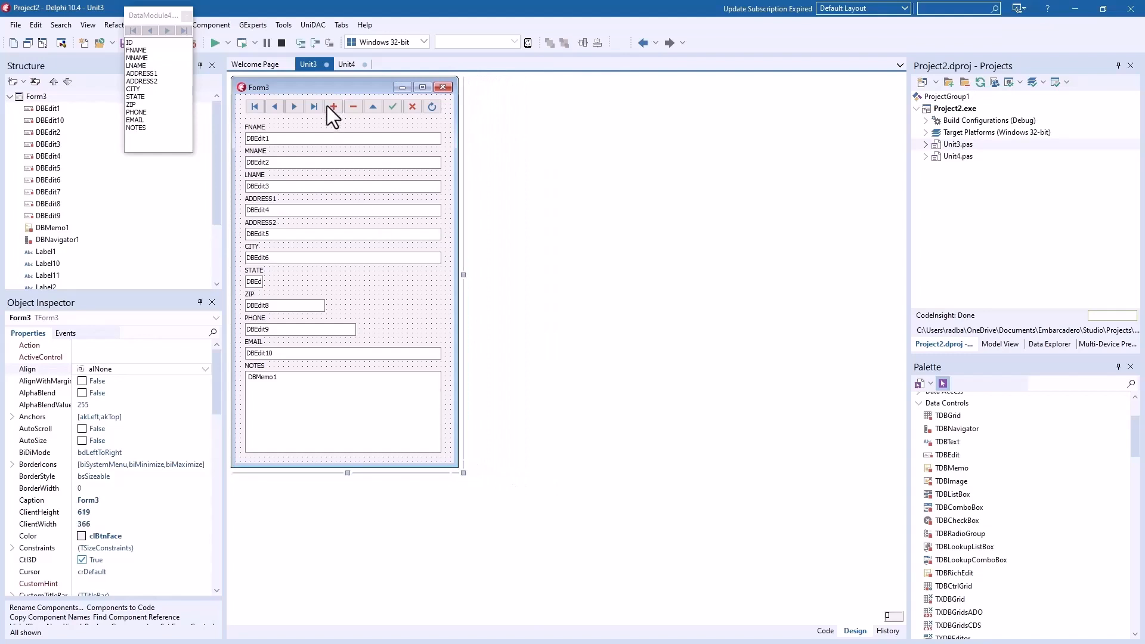
left_click(333, 106)
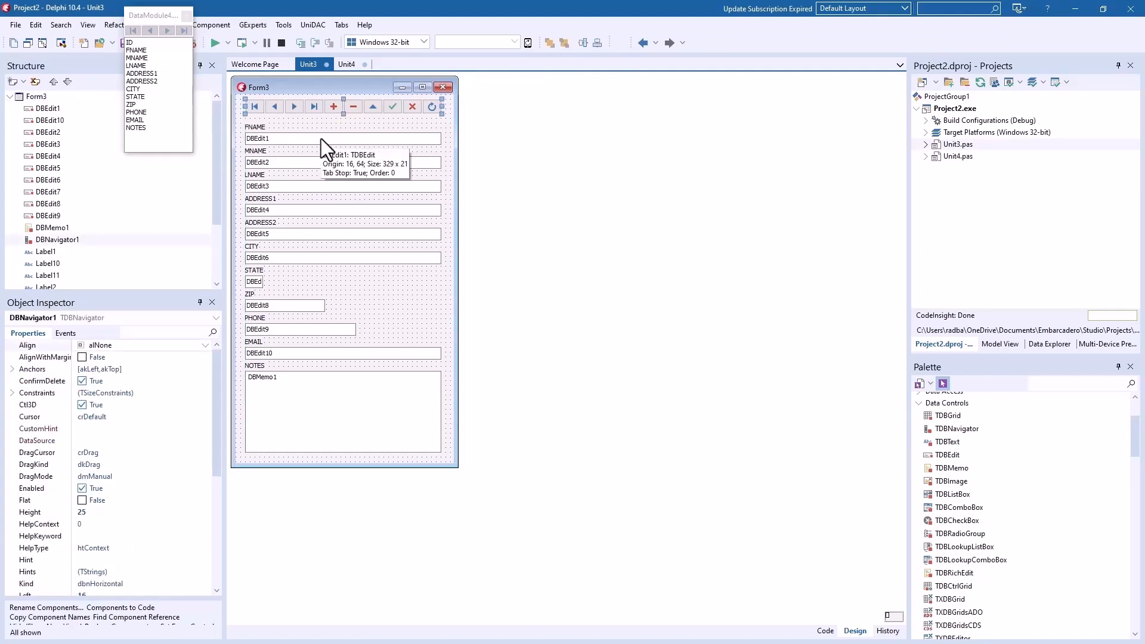
mouse_move(336, 151)
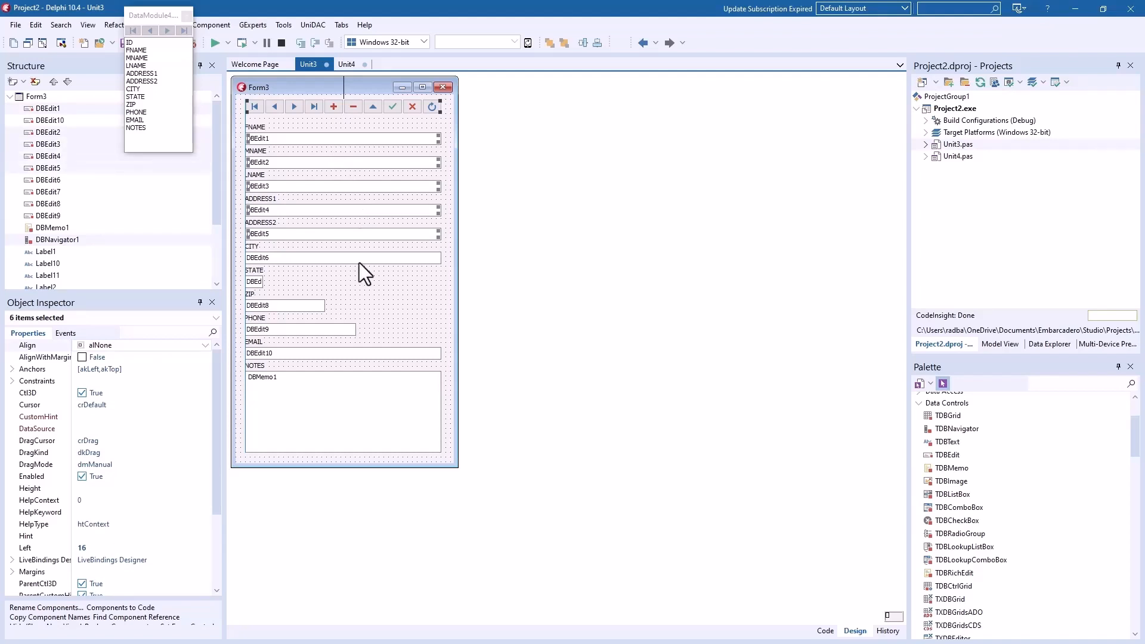
Group the navigator, edits and memo and set their DataSource to DataModule4.DataSource1
left_click(259, 282)
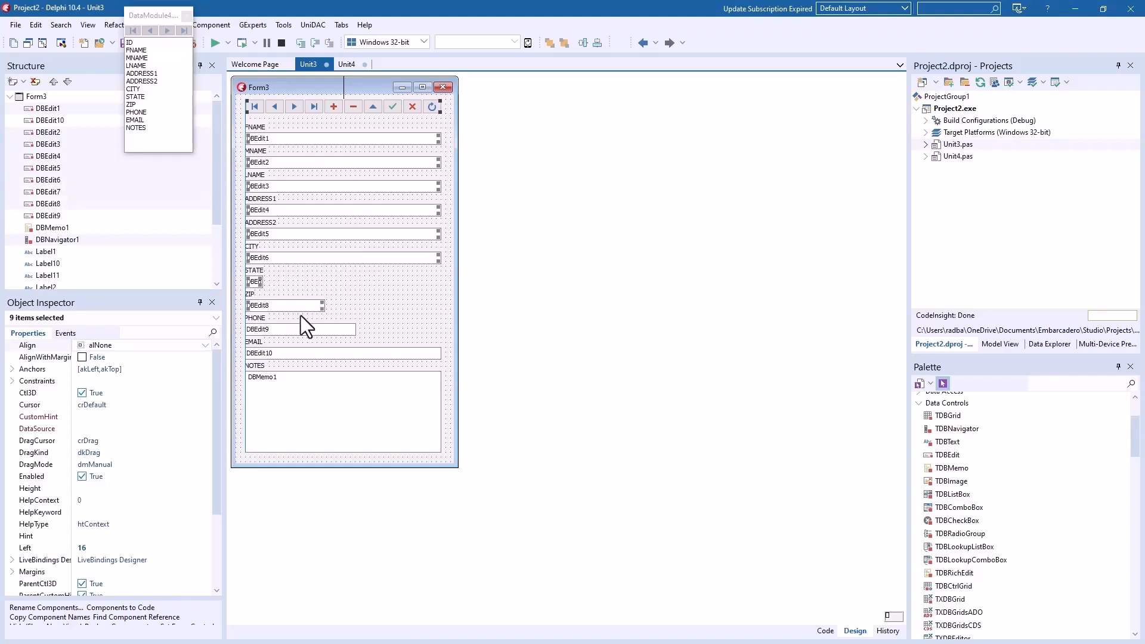
left_click(317, 354)
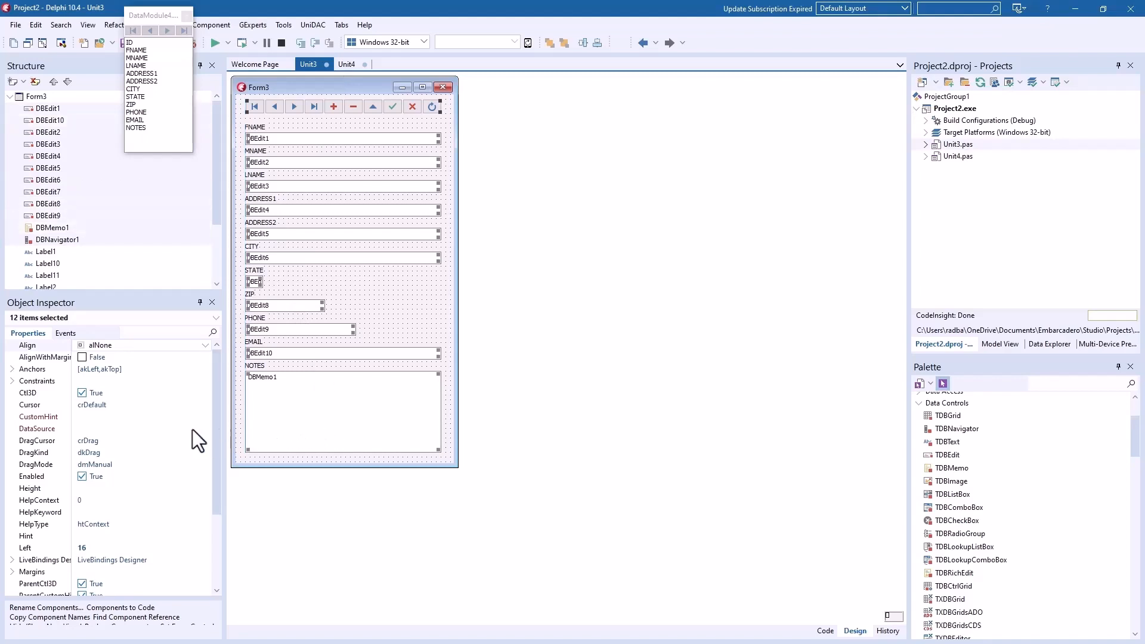
left_click(131, 428)
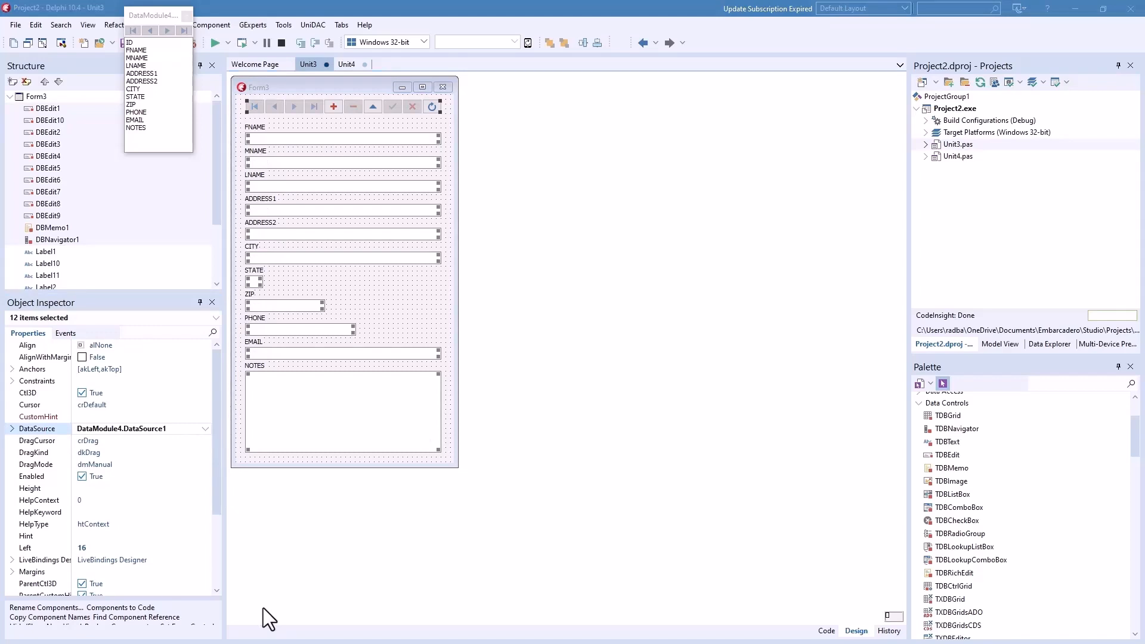
mouse_move(188, 18)
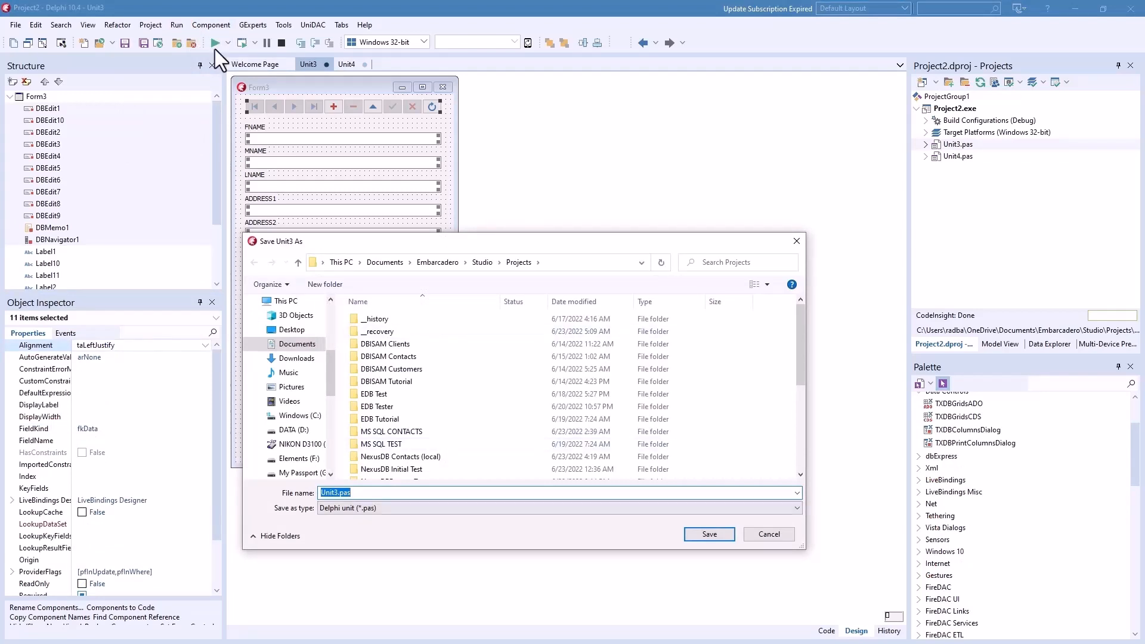
mouse_move(736, 431)
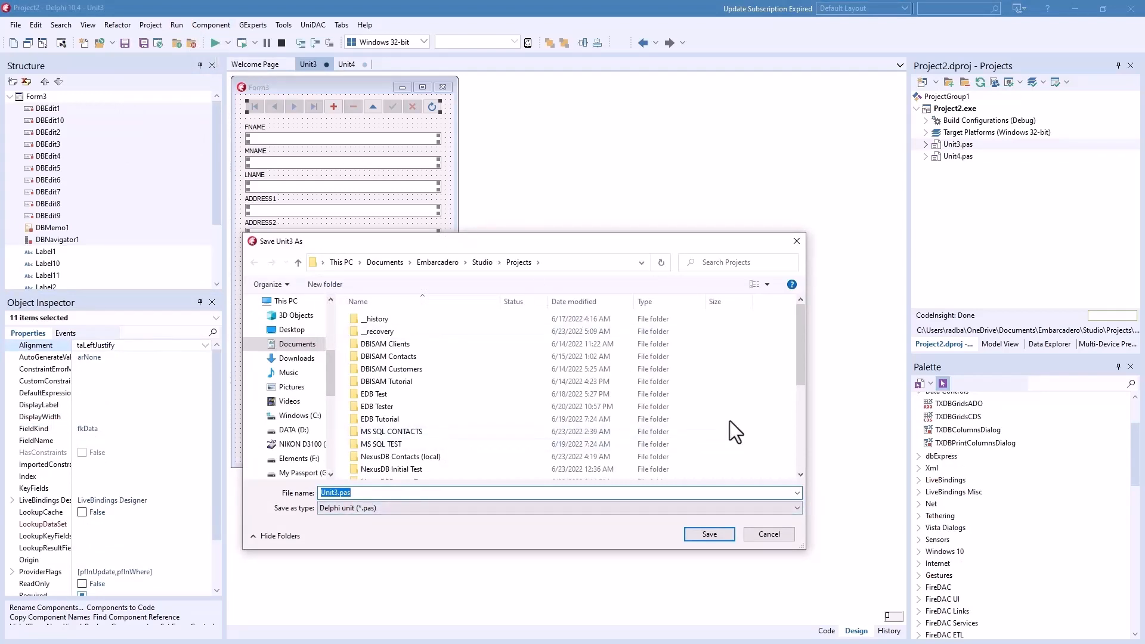
Create a NexusDB Tutorial (local) folder and save Unit3 and Unit4 into it
right_click(733, 430)
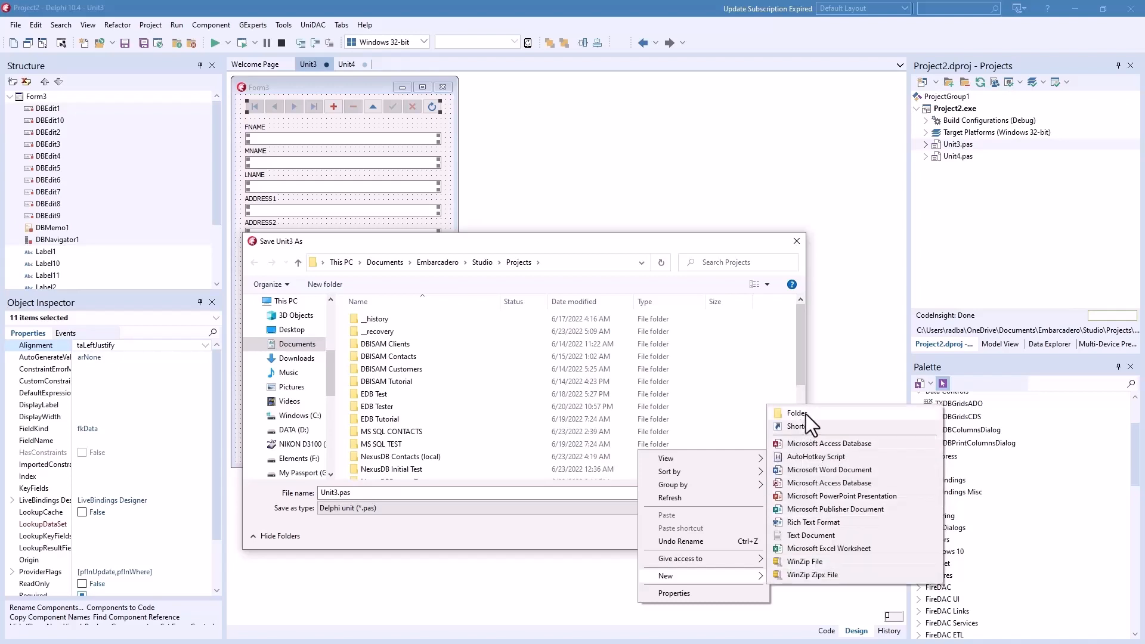
left_click(796, 412)
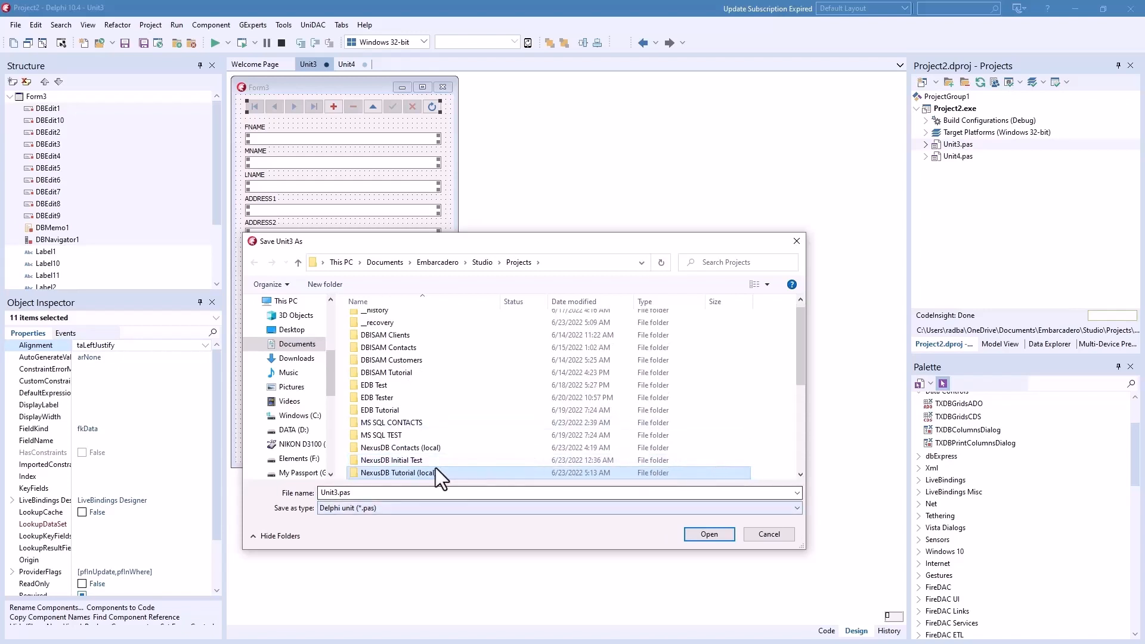
double_click(397, 472)
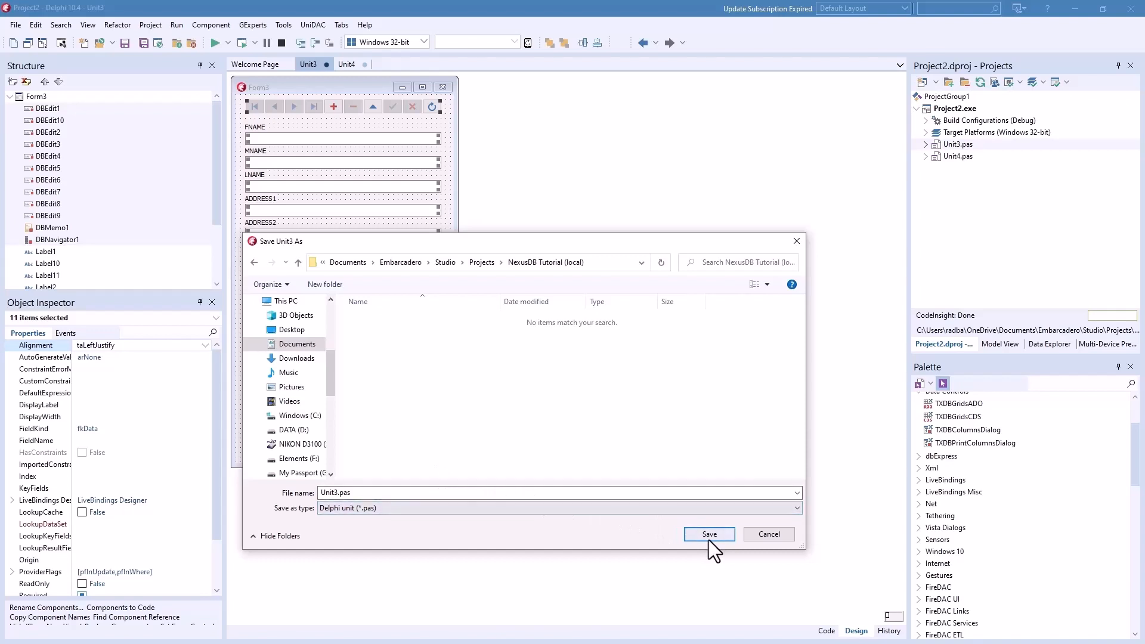
left_click(708, 534)
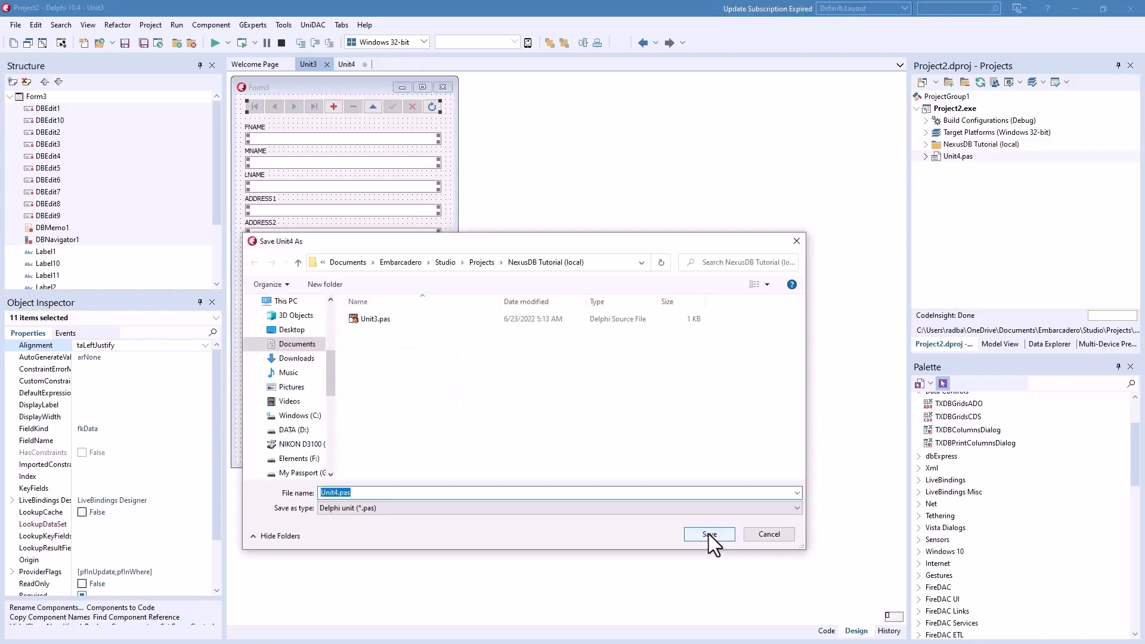
left_click(708, 535)
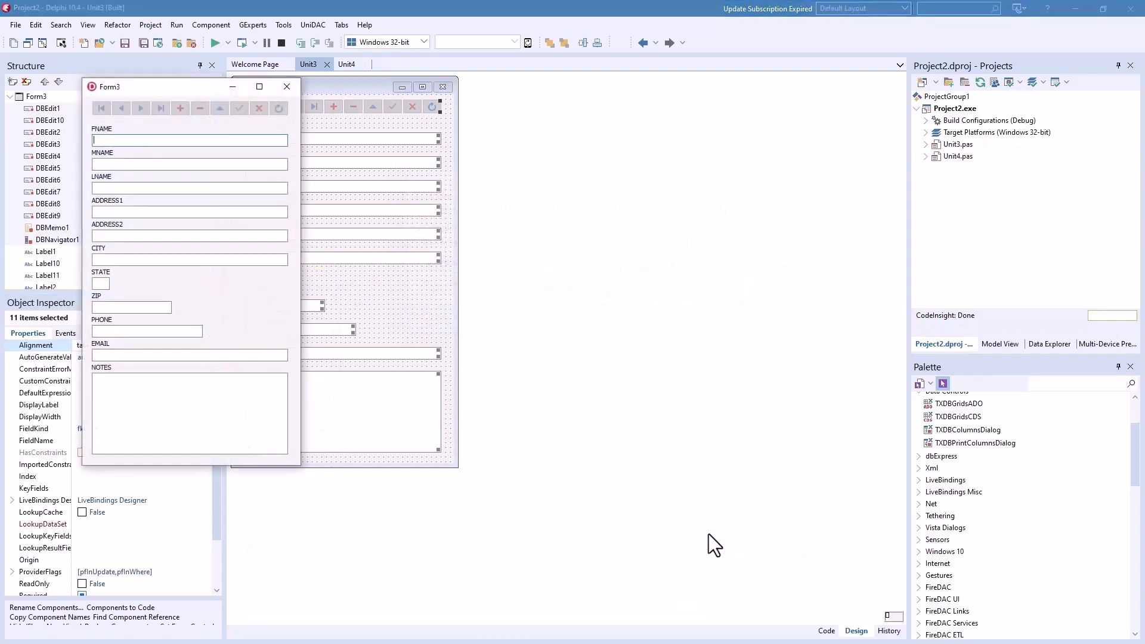
mouse_move(190, 93)
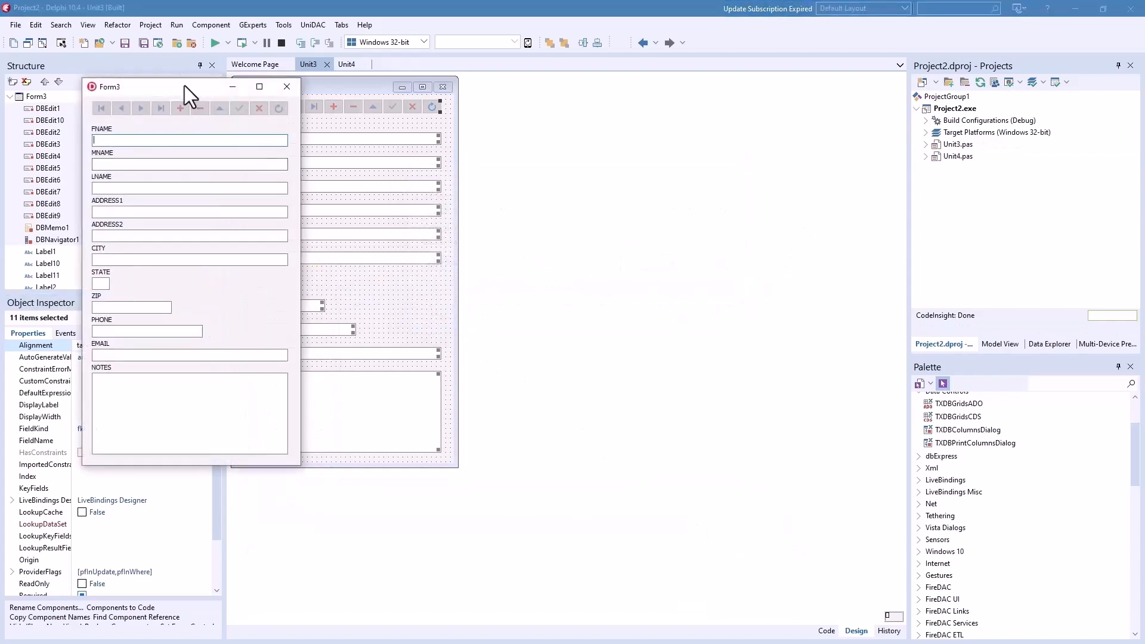
mouse_move(193, 124)
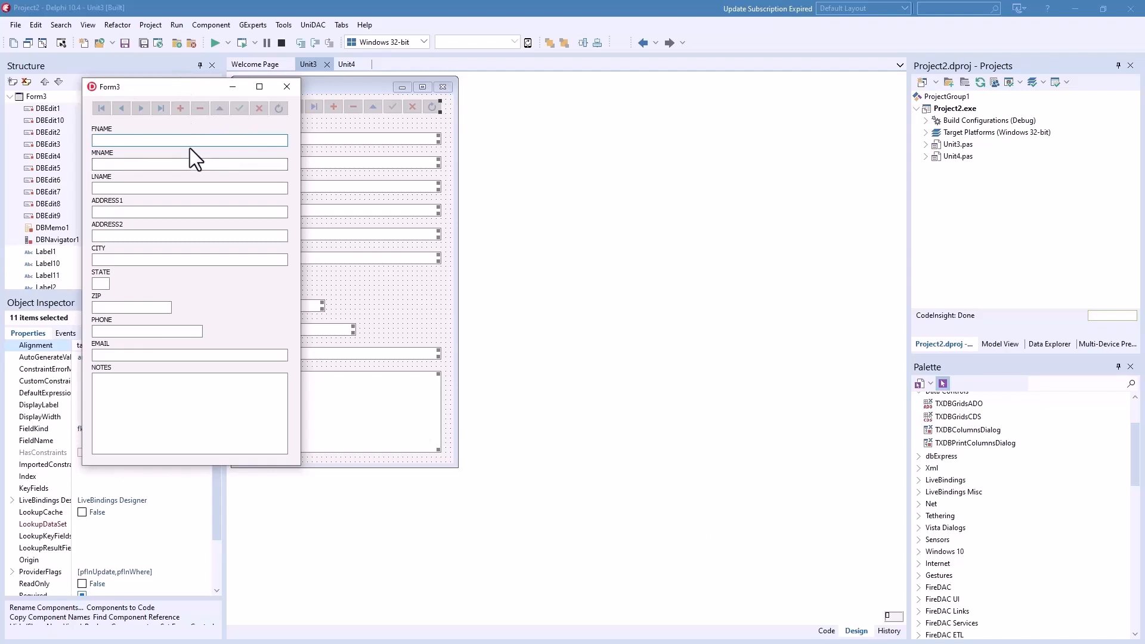
Close the running Form3 window to return to the Unit3 form designer
left_click(190, 139)
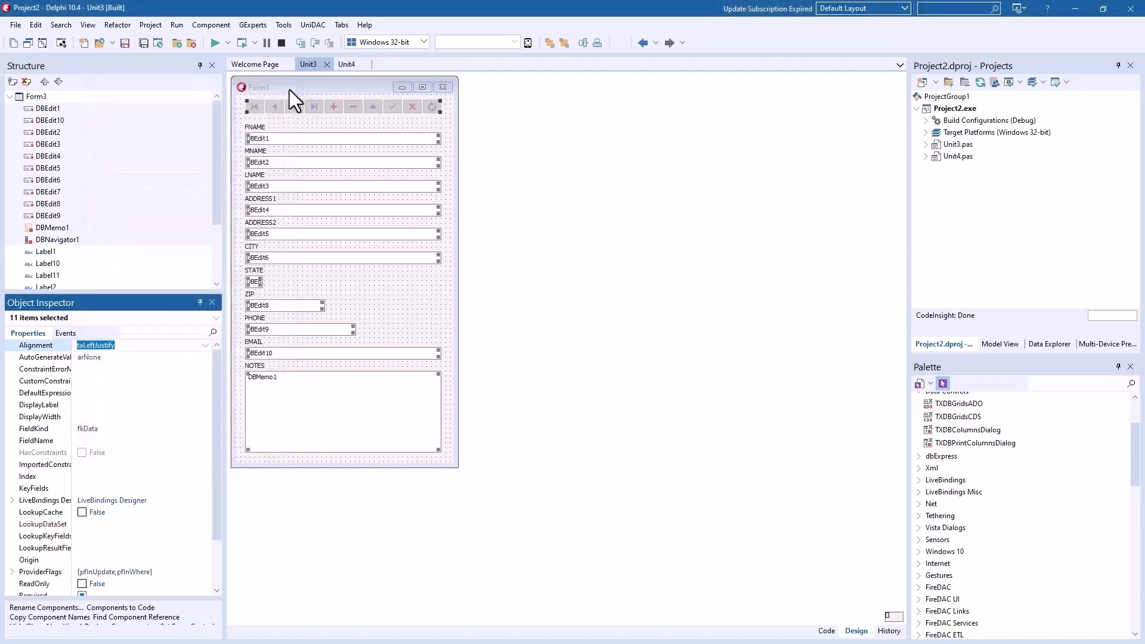
Check ActiveDesigntime and ActiveRuntime on nxTable1 in Unit4, run, and dismiss the missing-engine error
left_click(346, 64)
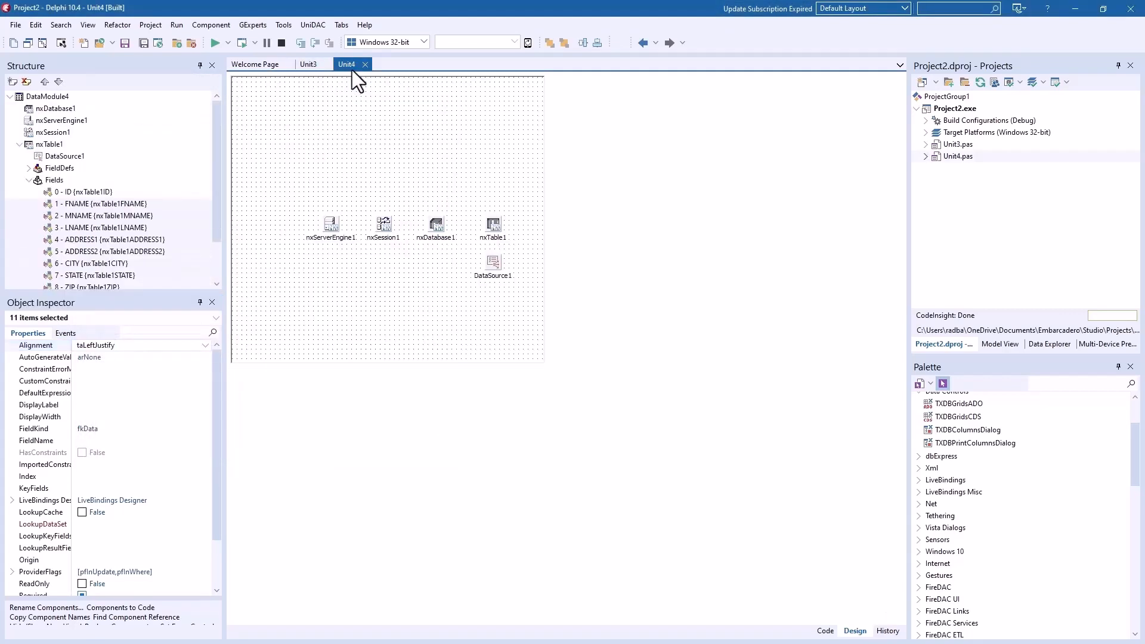
mouse_move(489, 230)
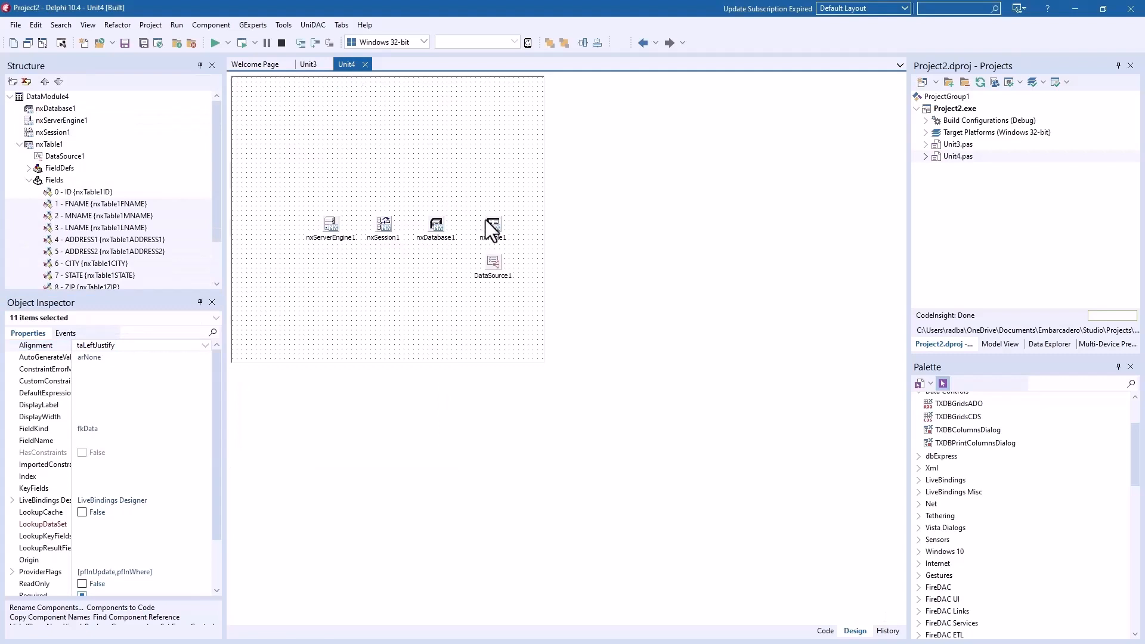
left_click(492, 224)
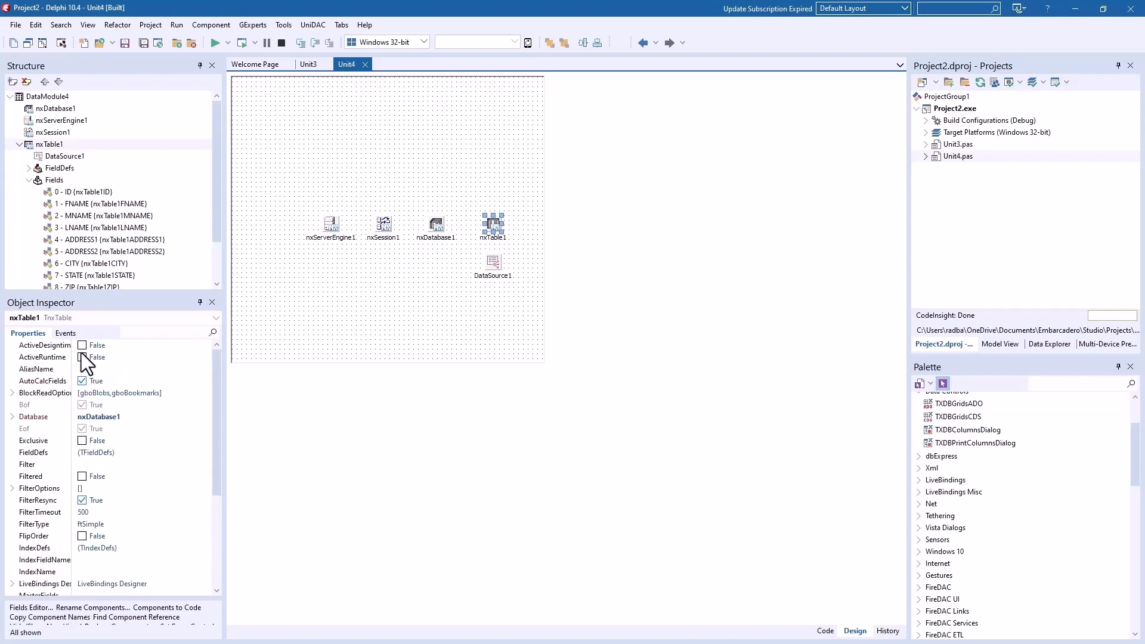
left_click(83, 345)
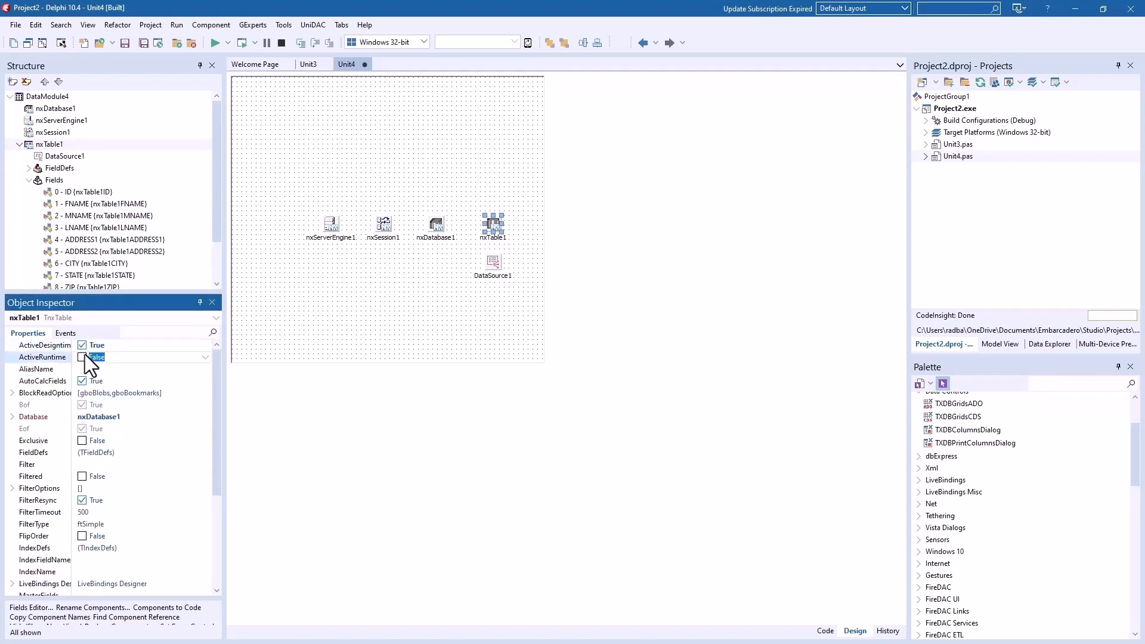
left_click(82, 357)
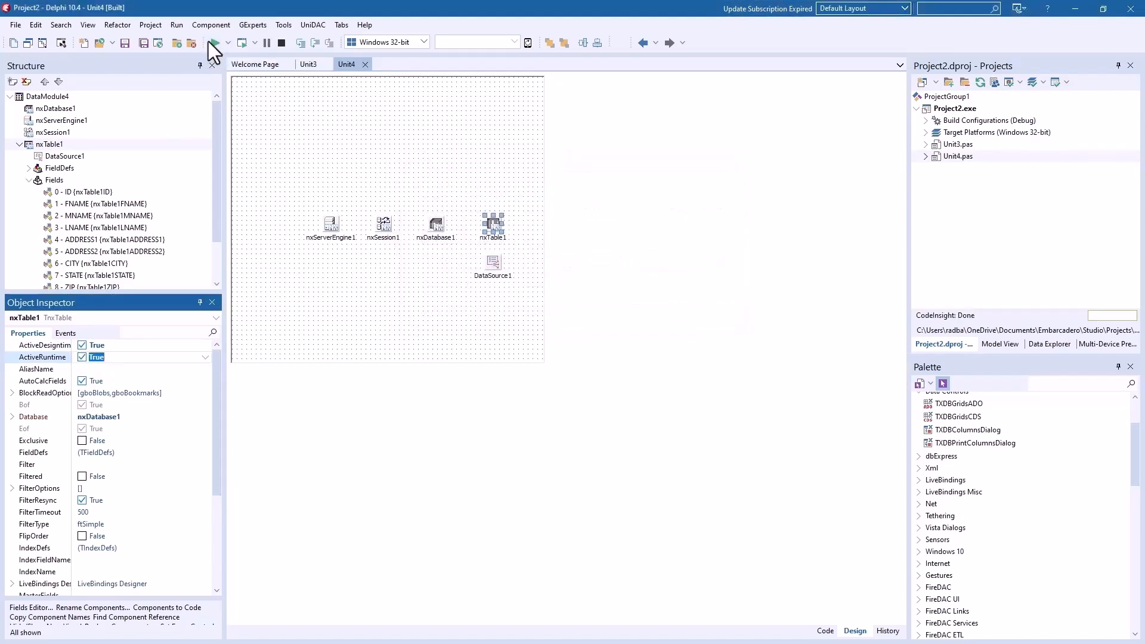
left_click(212, 42)
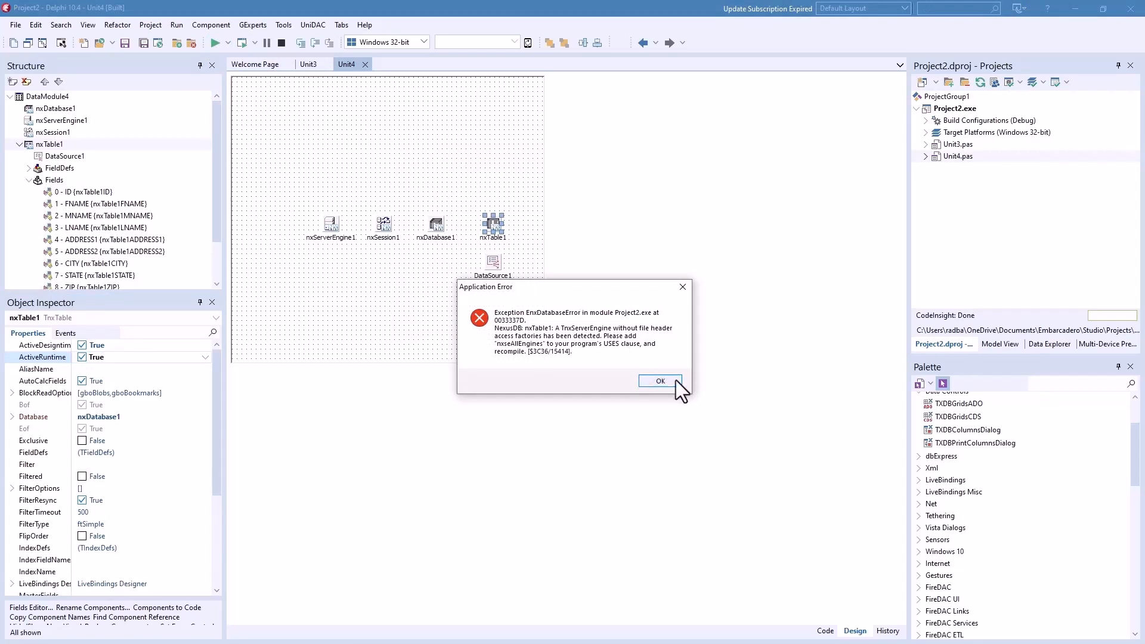
left_click(660, 381)
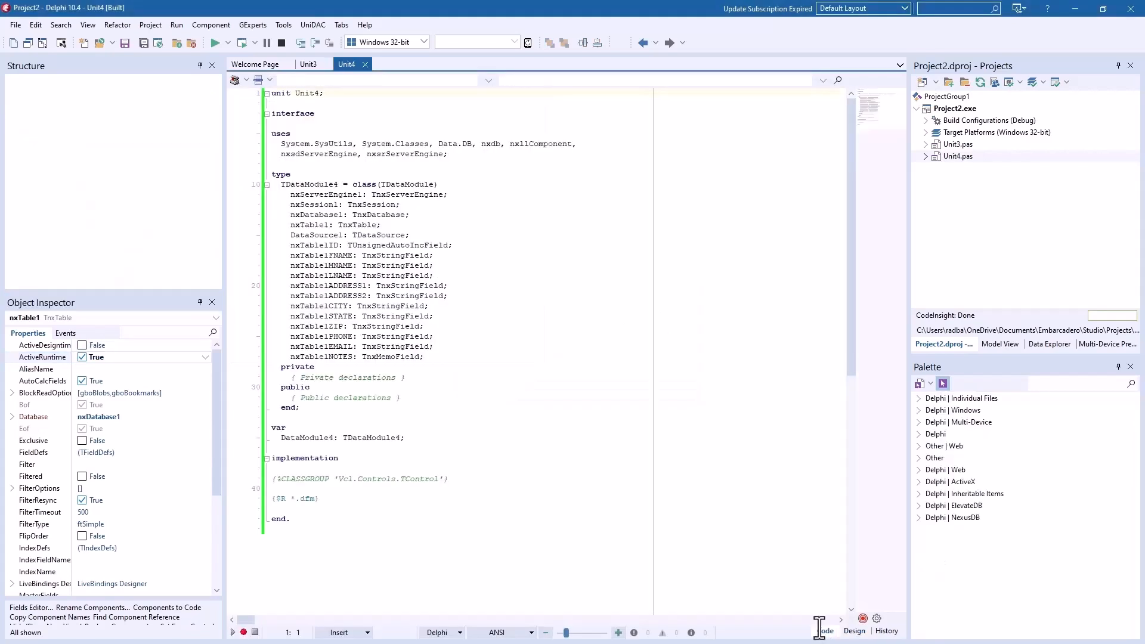
Append nxseAllEngines to Unit4's uses clause and run the project again
left_click(444, 154)
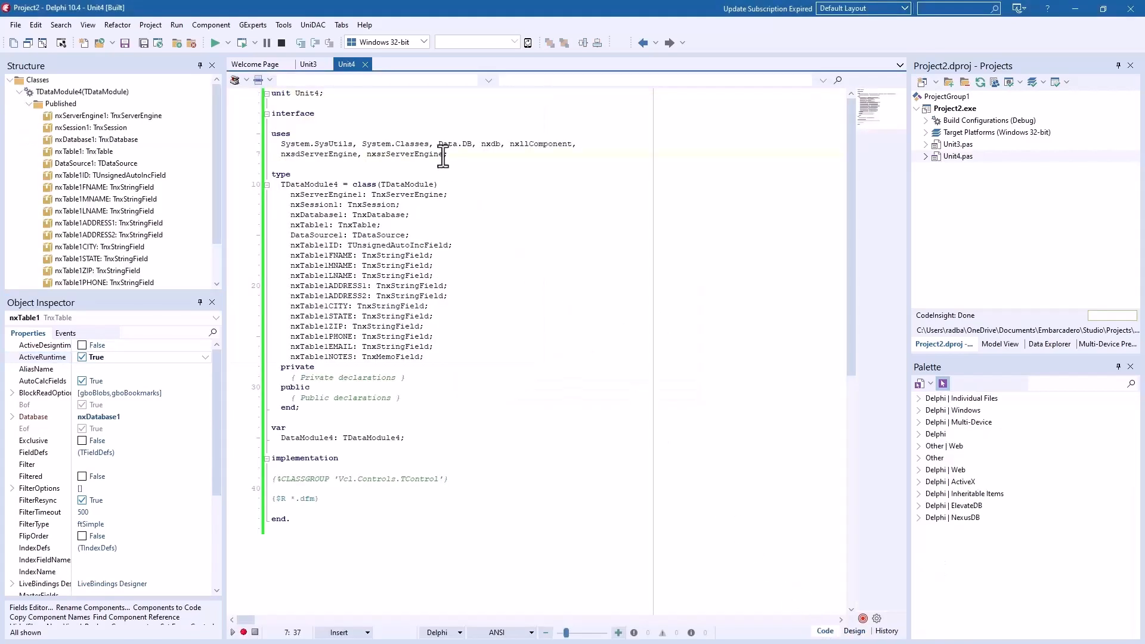
mouse_move(502, 181)
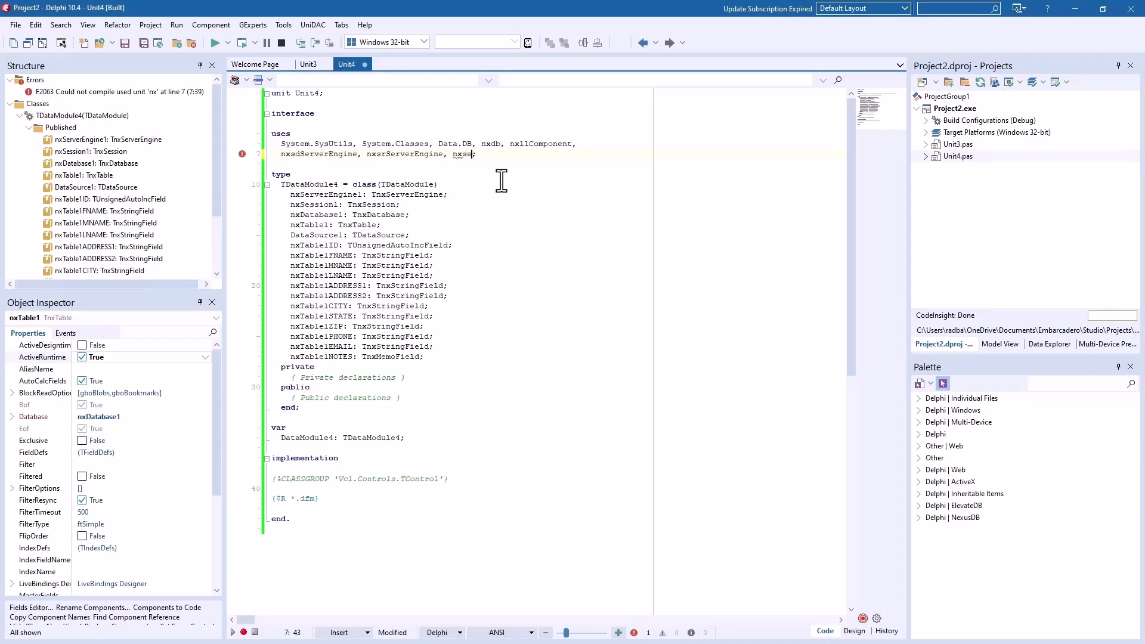
type("All")
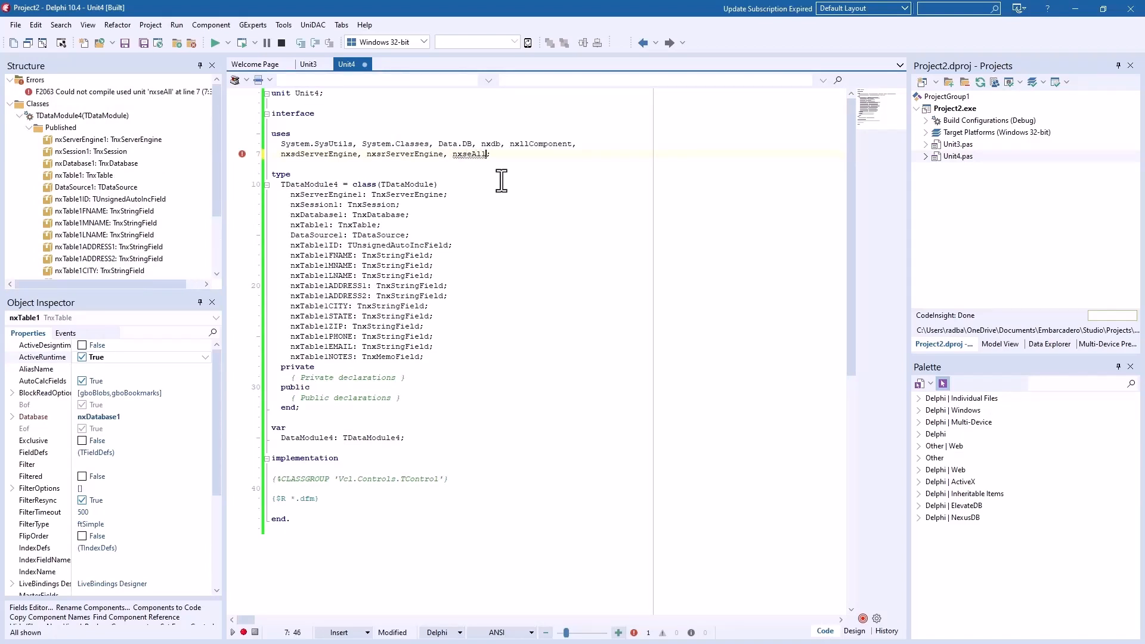
type("Engines")
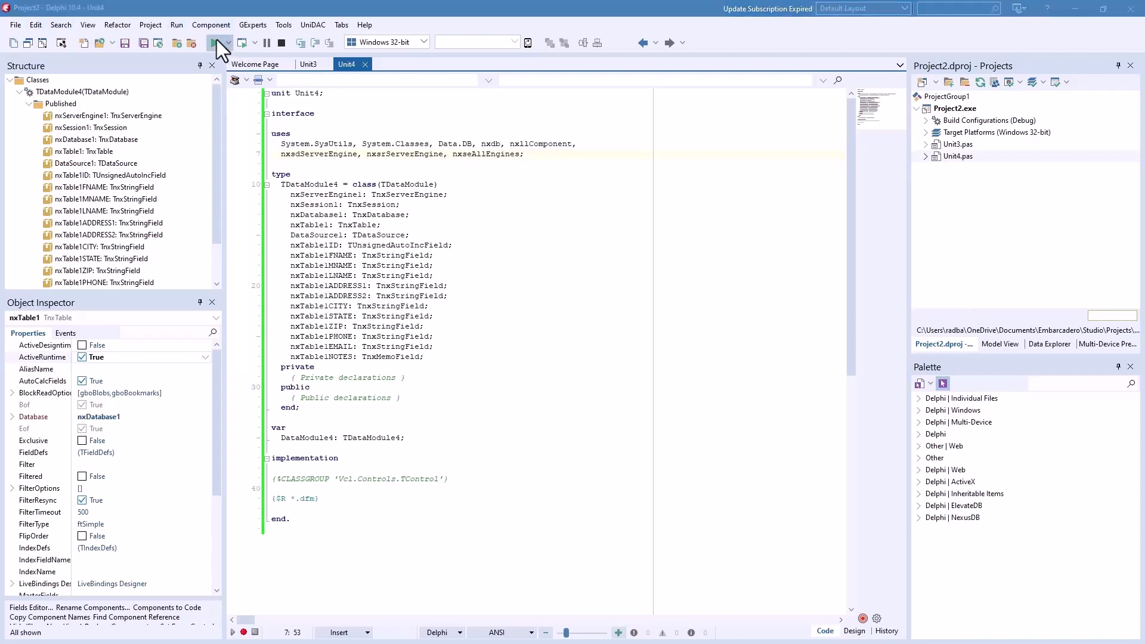
left_click(241, 42)
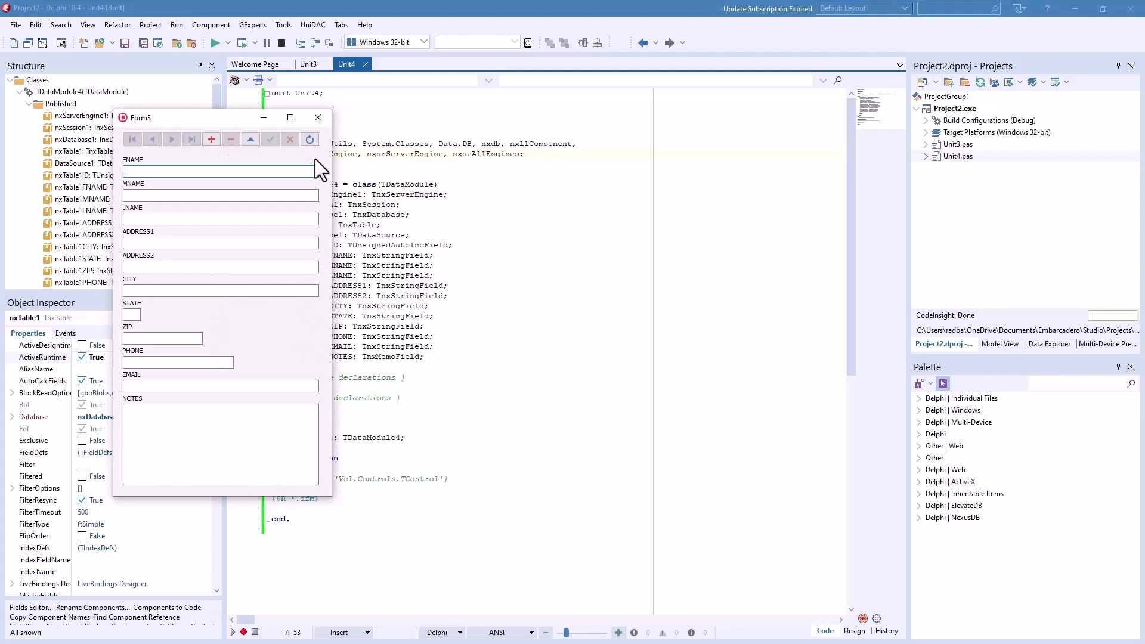
type("Robert")
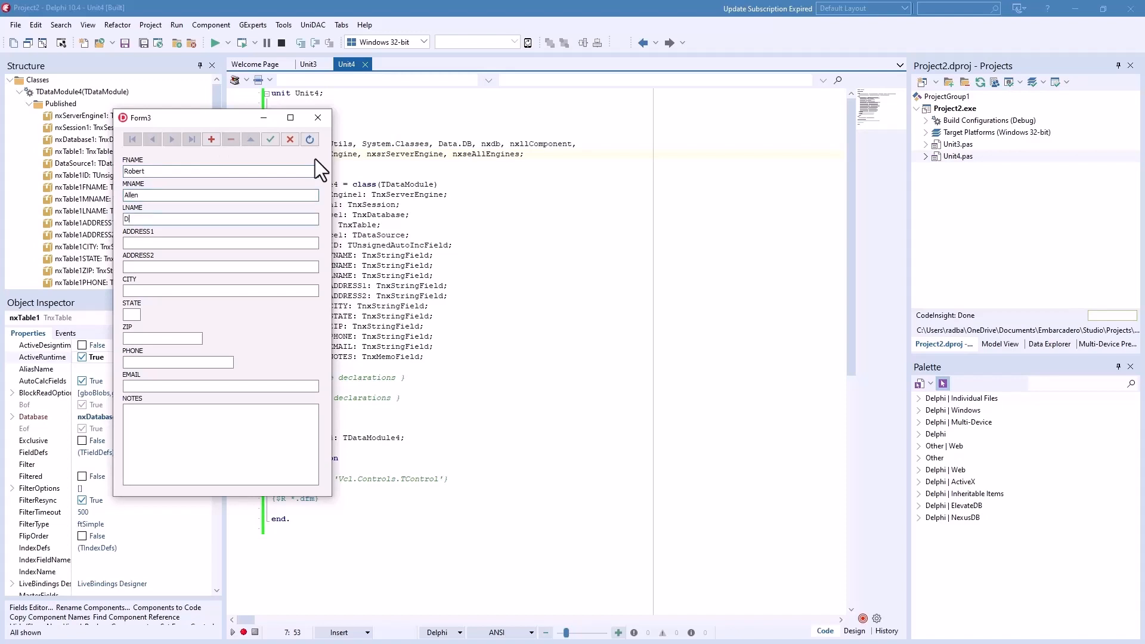
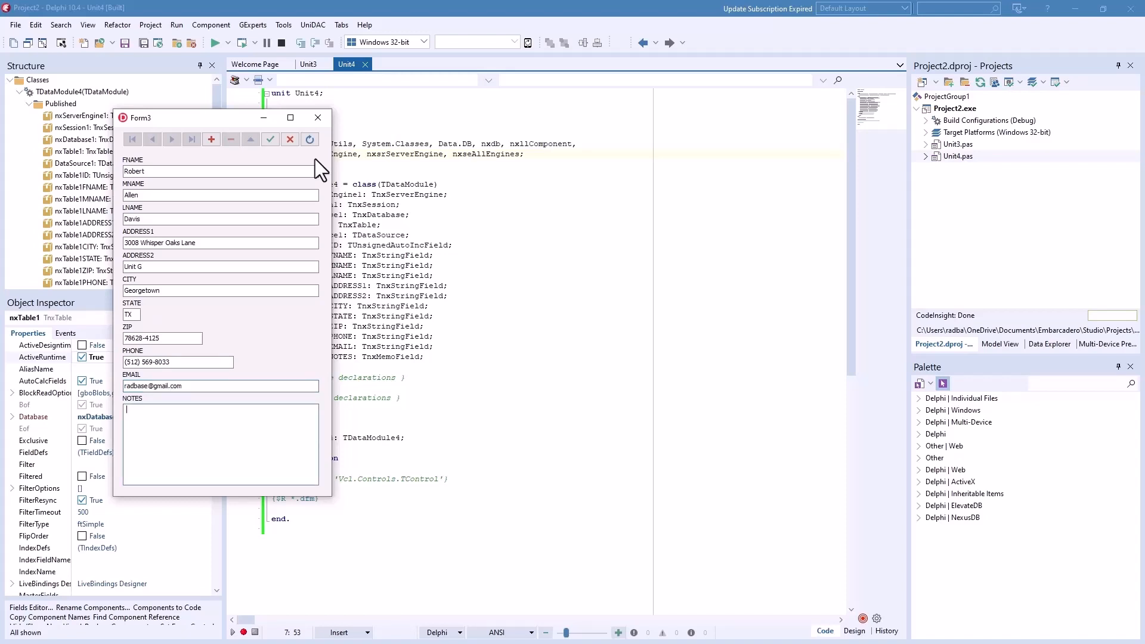
Fill in the (512) 569- phone number, the radbase email and a note
type("Note for Robert.")
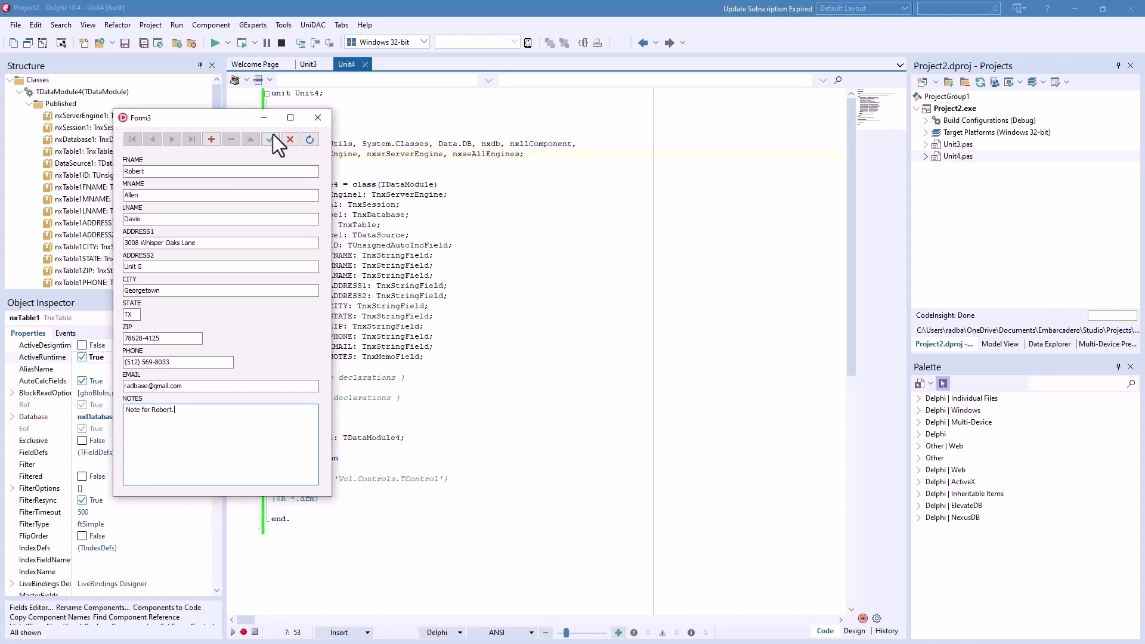
left_click(271, 139)
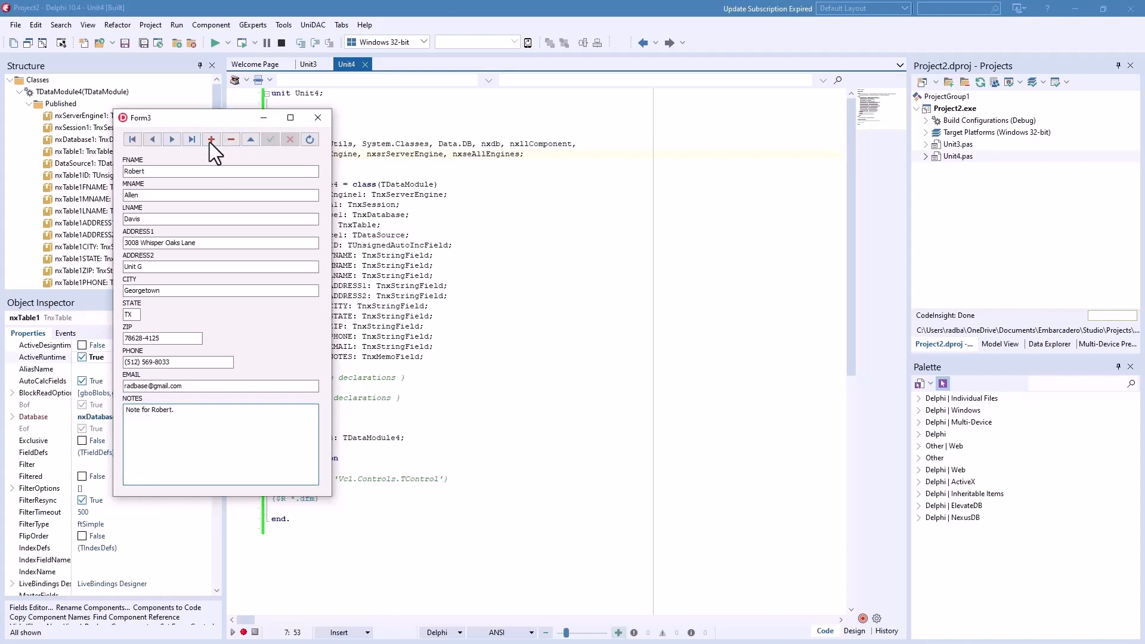
left_click(211, 138)
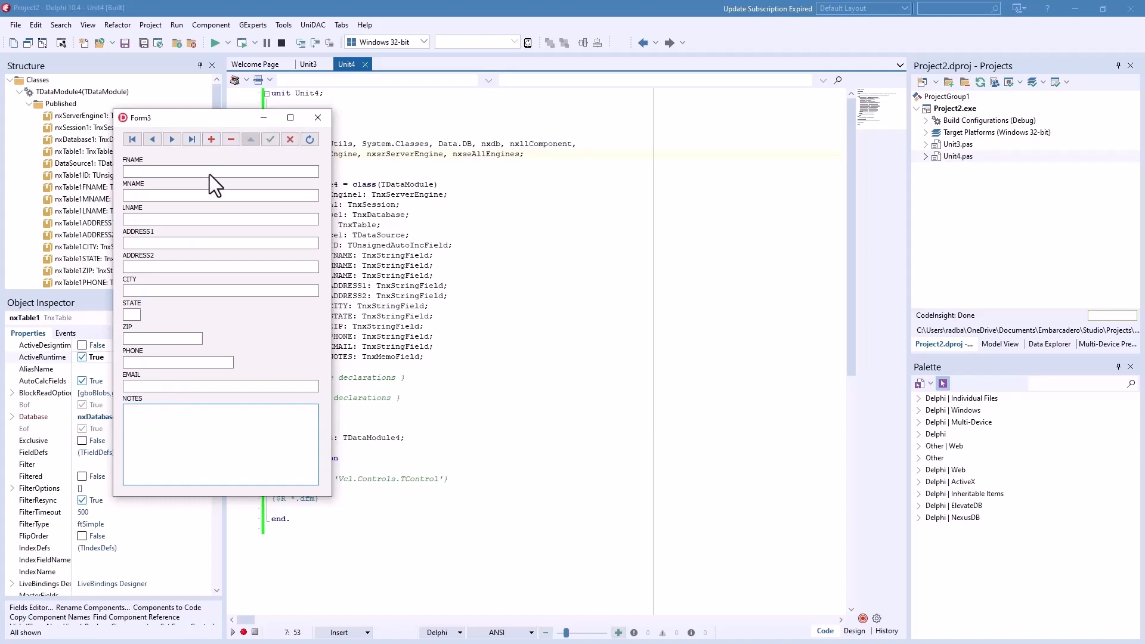
left_click(220, 171)
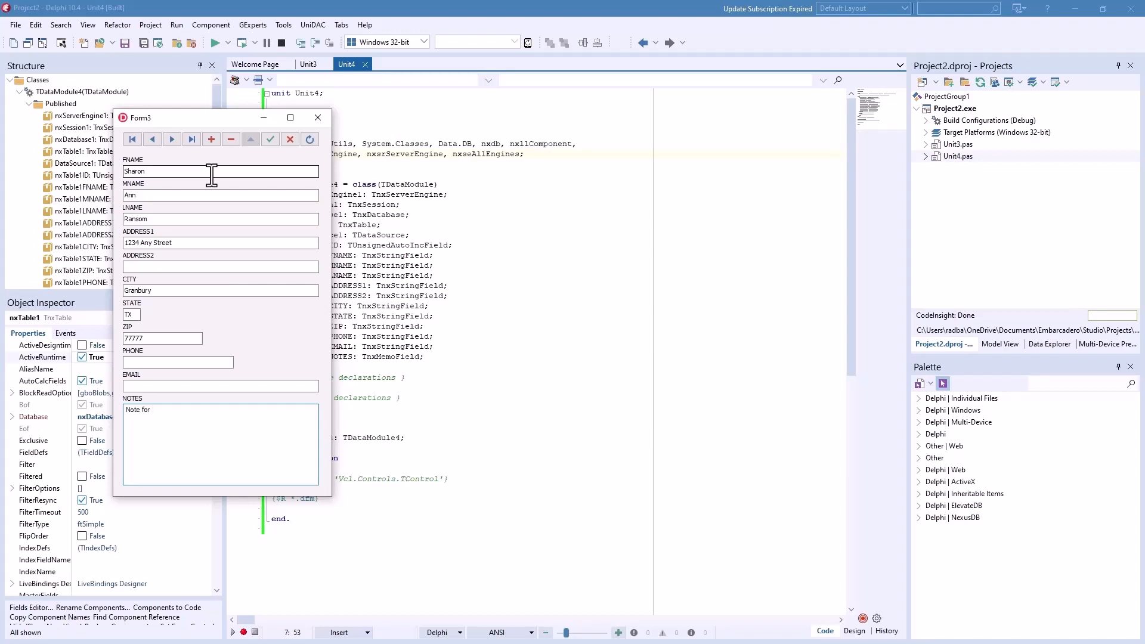
type("Sharon.")
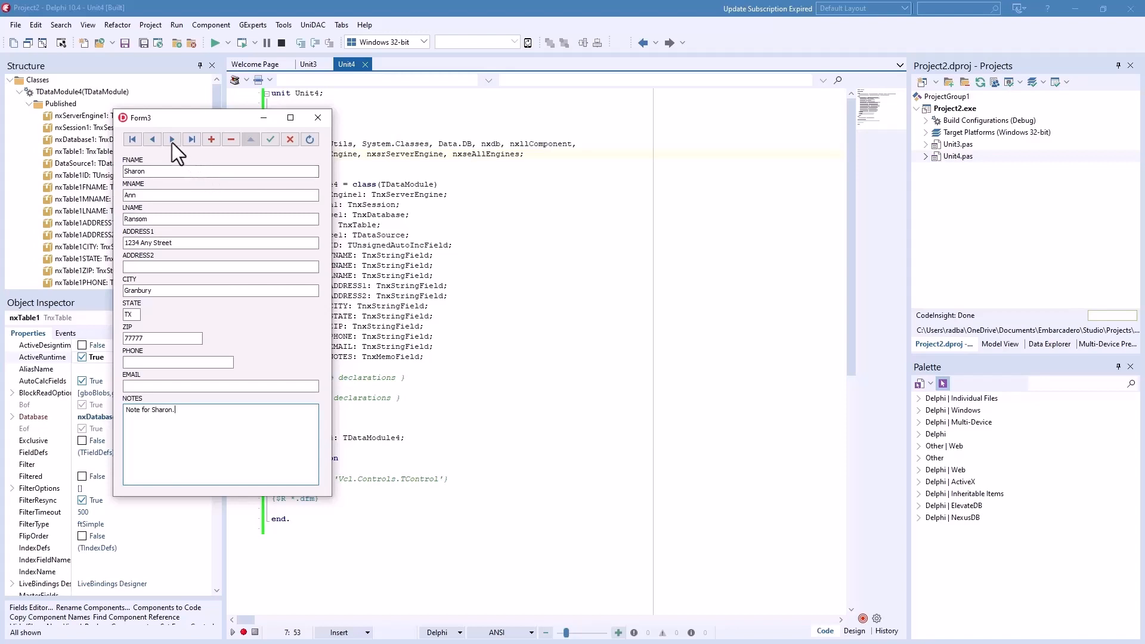
Post Sharon's record, then step to the prior contact and back to the new one
left_click(172, 139)
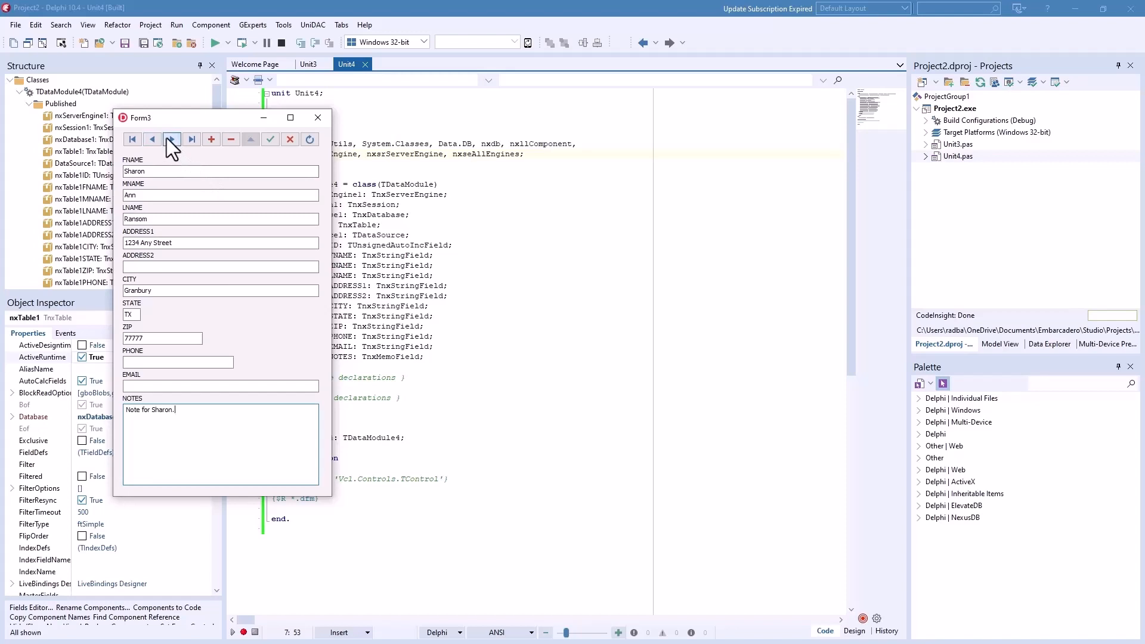
left_click(171, 138)
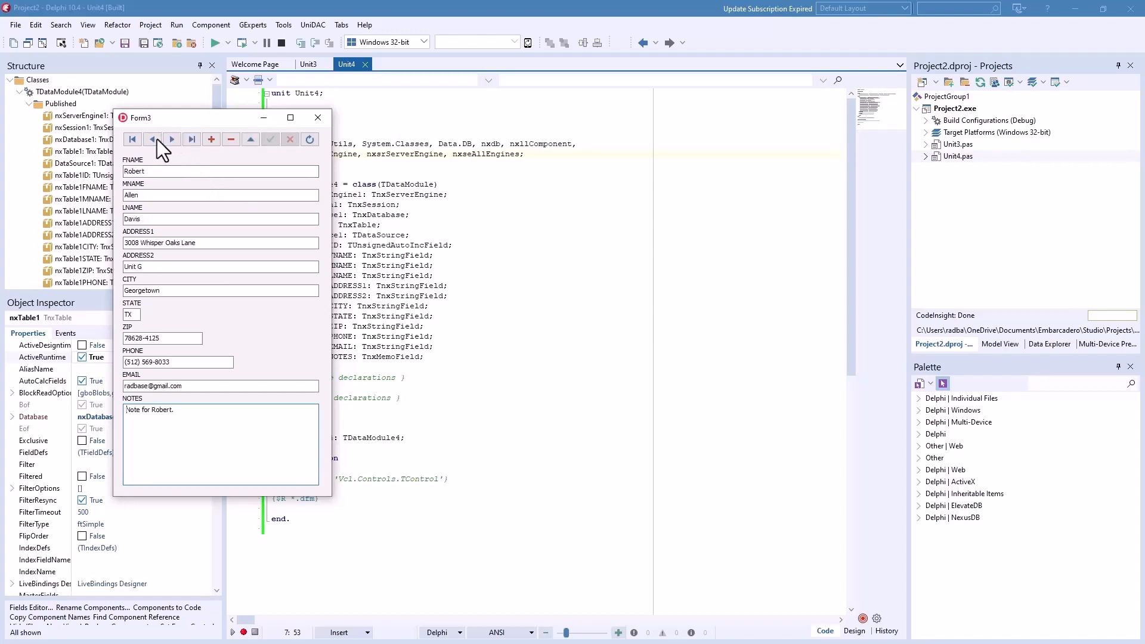
left_click(172, 139)
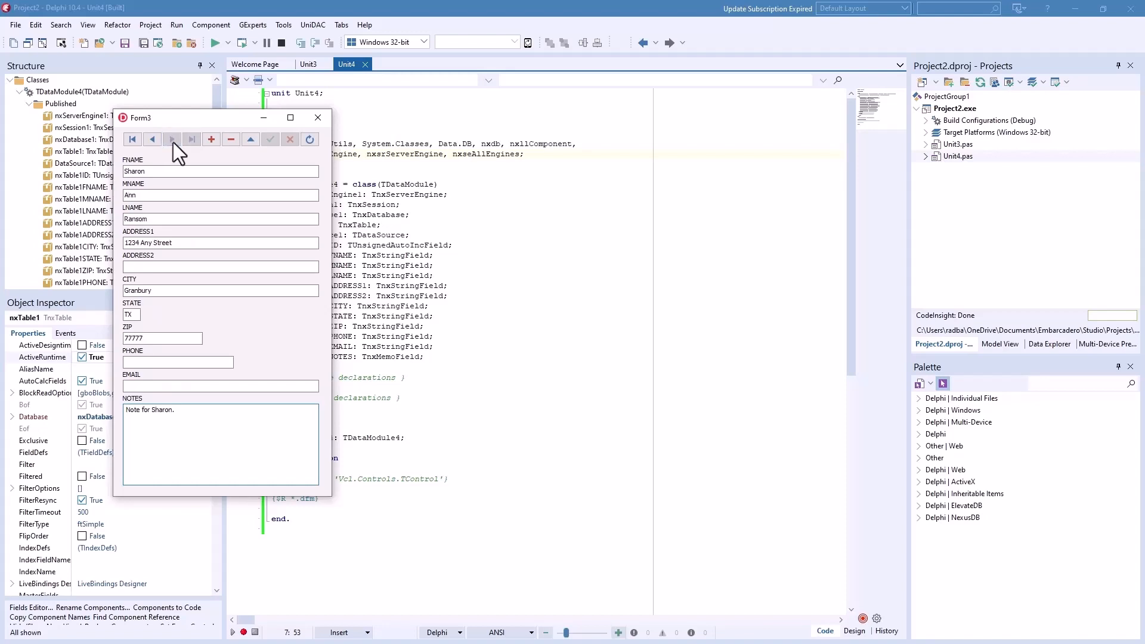
mouse_move(317, 119)
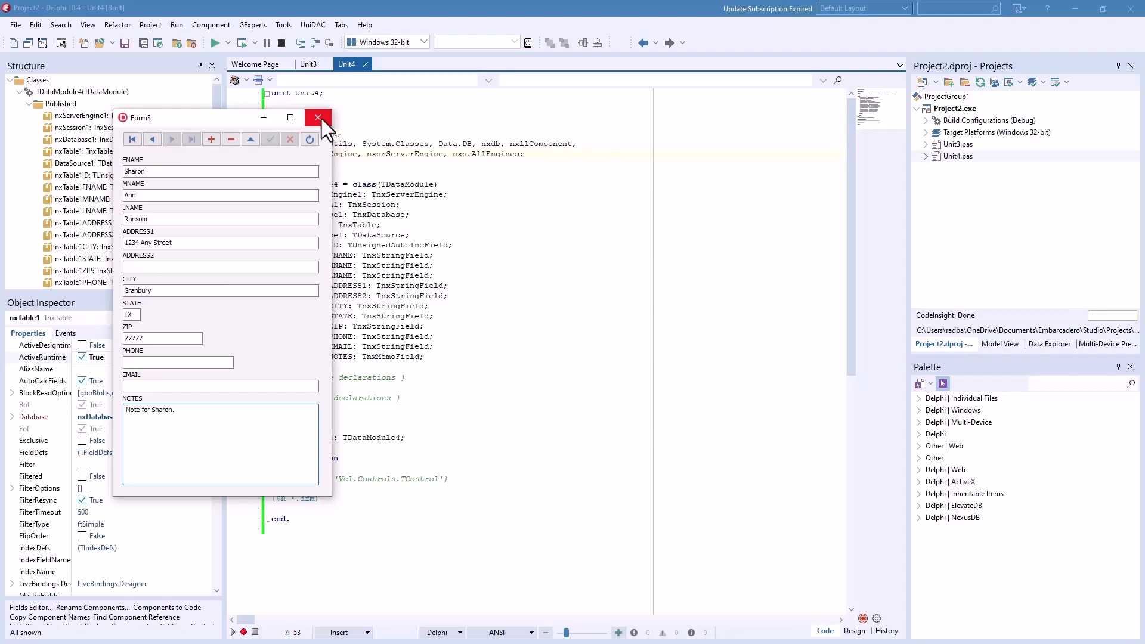
Close the running app and set Form3's Caption to 'Contacts - NexusDB (local)'
left_click(318, 118)
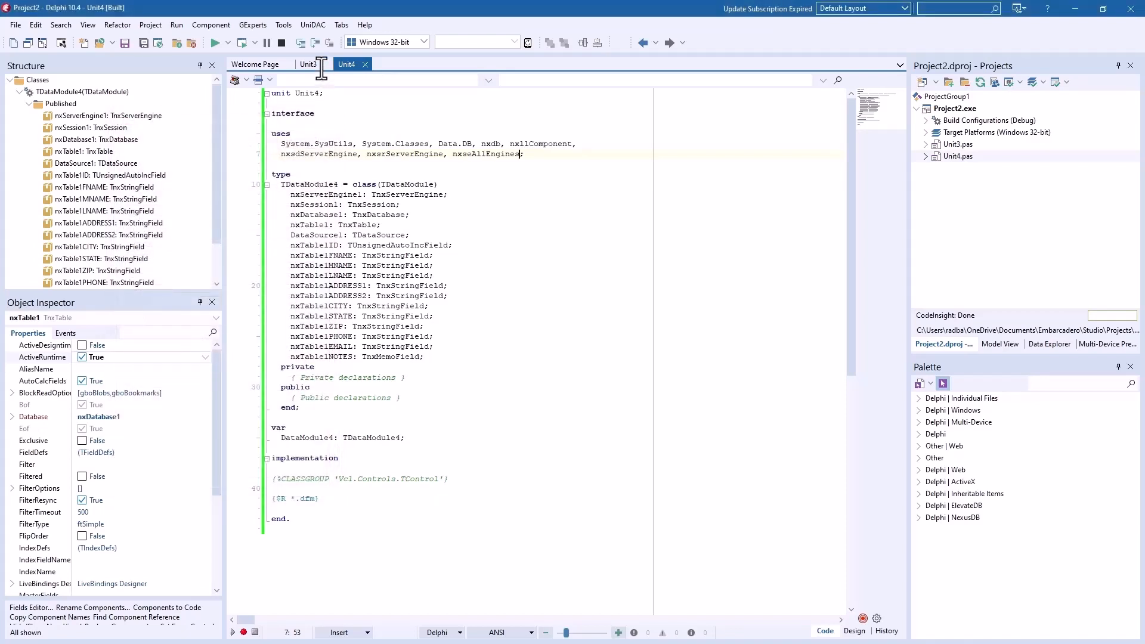
left_click(308, 65)
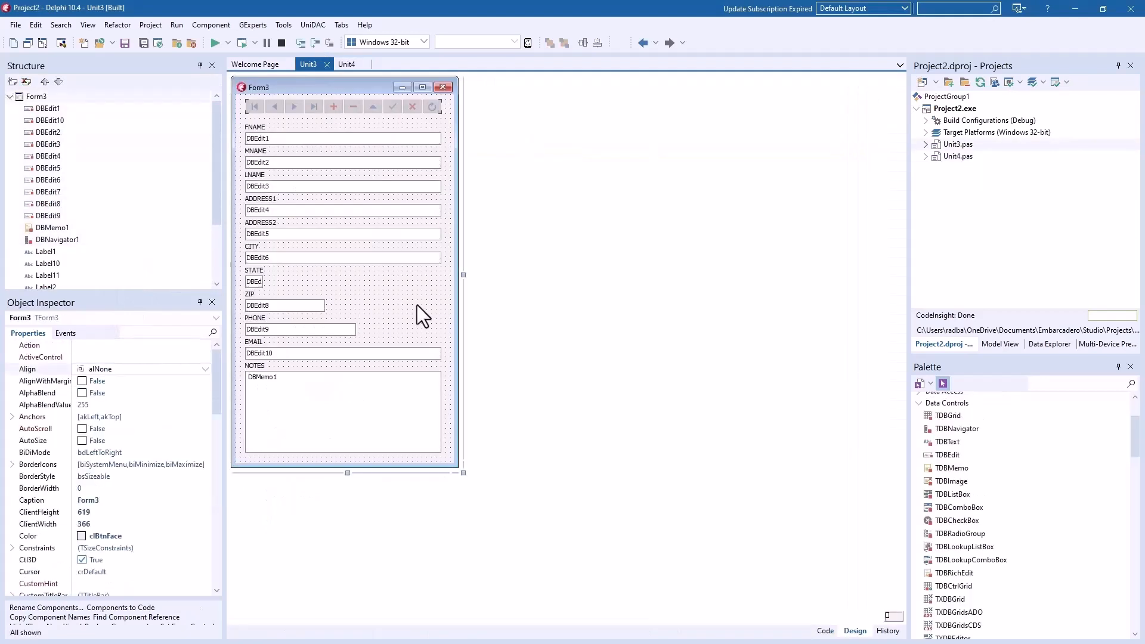
mouse_move(190, 402)
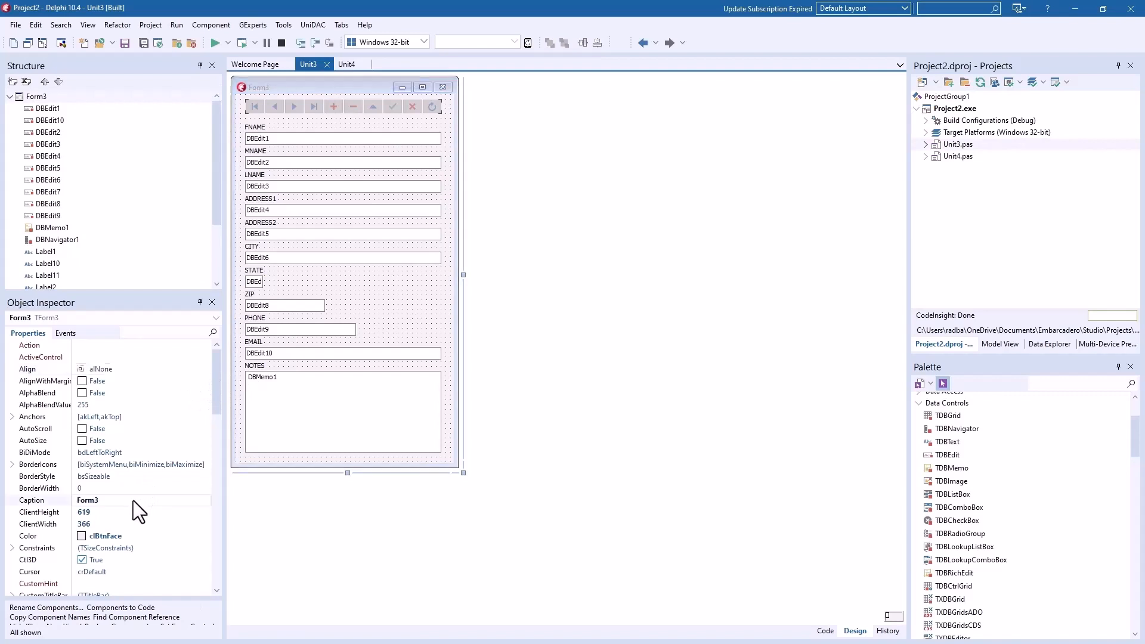
left_click(109, 500)
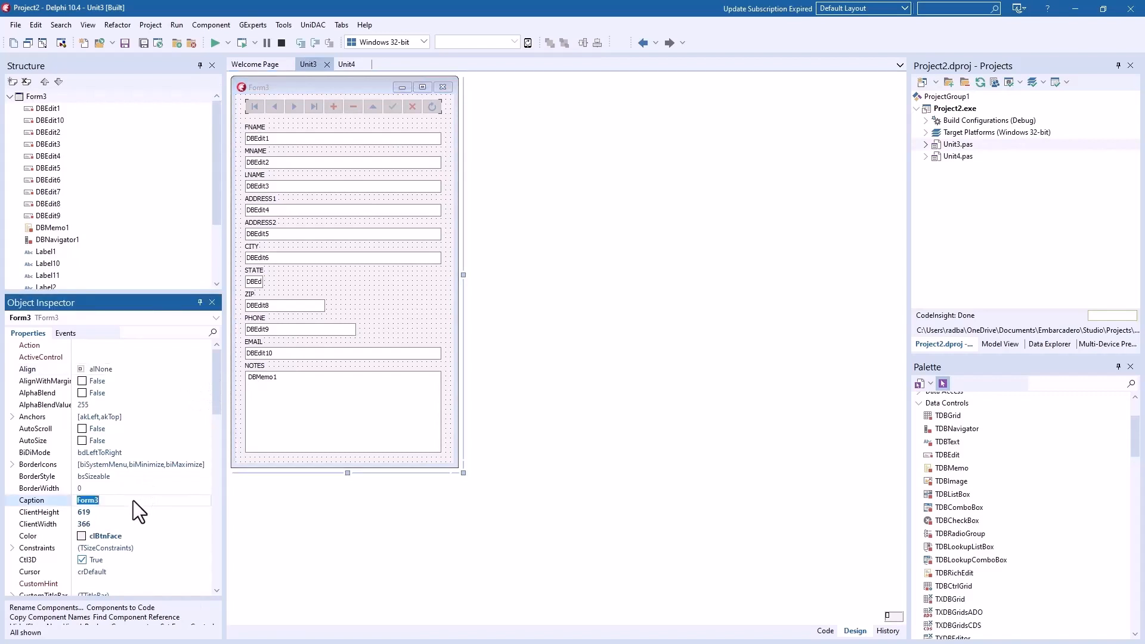
type("Contacts - Nexu")
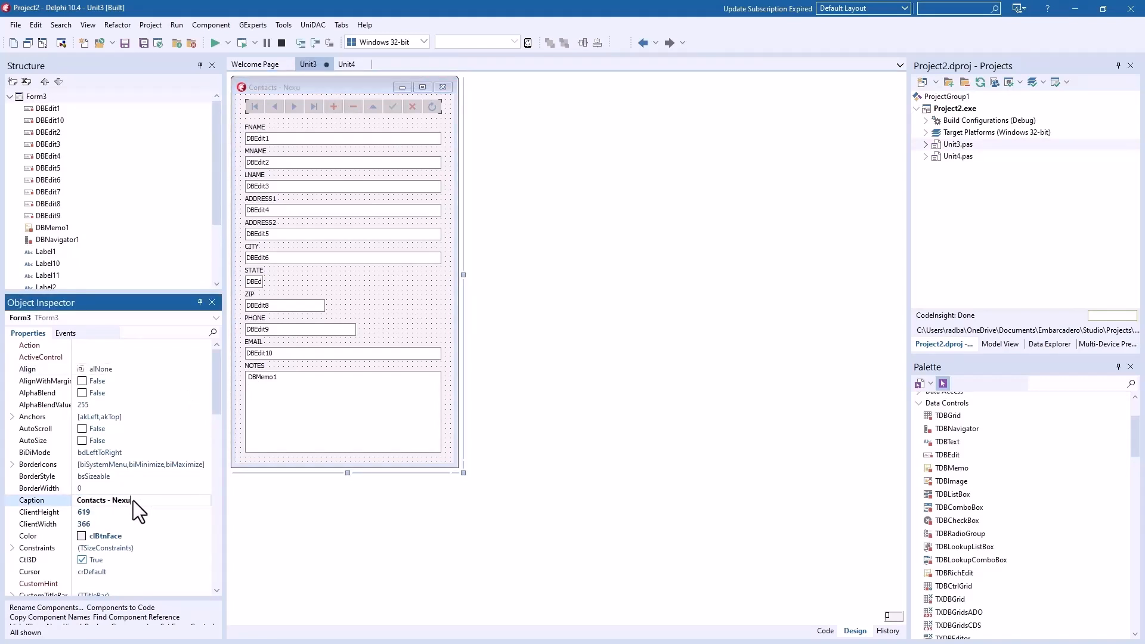
type("DB")
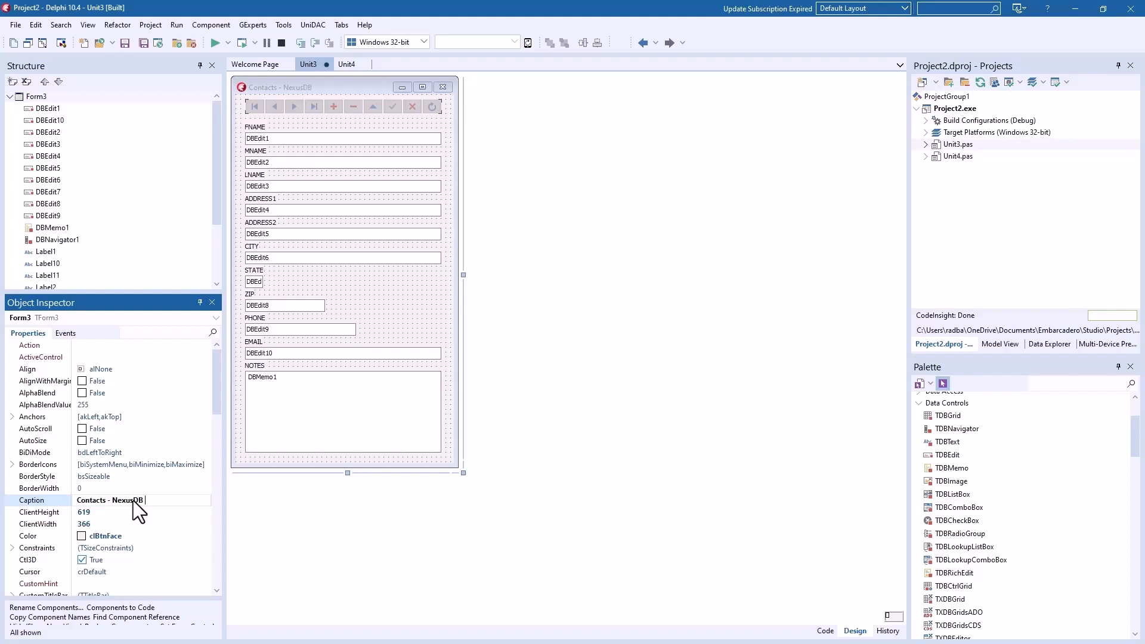
type("(local)")
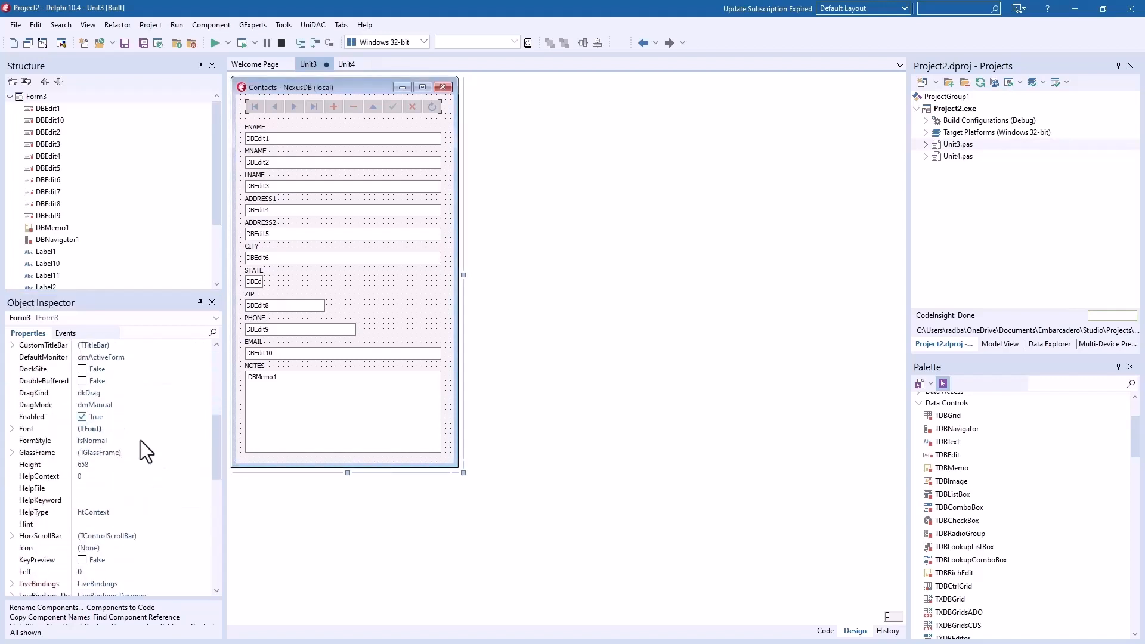
Set Form3's Position property to poScreenCenter in the Object Inspector
scroll("down", 3)
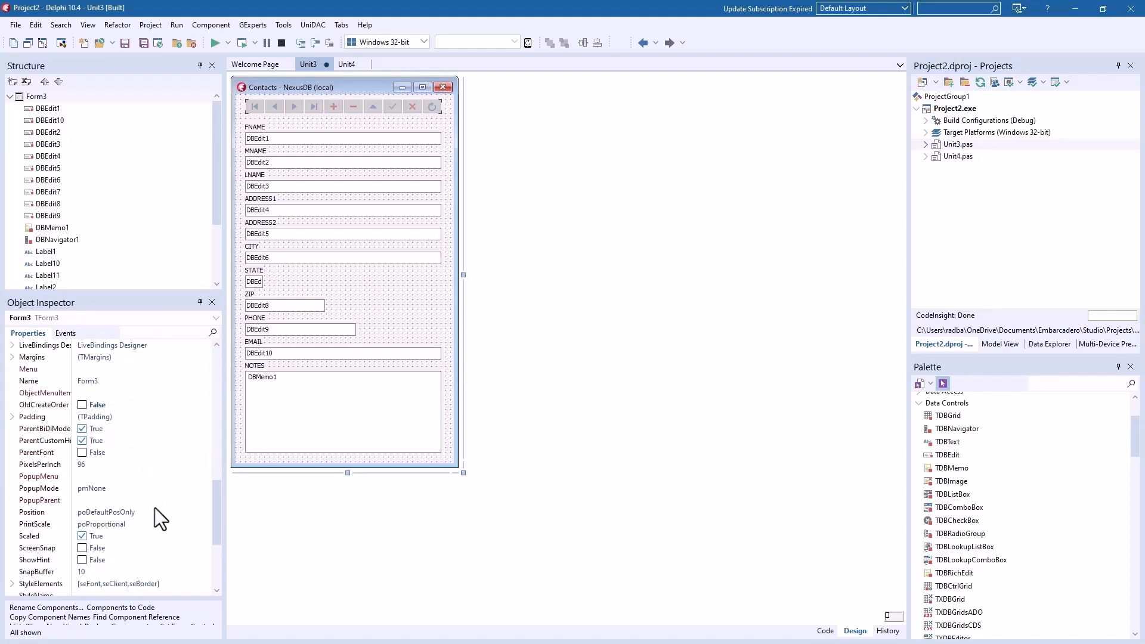
left_click(106, 511)
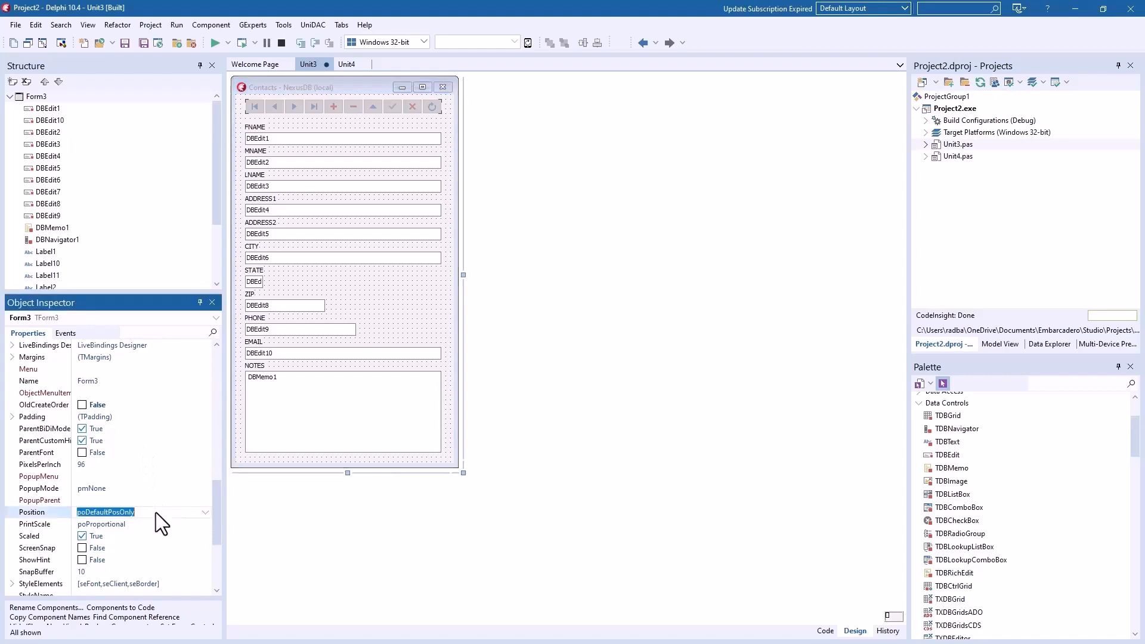
left_click(205, 512)
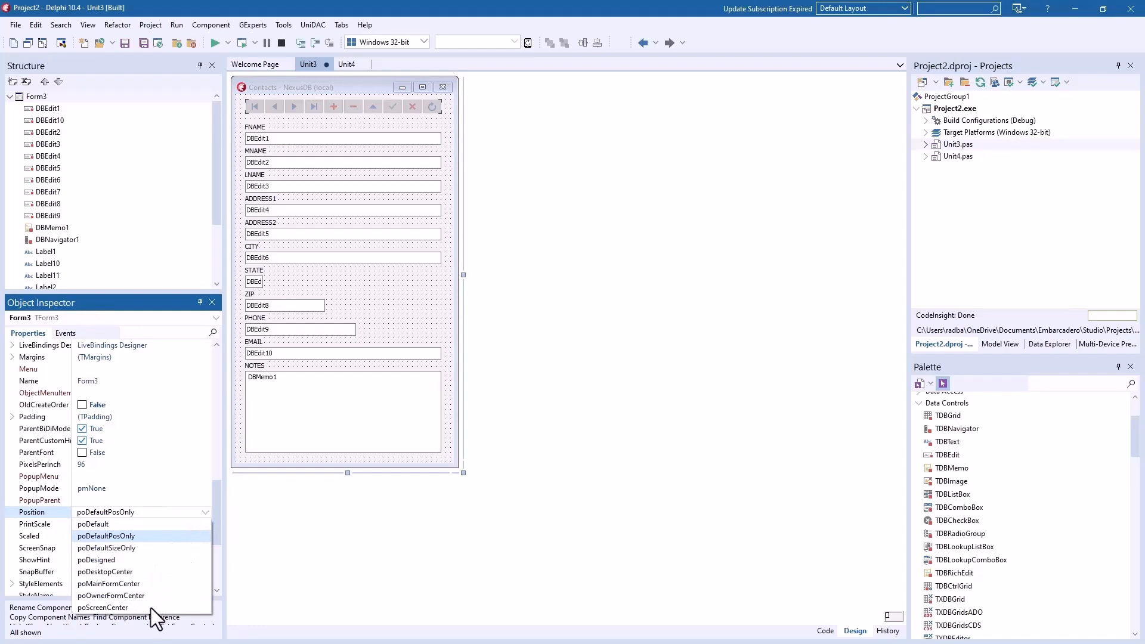
left_click(102, 608)
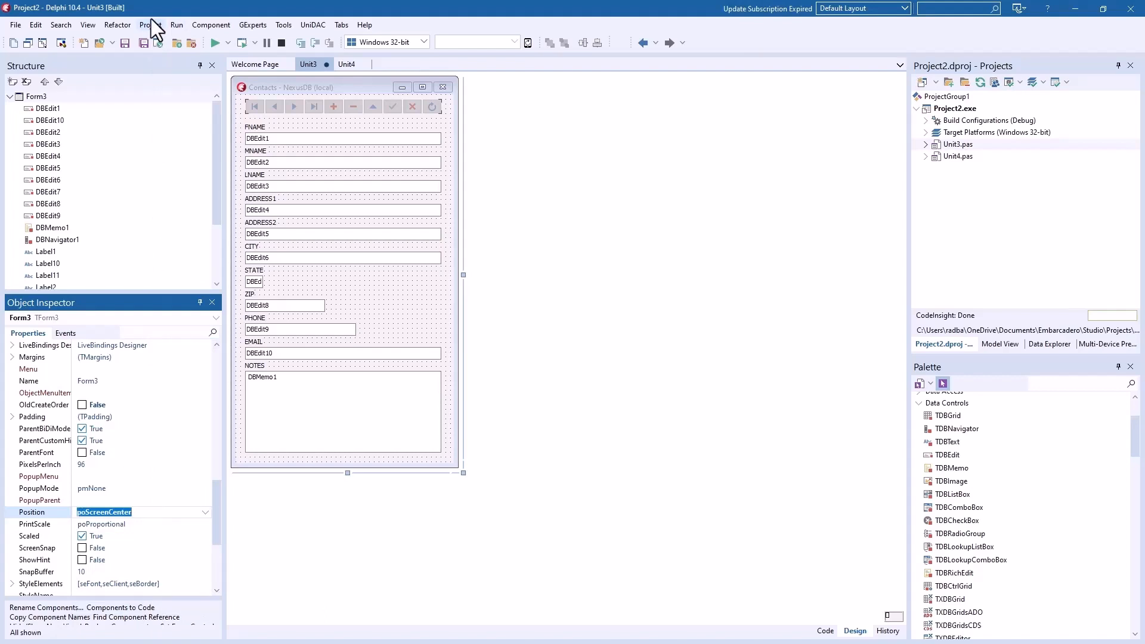
mouse_move(153, 37)
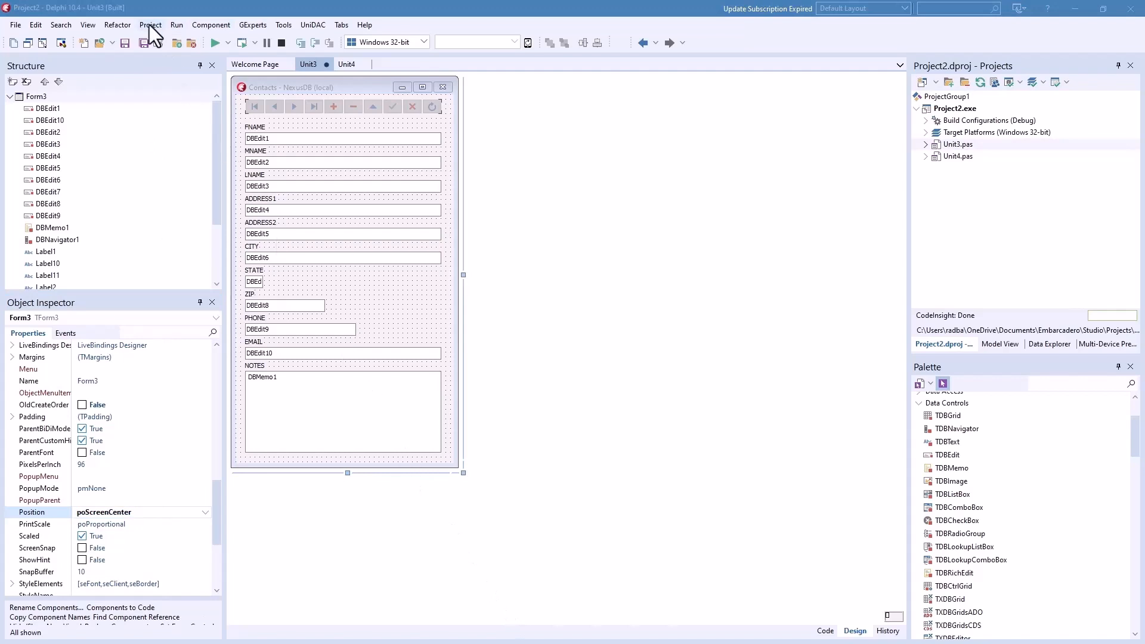
Enable the Luna custom style as the application's default in Project Options > Appearance and save
left_click(150, 24)
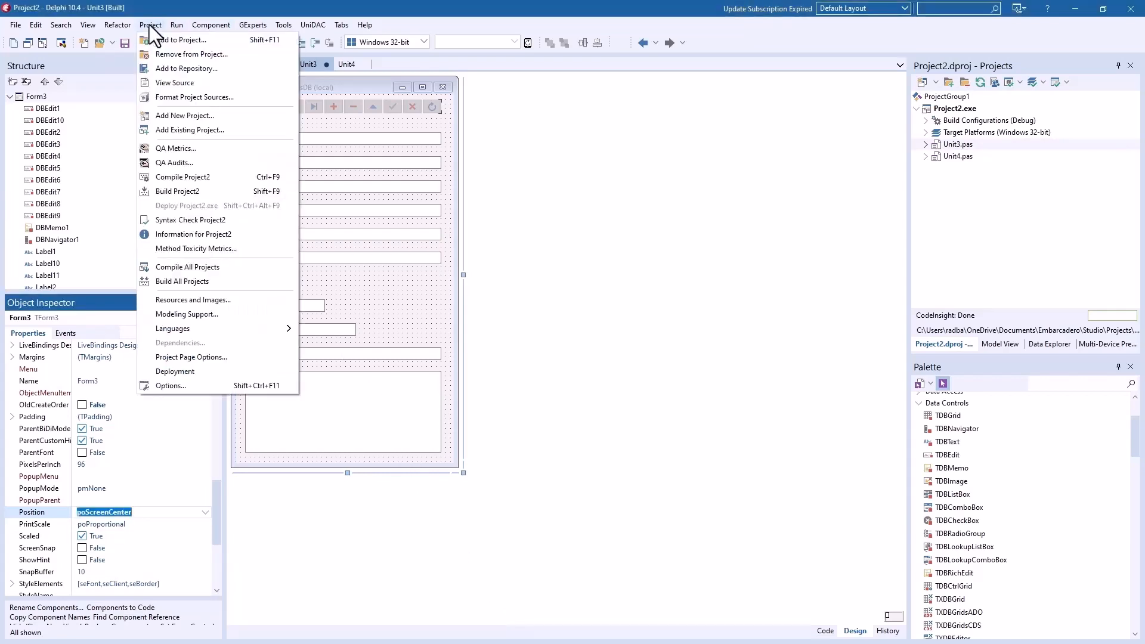
mouse_move(194, 395)
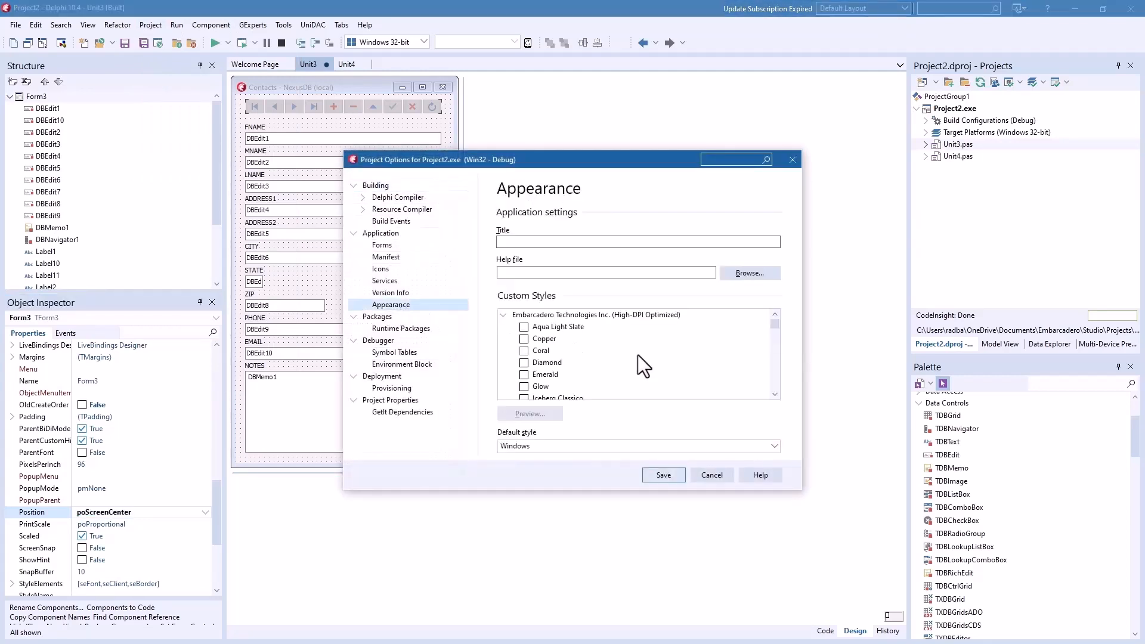
scroll("down", 3)
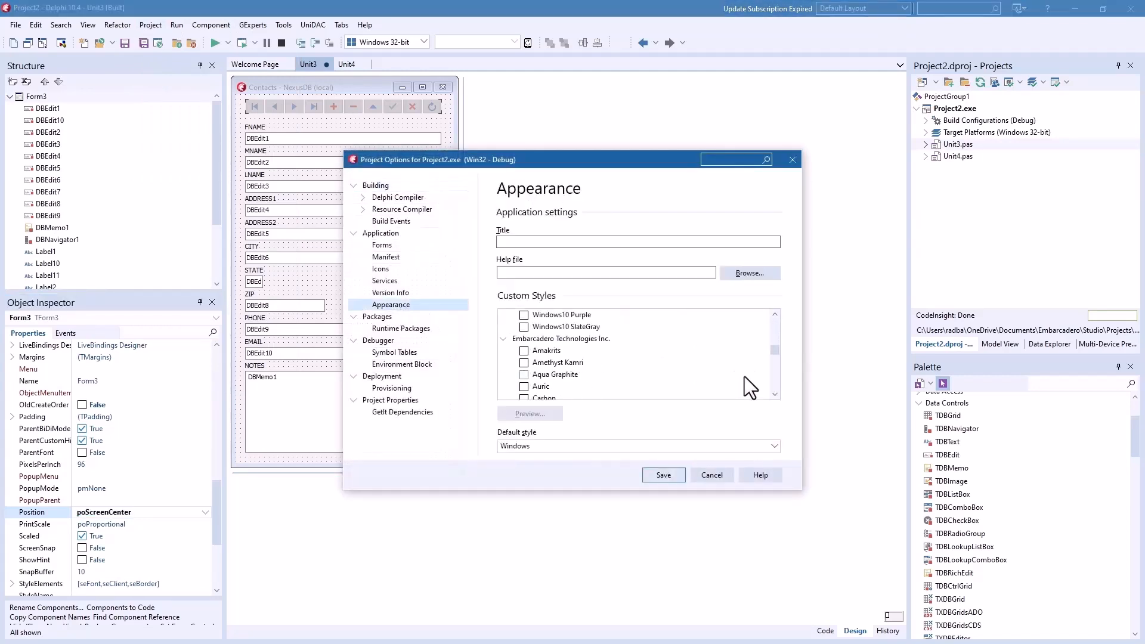
scroll("down", 3)
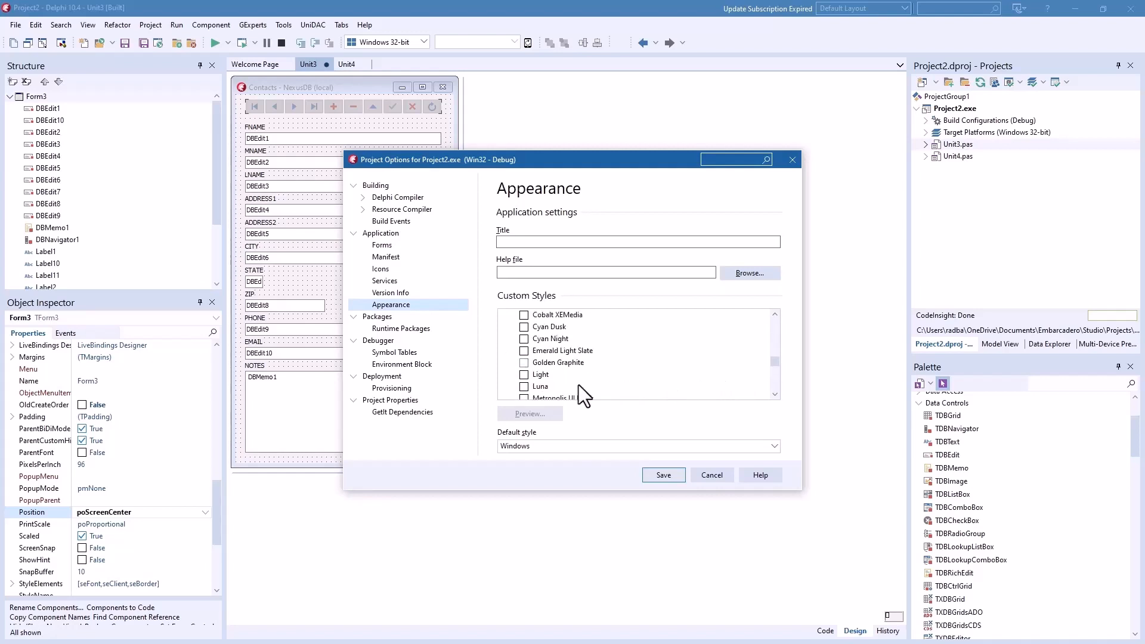
left_click(525, 387)
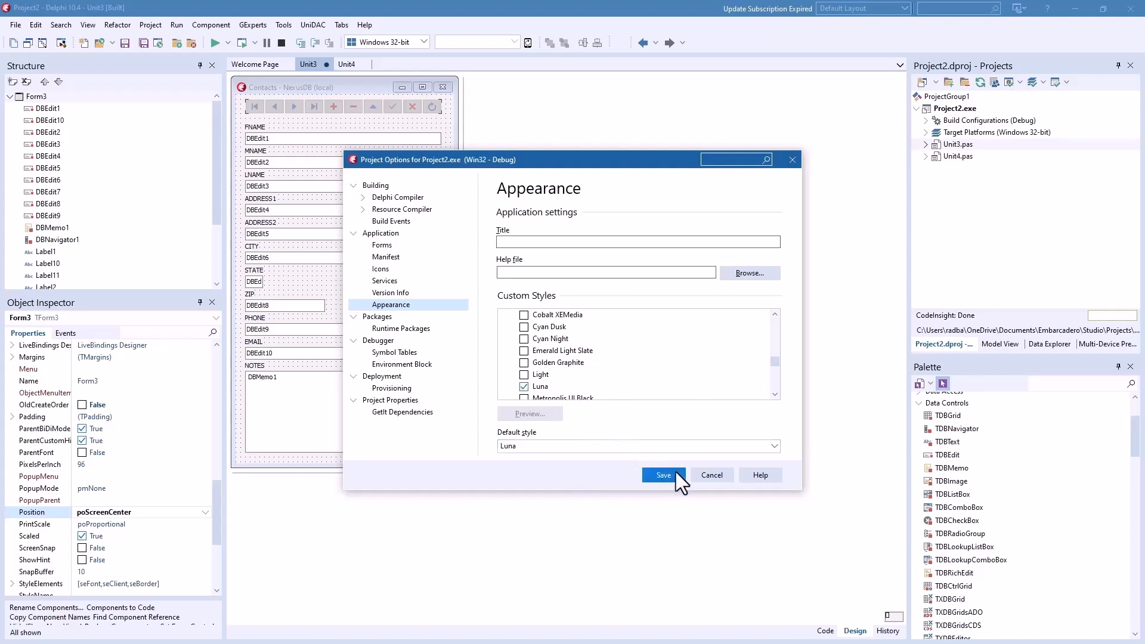
left_click(662, 476)
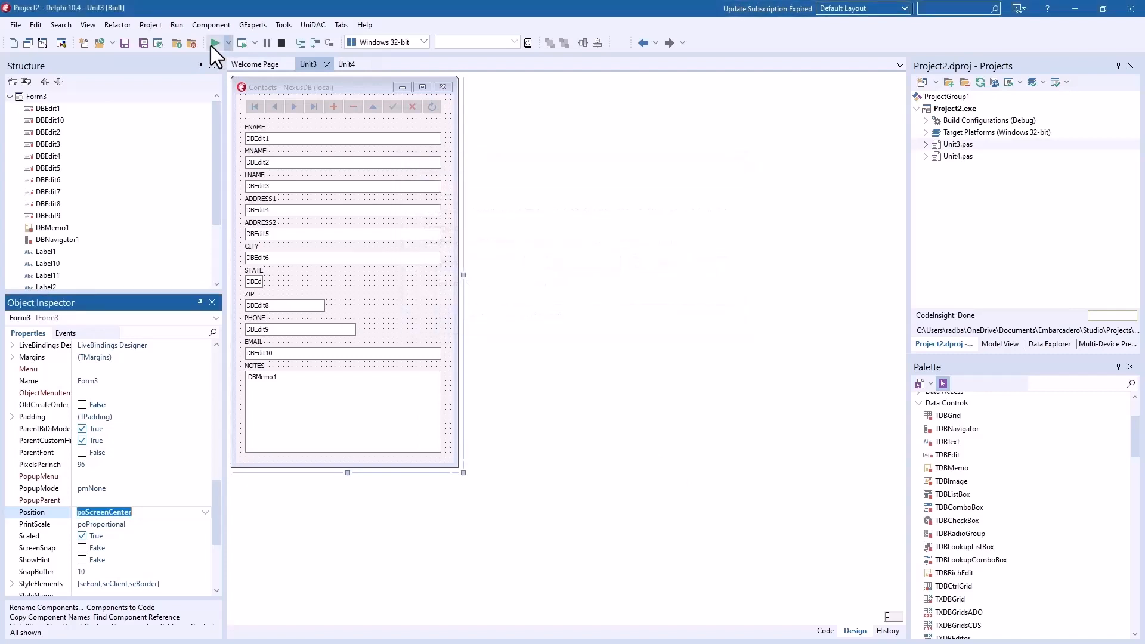
left_click(215, 43)
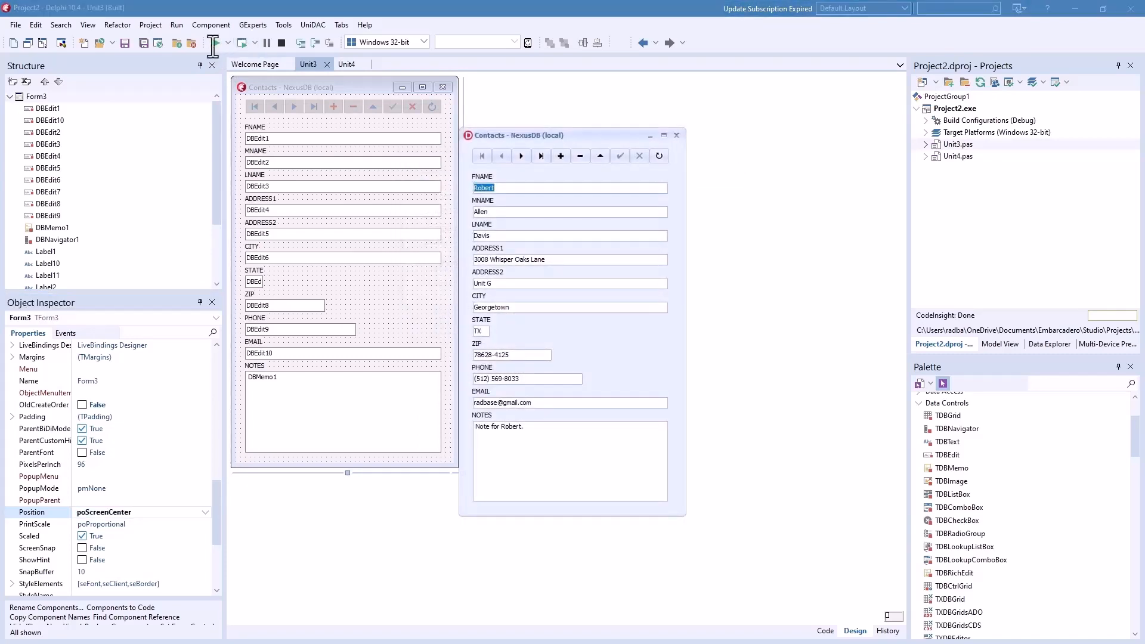
mouse_move(617, 363)
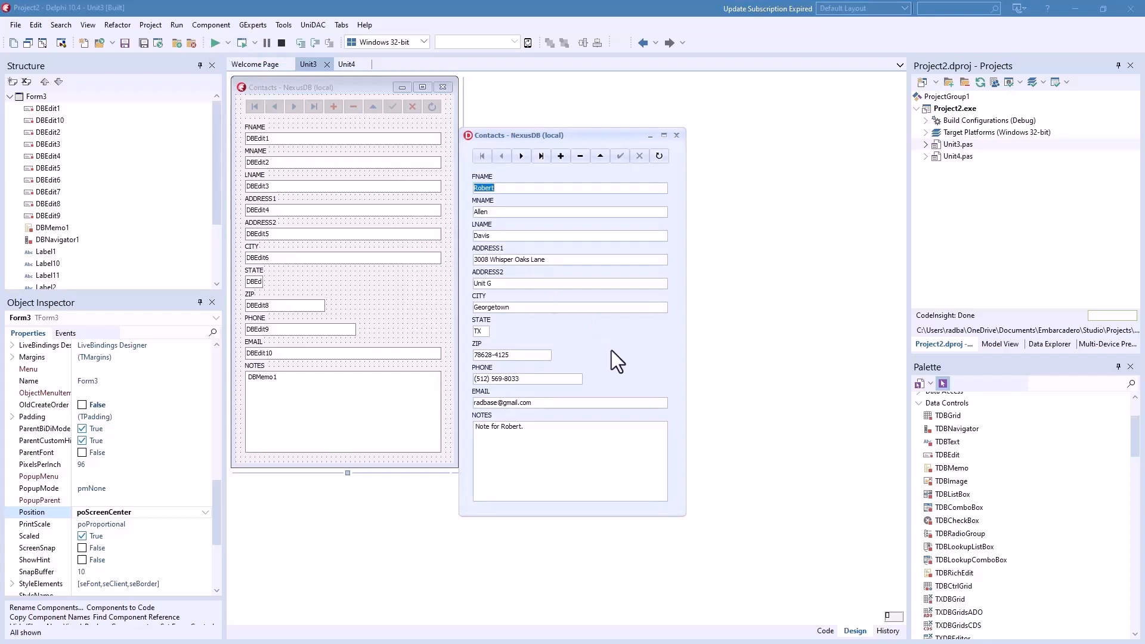
mouse_move(633, 347)
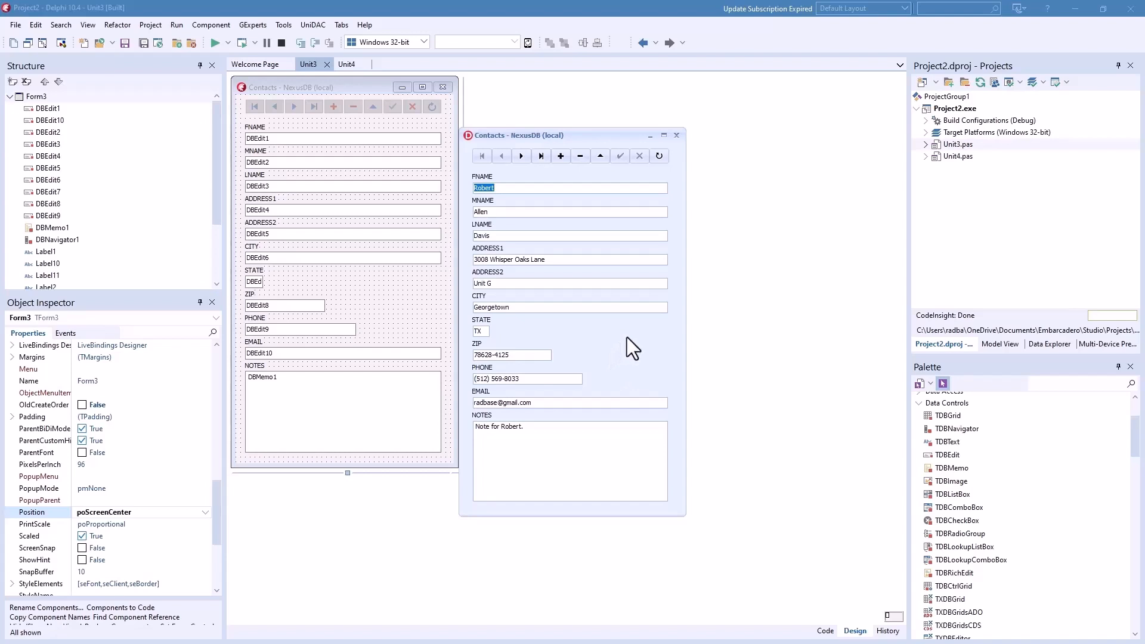
mouse_move(583, 313)
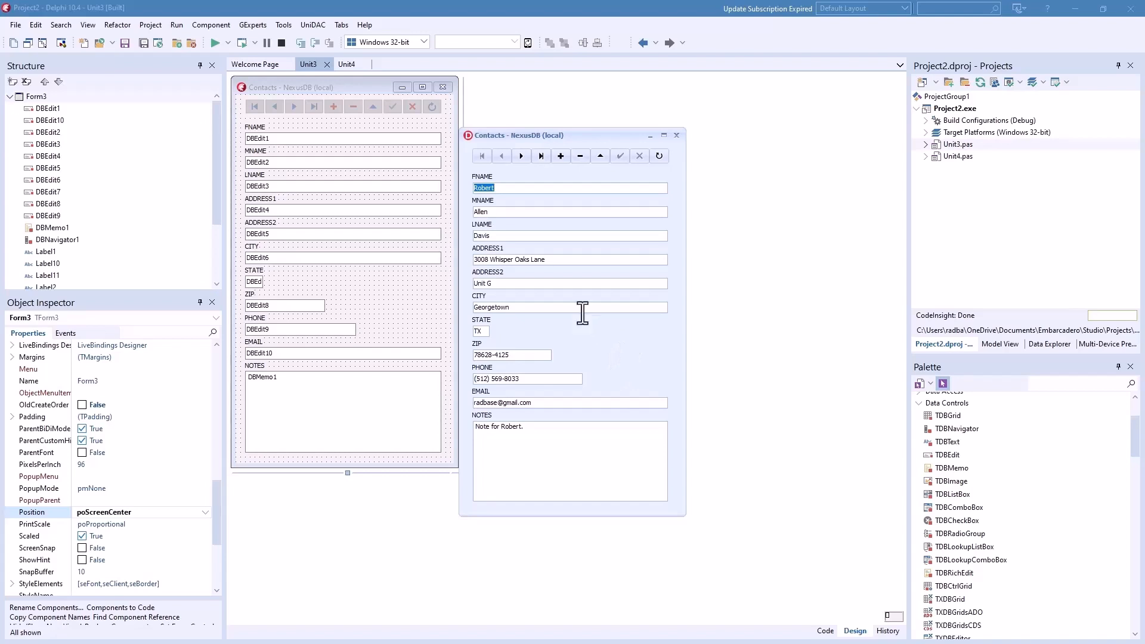
mouse_move(587, 323)
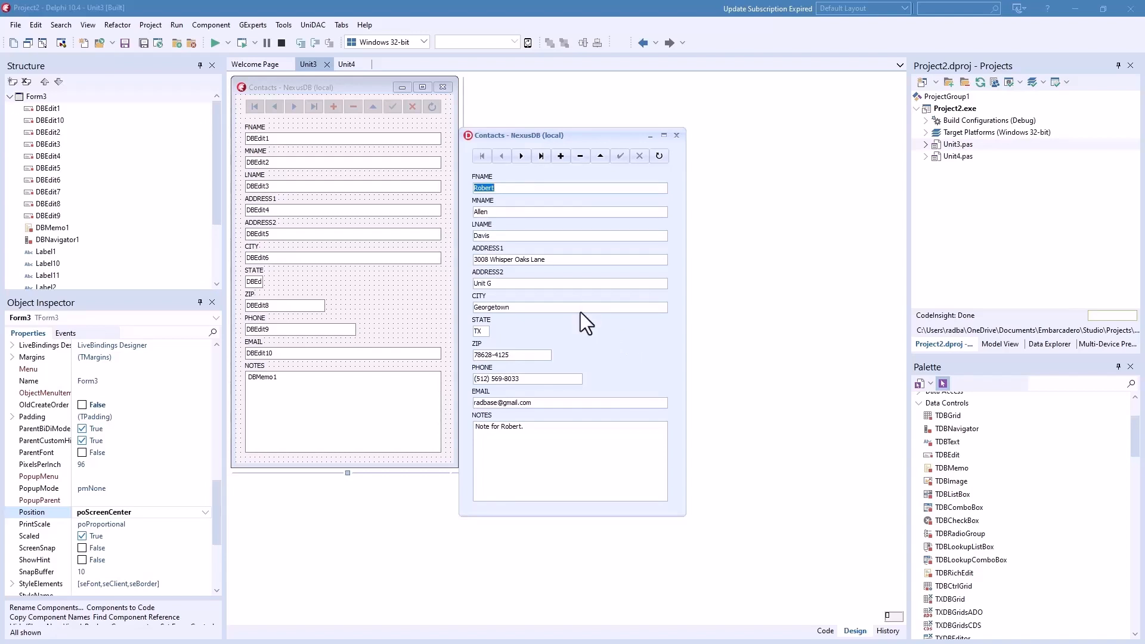
mouse_move(597, 265)
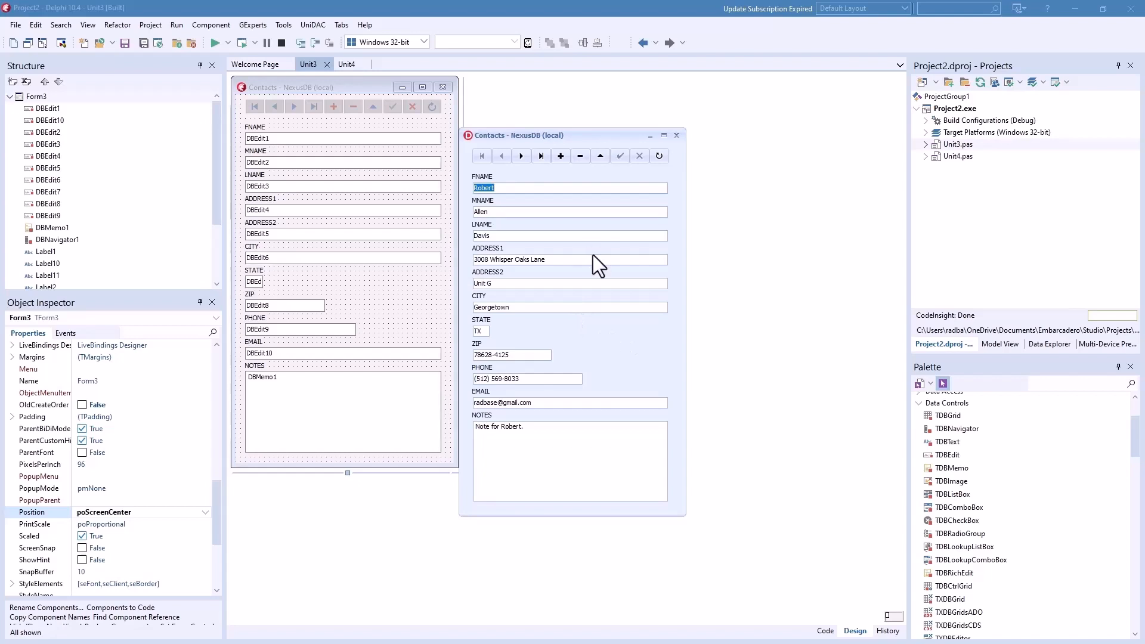